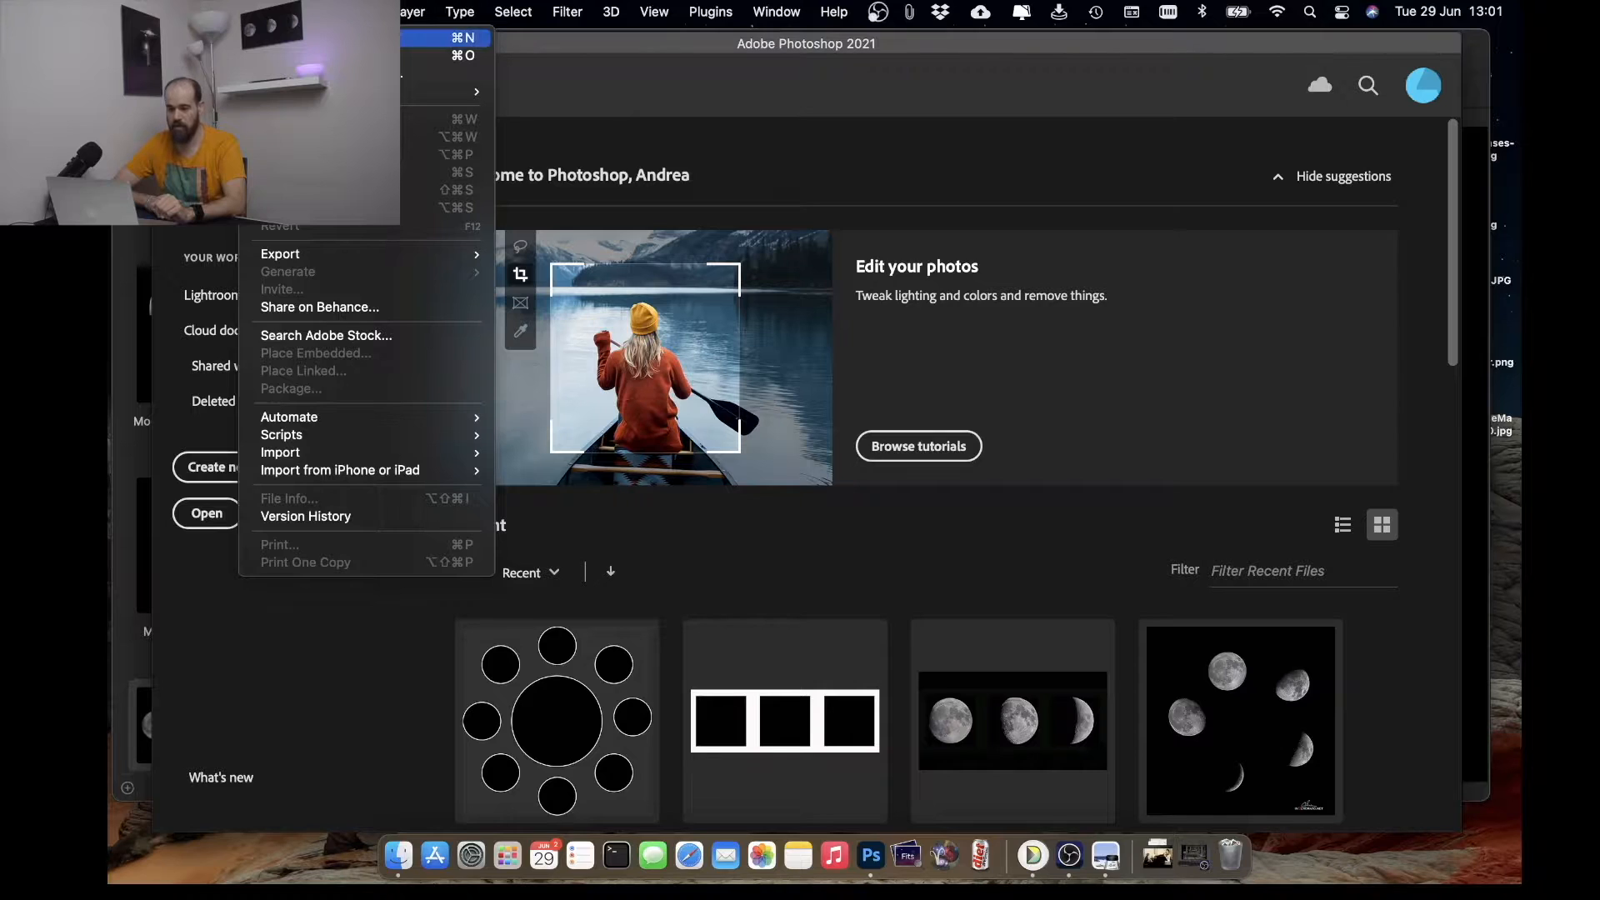
- Start a new document from the 3000 × 1000 px, 300 ppi preset
click(449, 38)
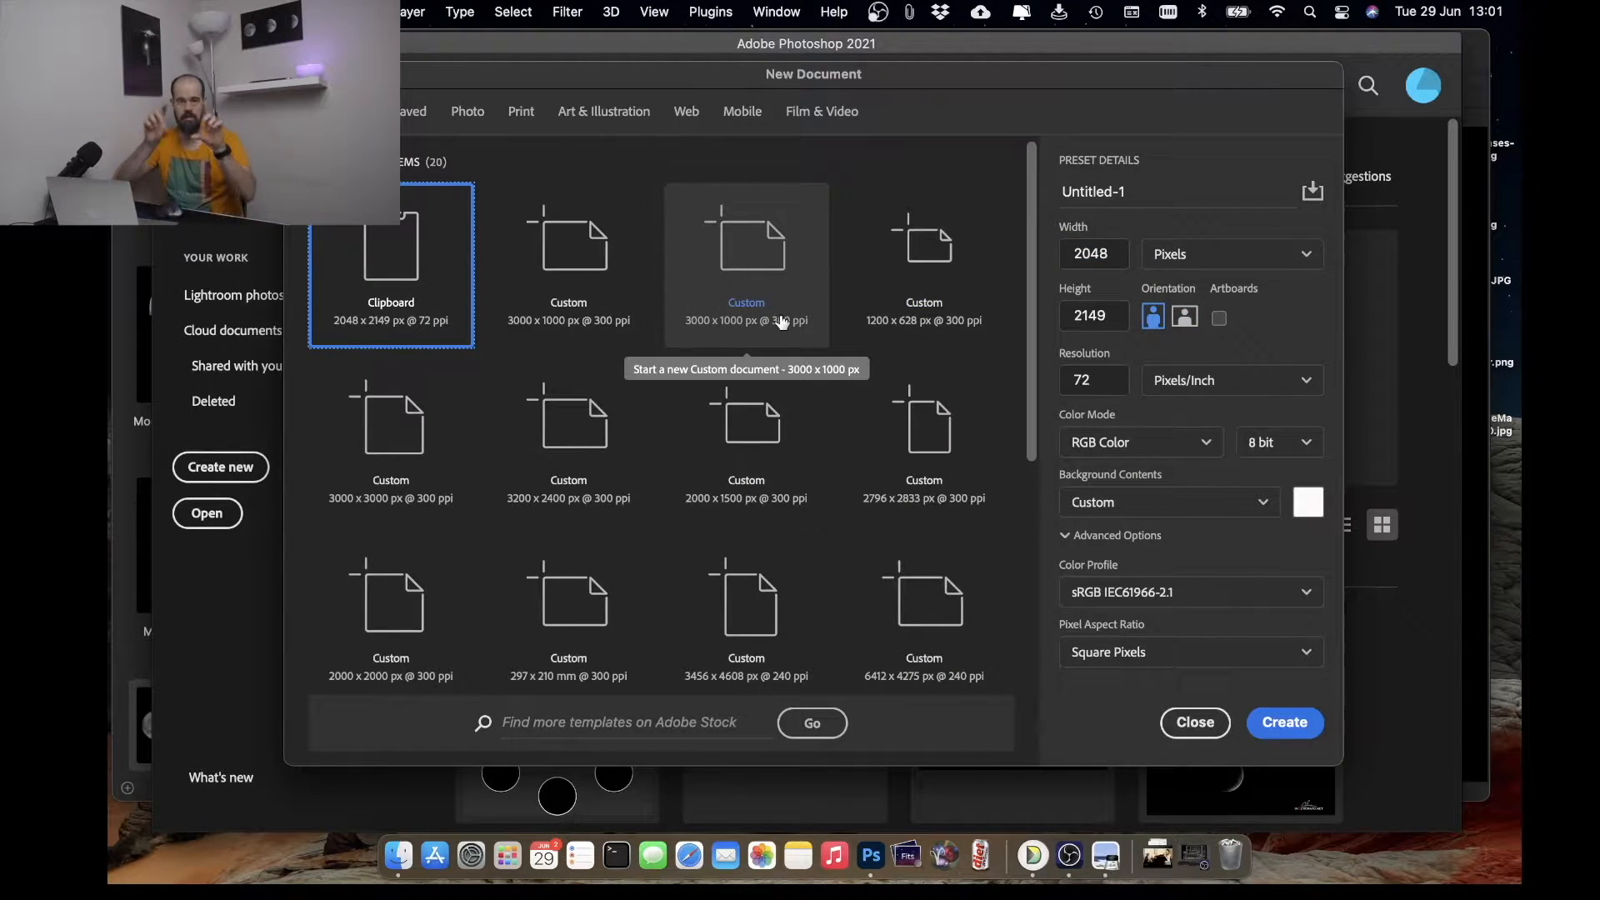
click(746, 242)
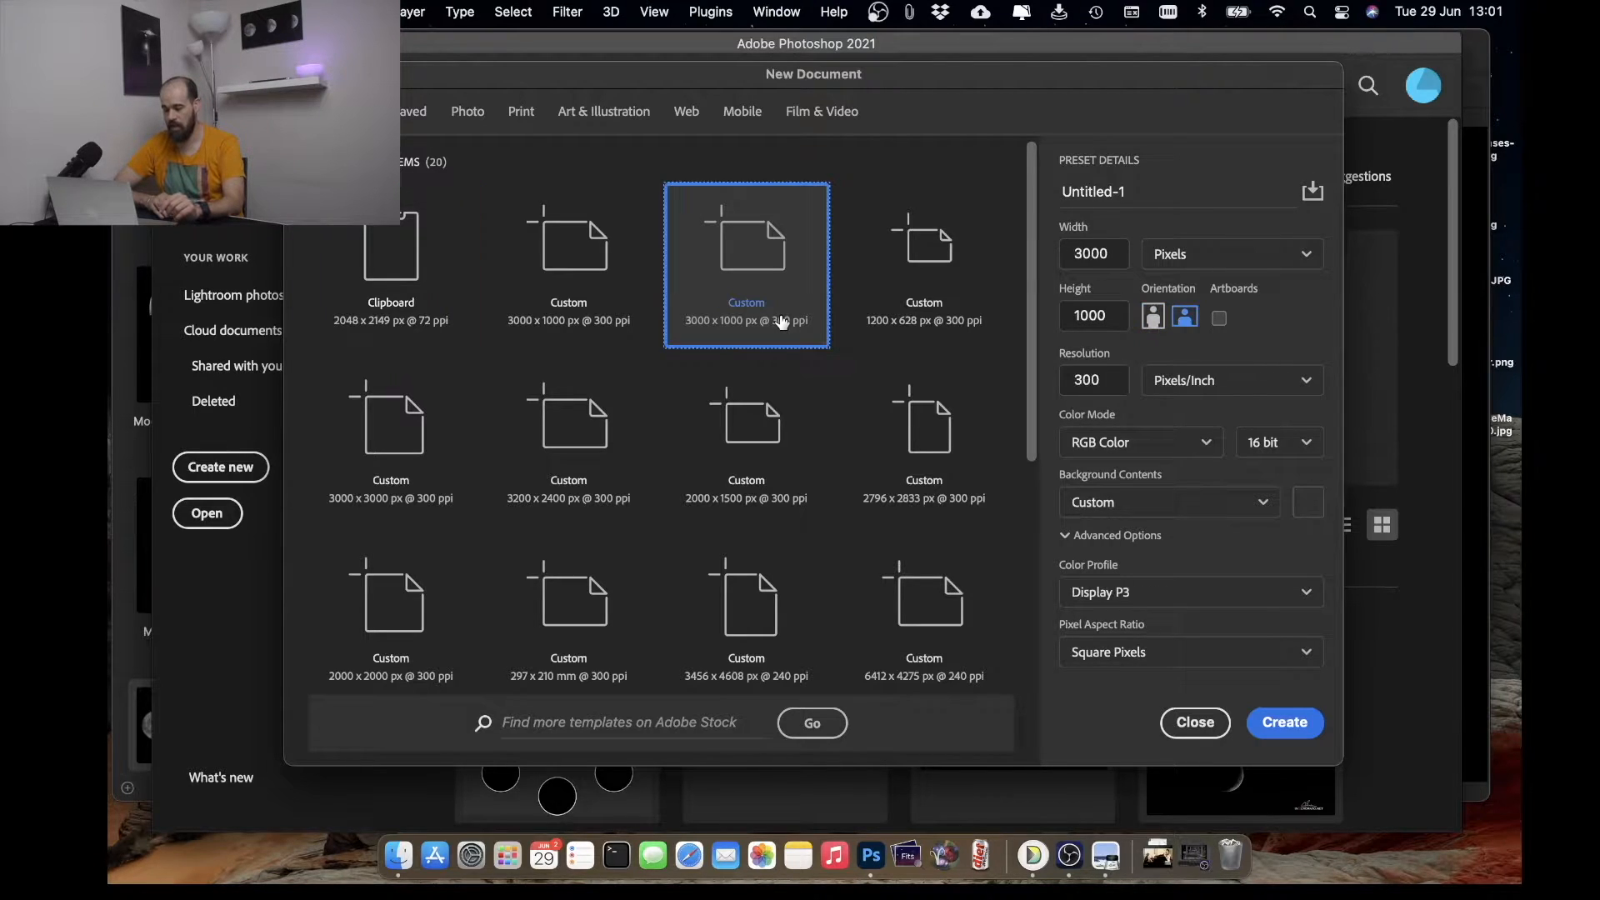
click(1092, 255)
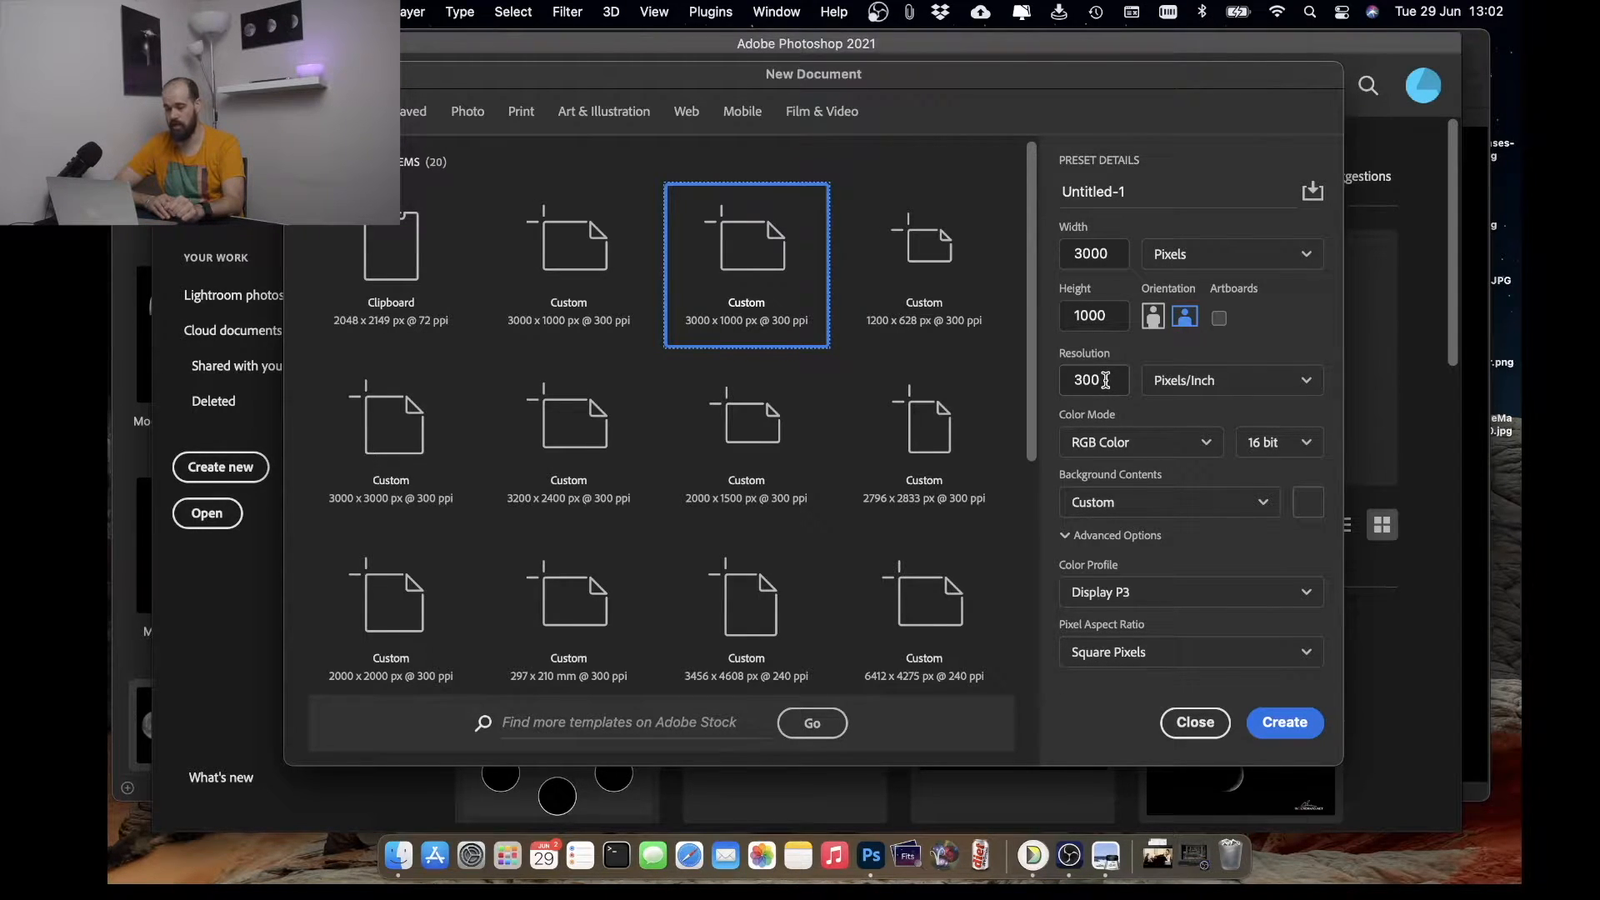
mouse_move(1183, 402)
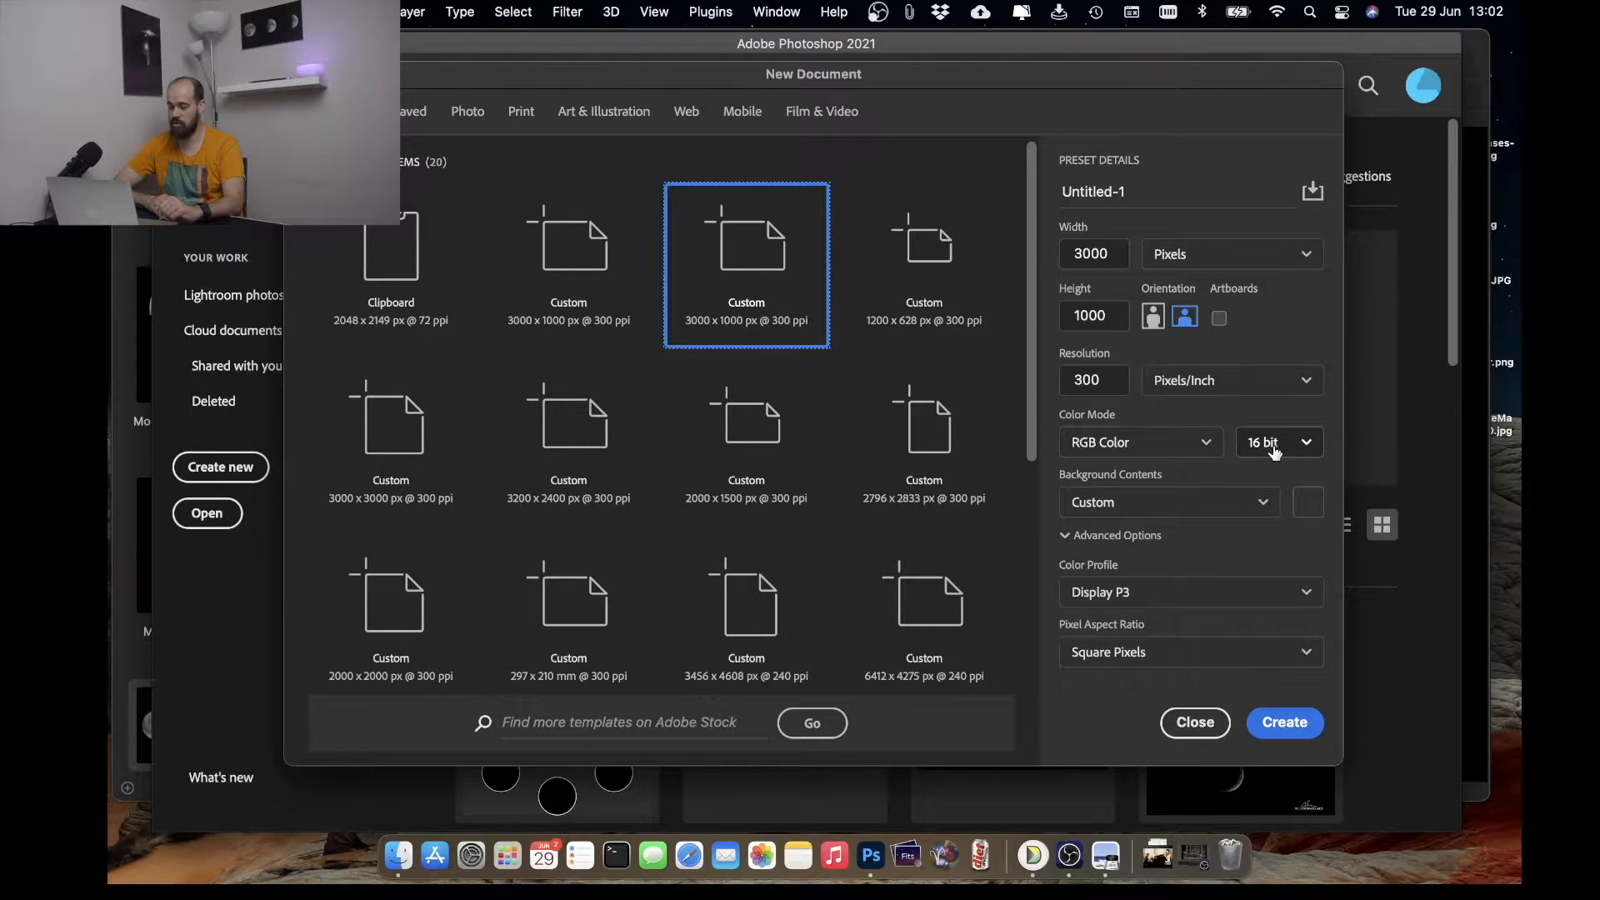
mouse_move(1136, 527)
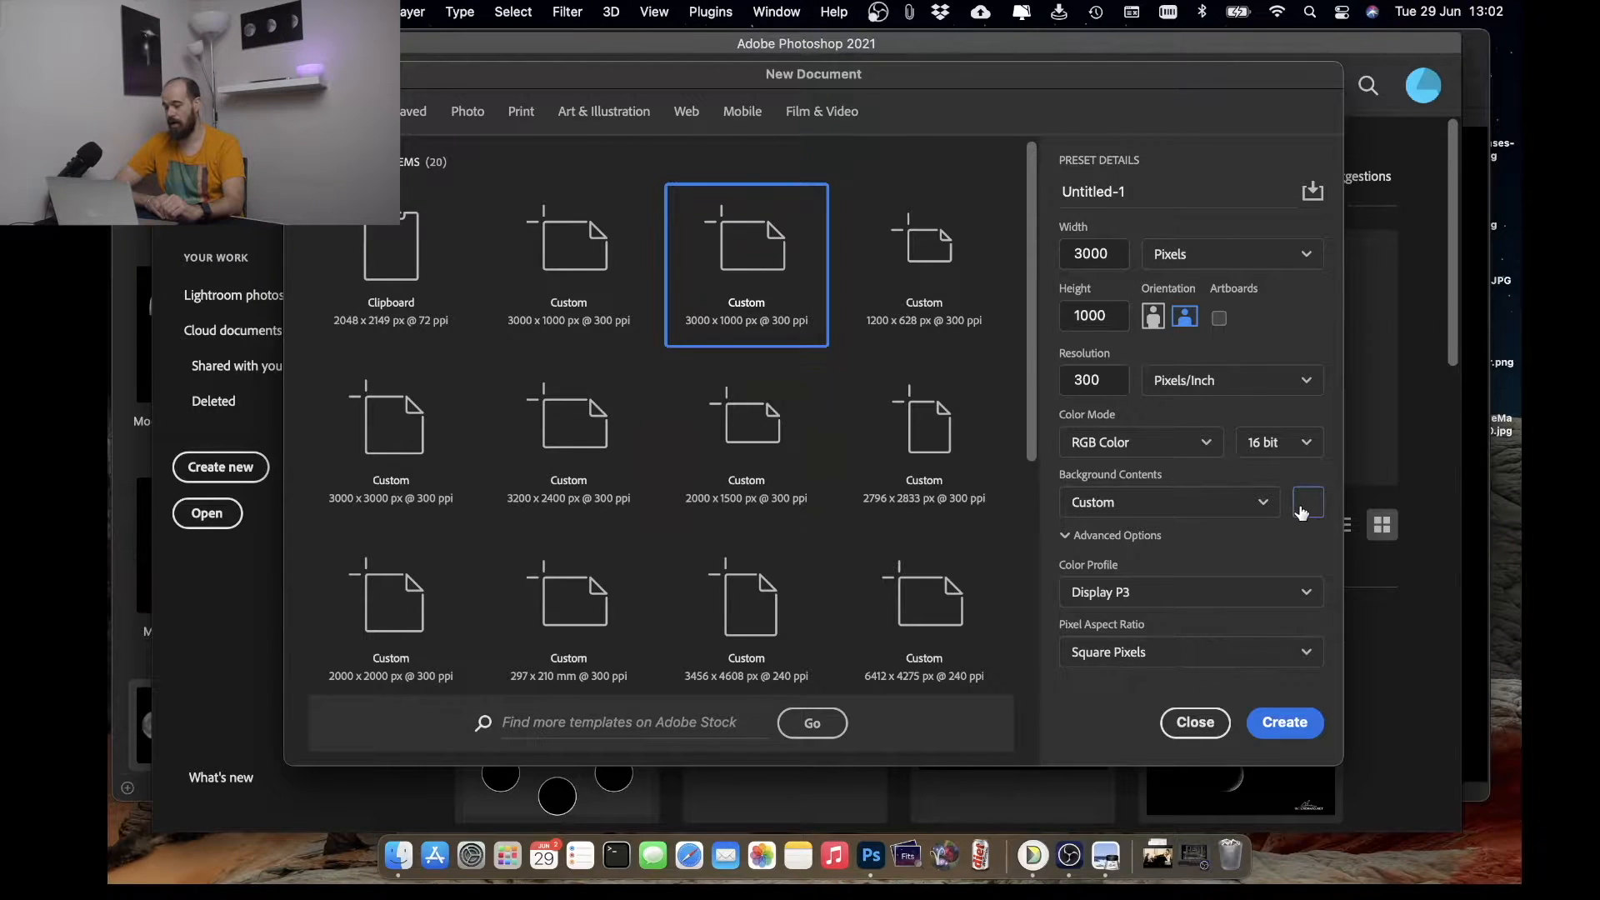
- Set the Background Contents colour to bright red in the Color Picker
click(1307, 501)
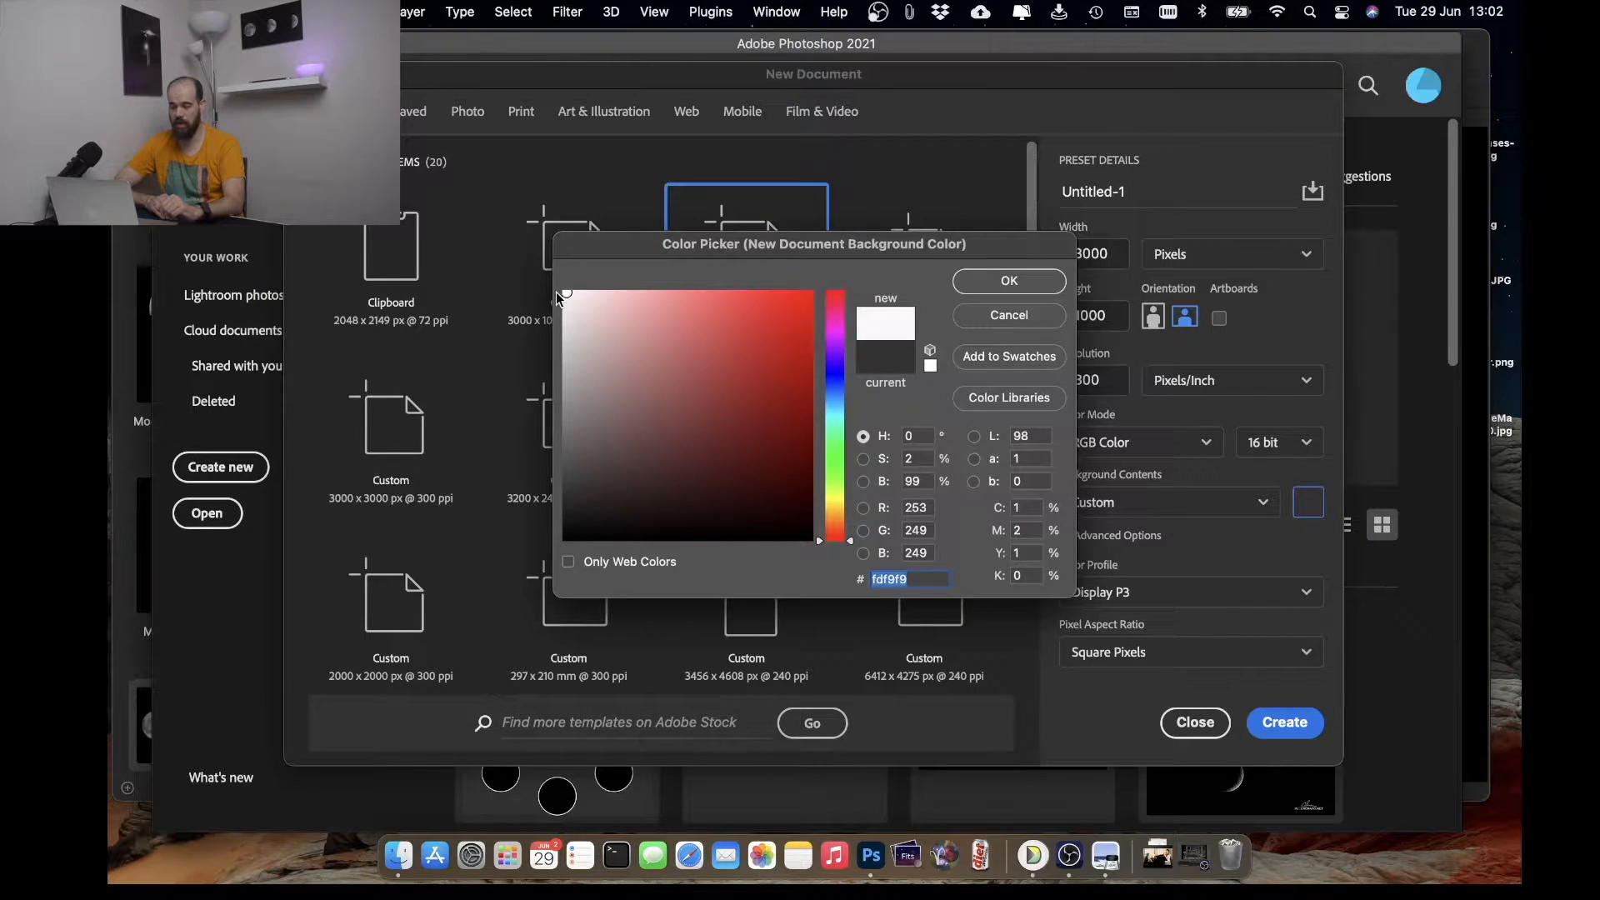
click(614, 443)
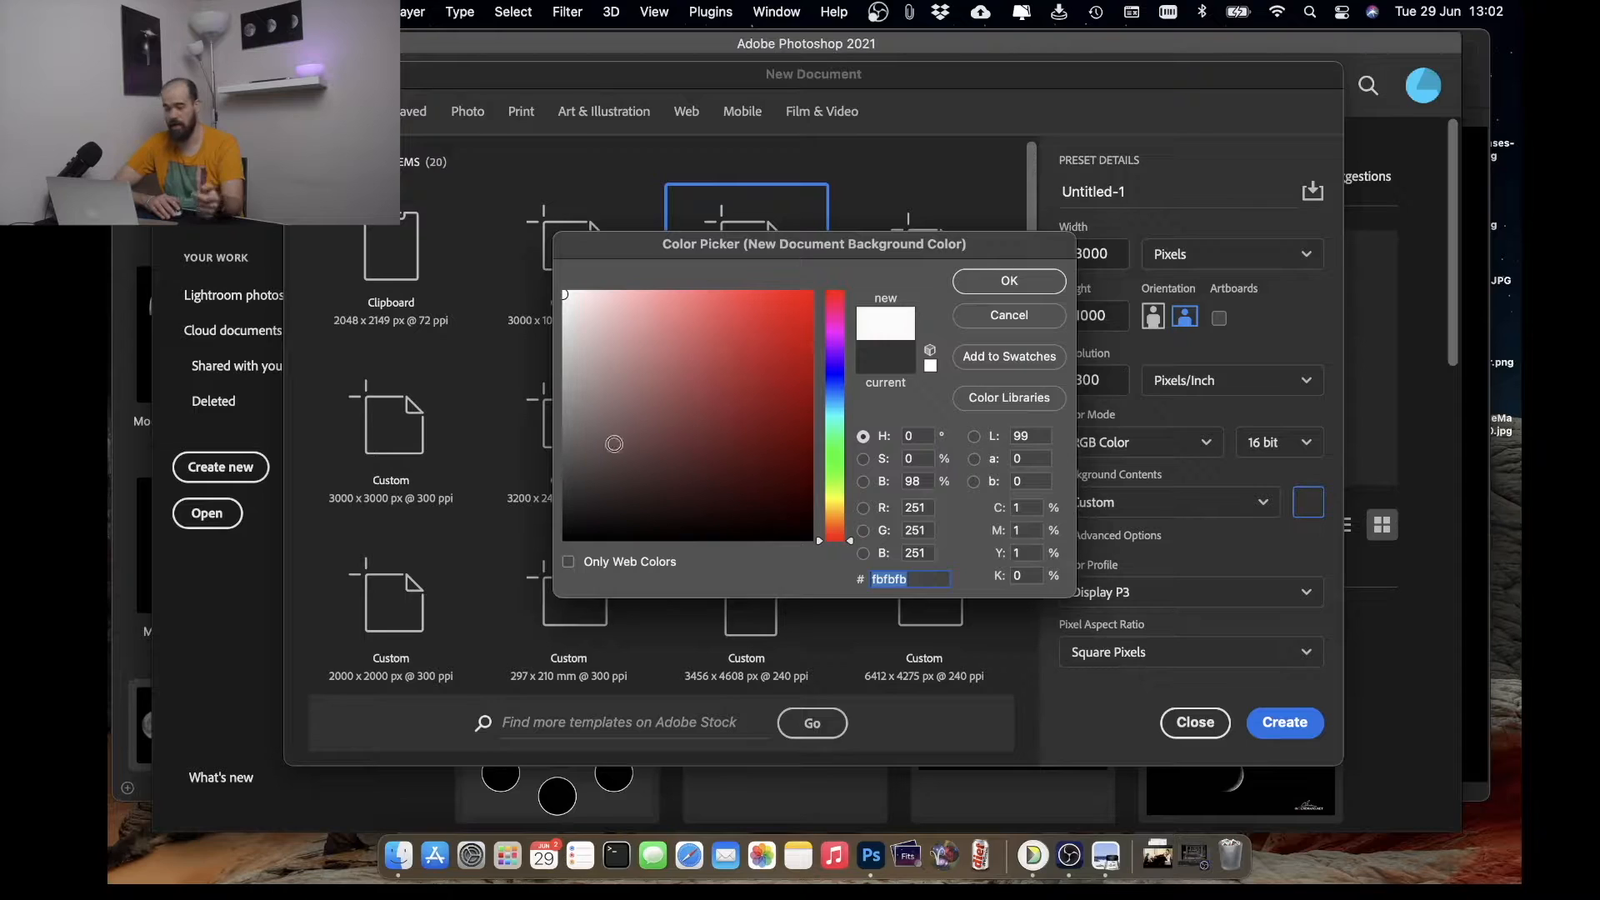
click(809, 290)
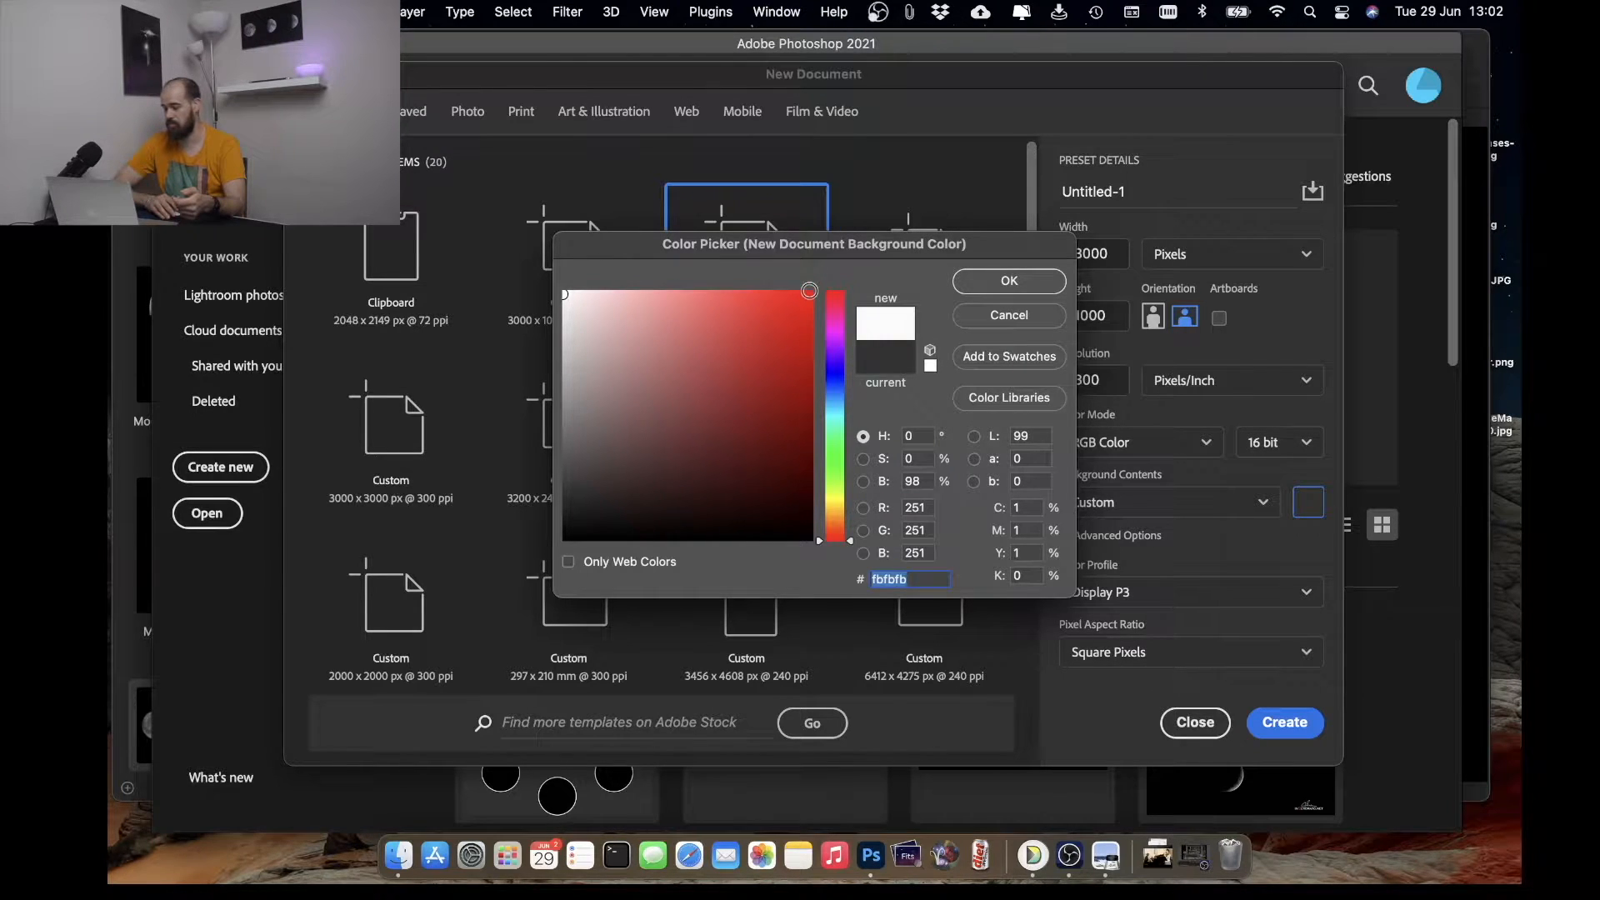
click(1007, 281)
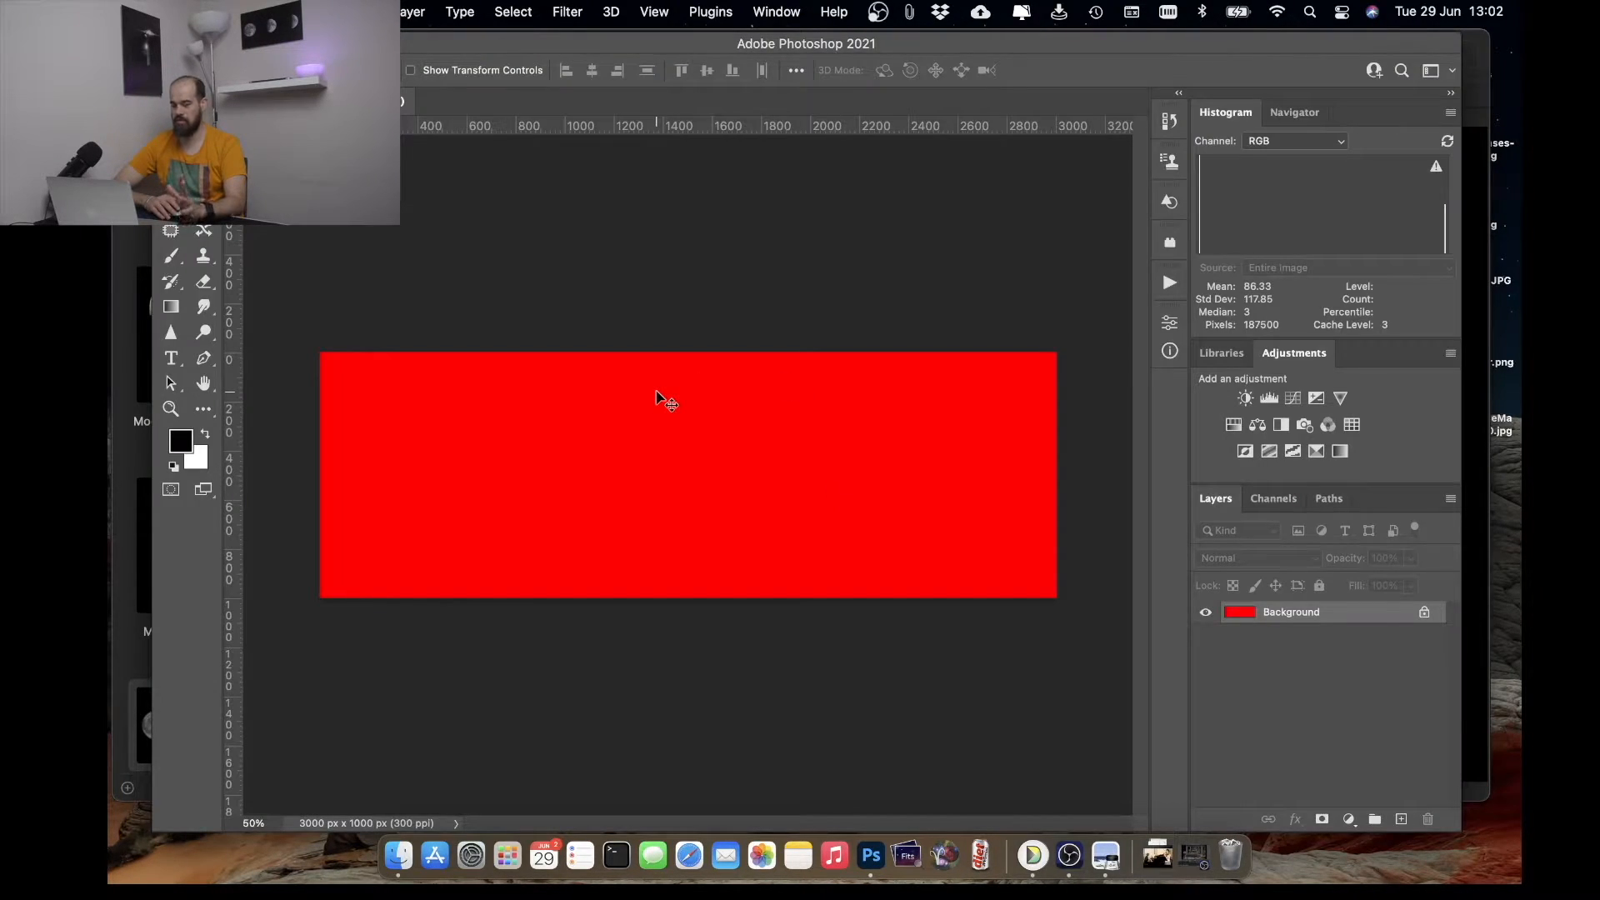
mouse_move(763, 546)
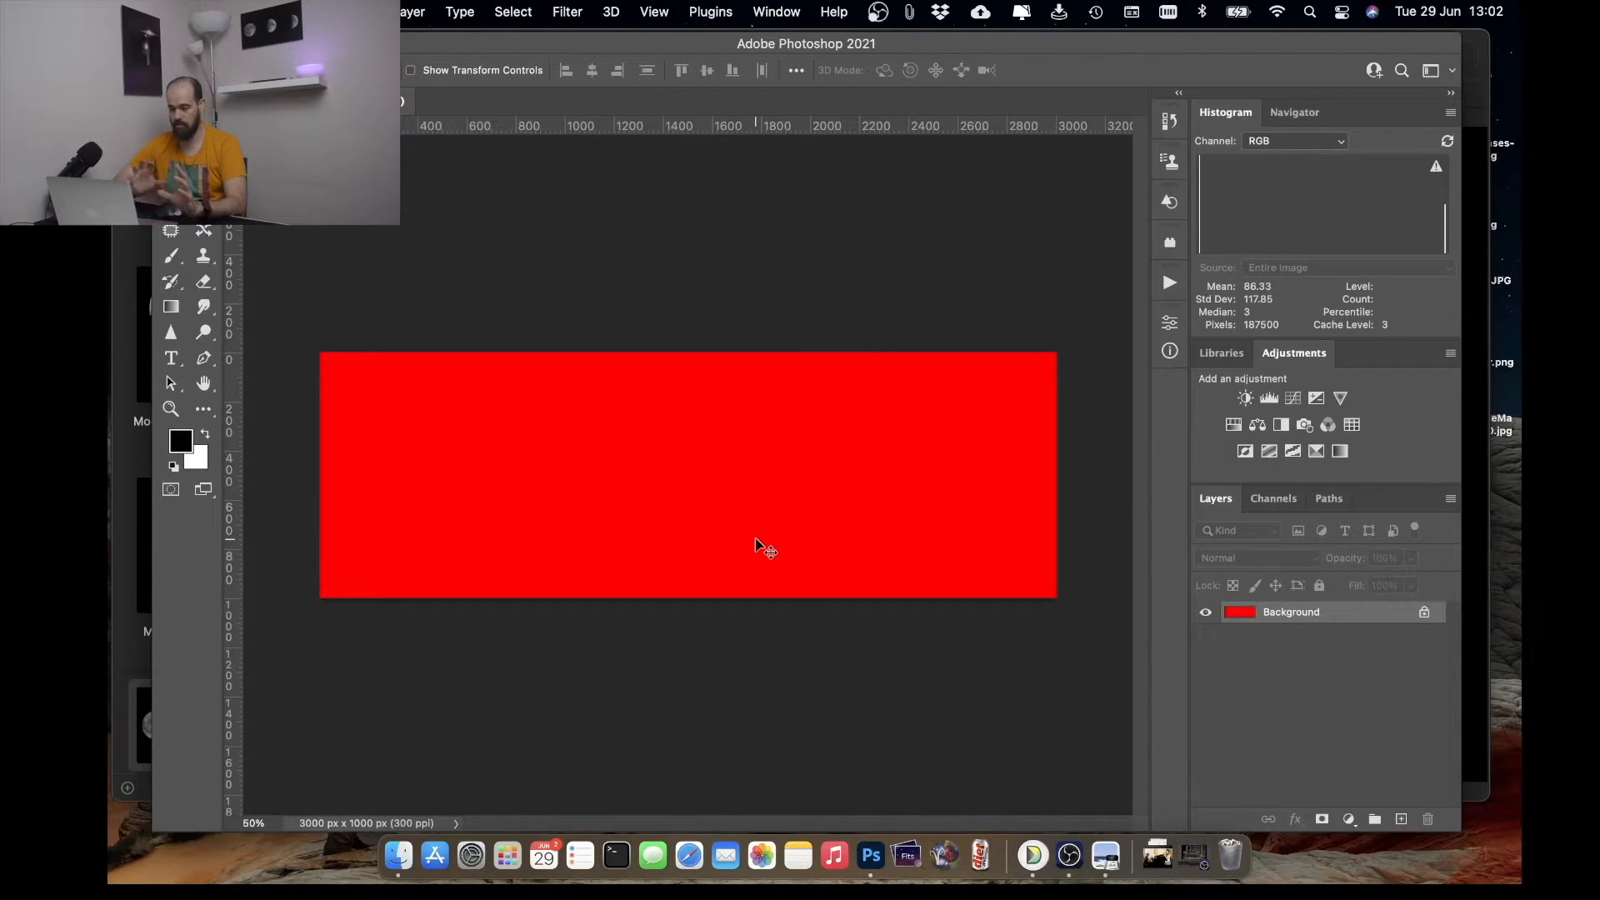
- Bring up the toolbar's tool group flyout listing additional tools
click(203, 409)
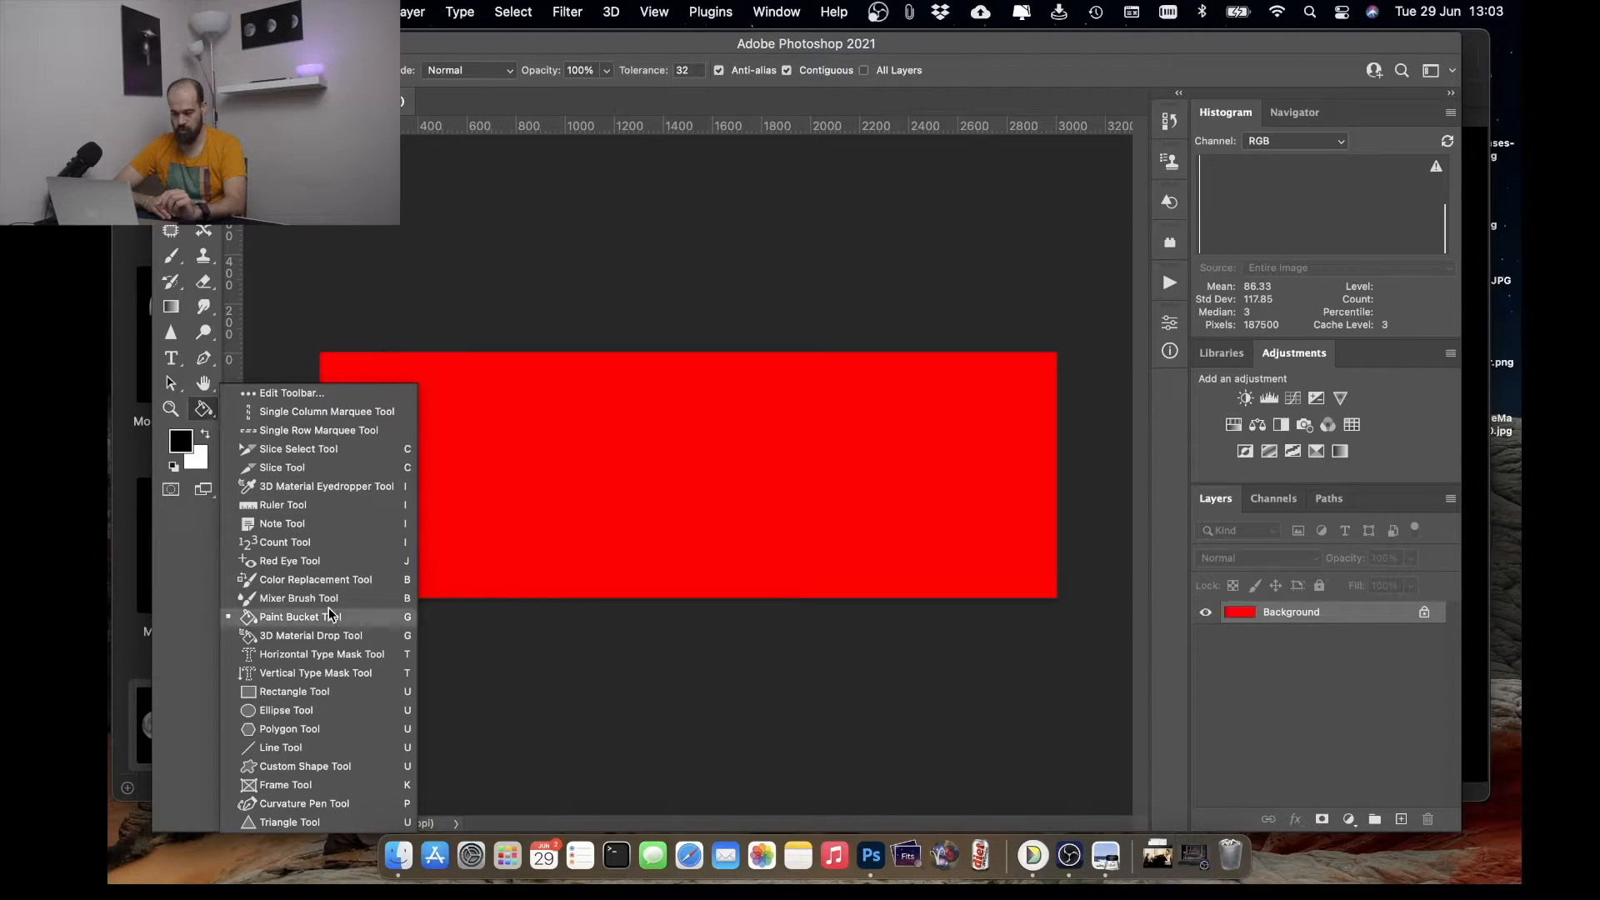
- Create an 800 × 800 px rectangle shape, not drawn from centre, on the red canvas
click(294, 690)
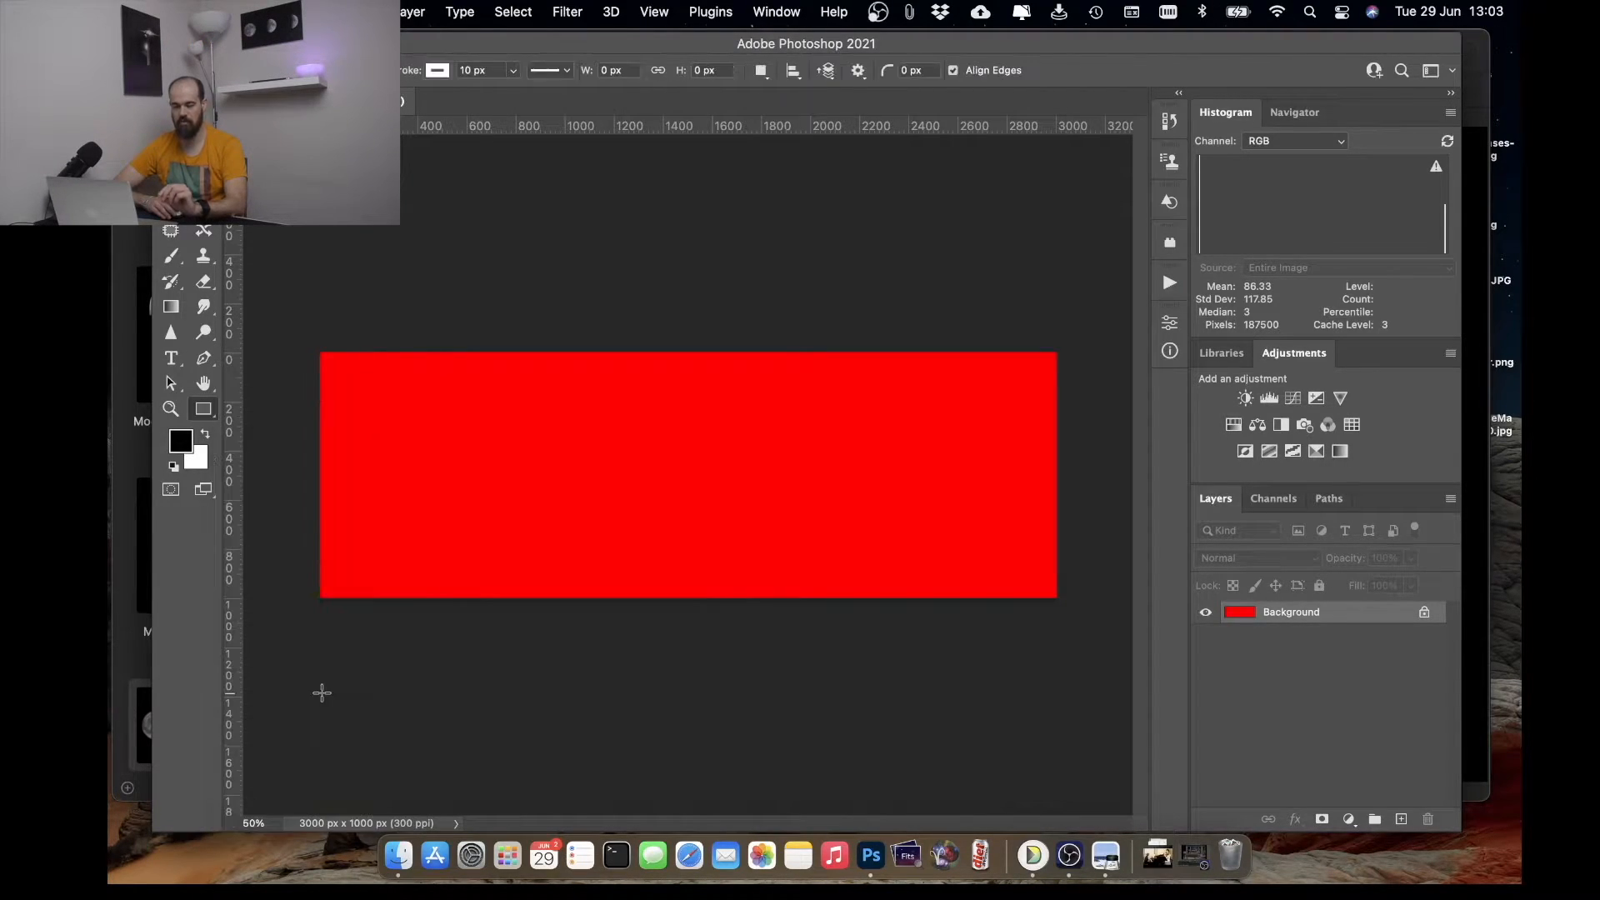
mouse_move(404, 467)
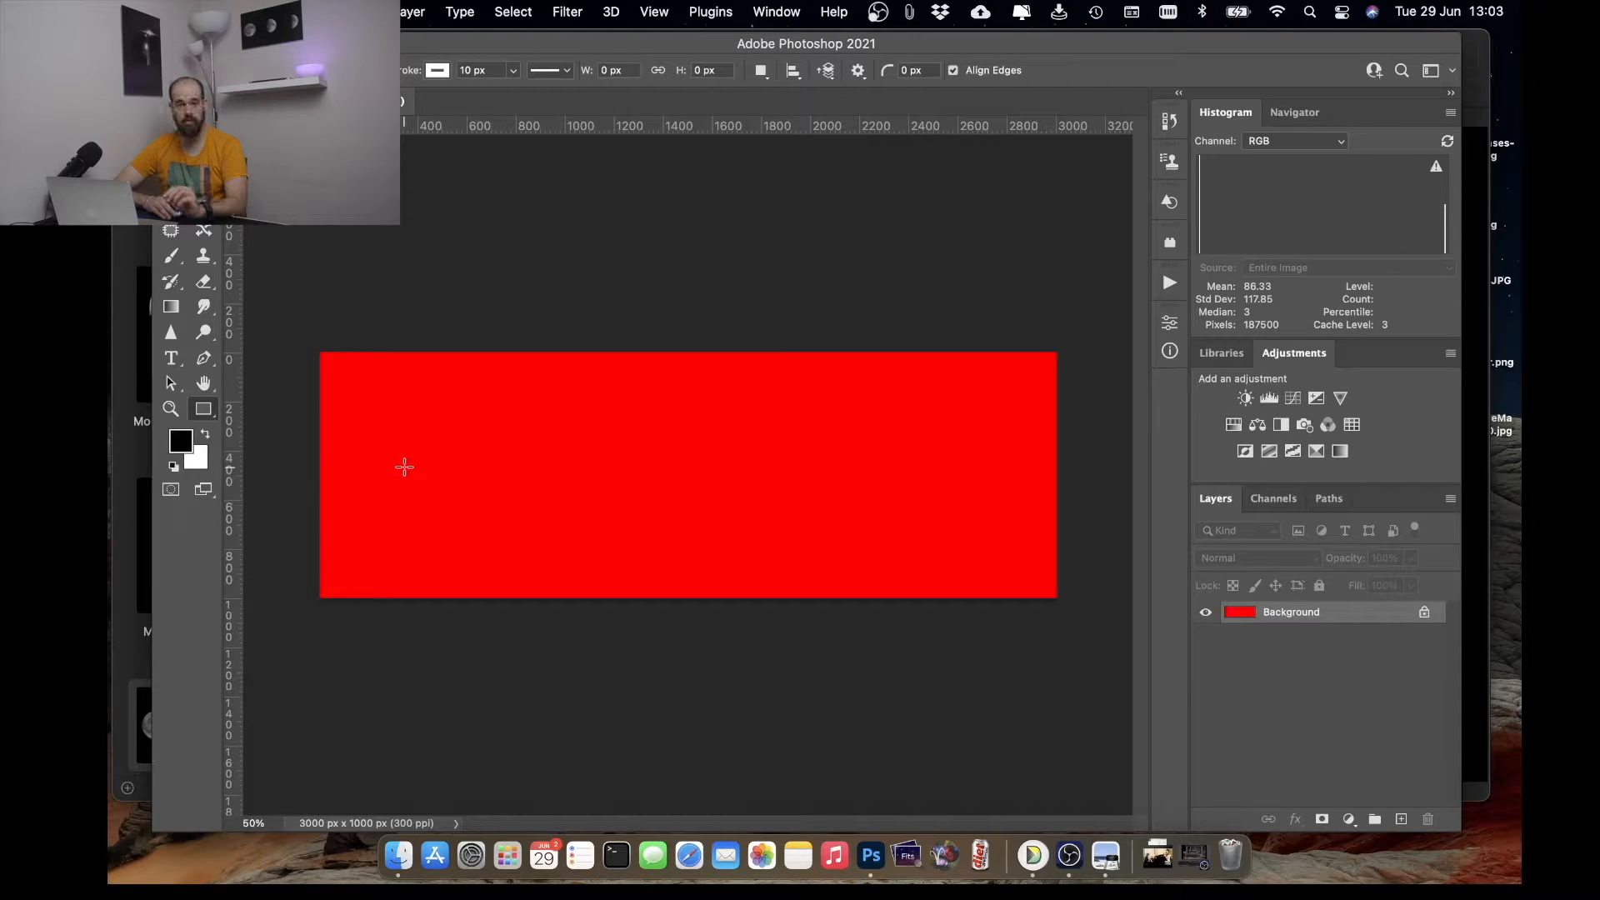
mouse_move(481, 477)
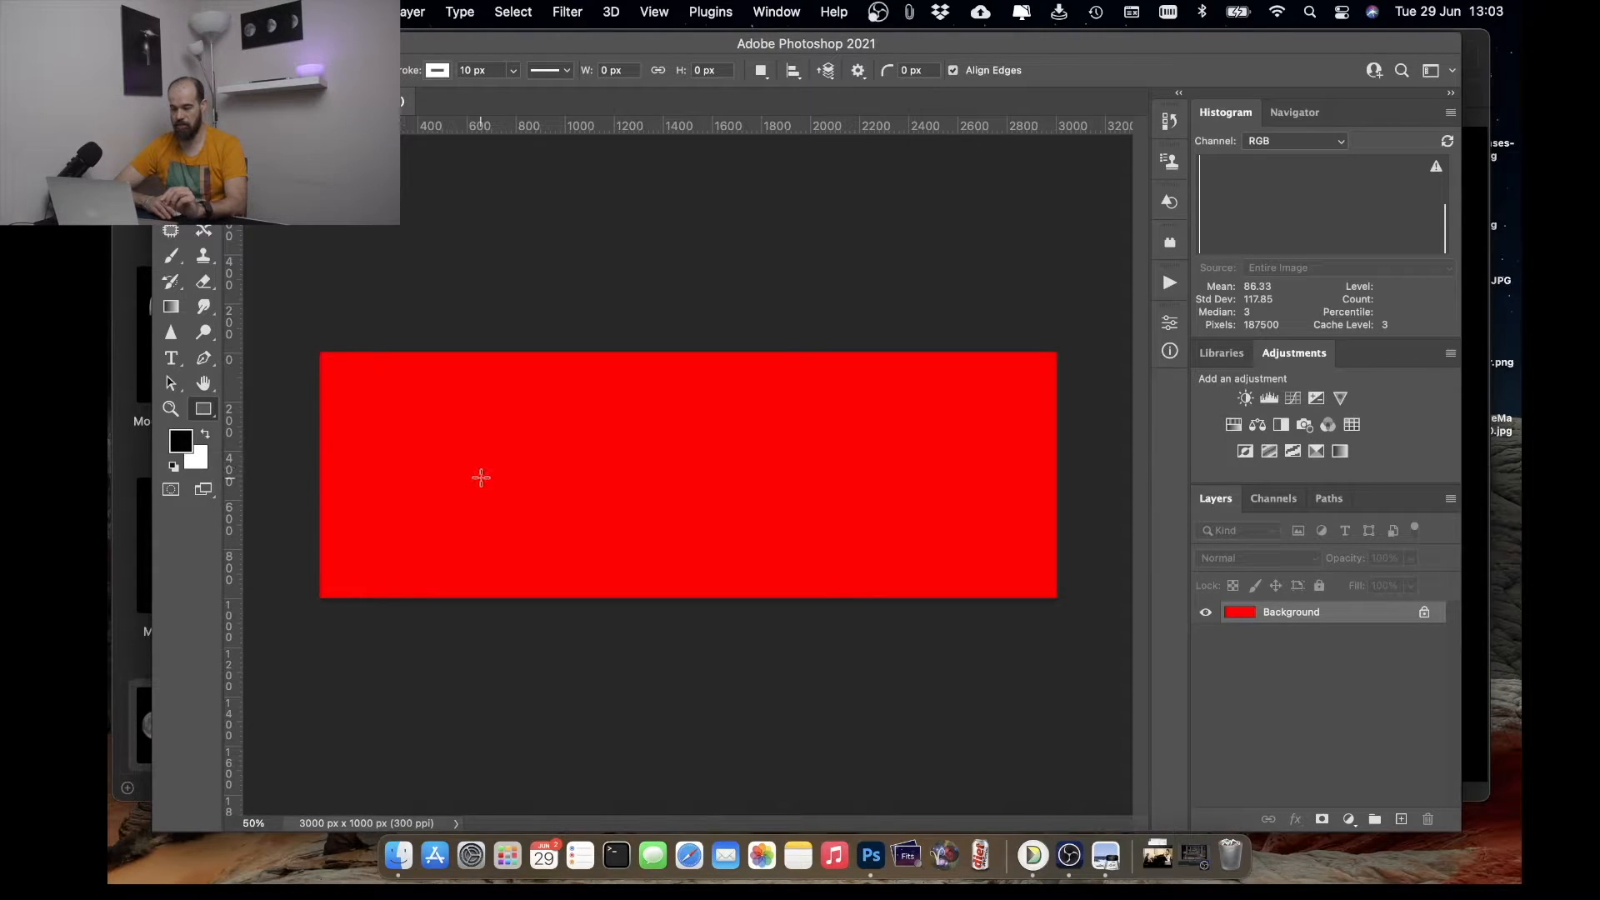
click(480, 476)
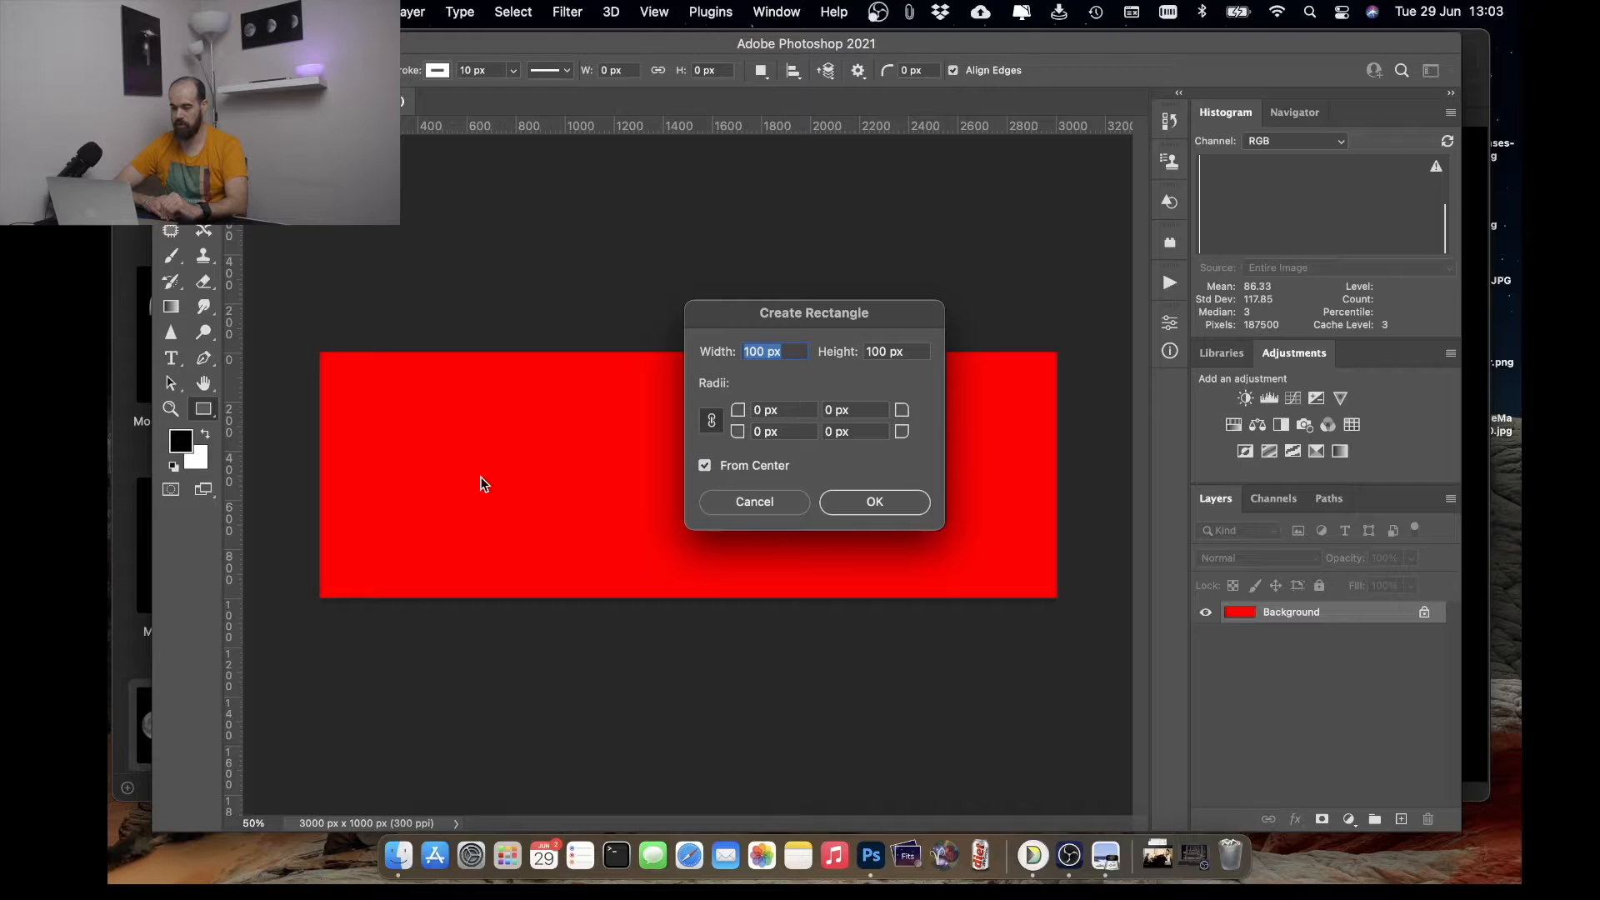
mouse_move(797, 342)
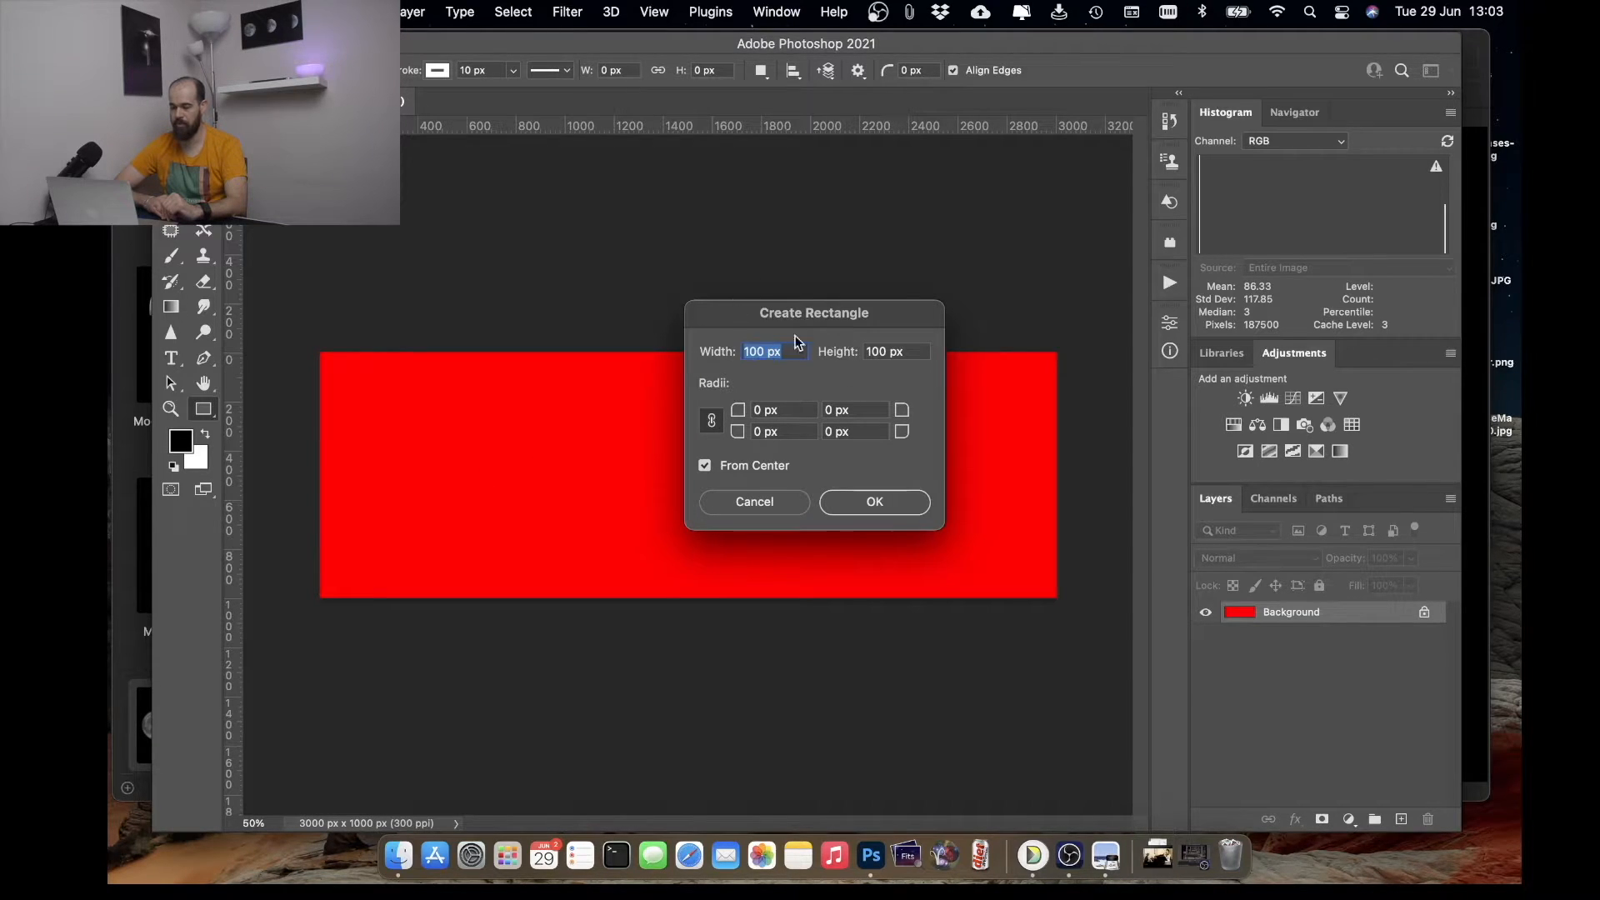
mouse_move(800, 365)
text(800)
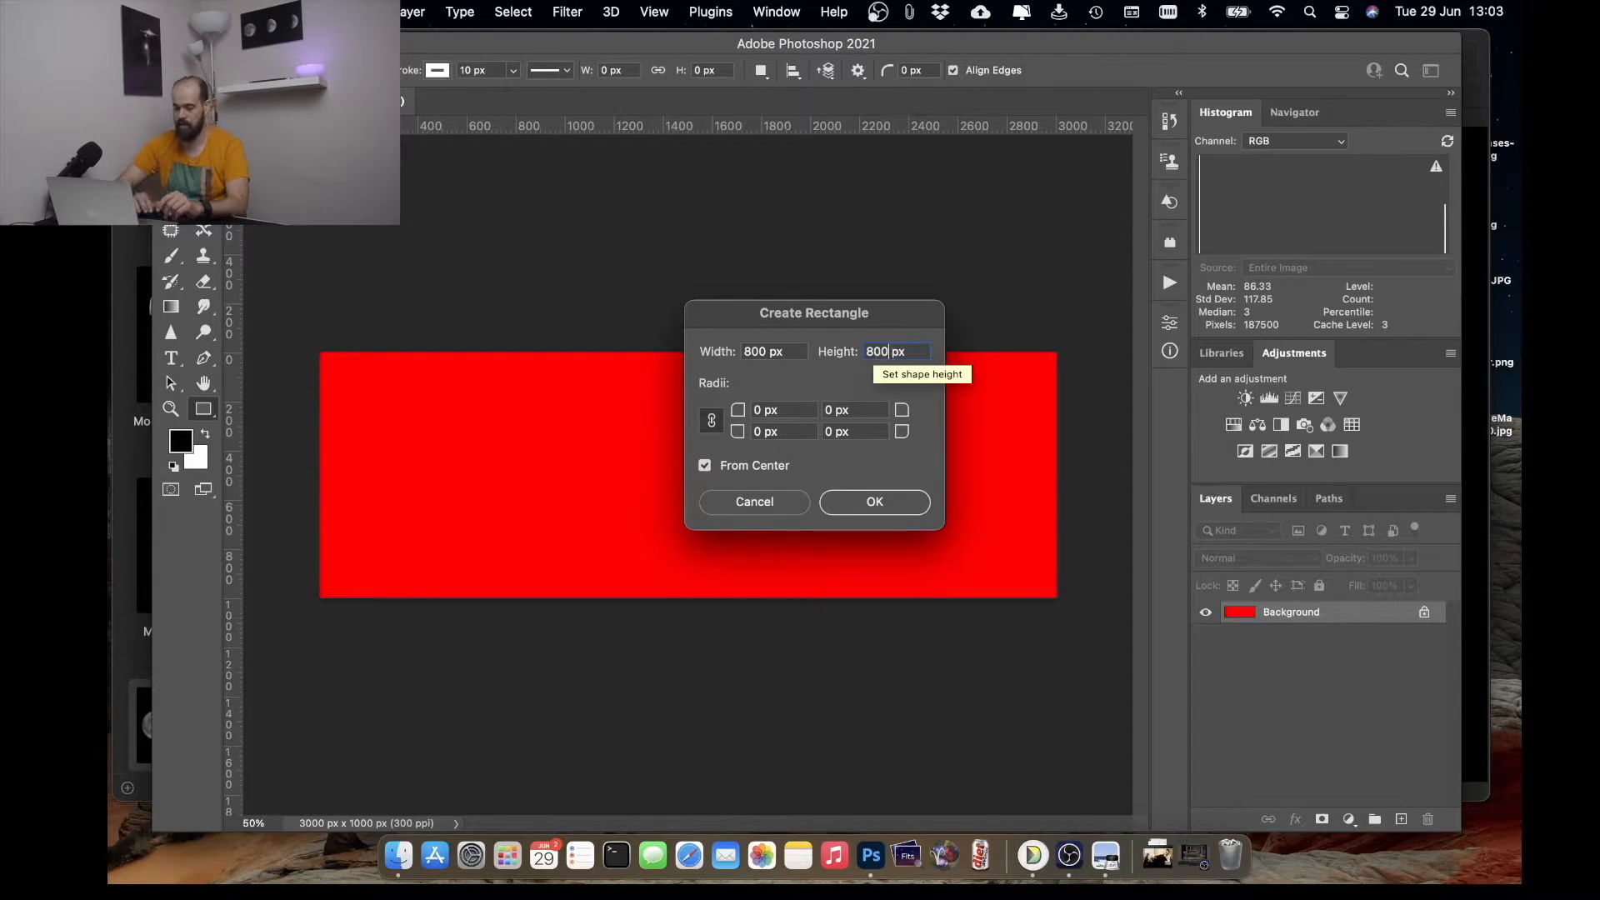
mouse_move(794, 396)
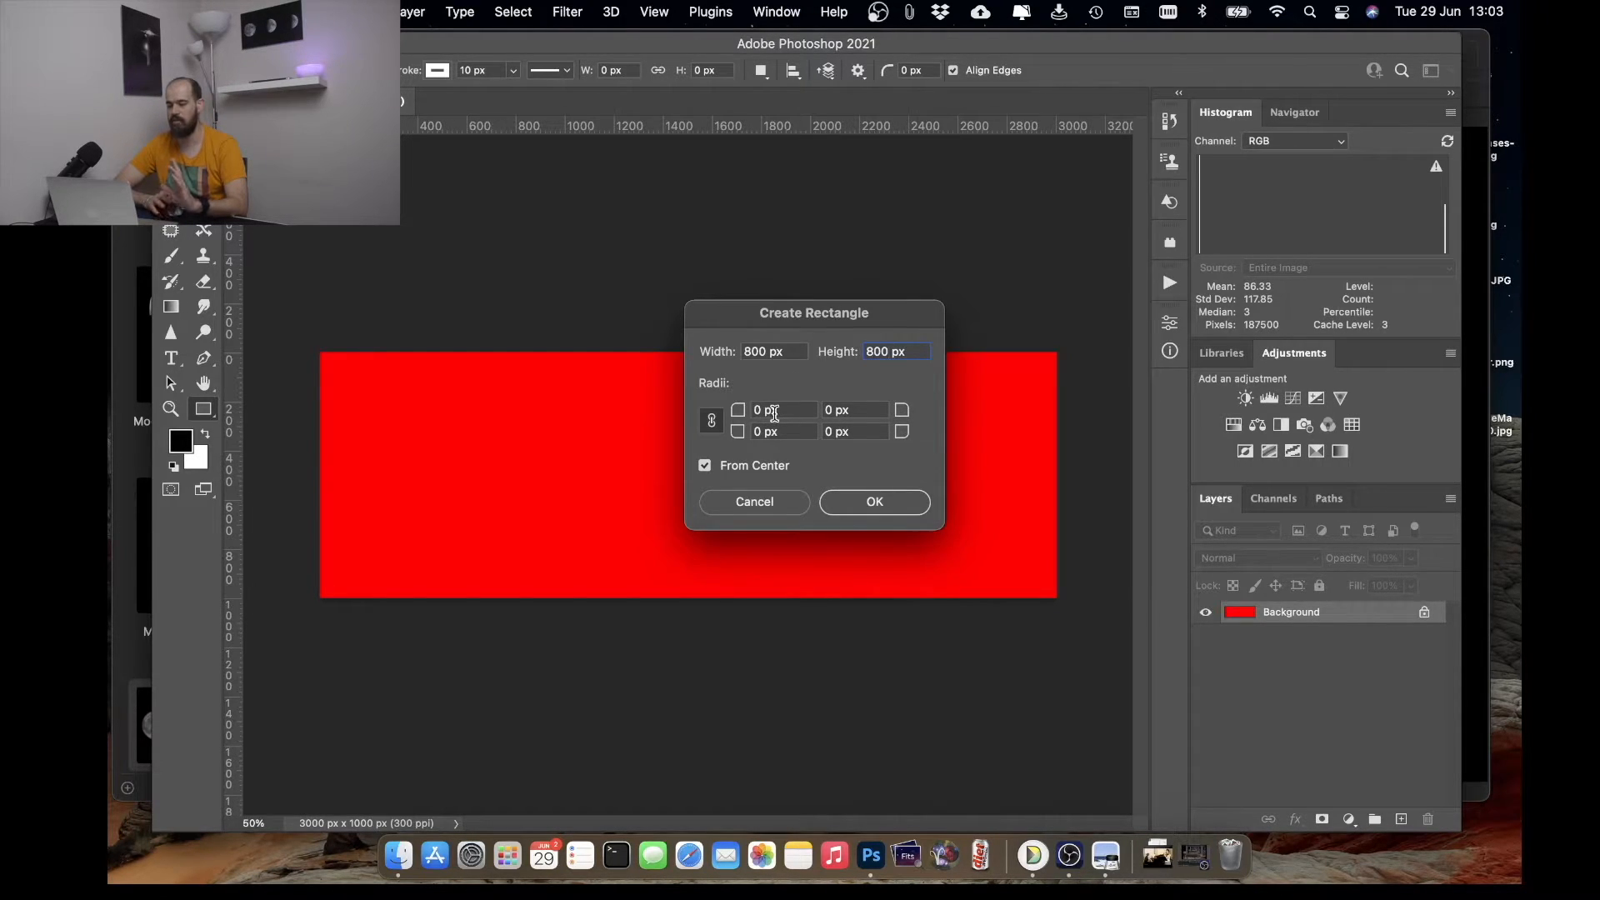
mouse_move(775, 410)
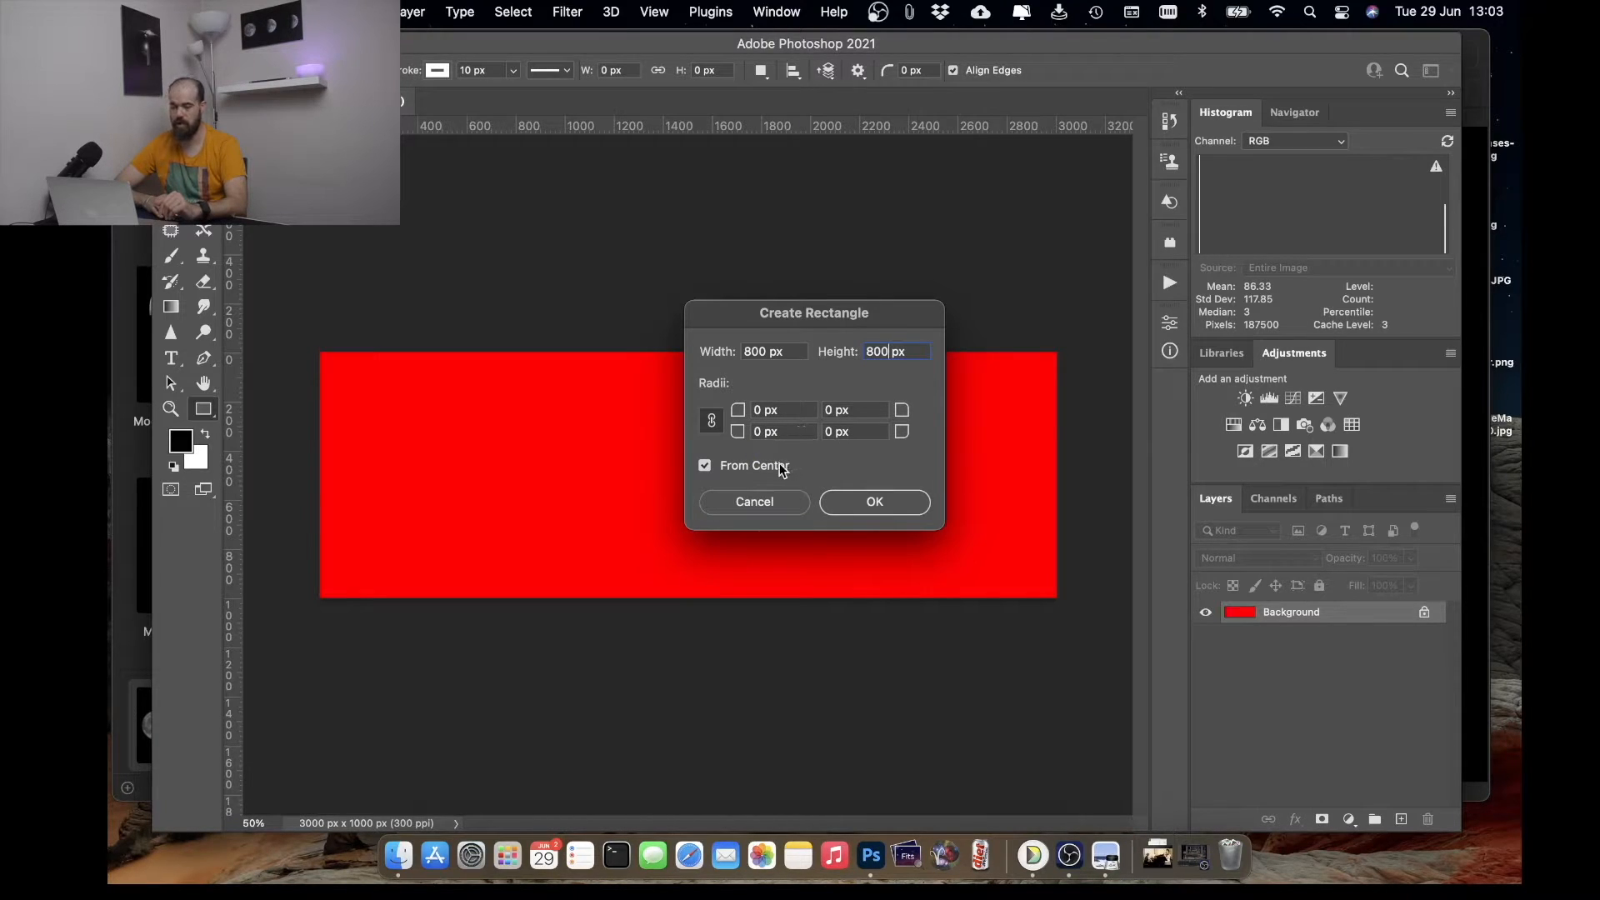
mouse_move(740, 465)
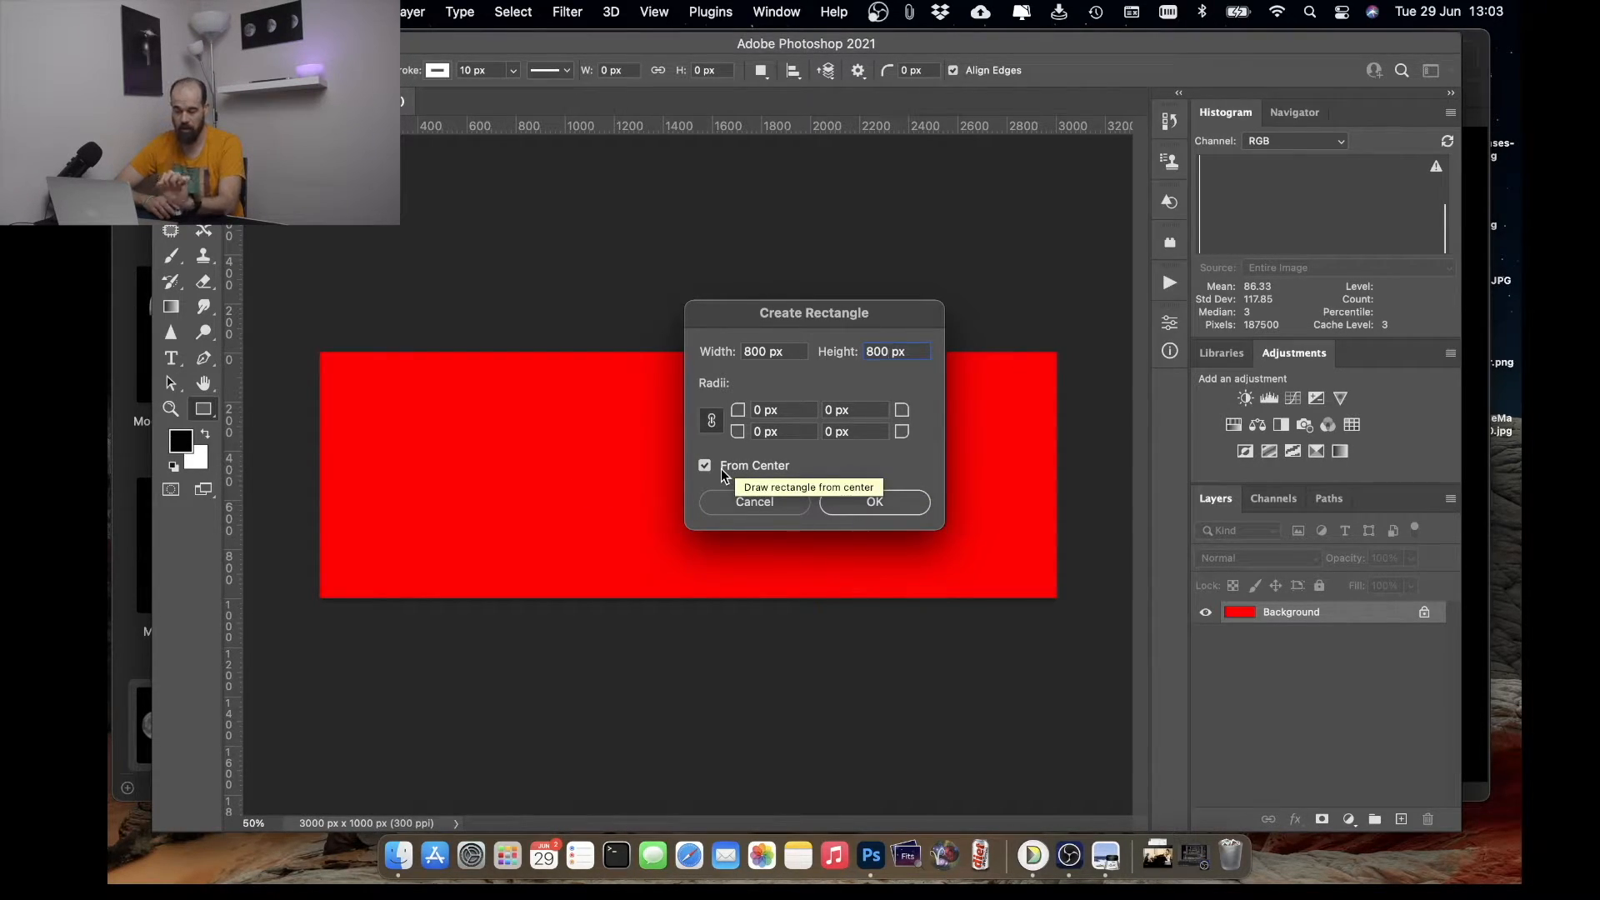
click(705, 465)
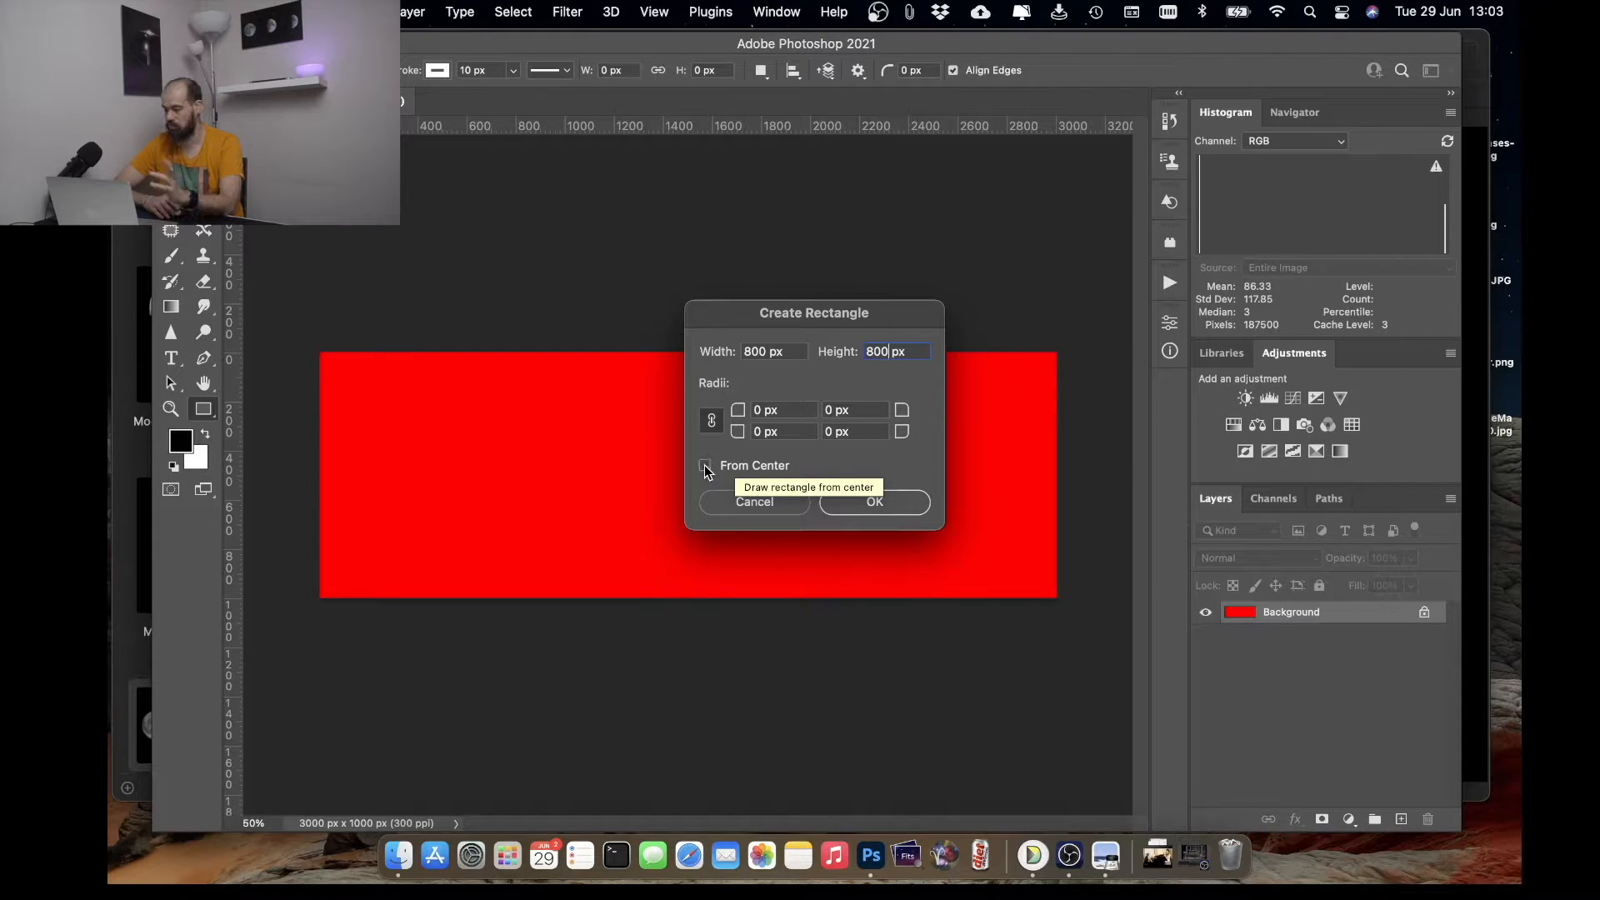
click(874, 502)
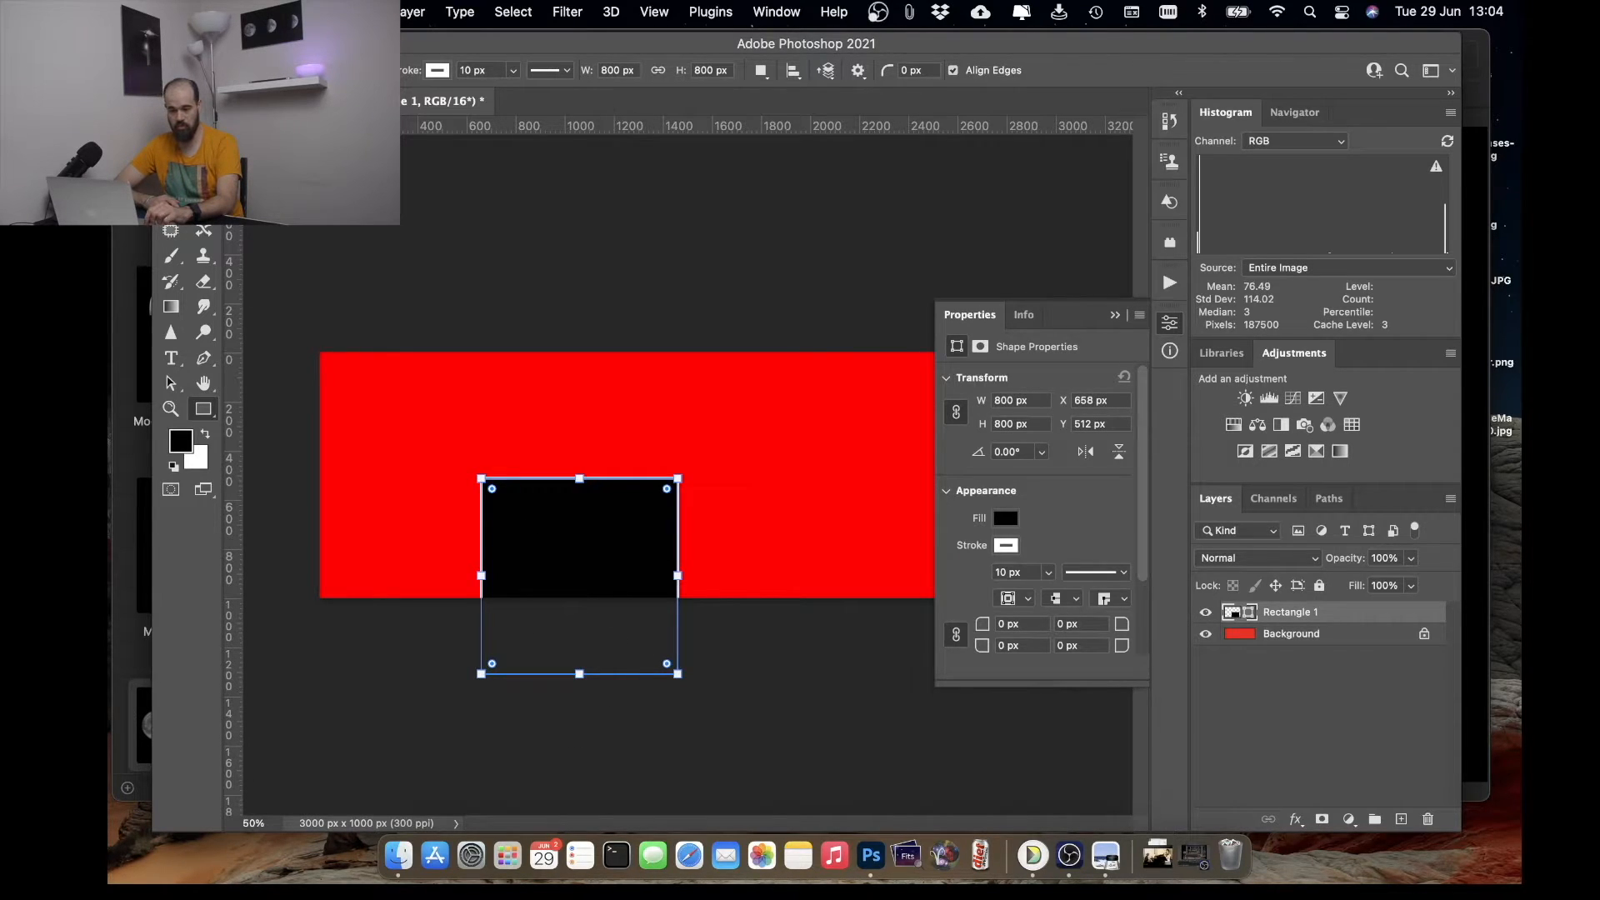
- Move Rectangle 1 to X 77 px, Y 95 px near the canvas's left edge
click(170, 383)
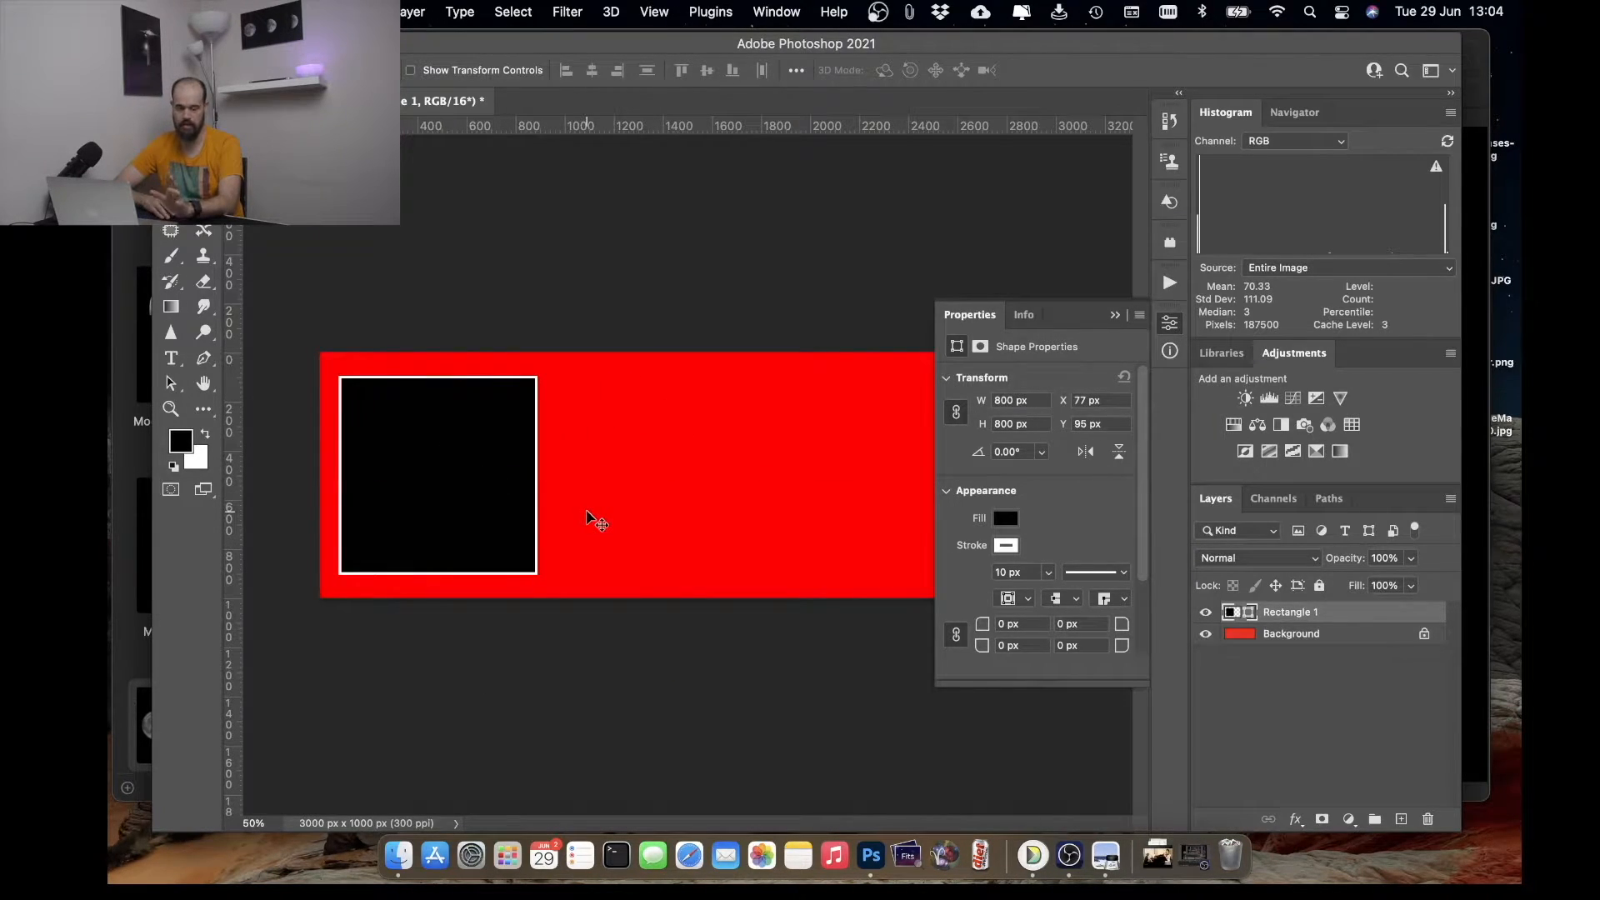
mouse_move(1230, 613)
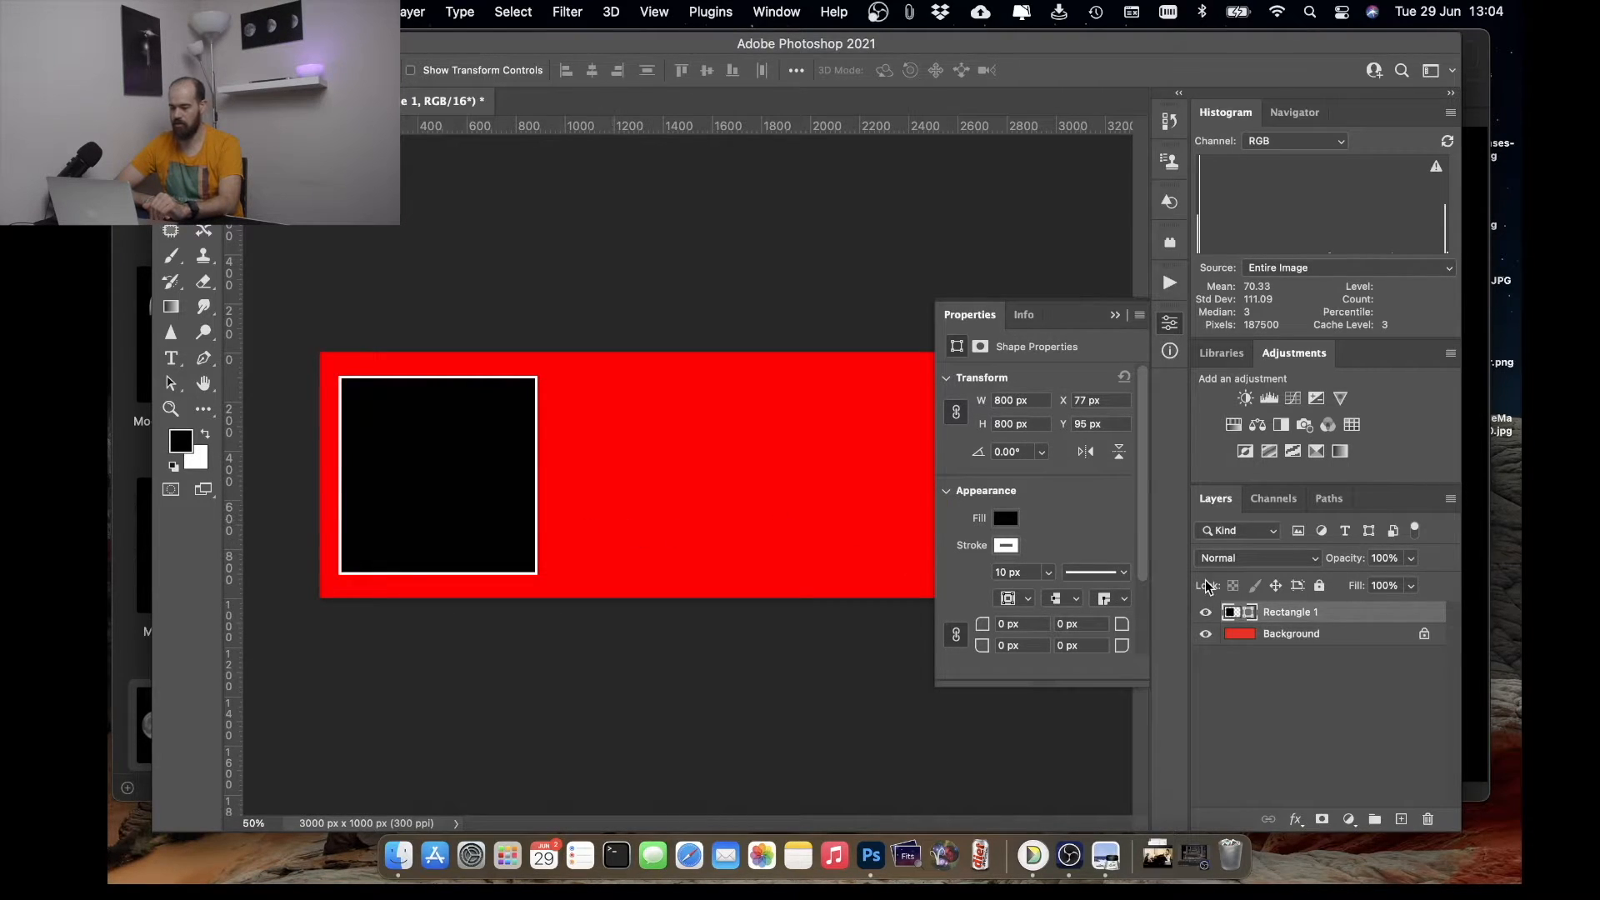
mouse_move(581, 406)
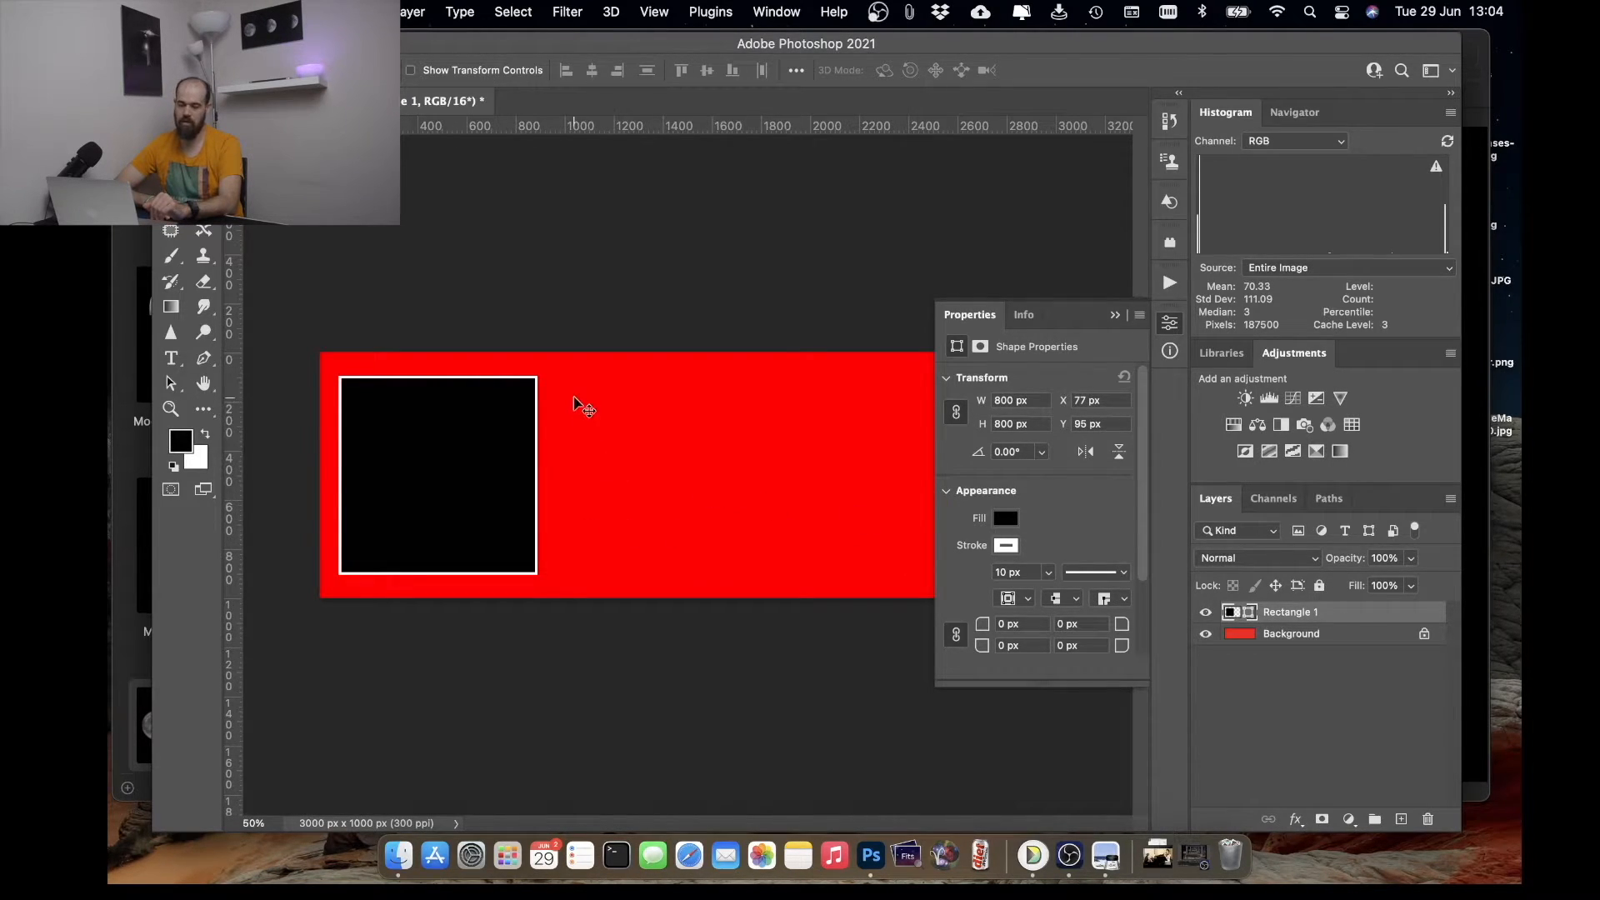
click(204, 410)
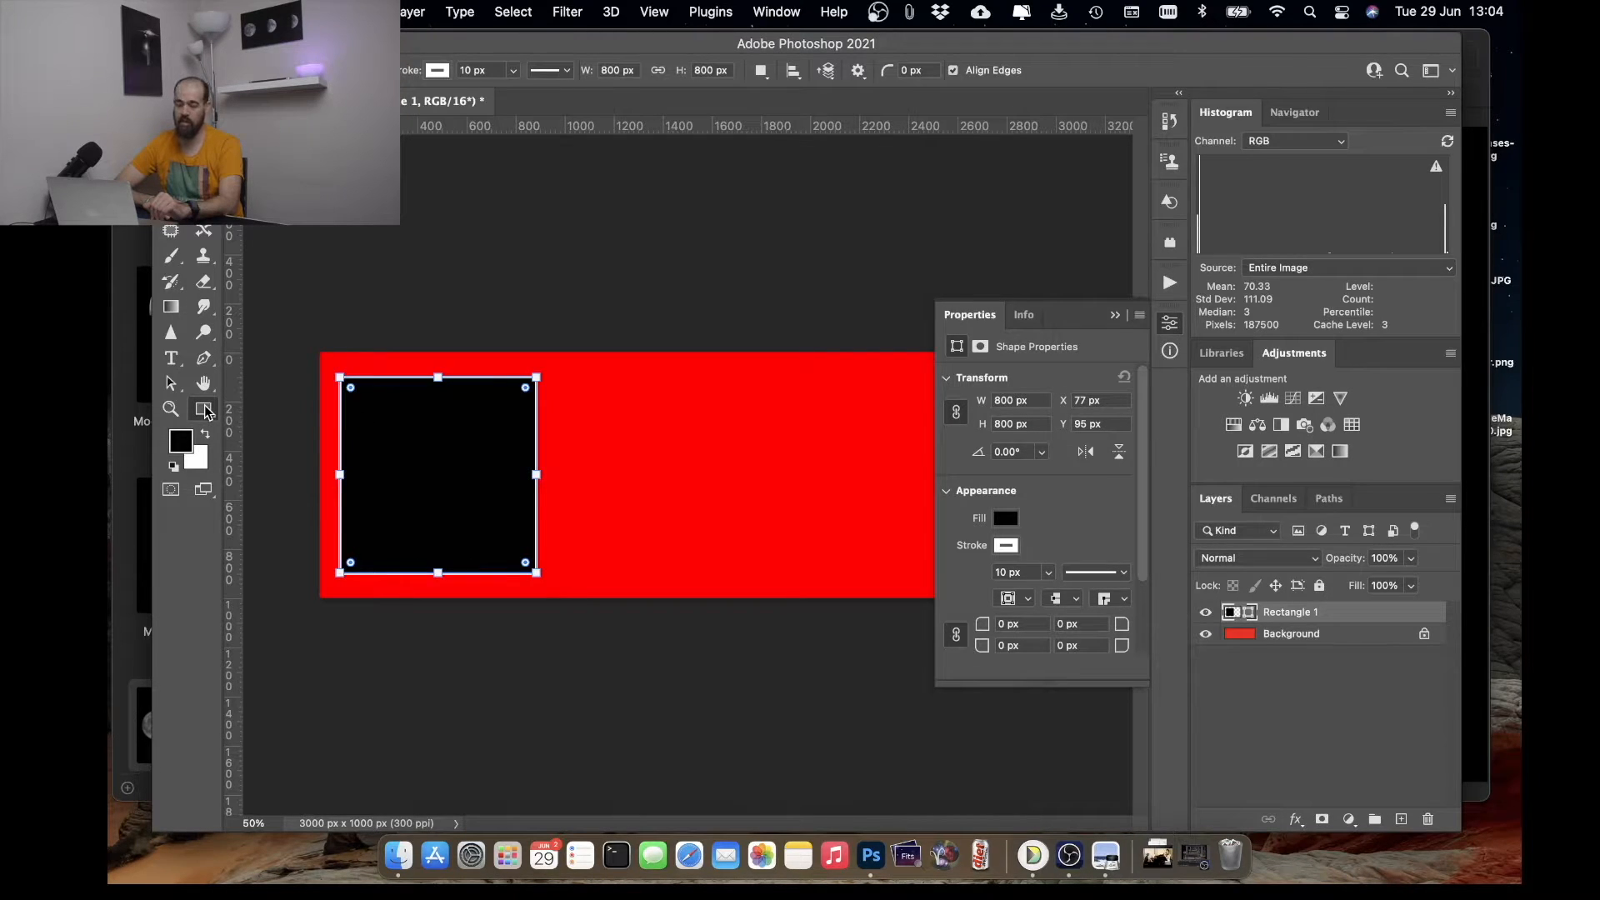
mouse_move(700, 470)
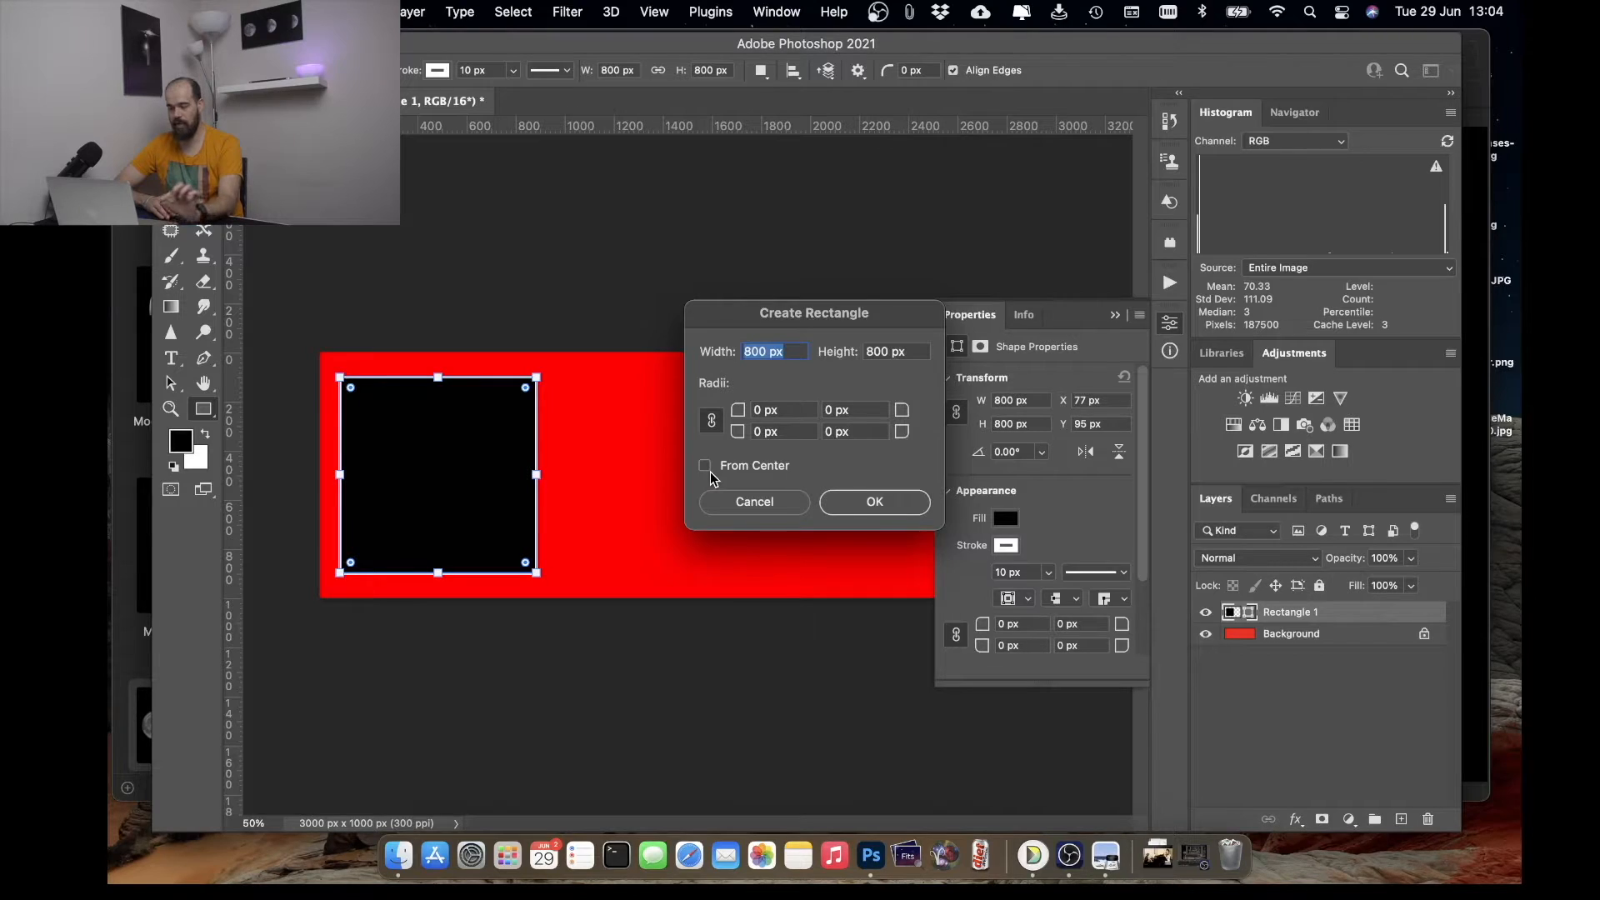
mouse_move(604, 507)
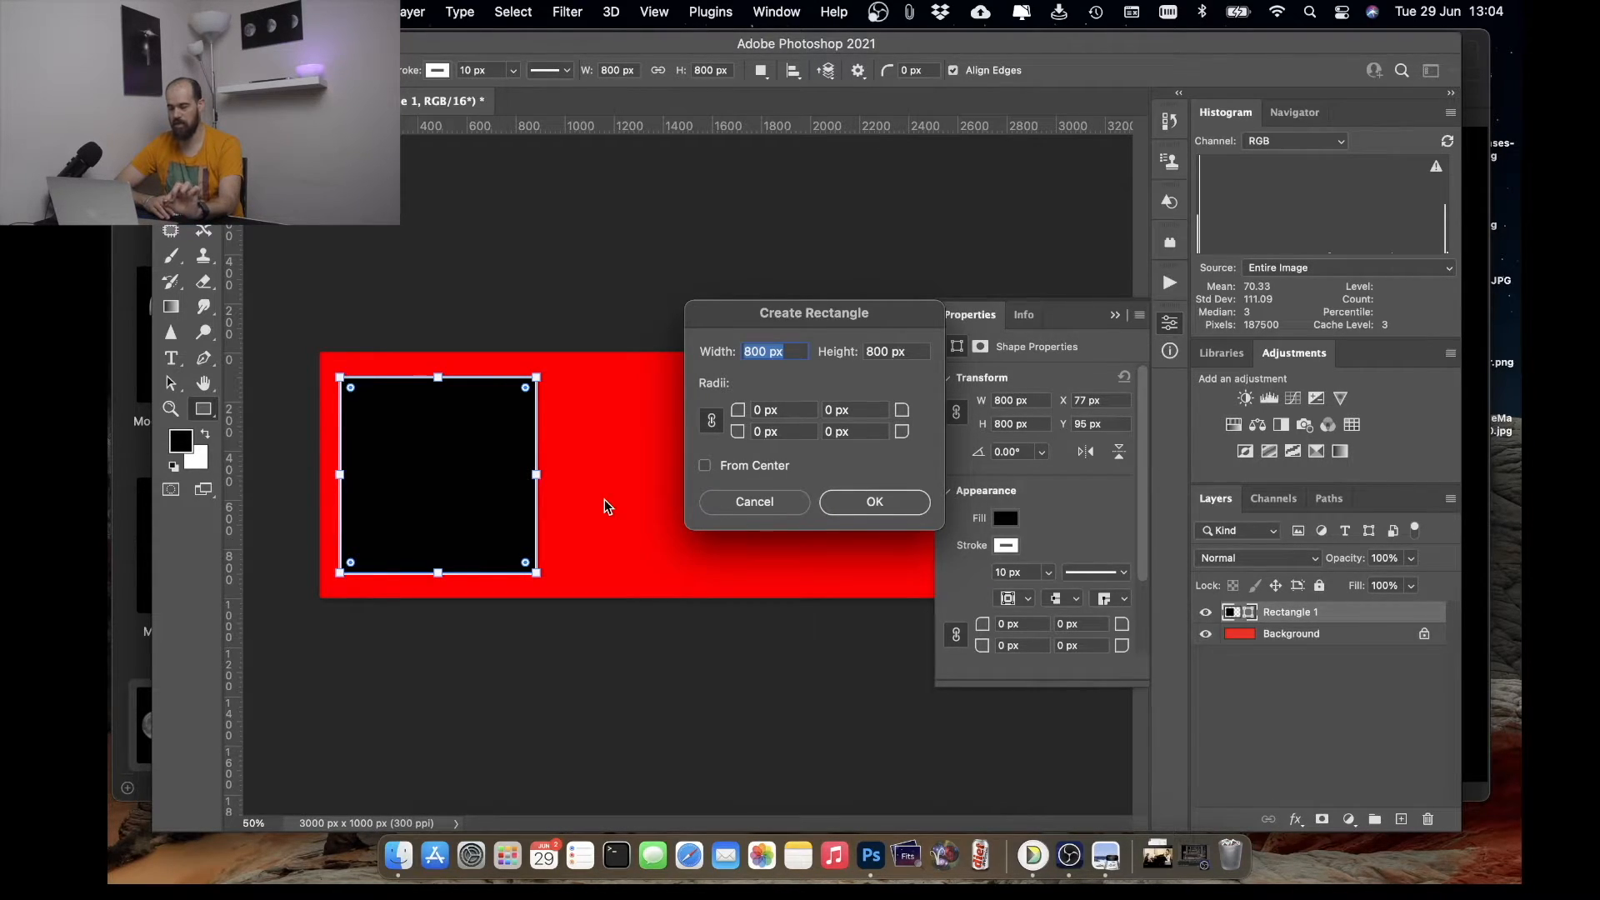
mouse_move(811, 322)
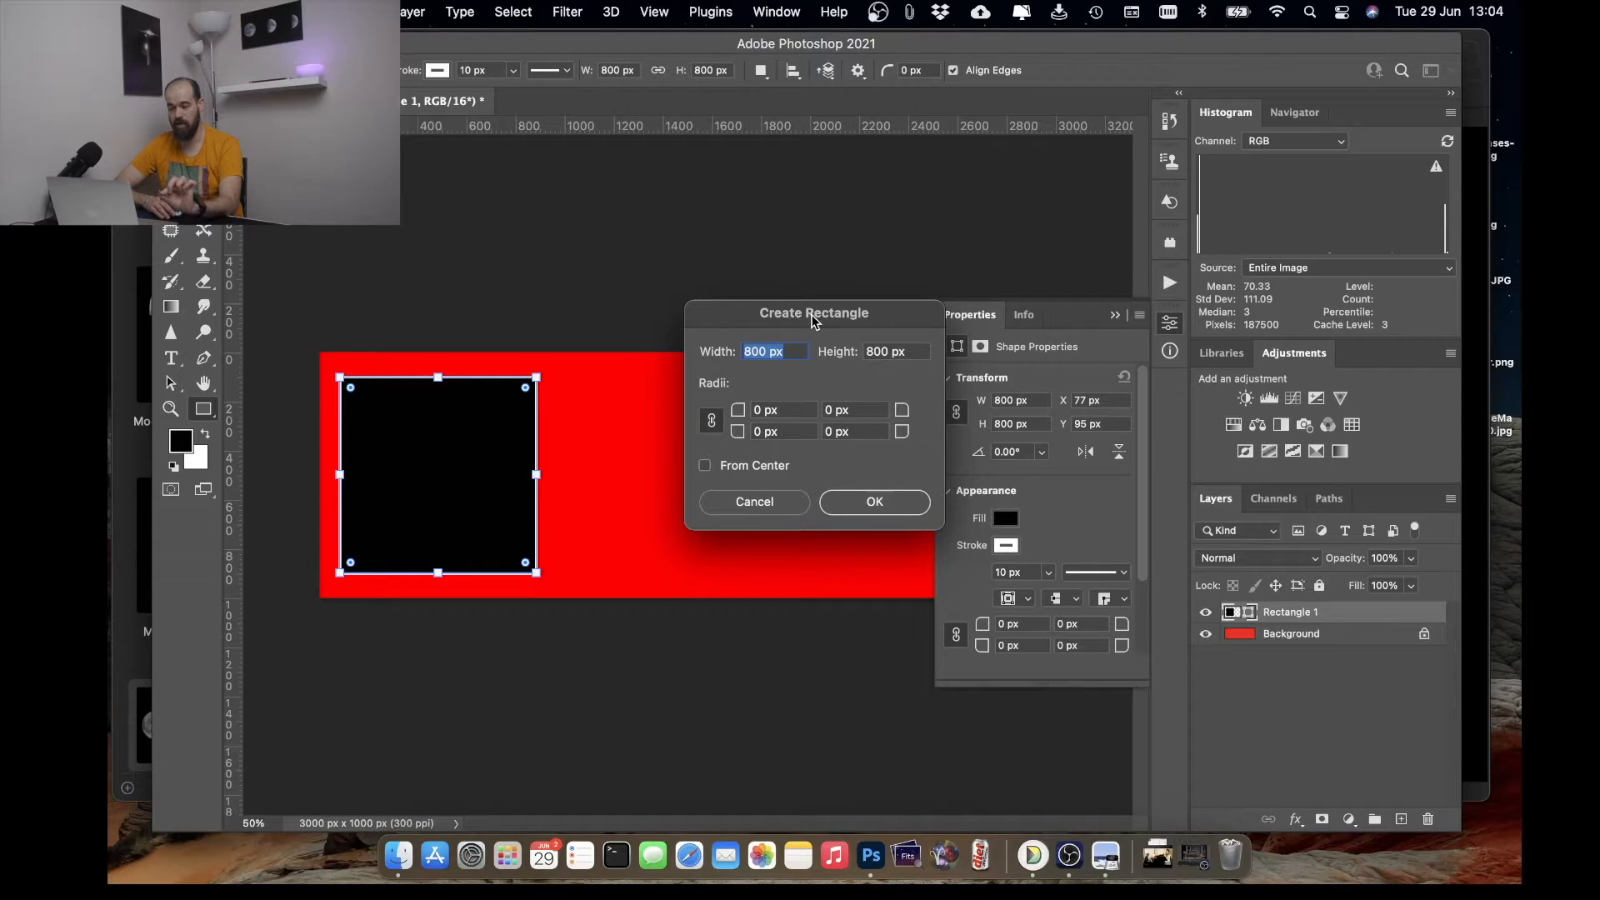
mouse_move(538, 439)
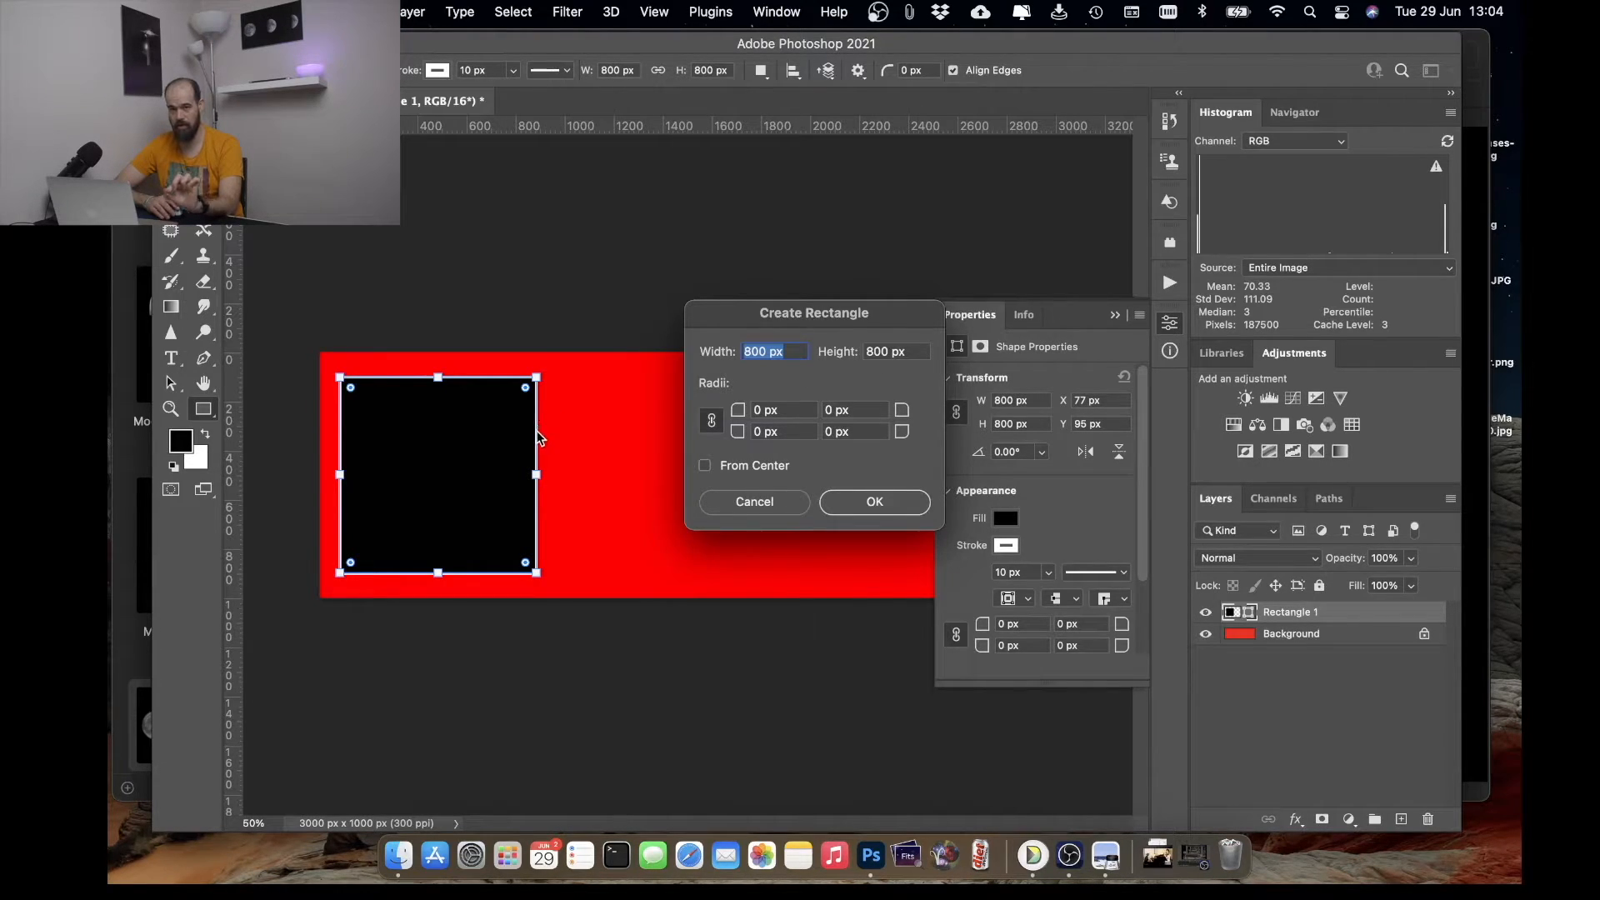
mouse_move(522, 513)
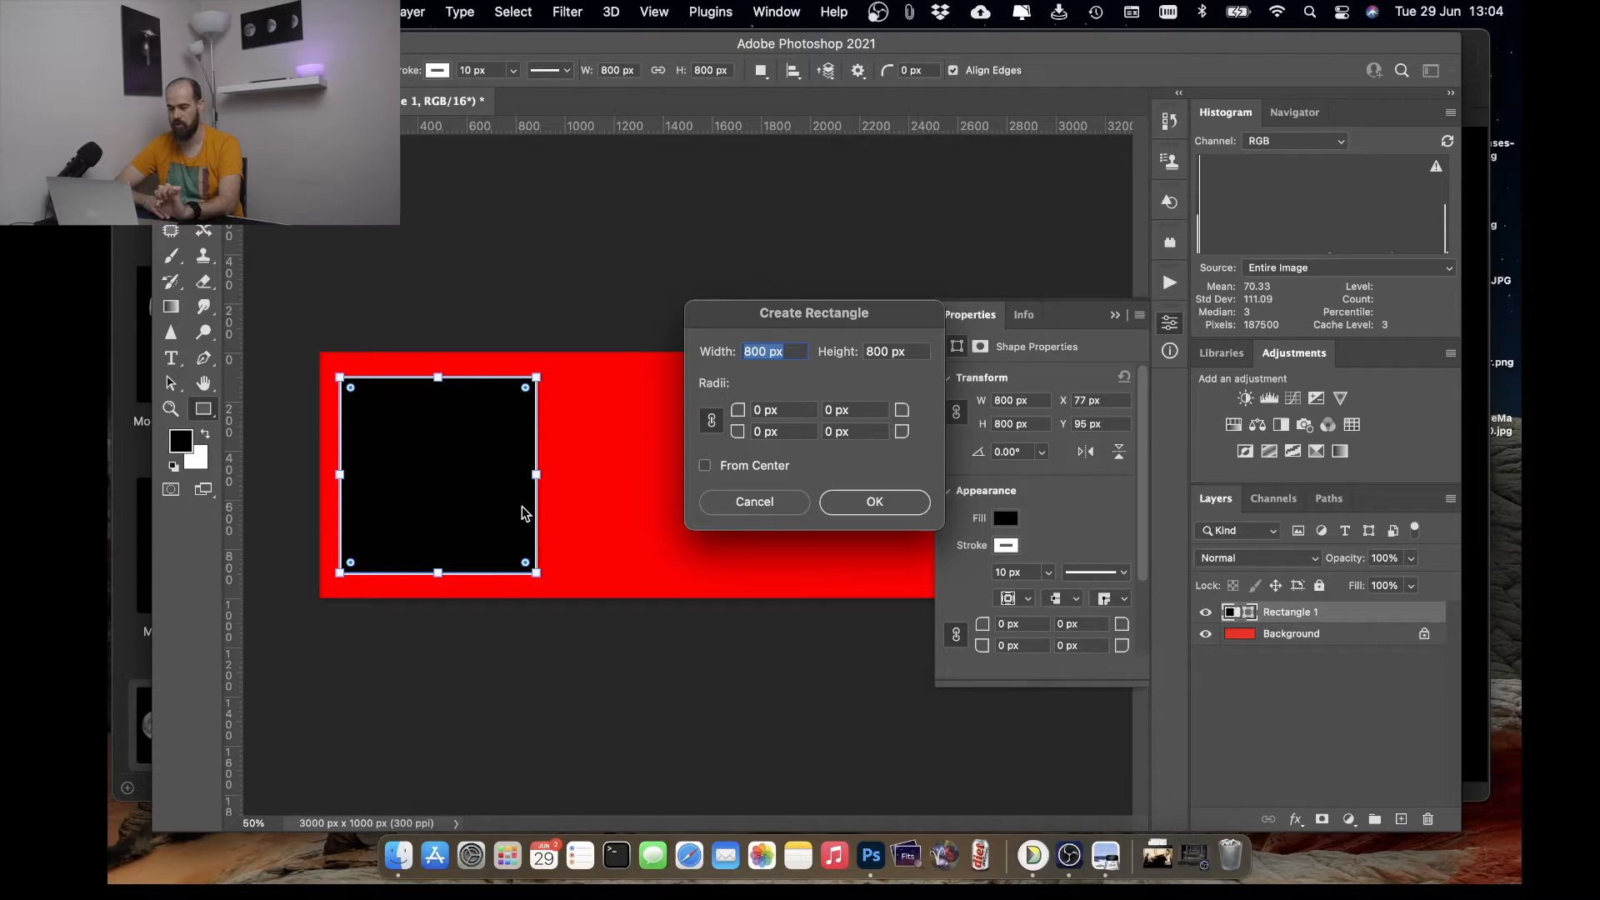
- Close the Create Rectangle dialog before drawing Rectangles 2 and 3
click(872, 501)
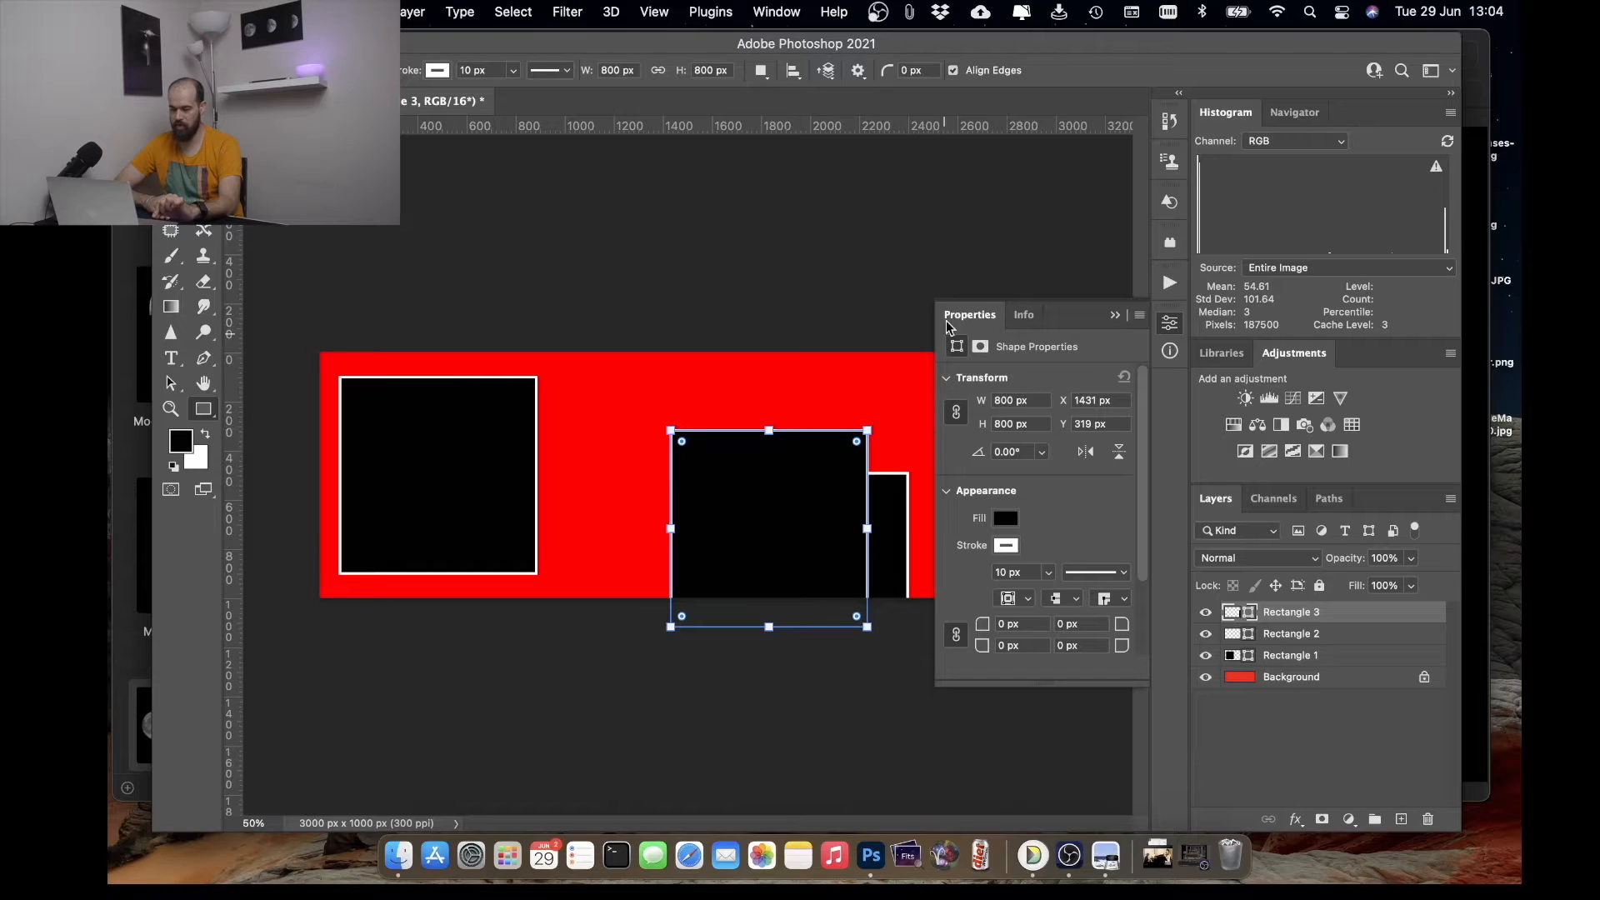
mouse_move(977, 335)
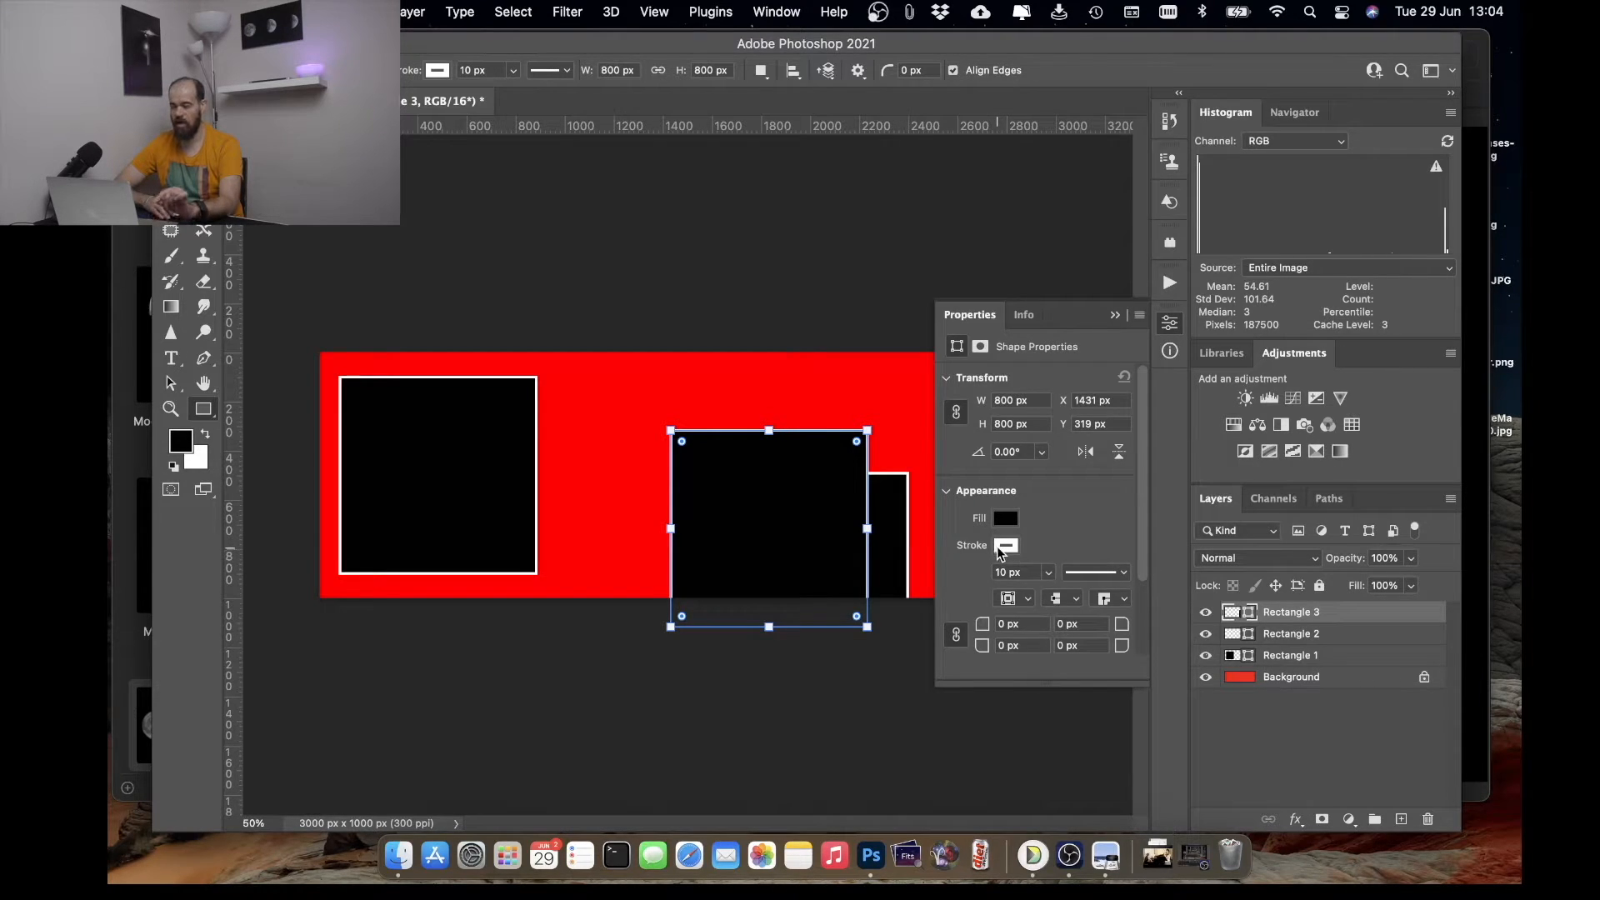
mouse_move(1005, 545)
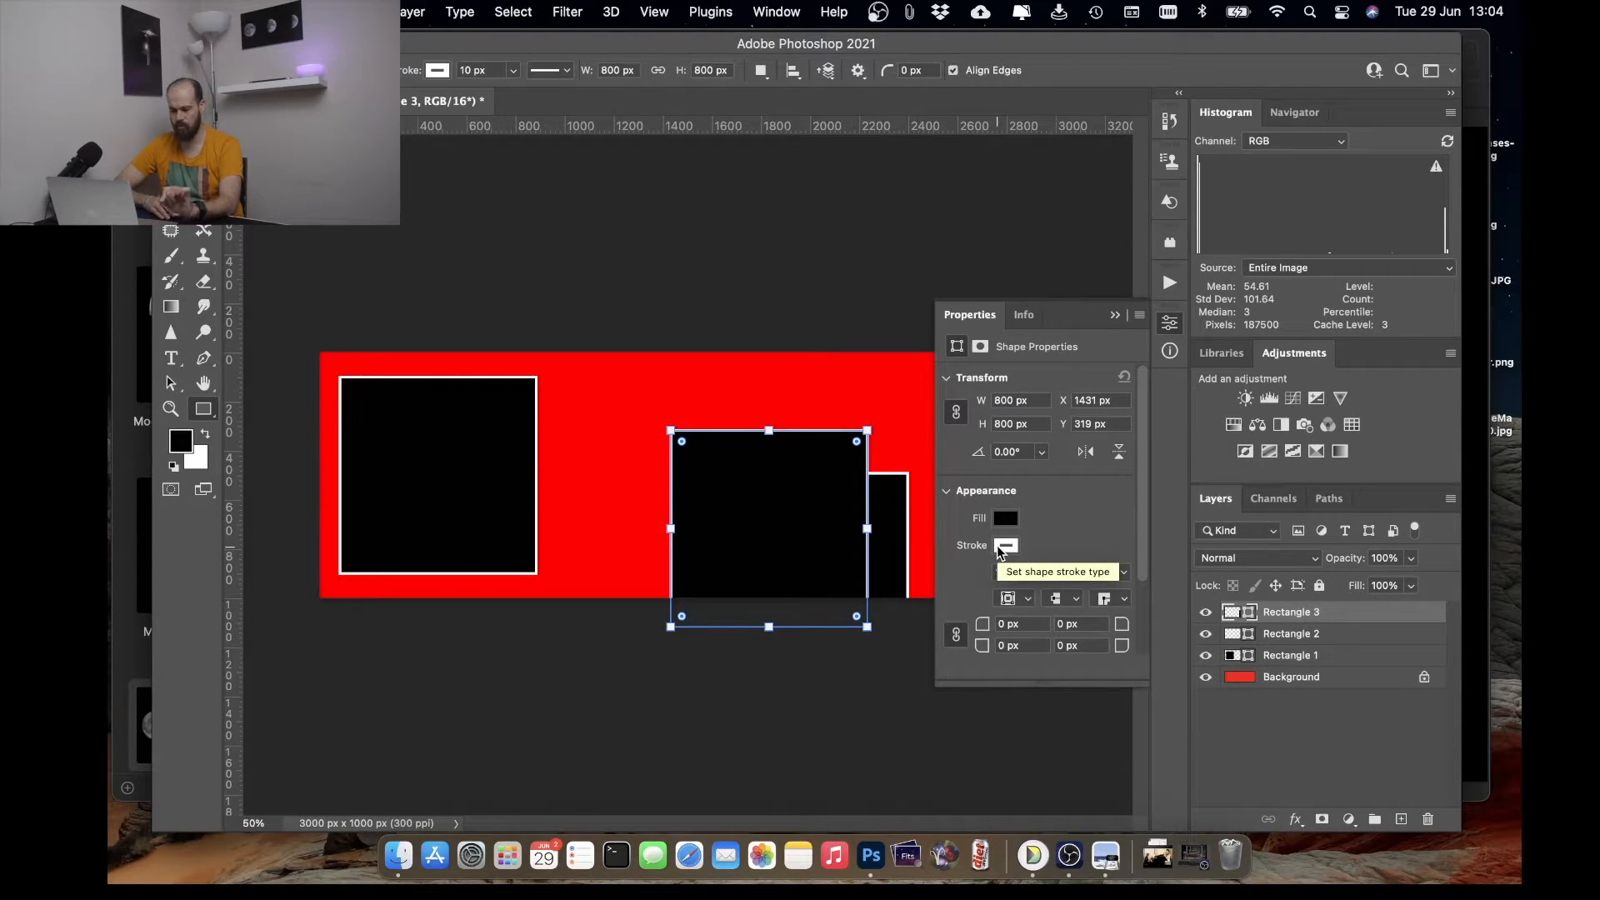
- Set the squares' Stroke to No Color and close the Properties panel
click(1004, 545)
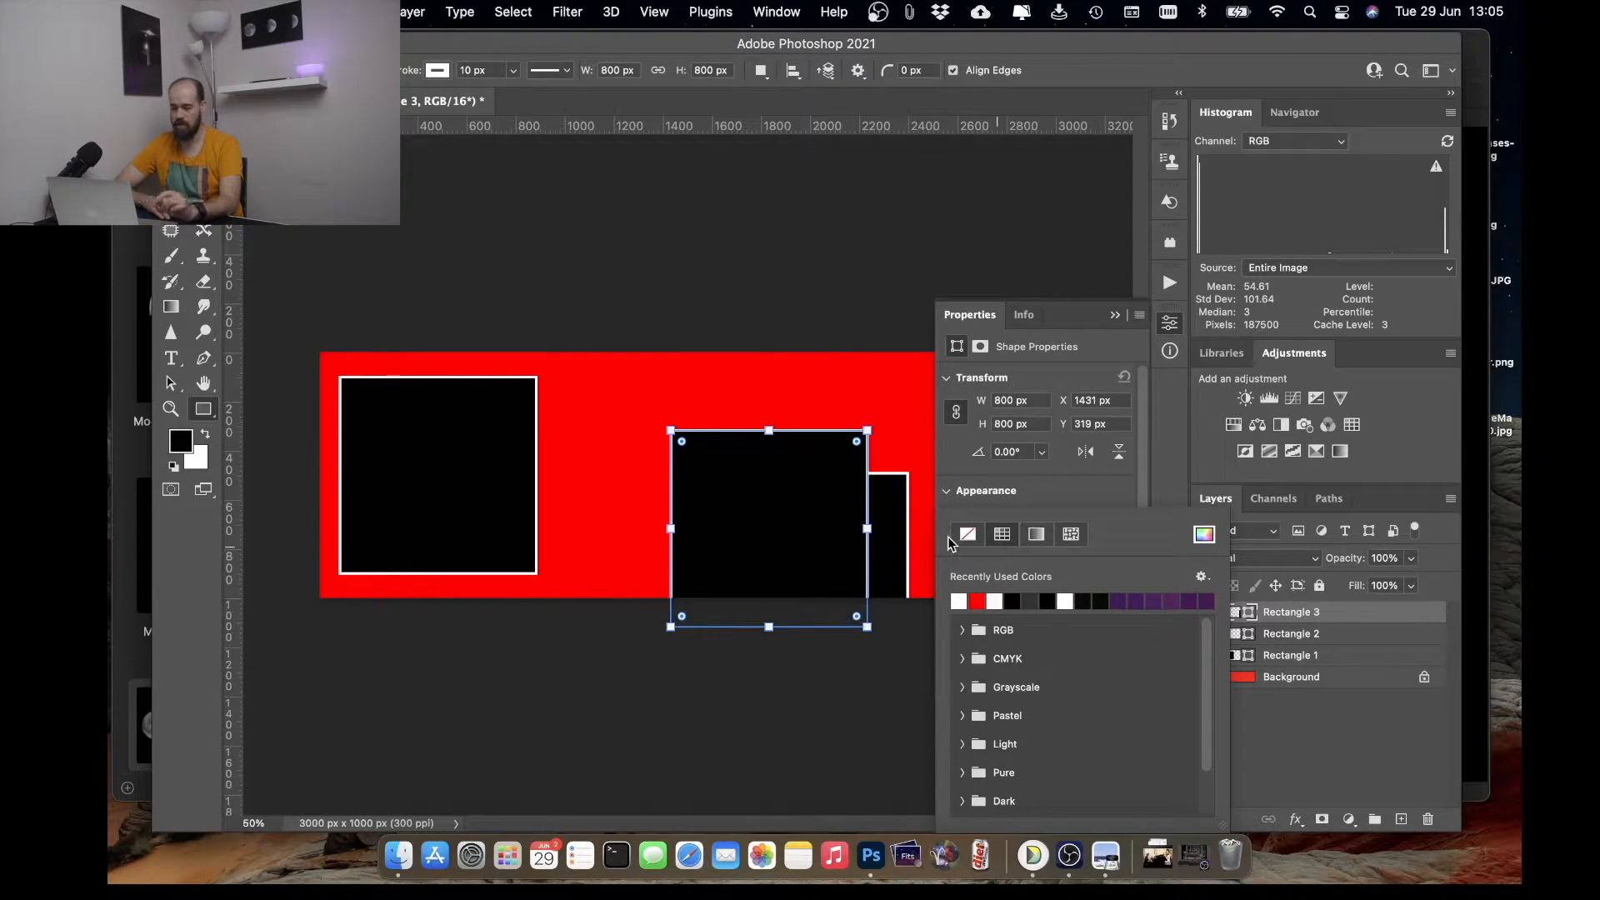
click(967, 533)
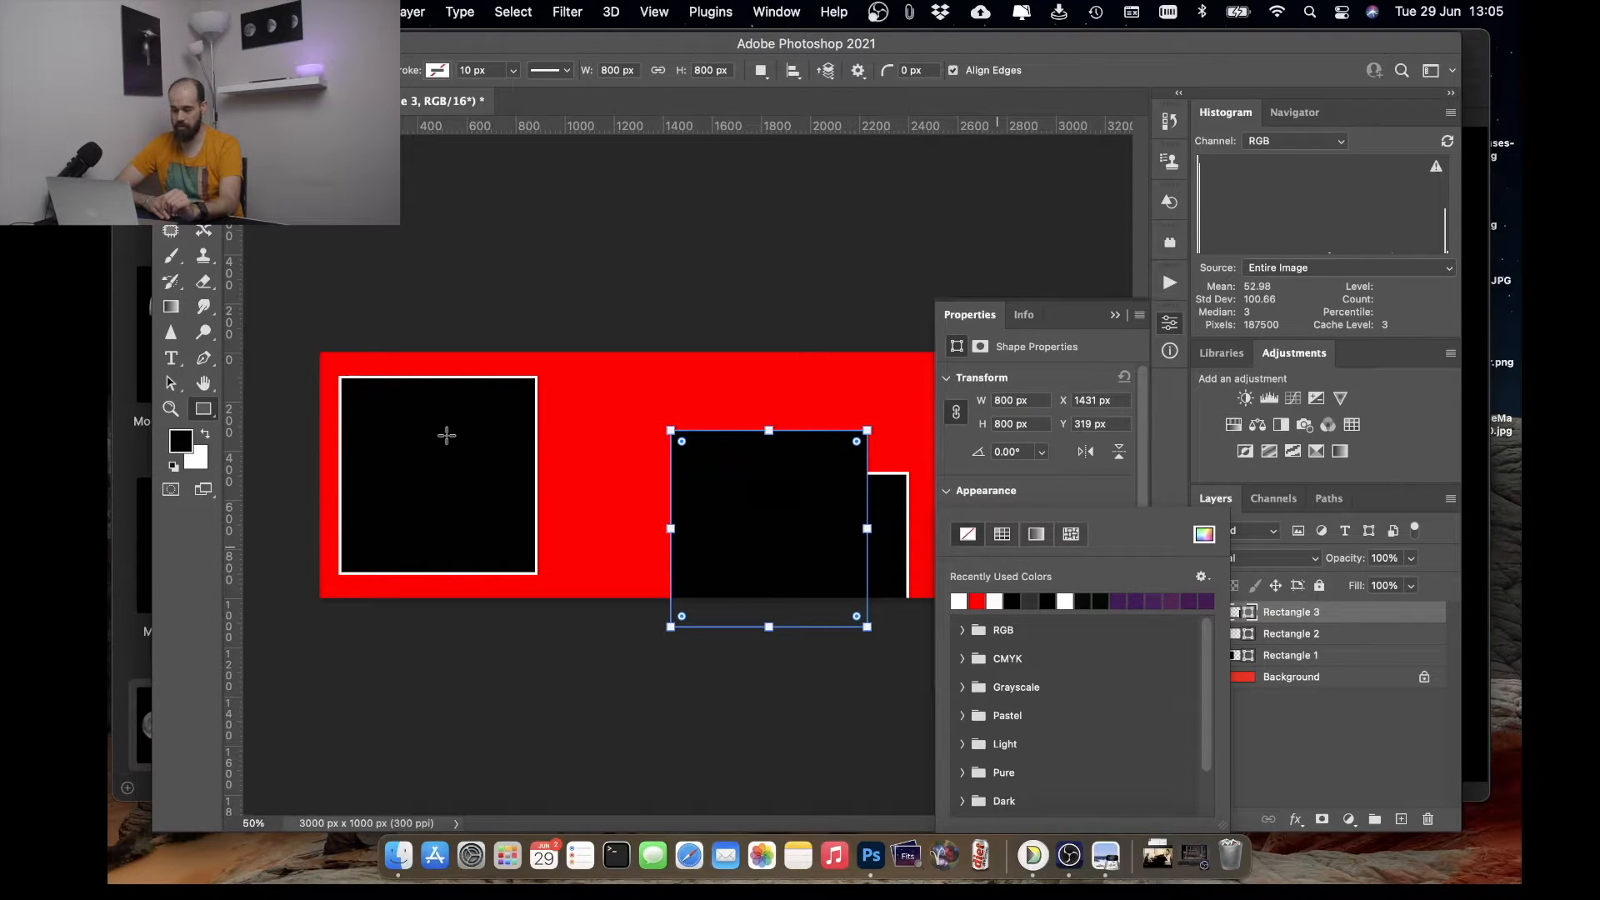
click(1291, 655)
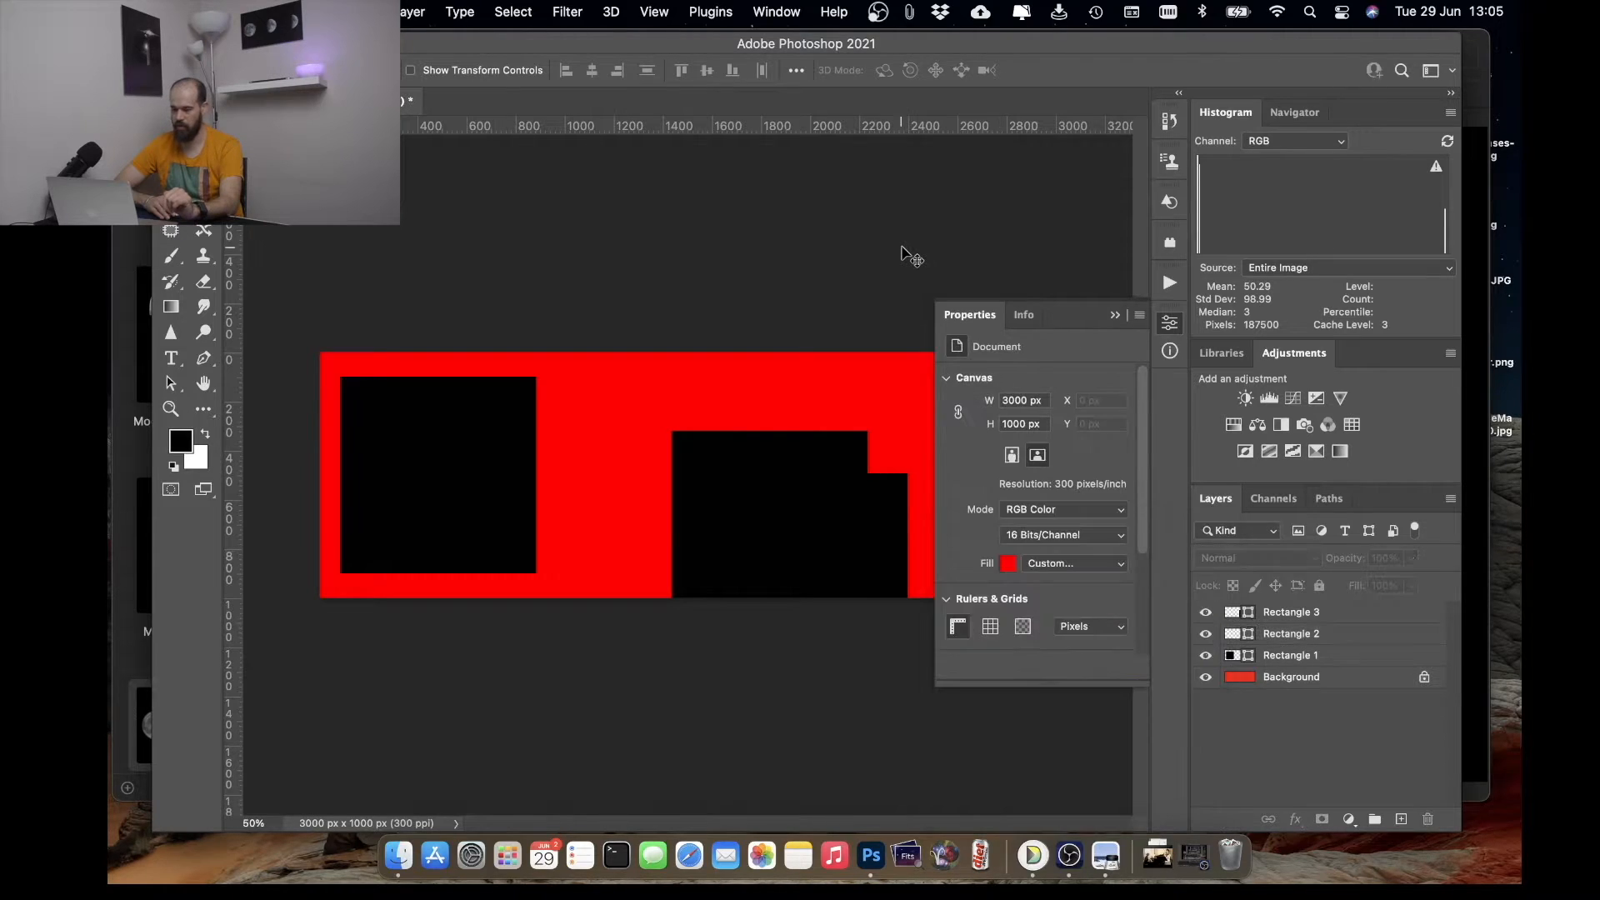
mouse_move(846, 386)
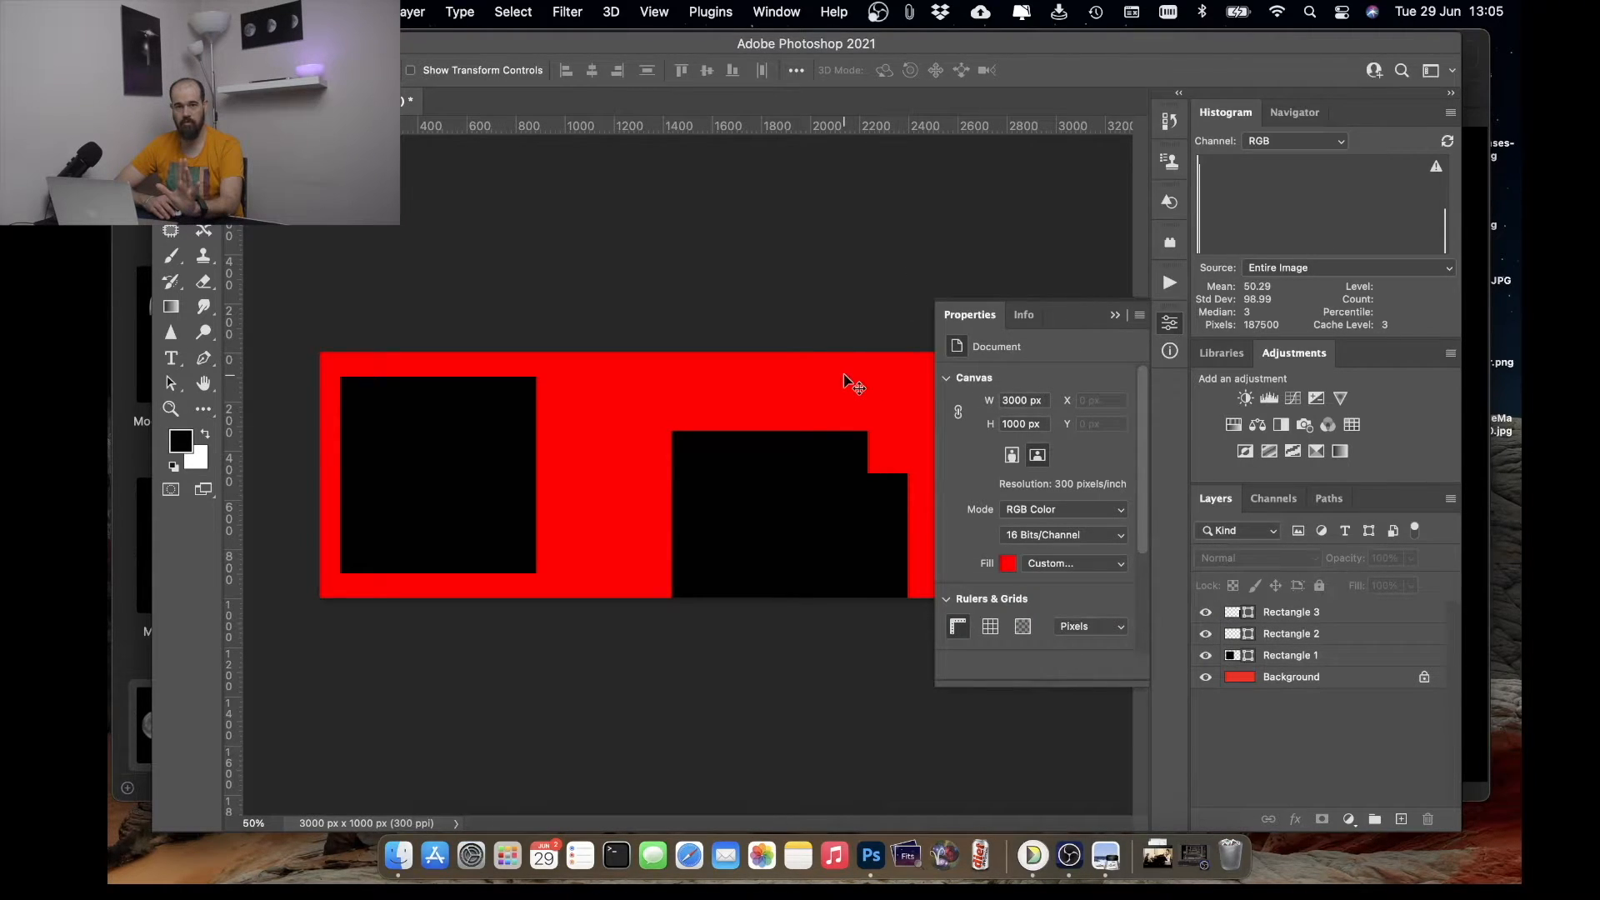
mouse_move(694, 480)
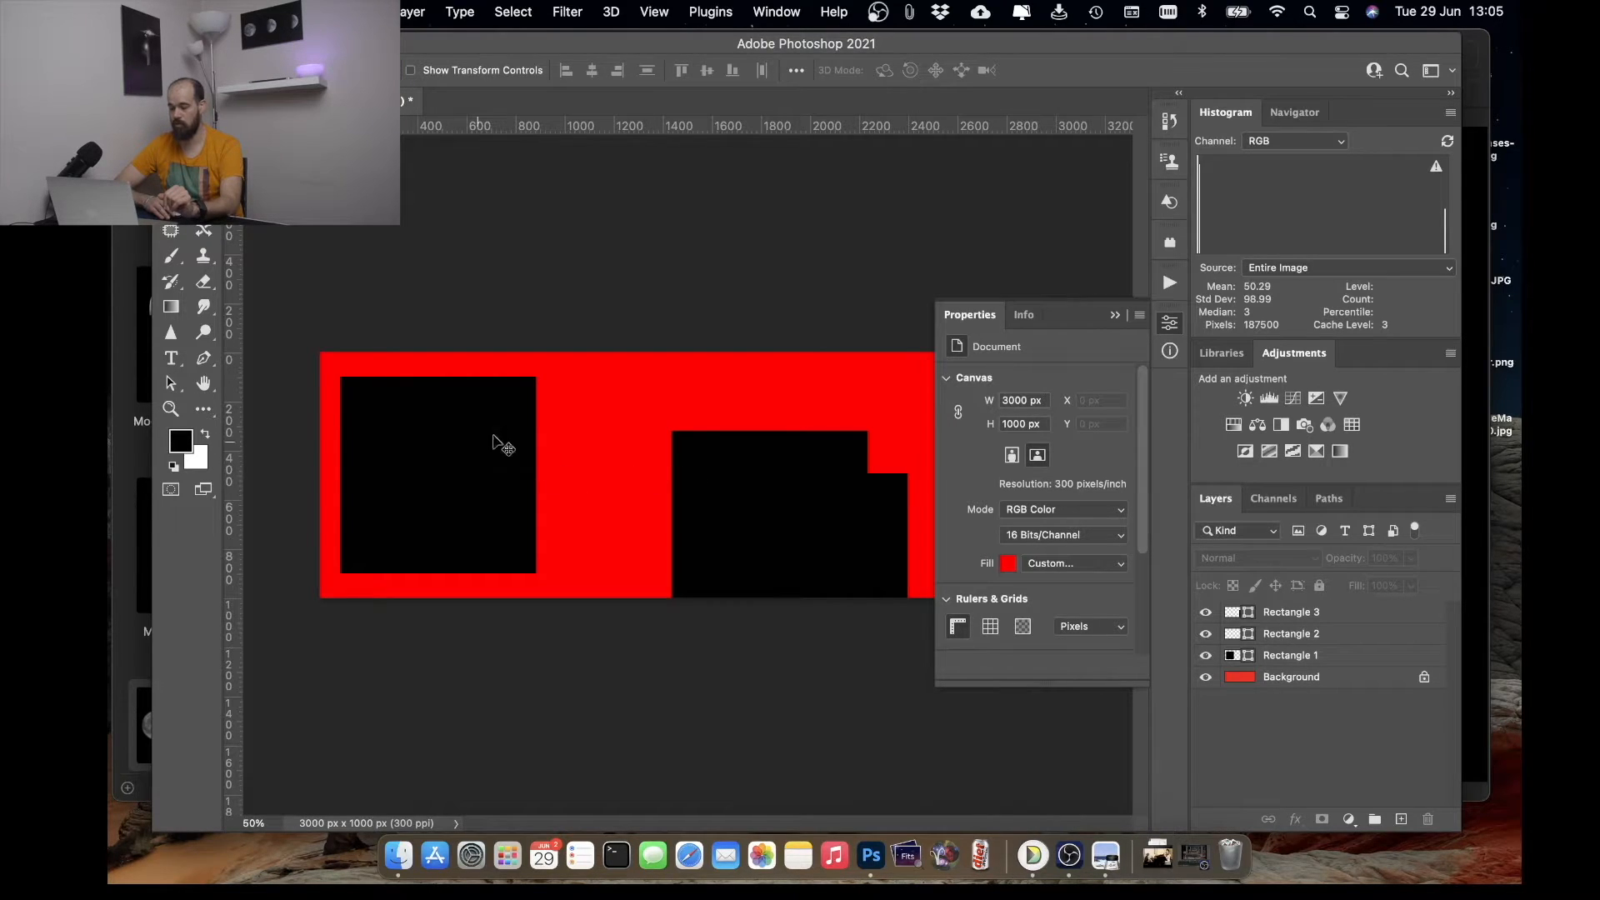
click(1113, 314)
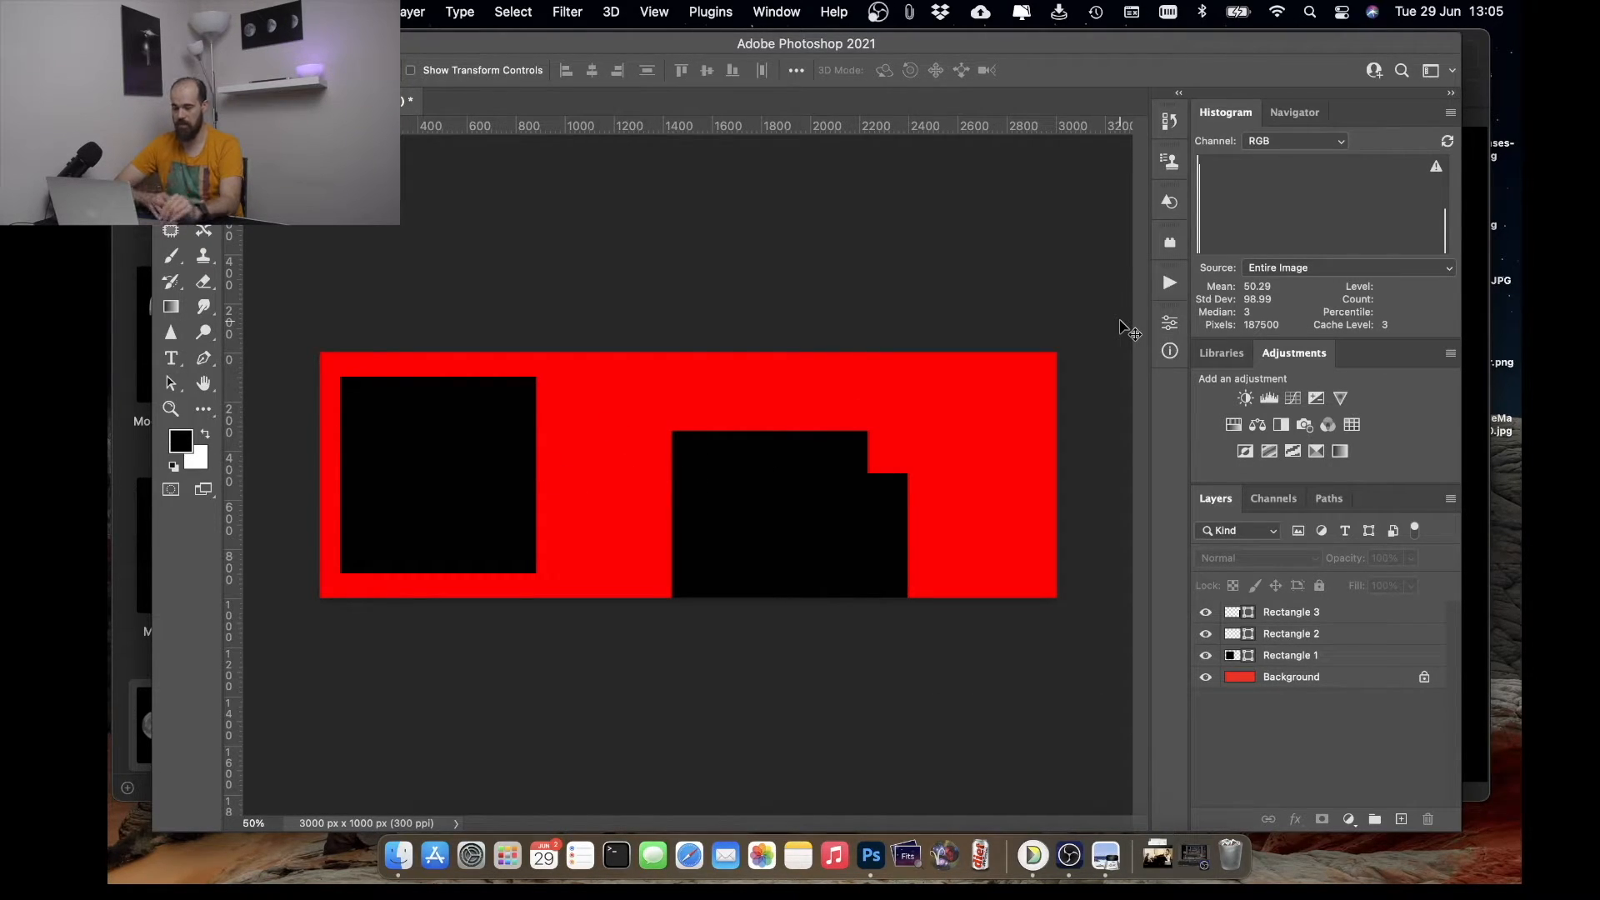
mouse_move(726, 507)
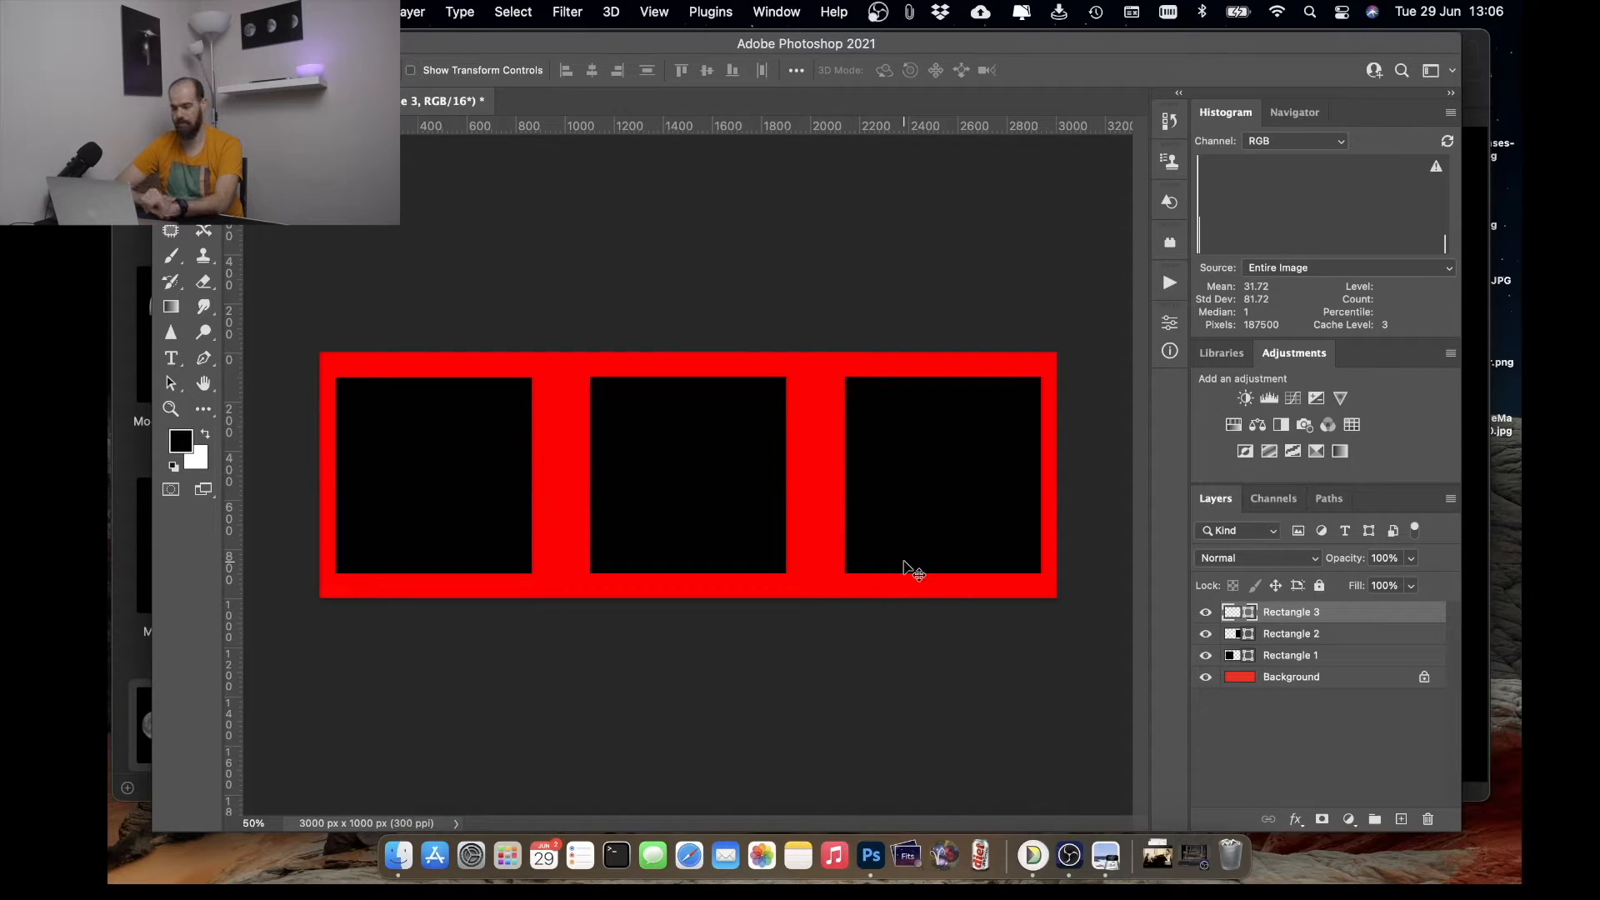
mouse_move(786, 556)
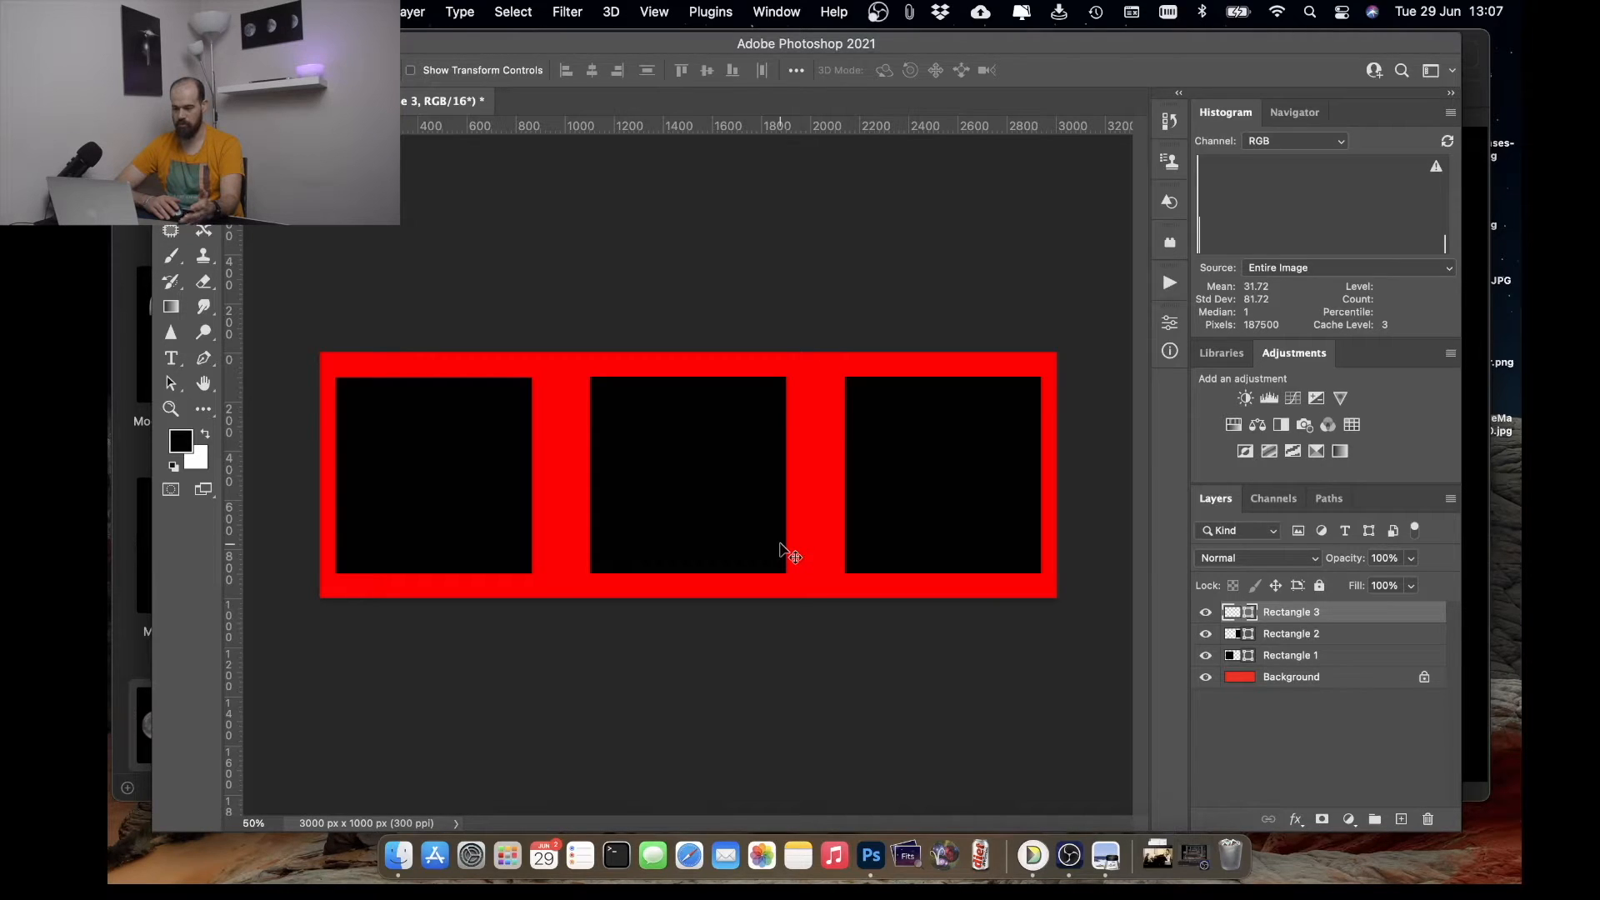
mouse_move(786, 545)
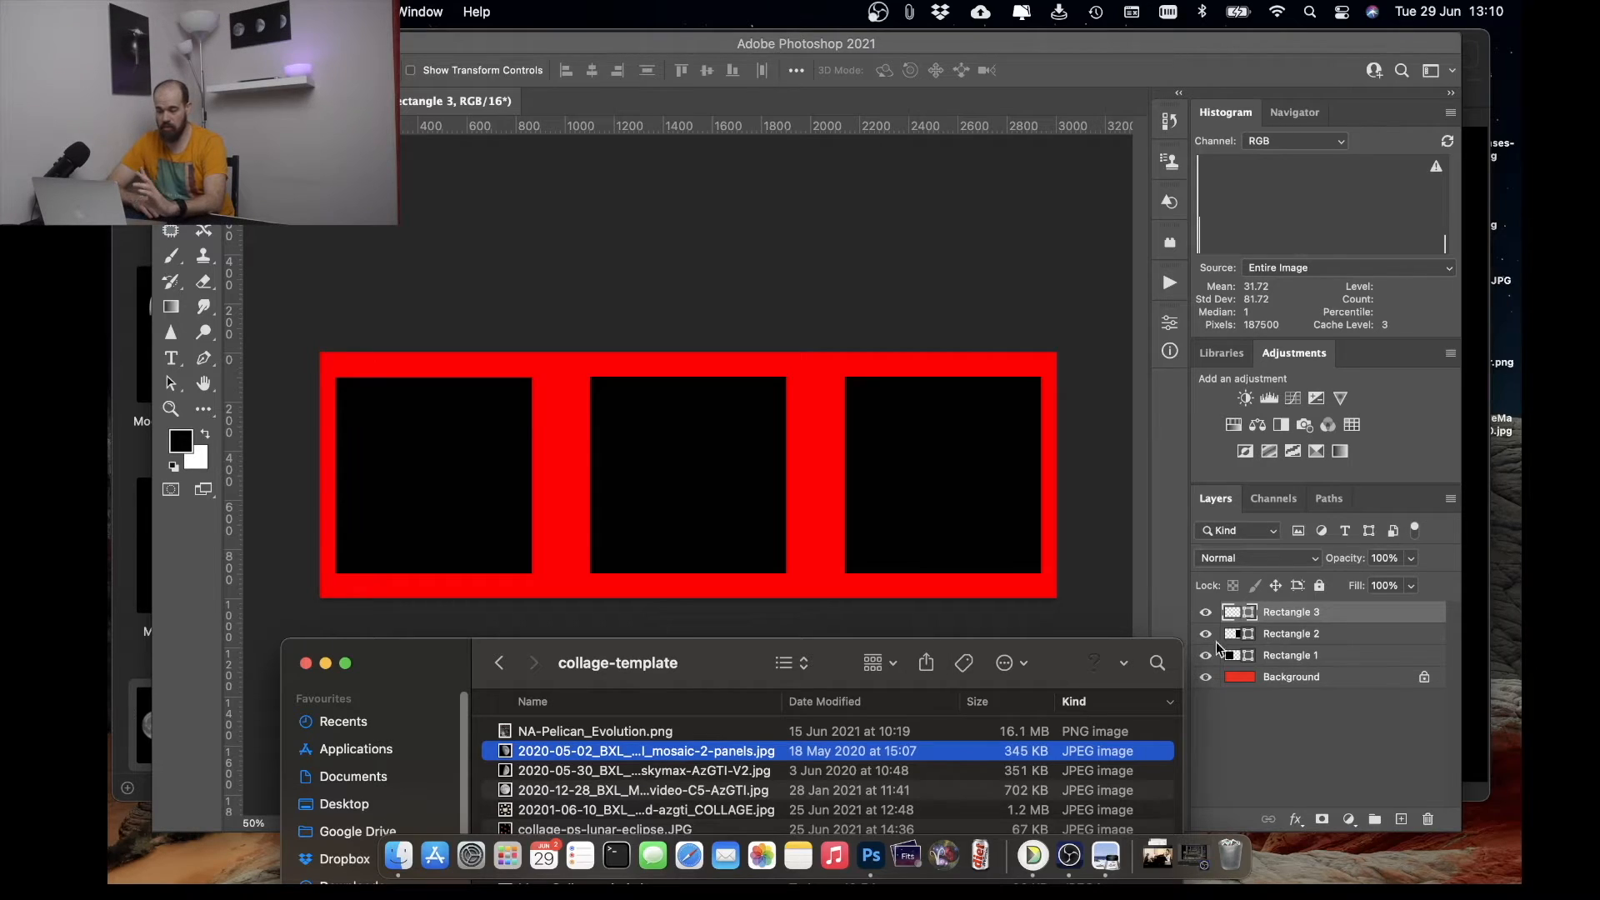
mouse_move(1218, 596)
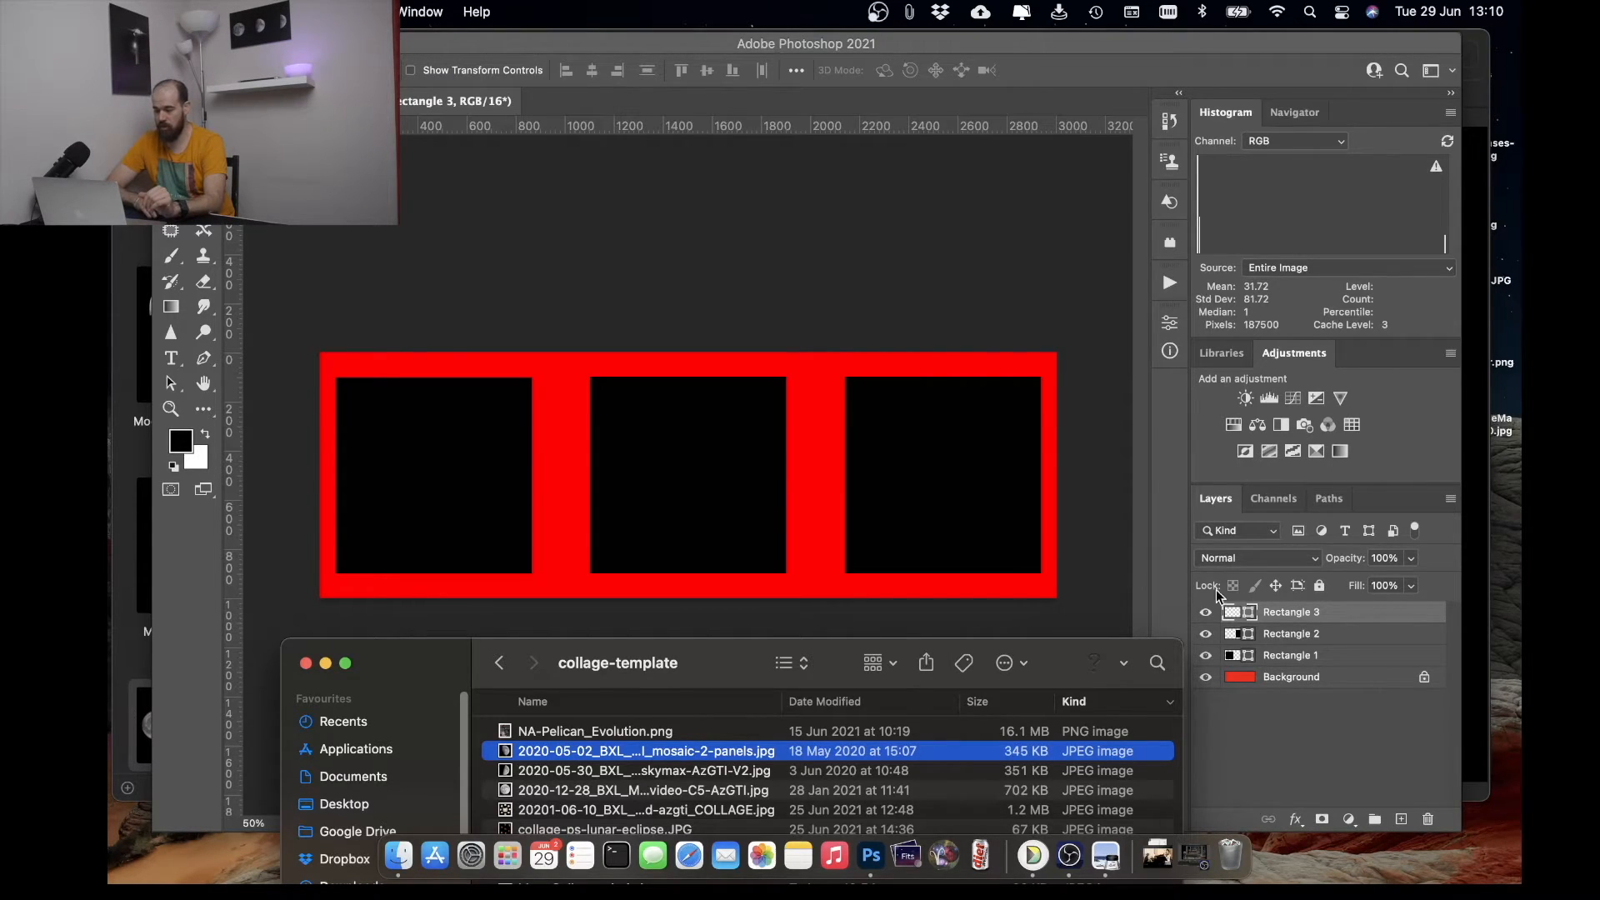
mouse_move(1039, 710)
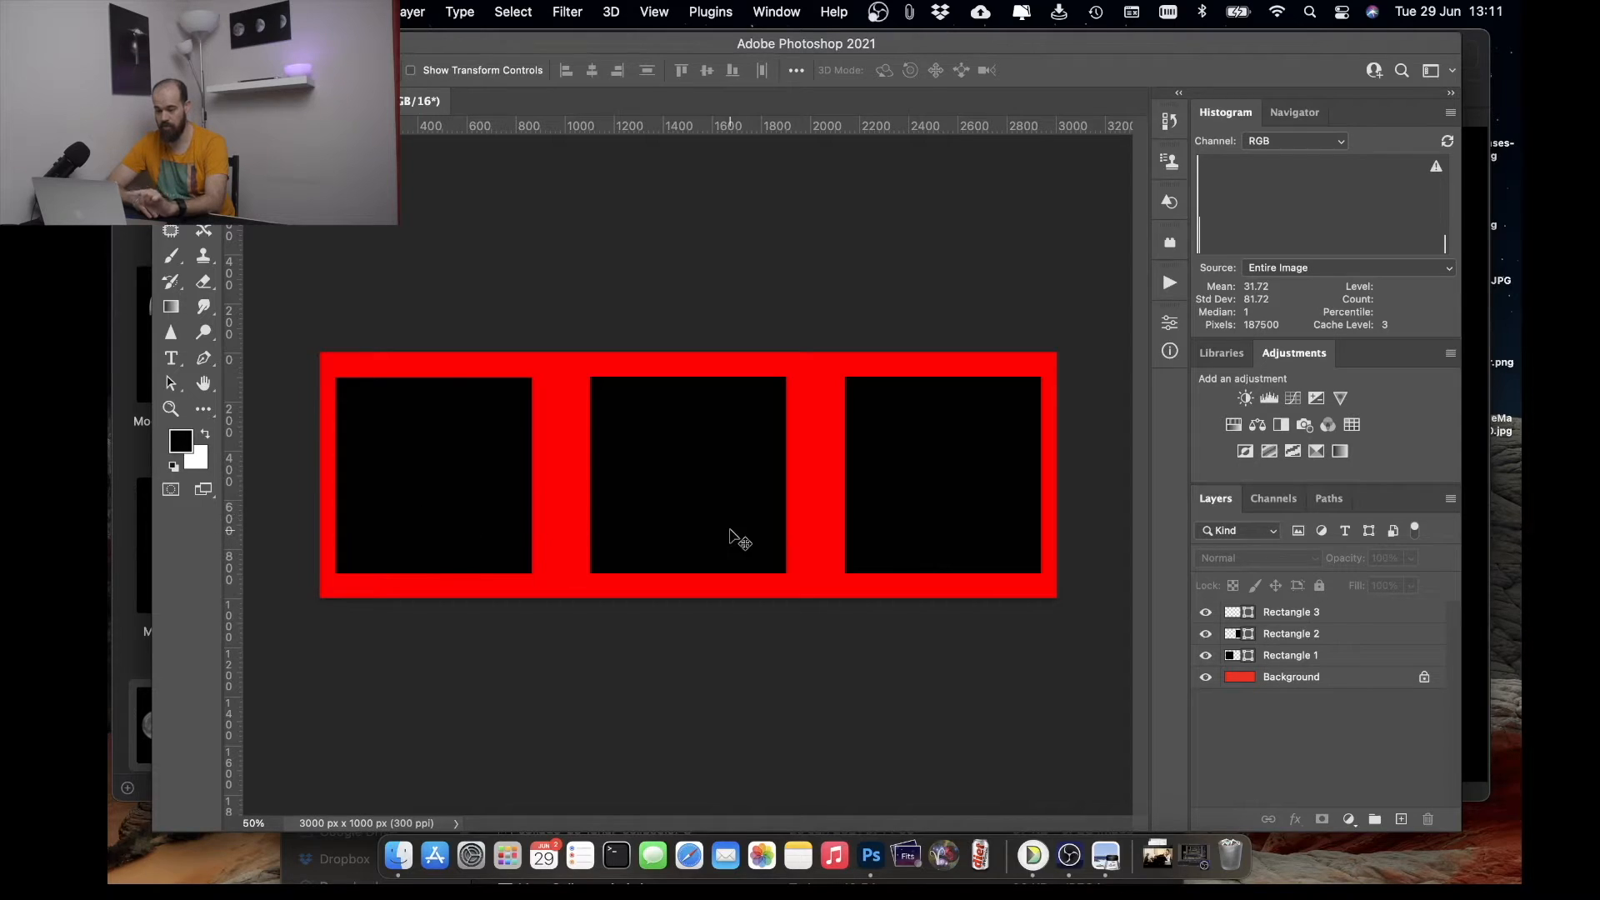
mouse_move(653, 523)
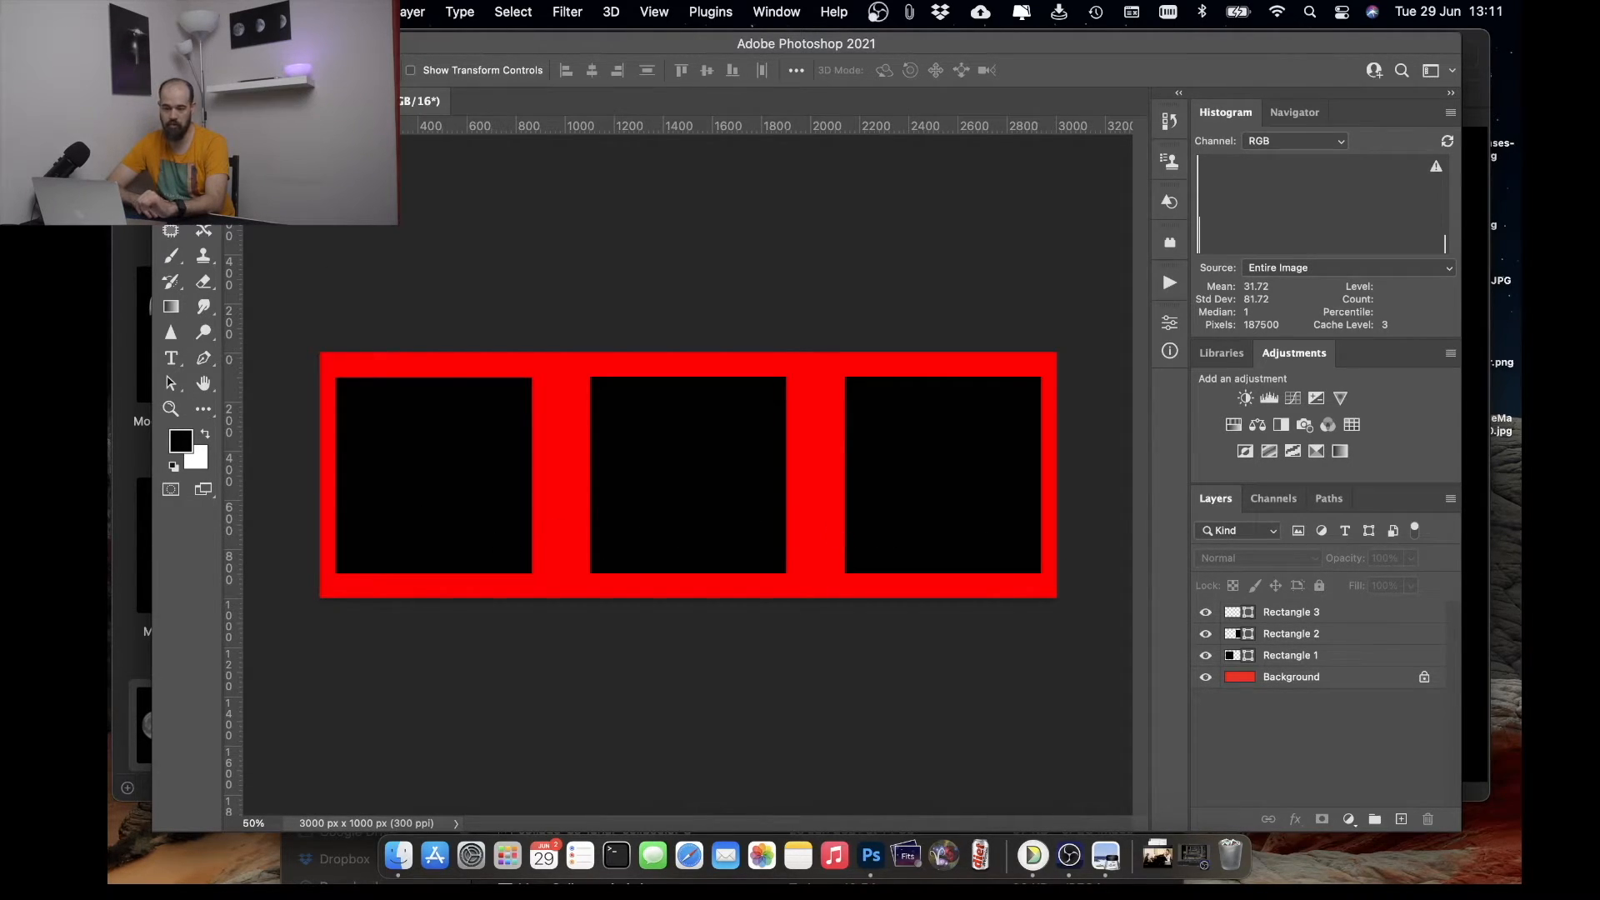
mouse_move(673, 459)
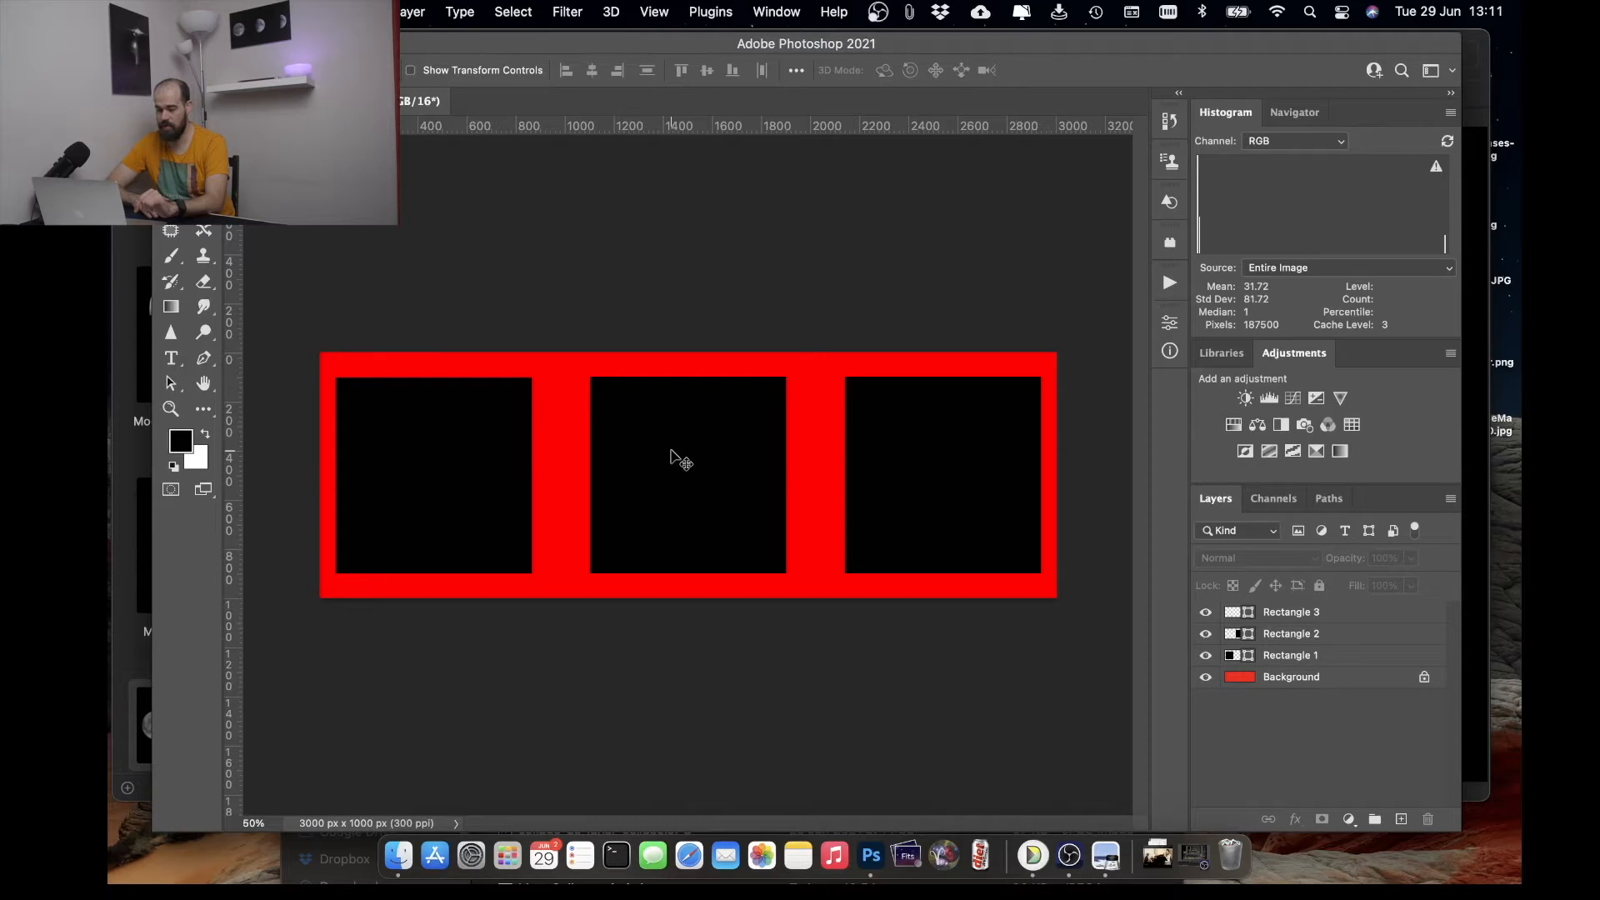
- Select Rectangle 2, commit the placed moon photo above it and start clipping it via the Layer menu
click(1289, 632)
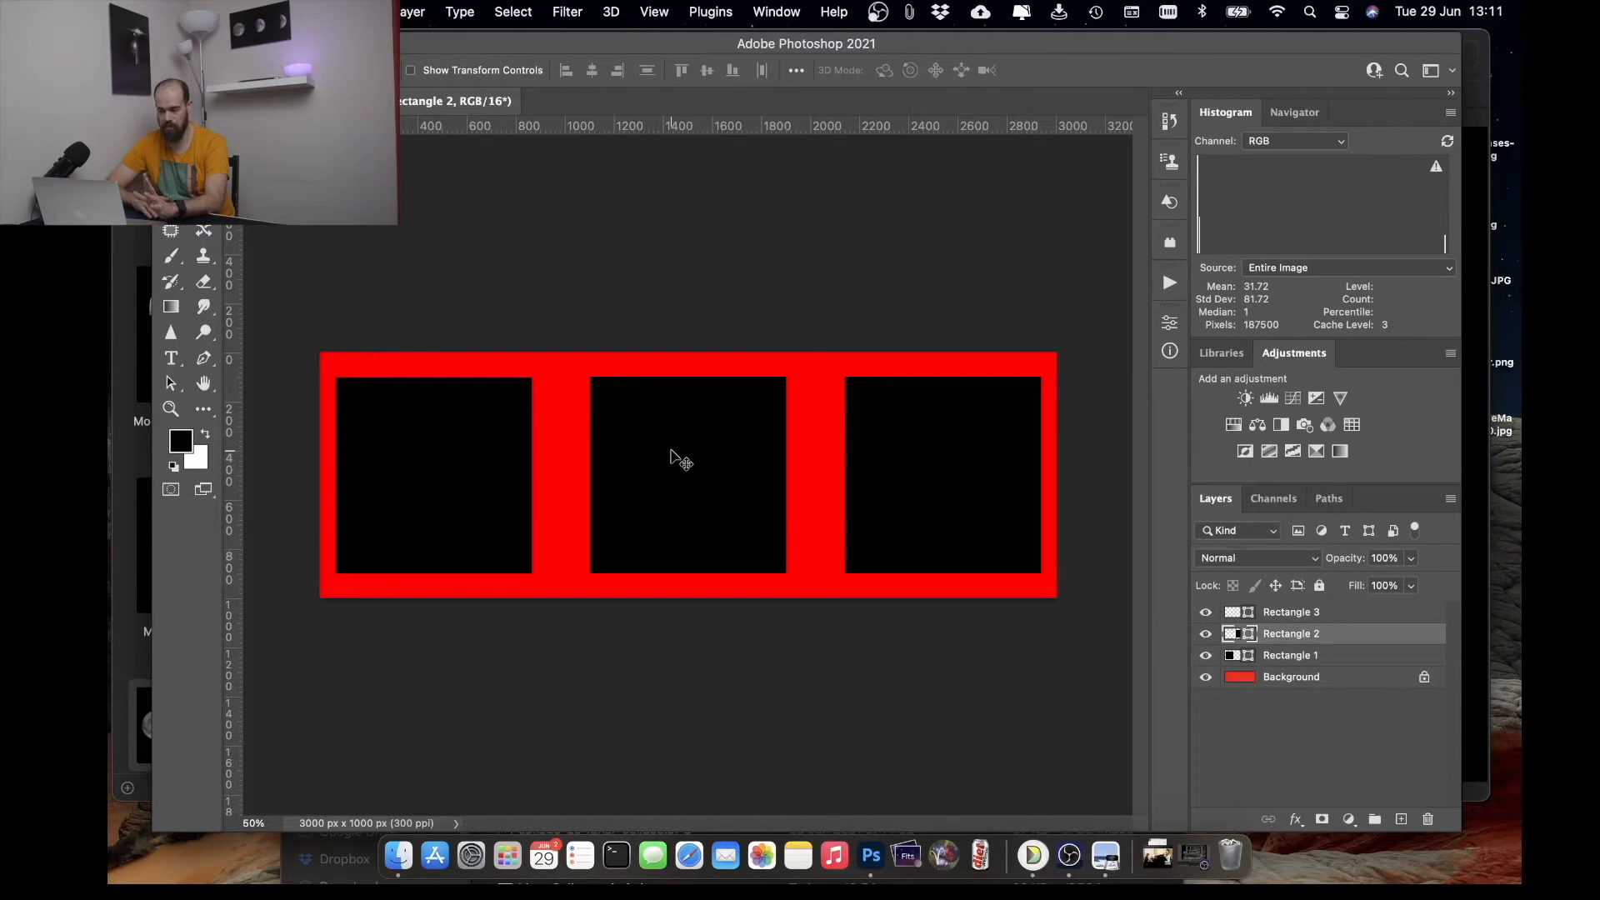
mouse_move(694, 487)
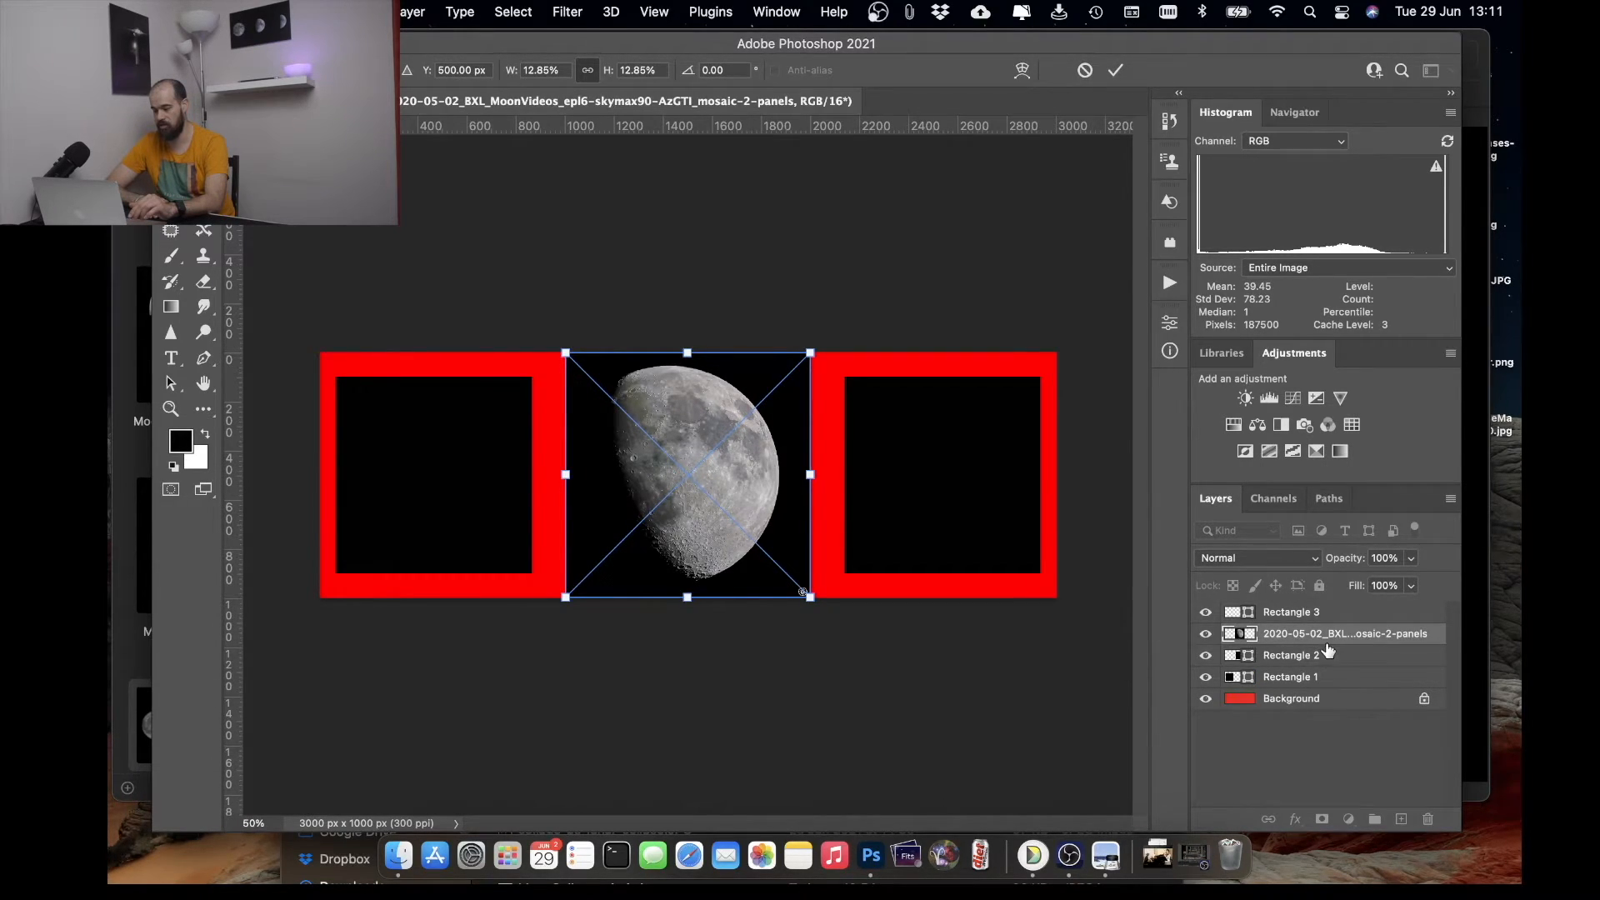
mouse_move(1273, 668)
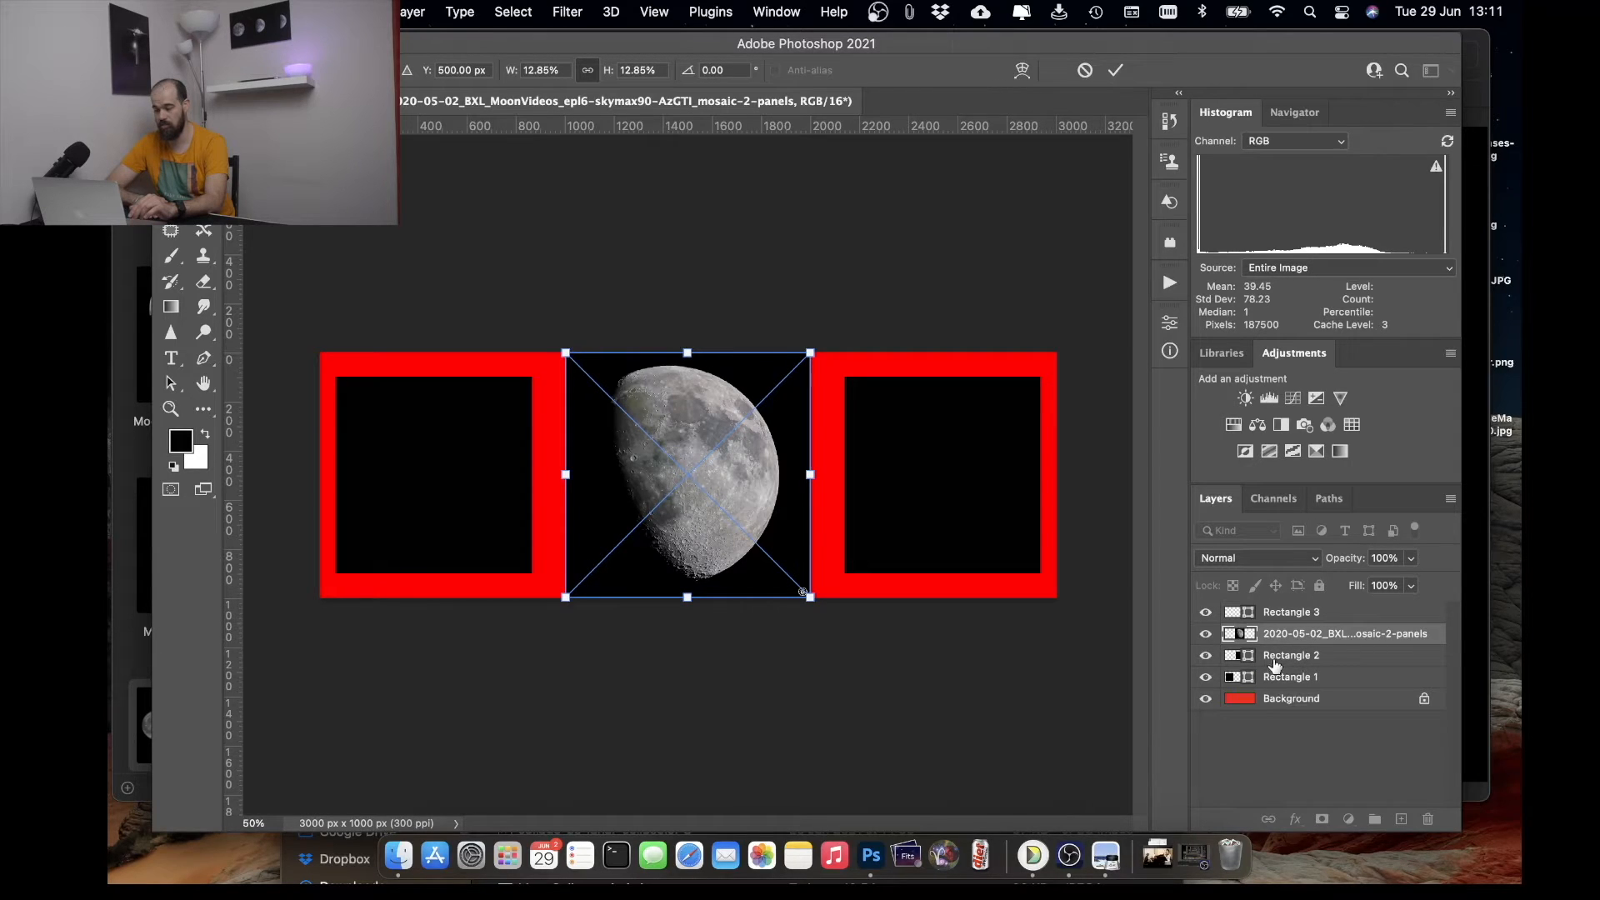
mouse_move(1351, 671)
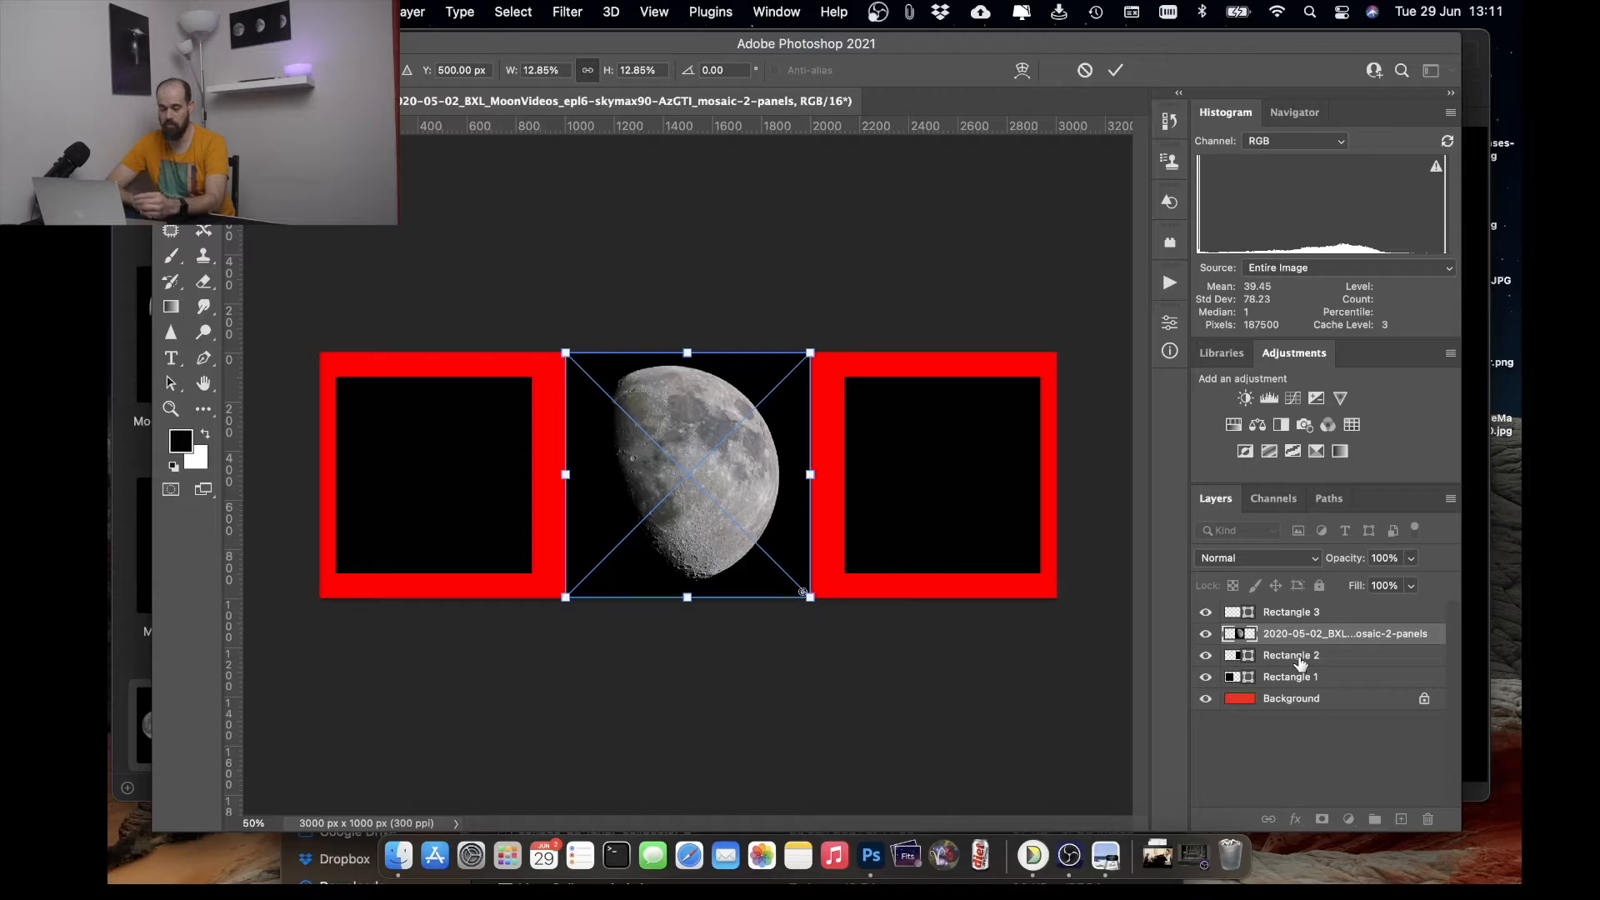
mouse_move(954, 465)
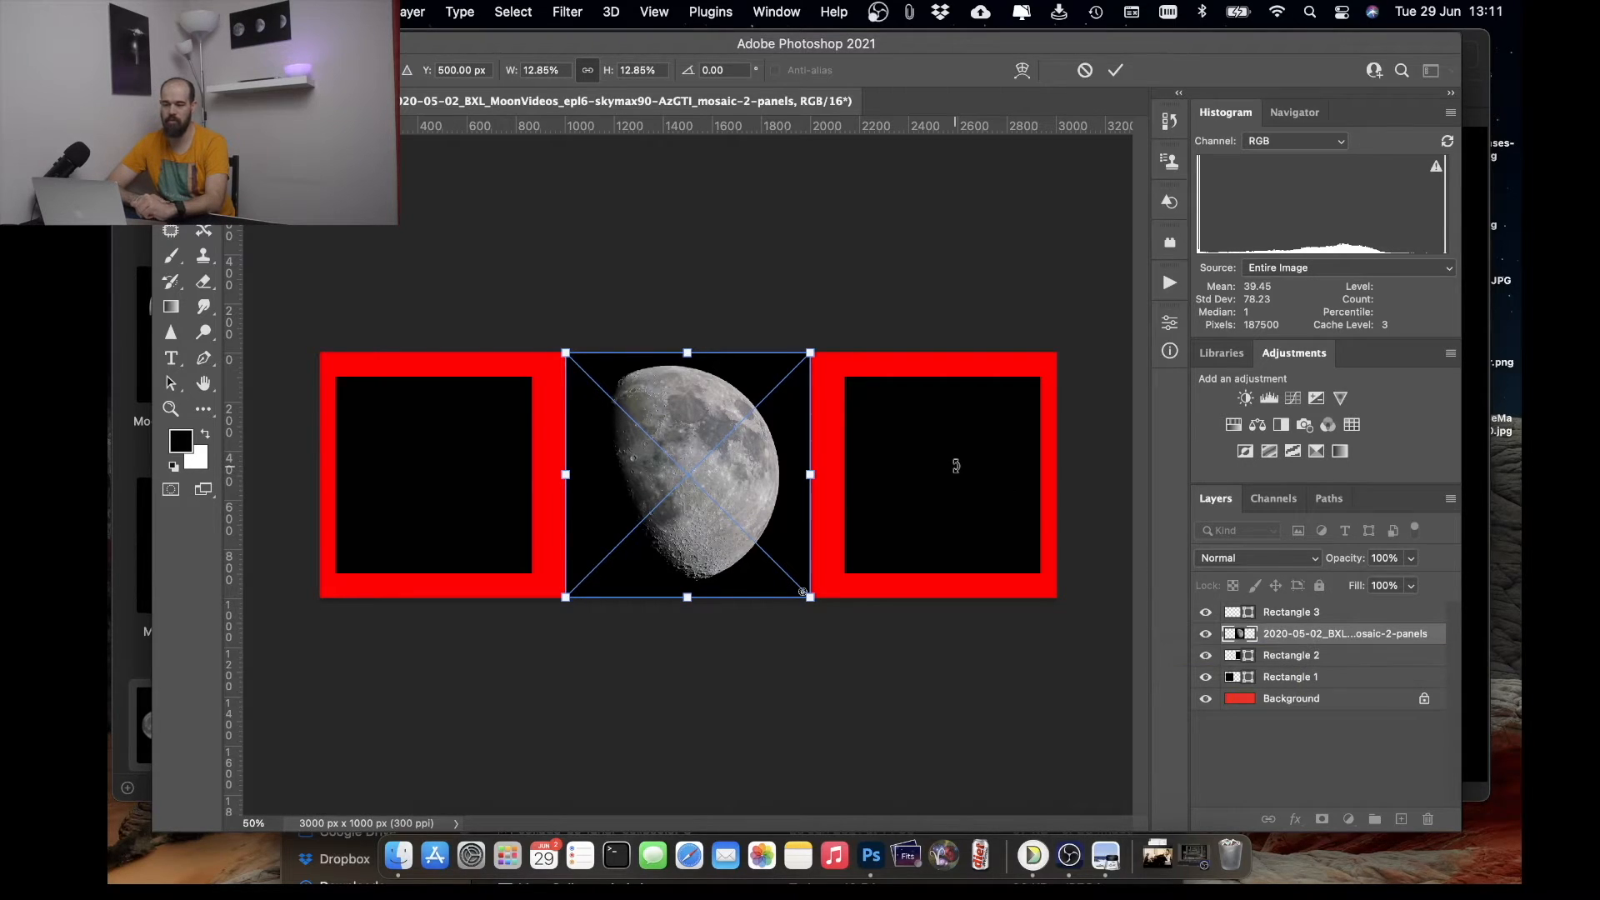
click(1114, 70)
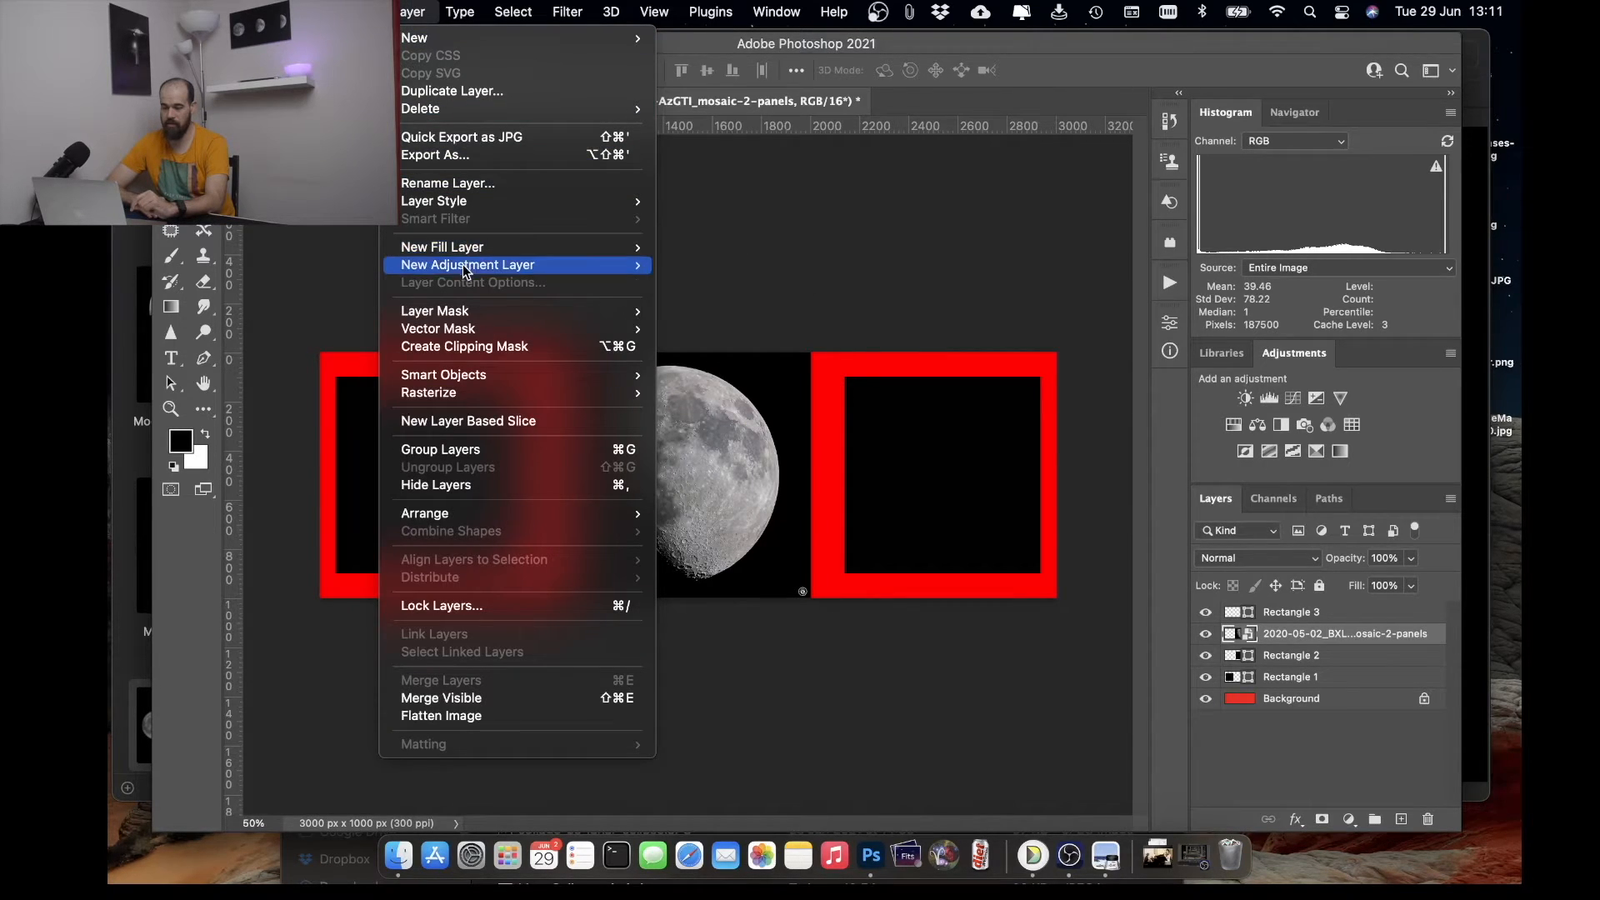
click(469, 350)
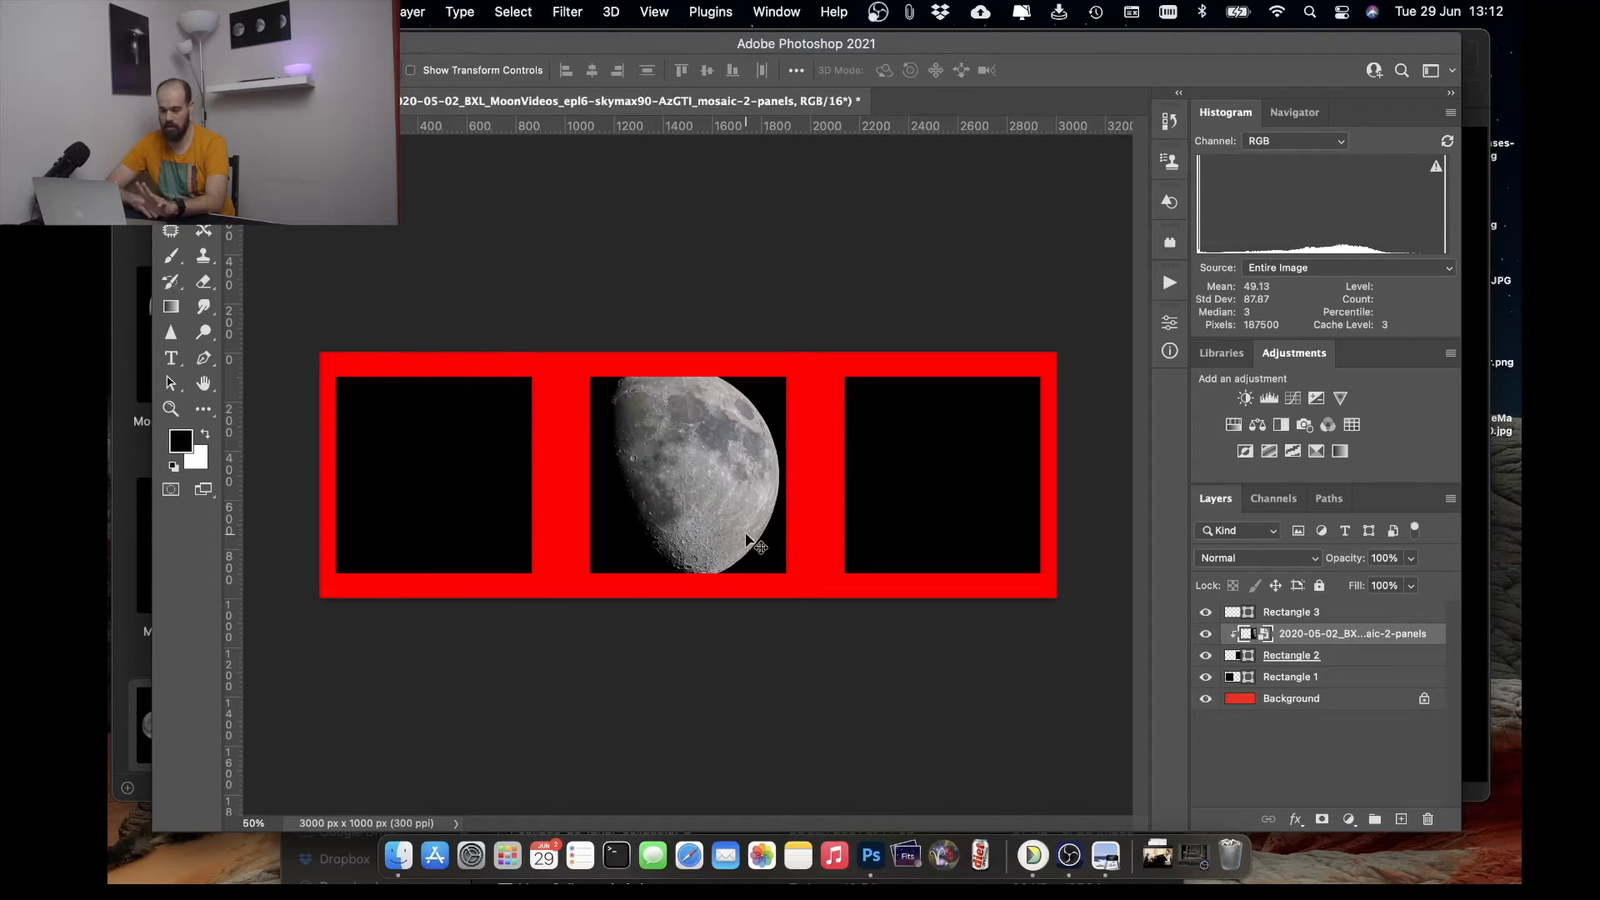
mouse_move(745, 536)
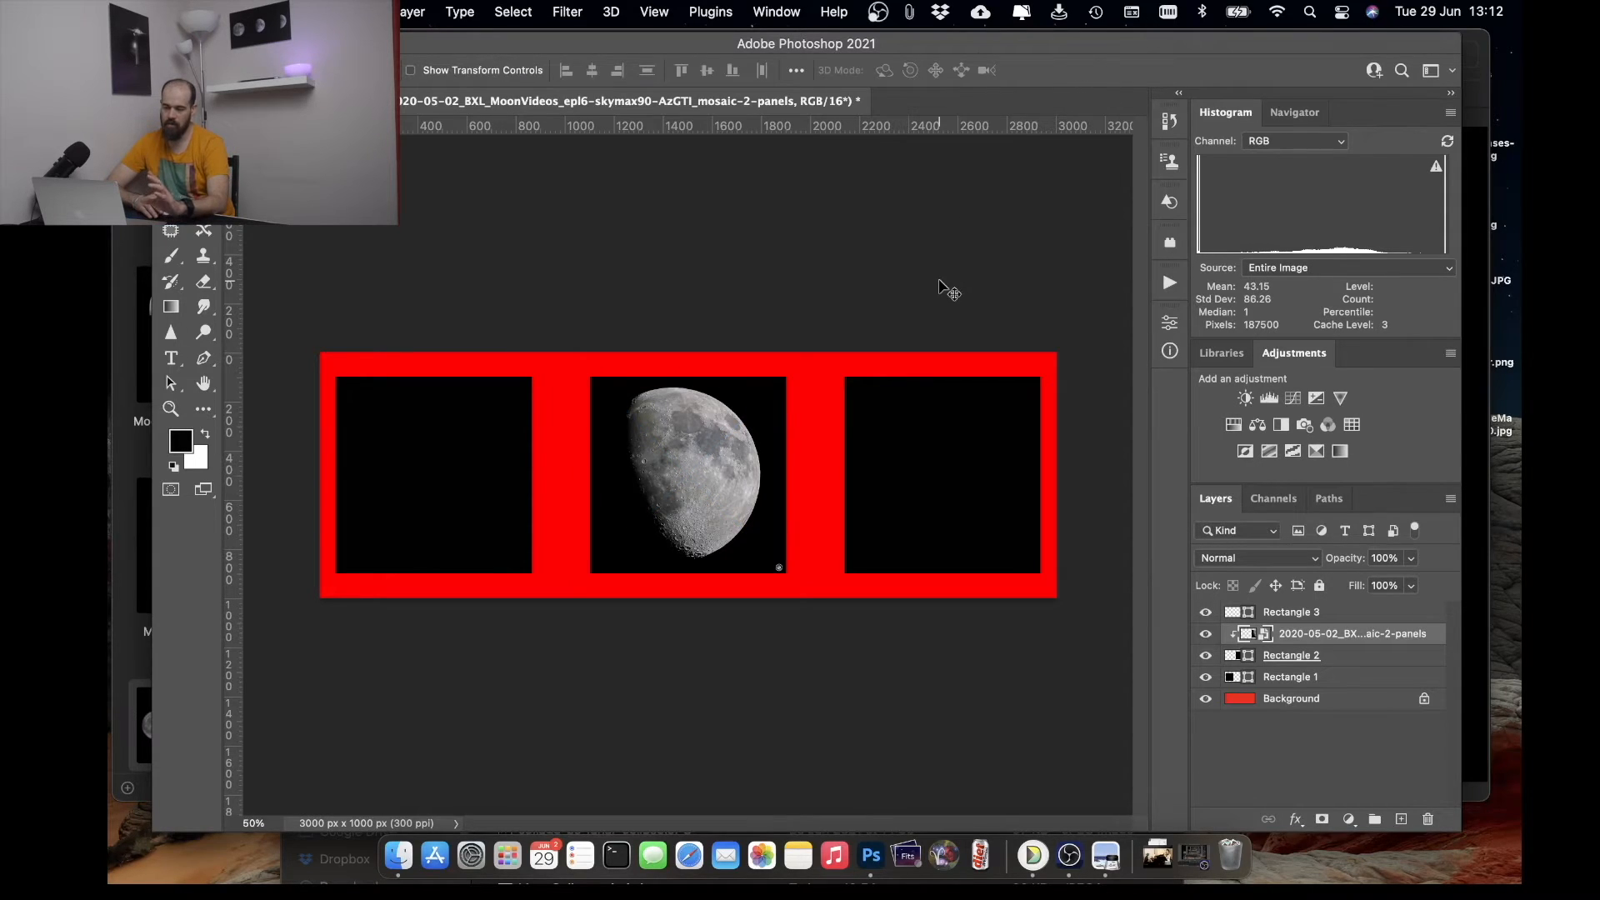
mouse_move(849, 535)
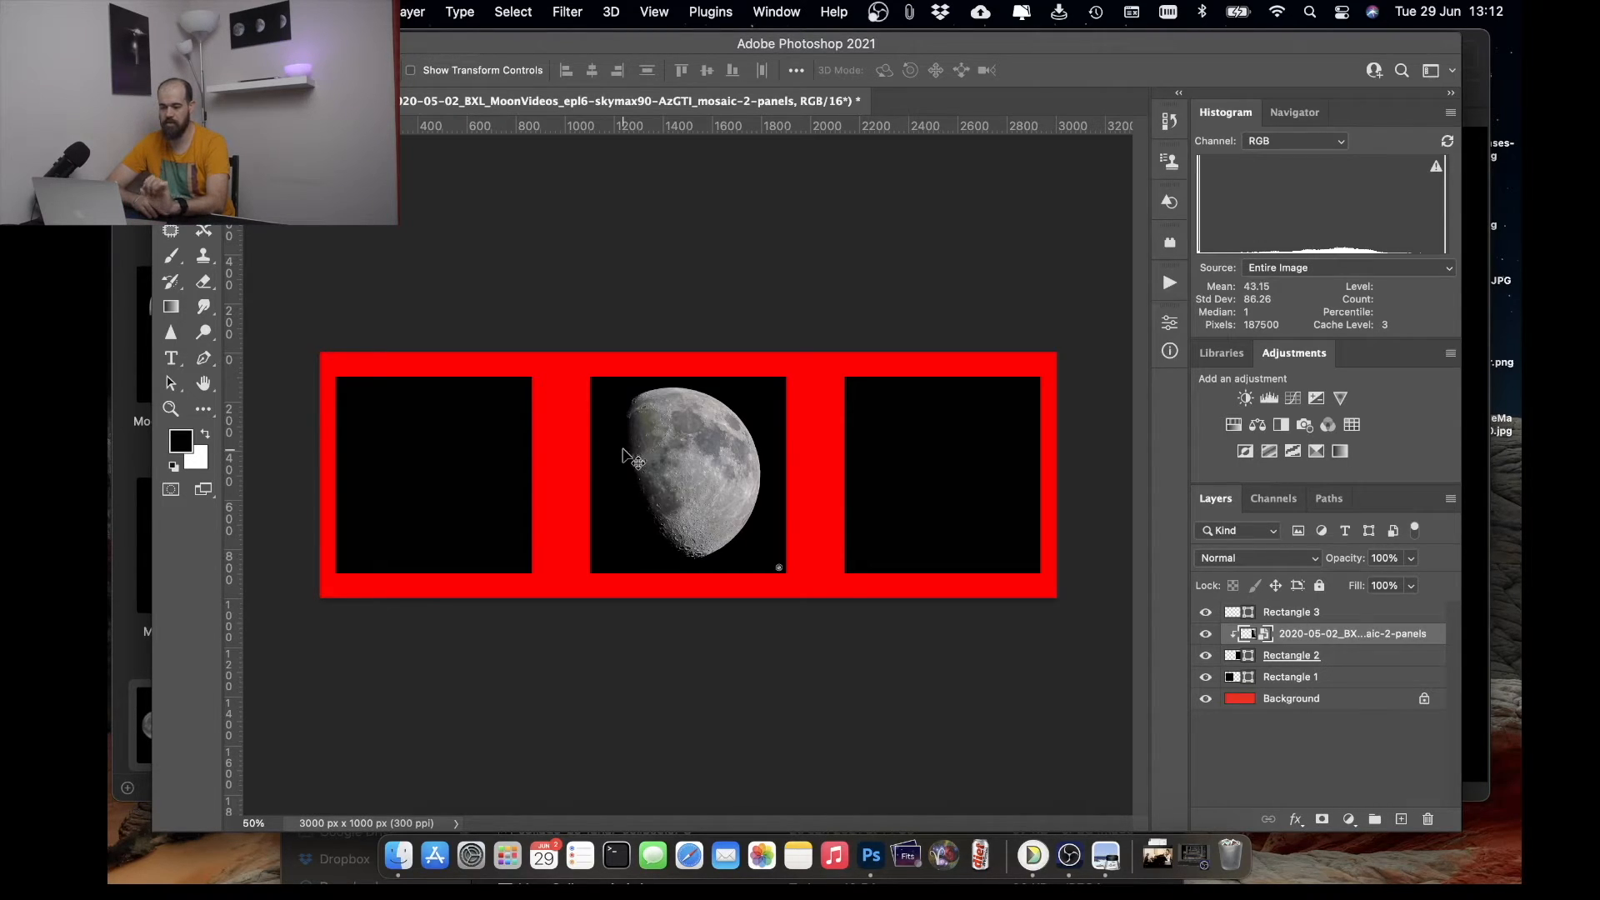
mouse_move(732, 253)
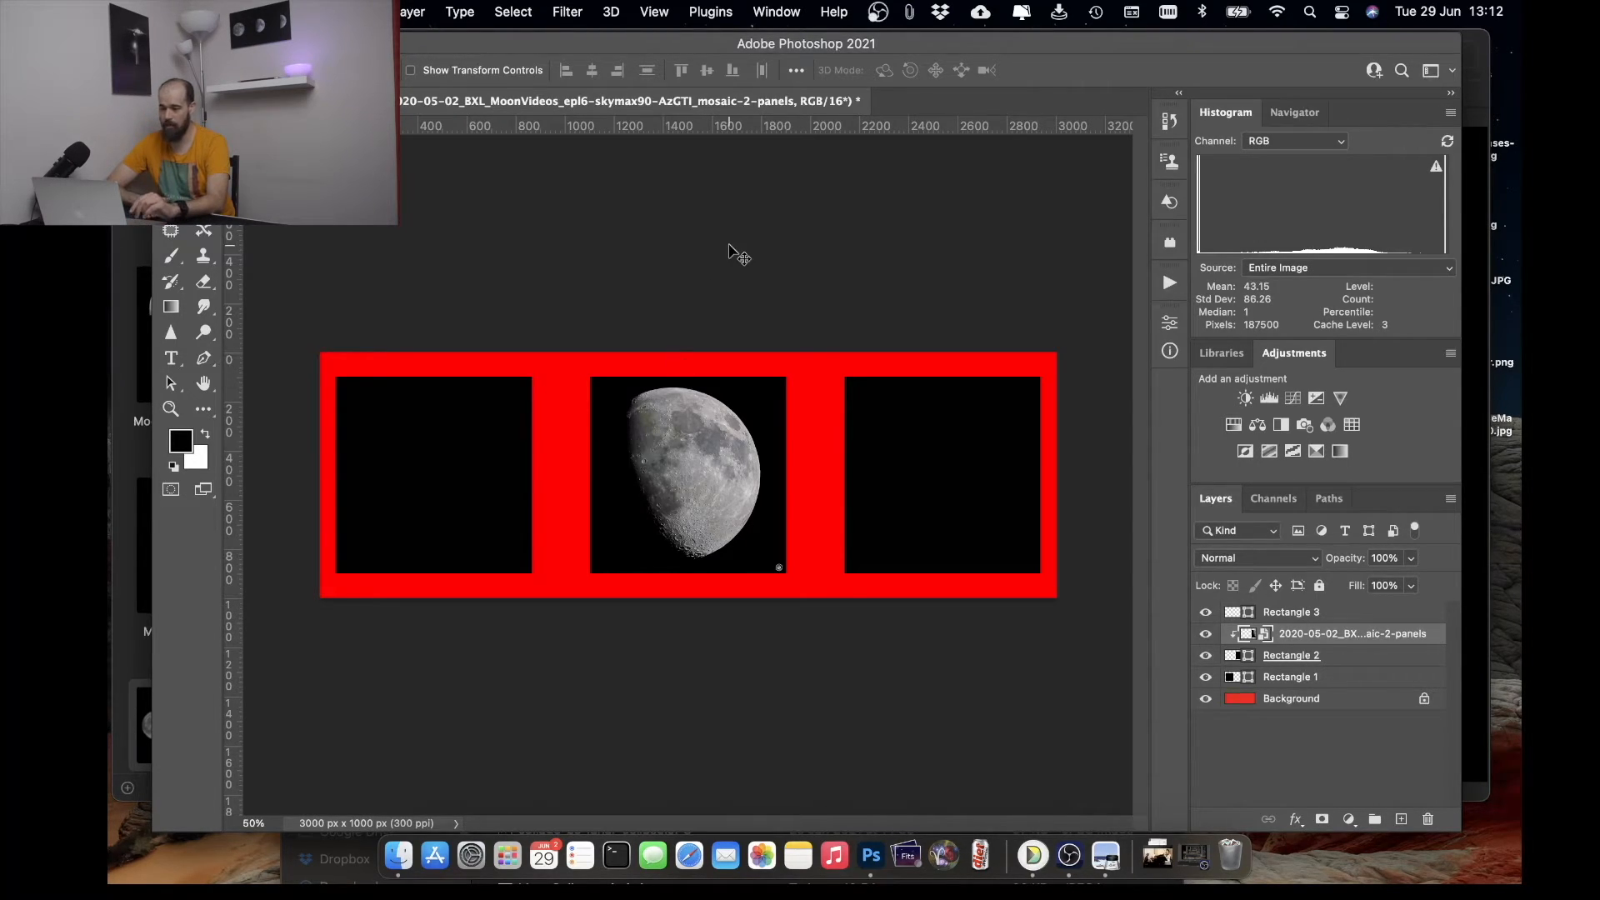
- Show the grid over the canvas via View > Show > Grid
click(653, 10)
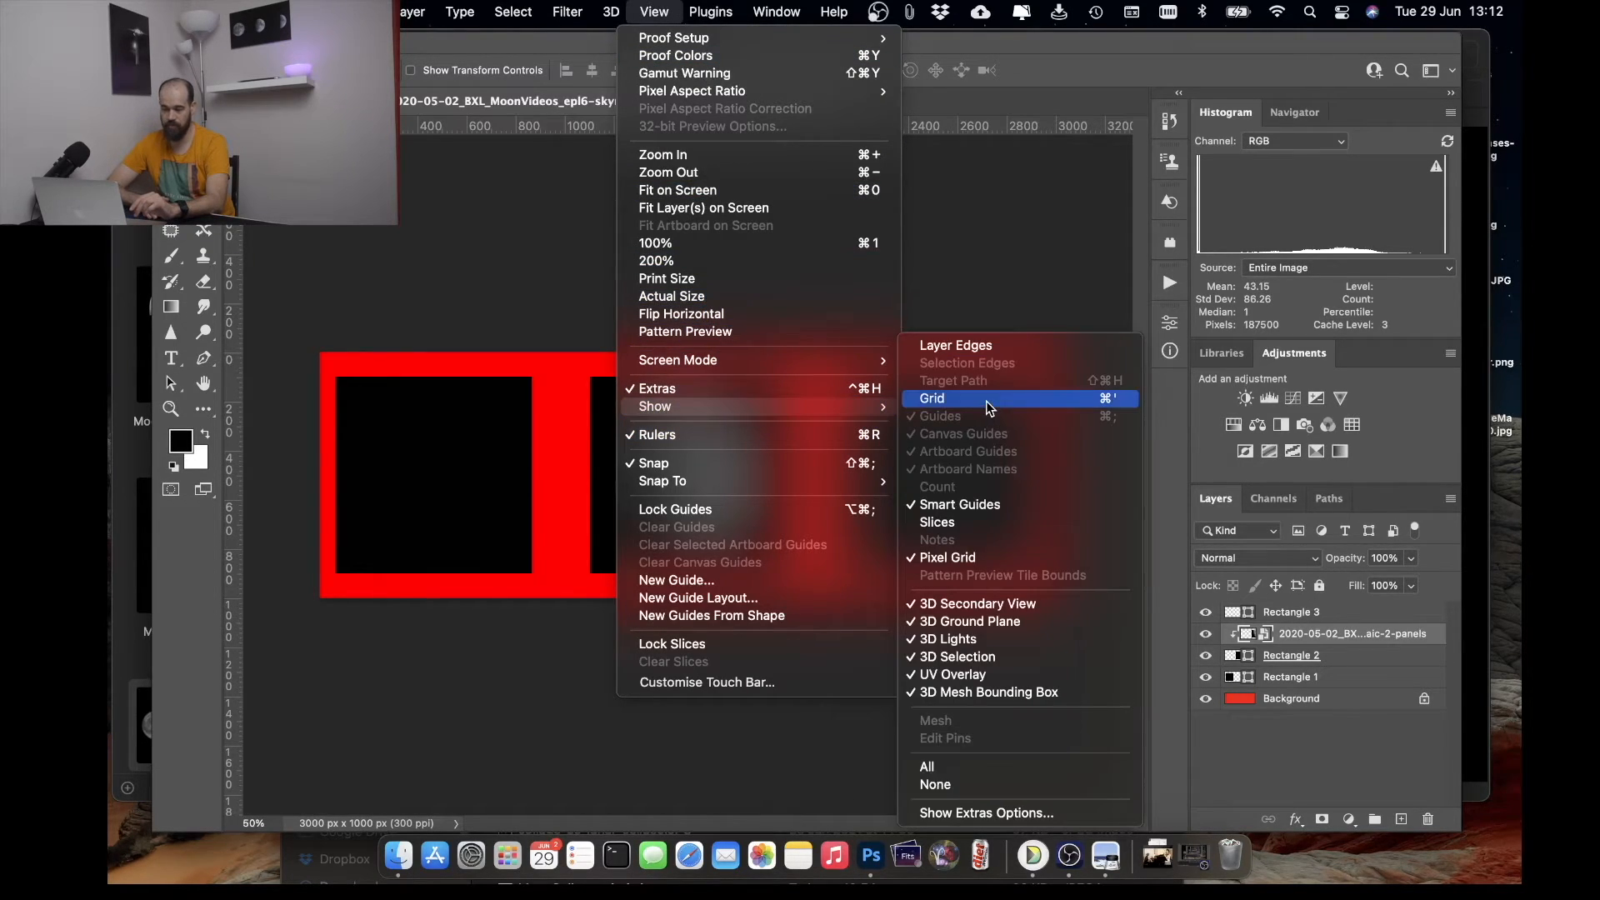
click(931, 399)
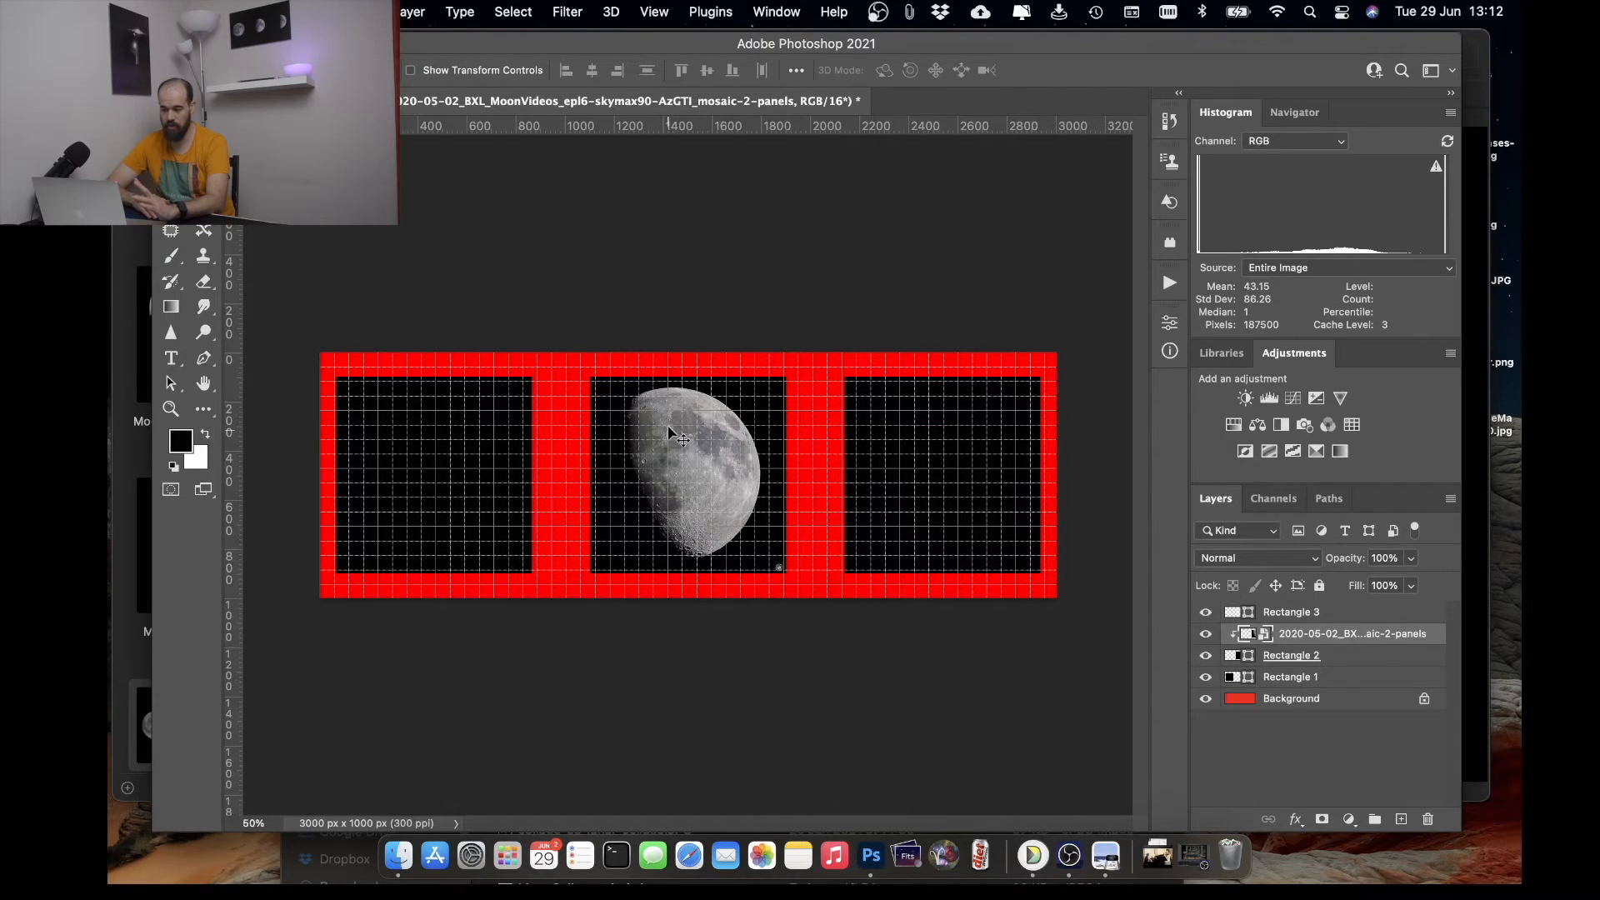
mouse_move(689, 418)
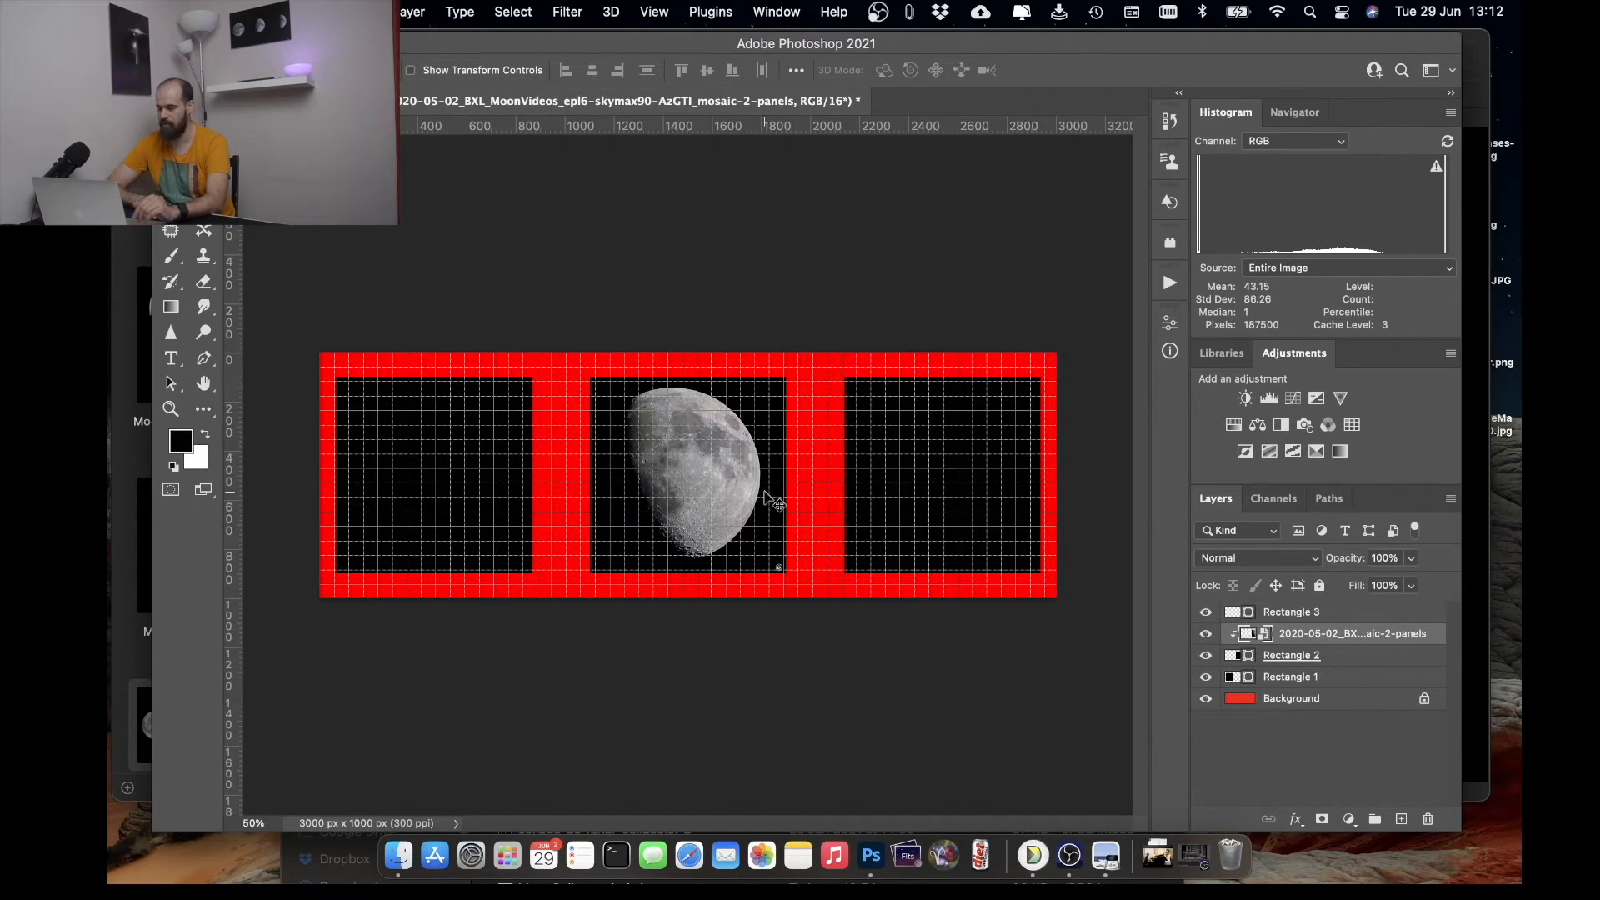
mouse_move(342, 500)
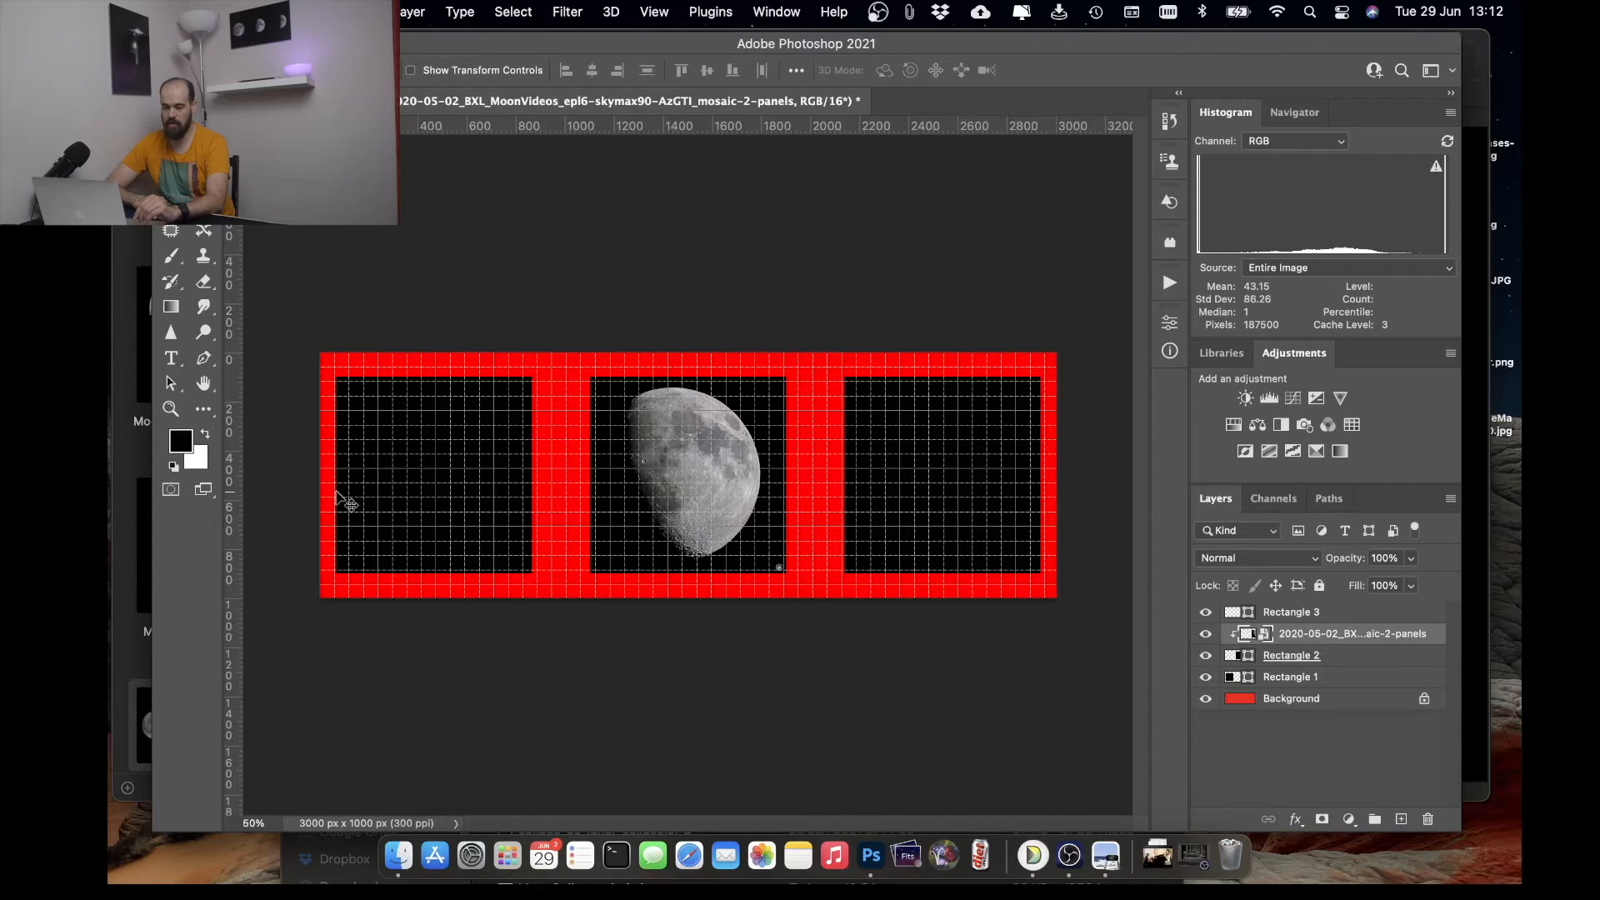
- Select Rectangle 1 and bring the 2020-12-28 full-moon JPG in from Finder
click(1290, 677)
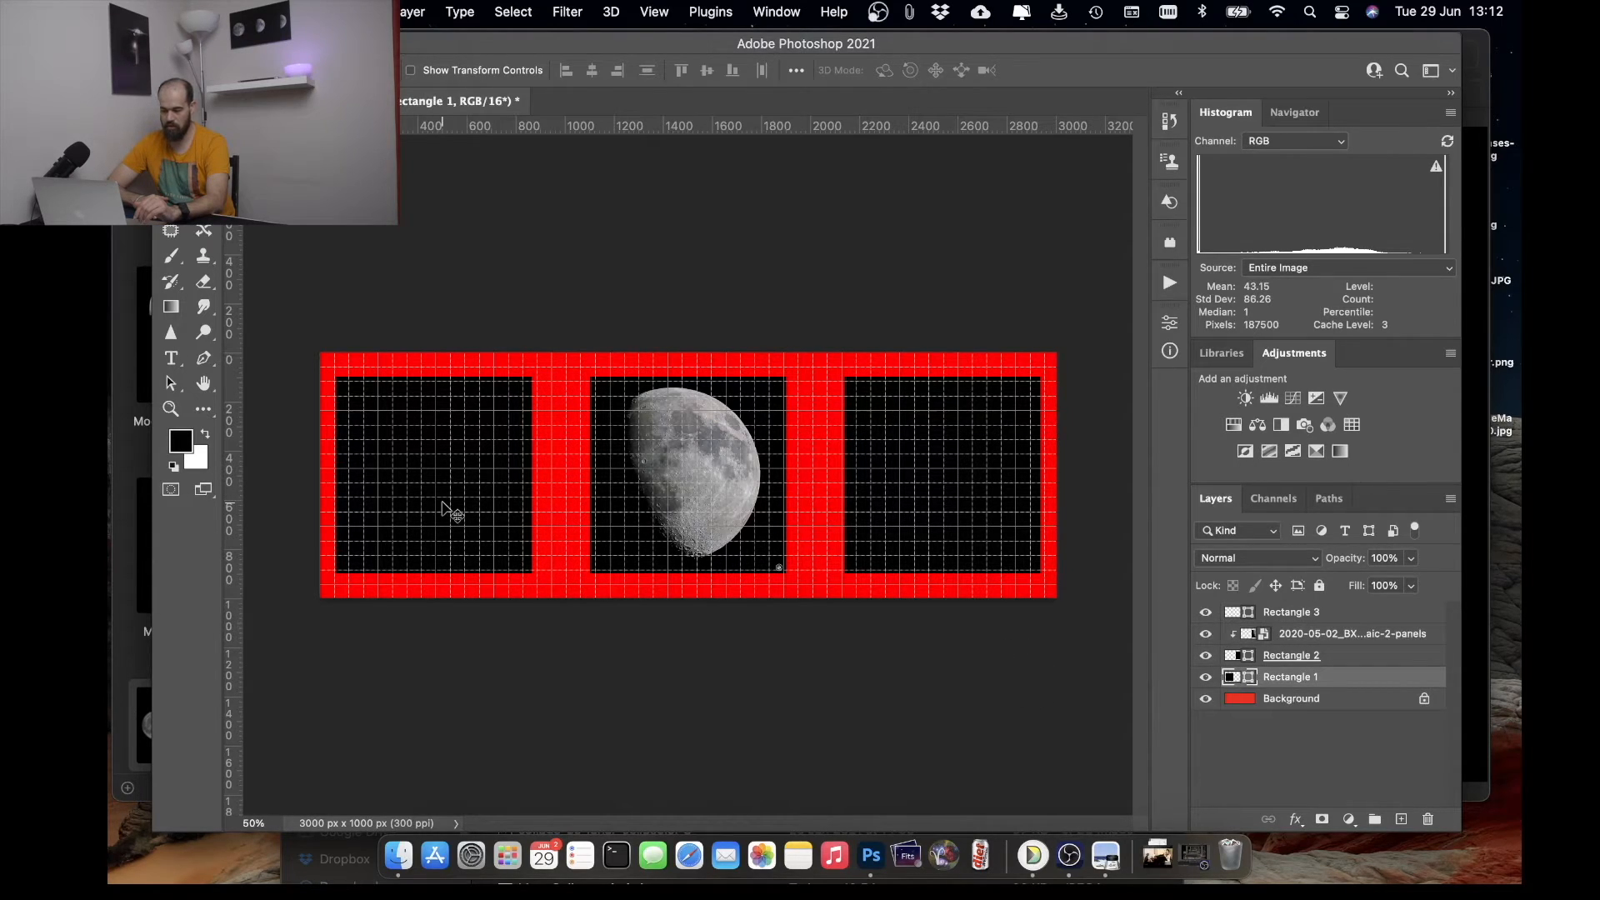
mouse_move(433, 528)
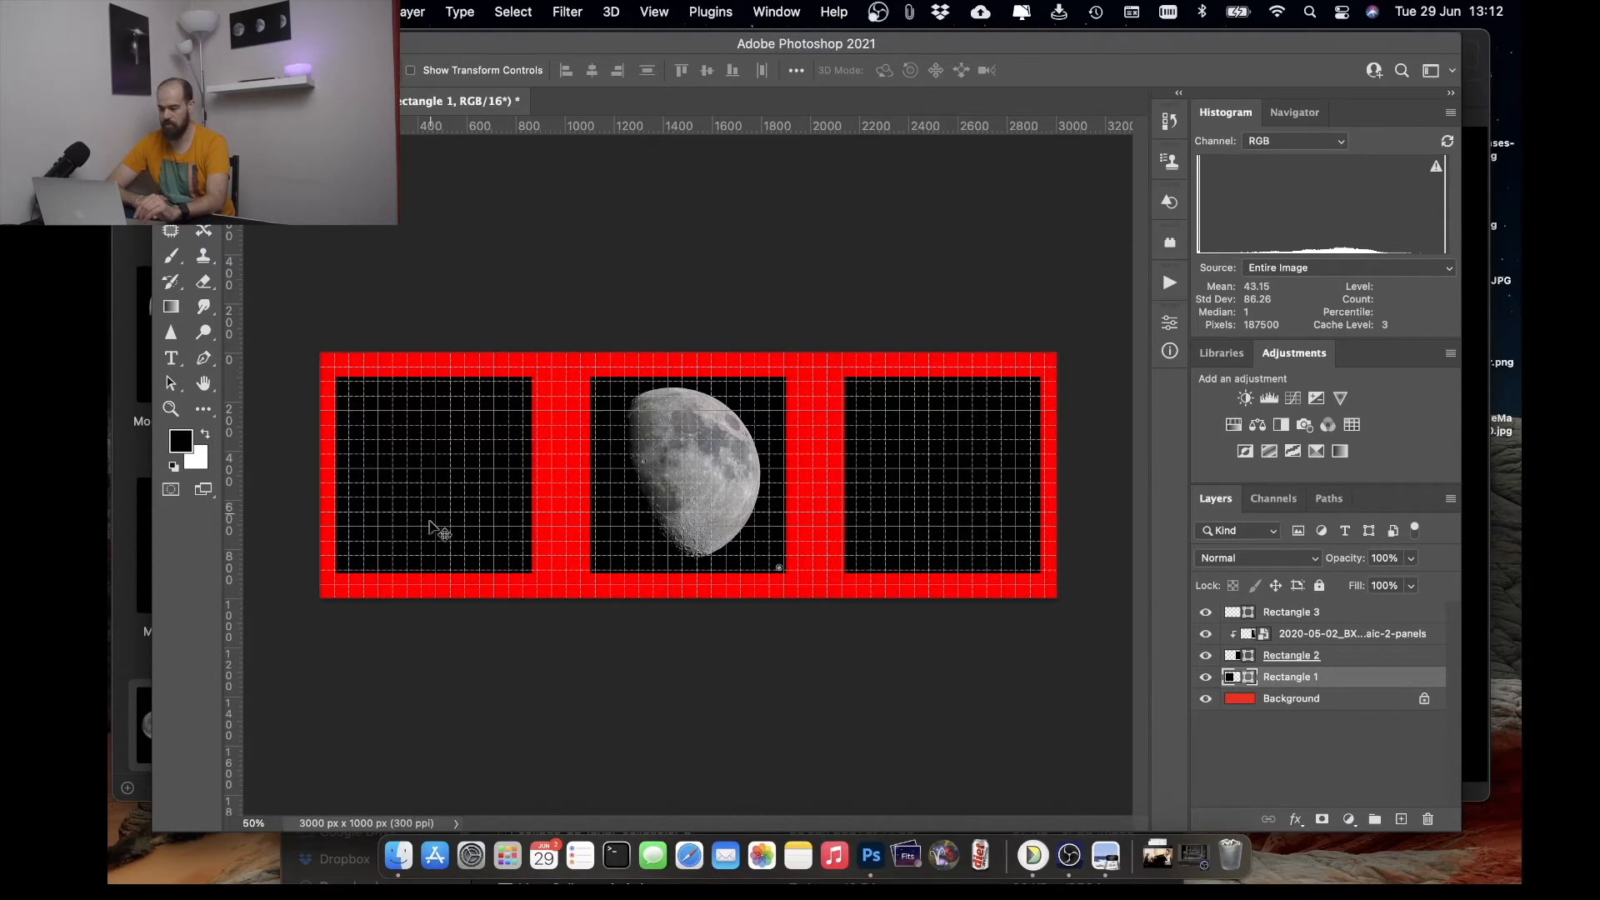
click(393, 850)
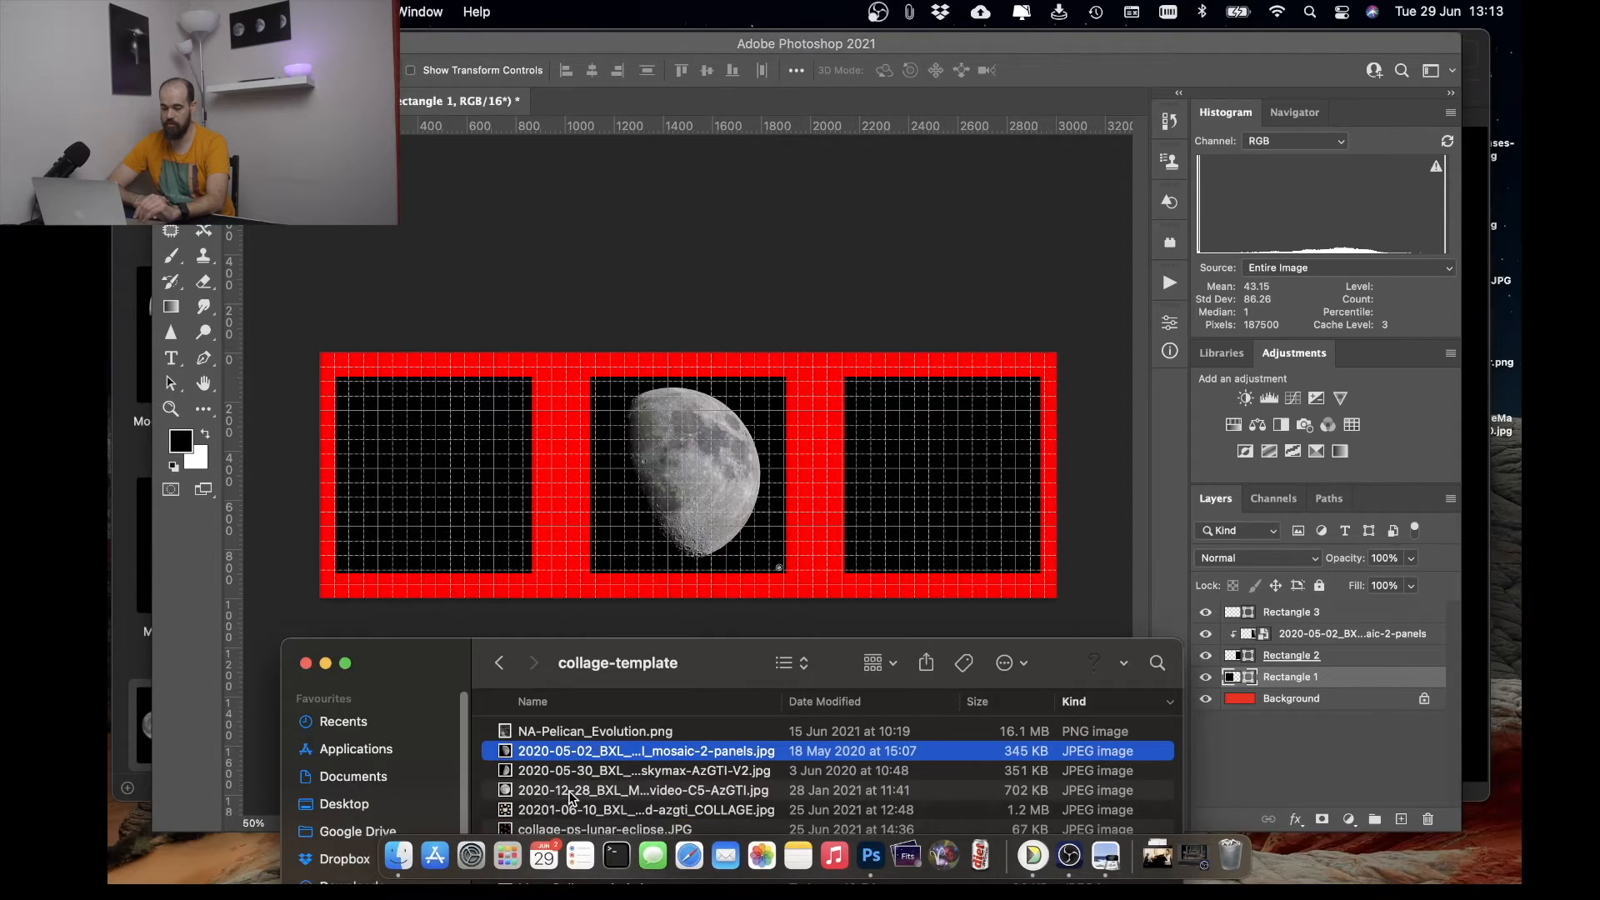
double_click(645, 790)
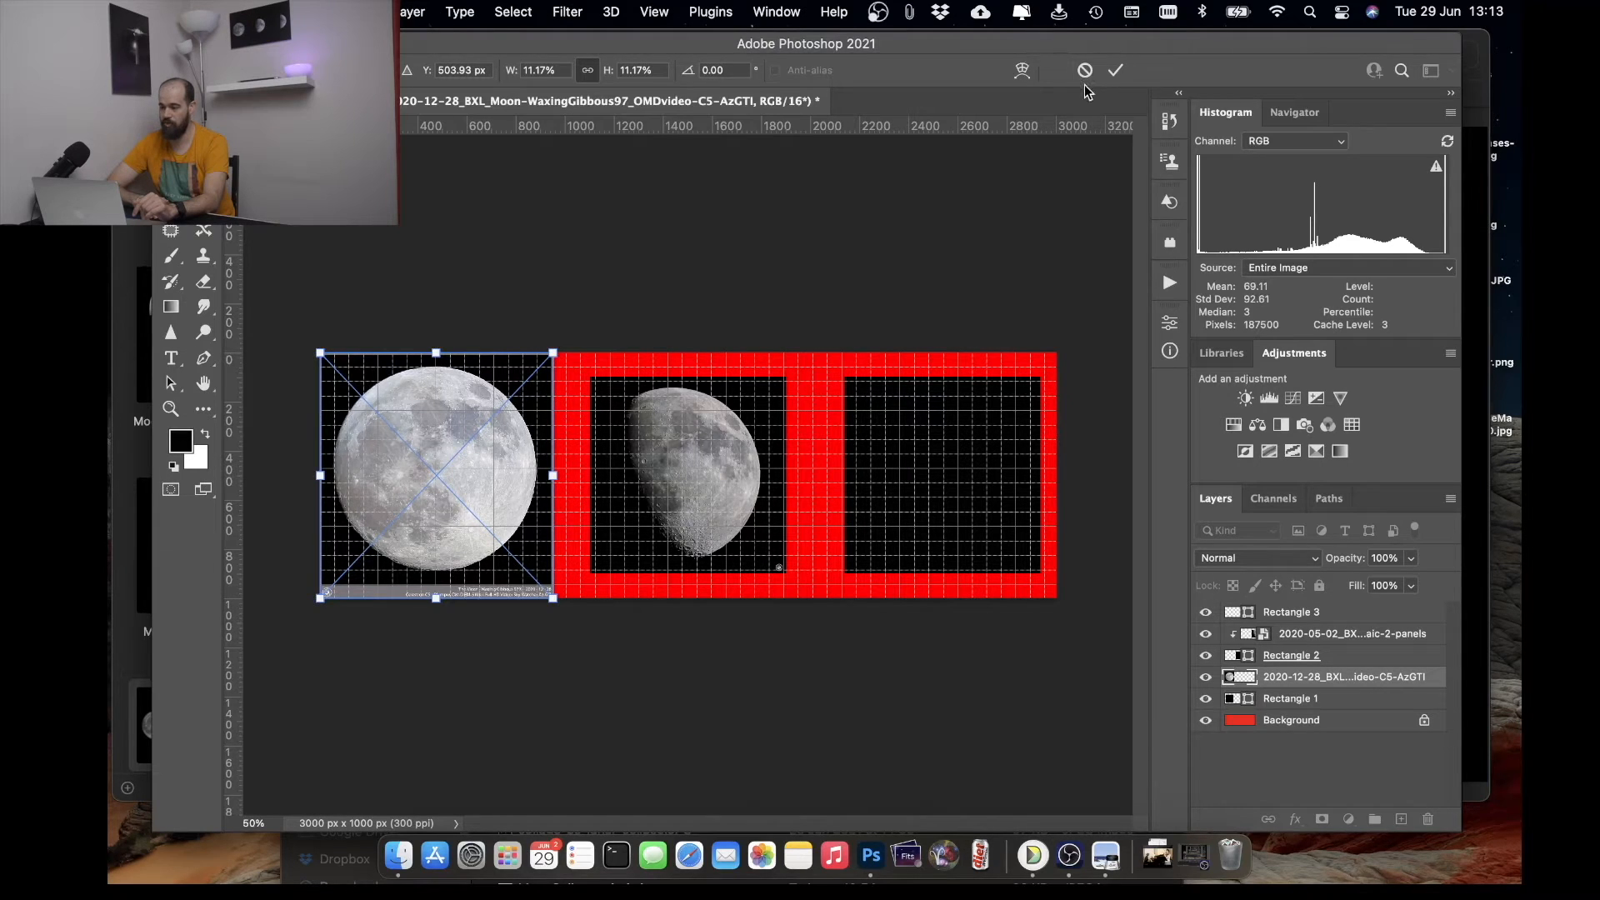
- Commit the full-moon placement and clip it to the left panel with Create Clipping Mask
click(1114, 69)
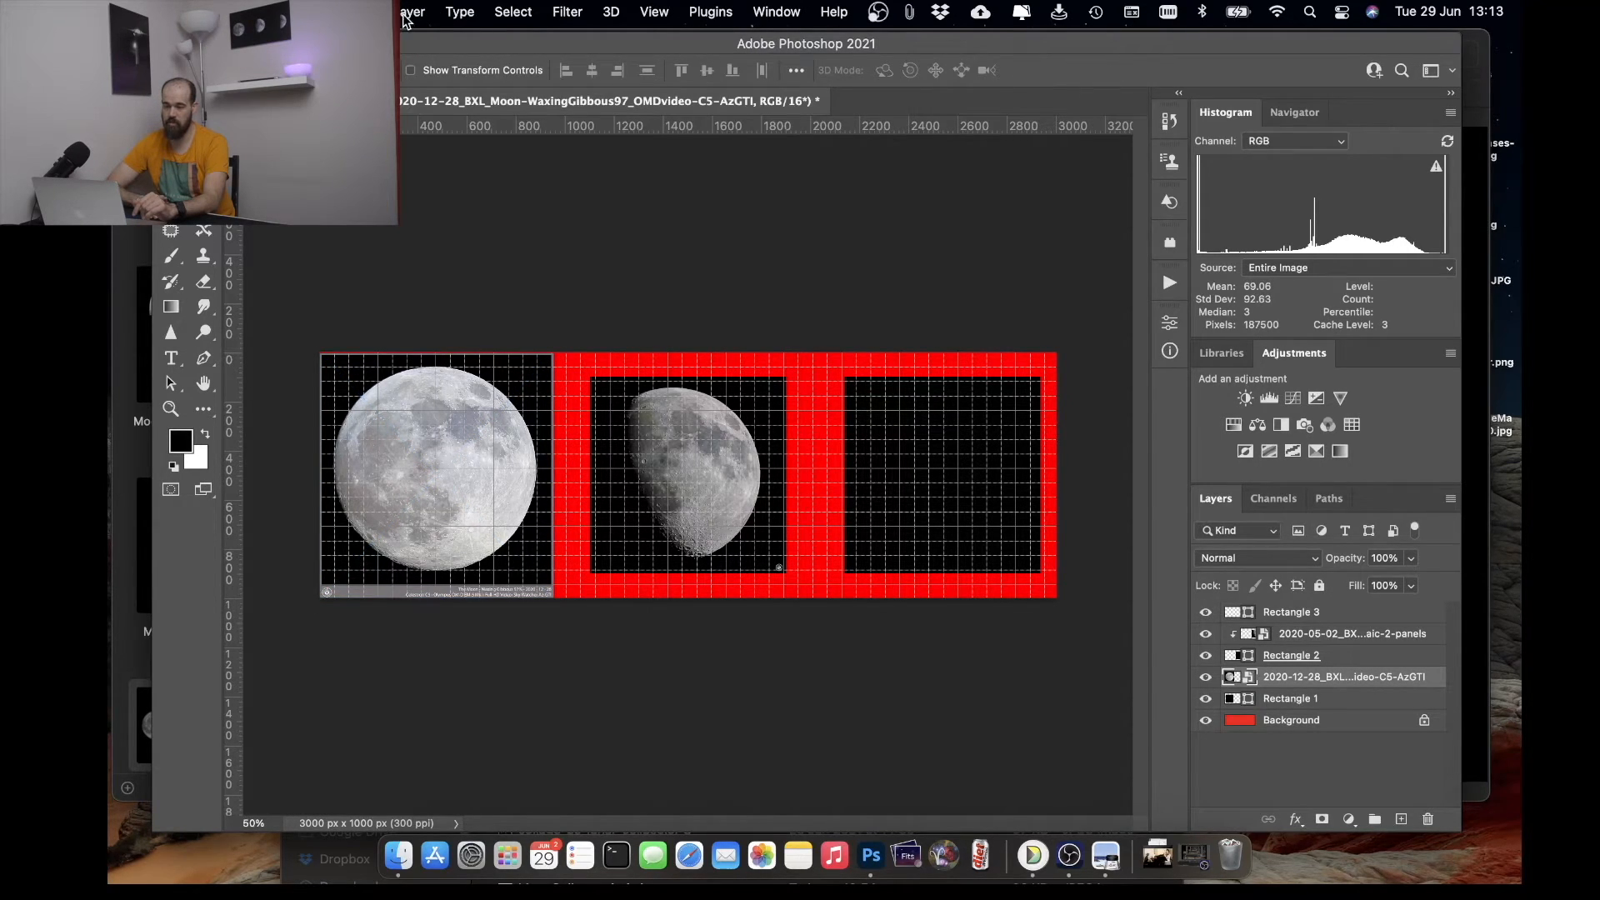
click(413, 11)
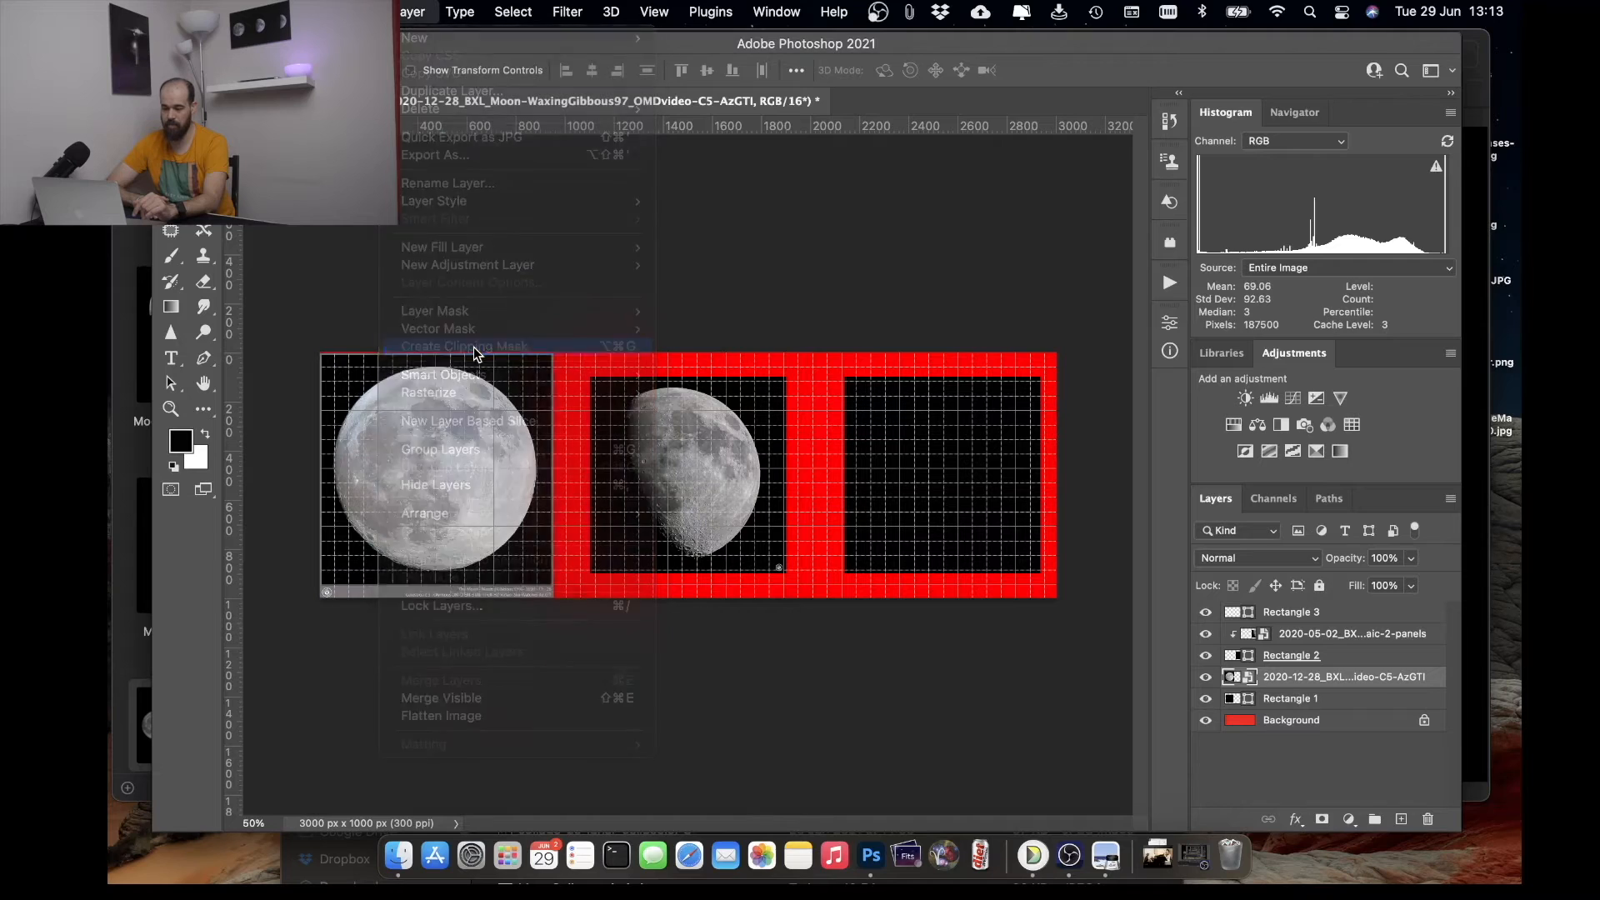
click(464, 346)
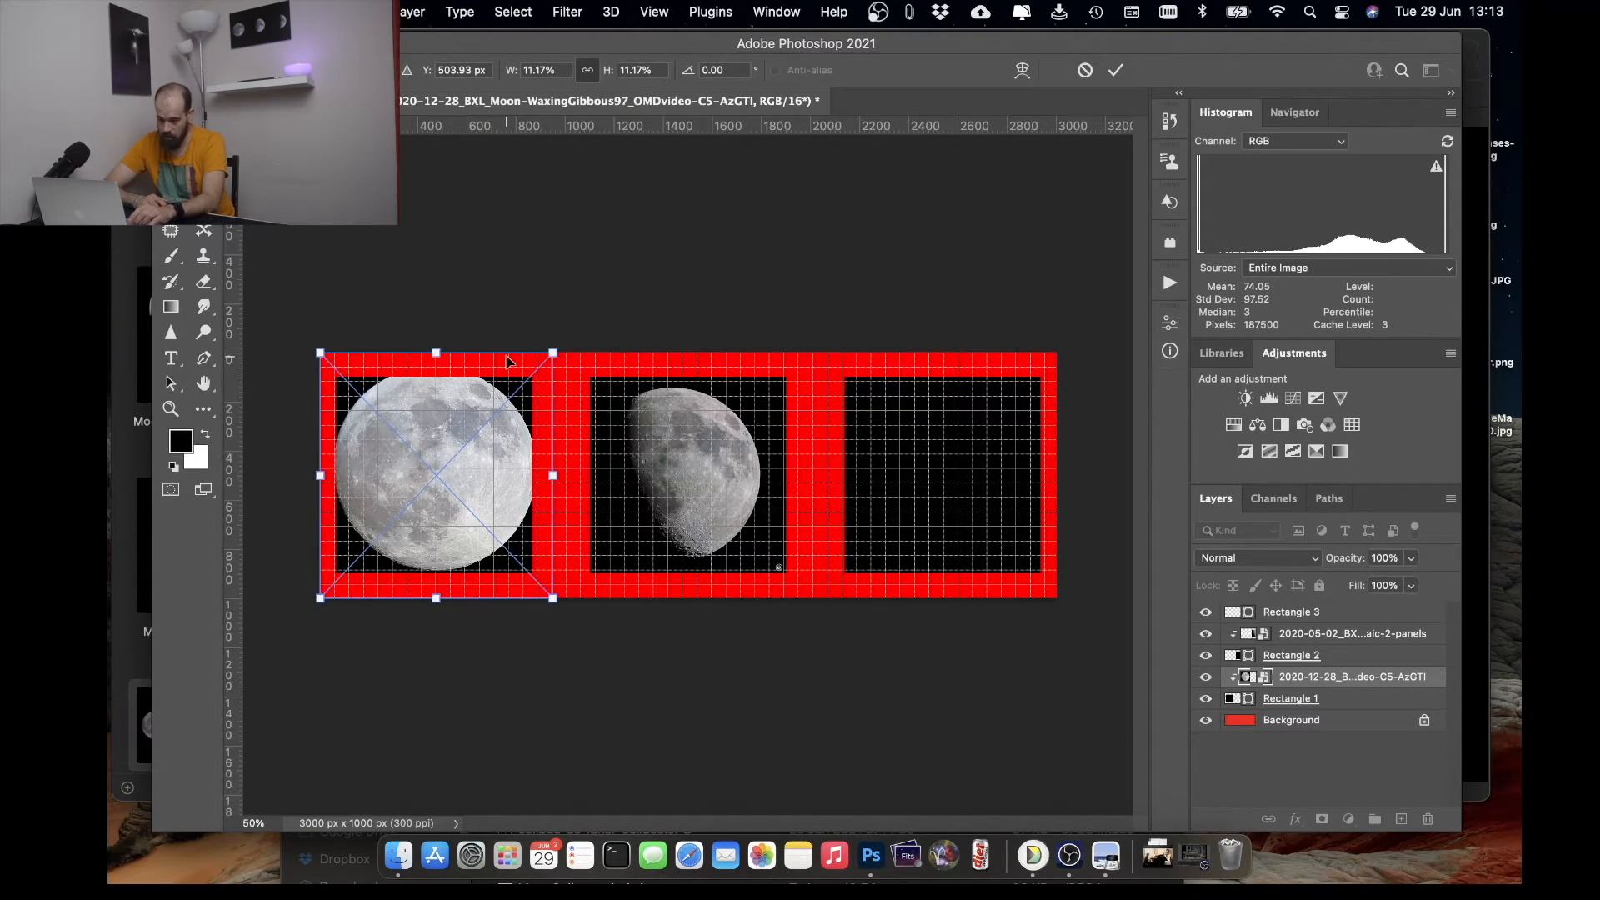
- Shrink the full moon with Free Transform so the whole disc fits the left square
drag(554, 351, 523, 377)
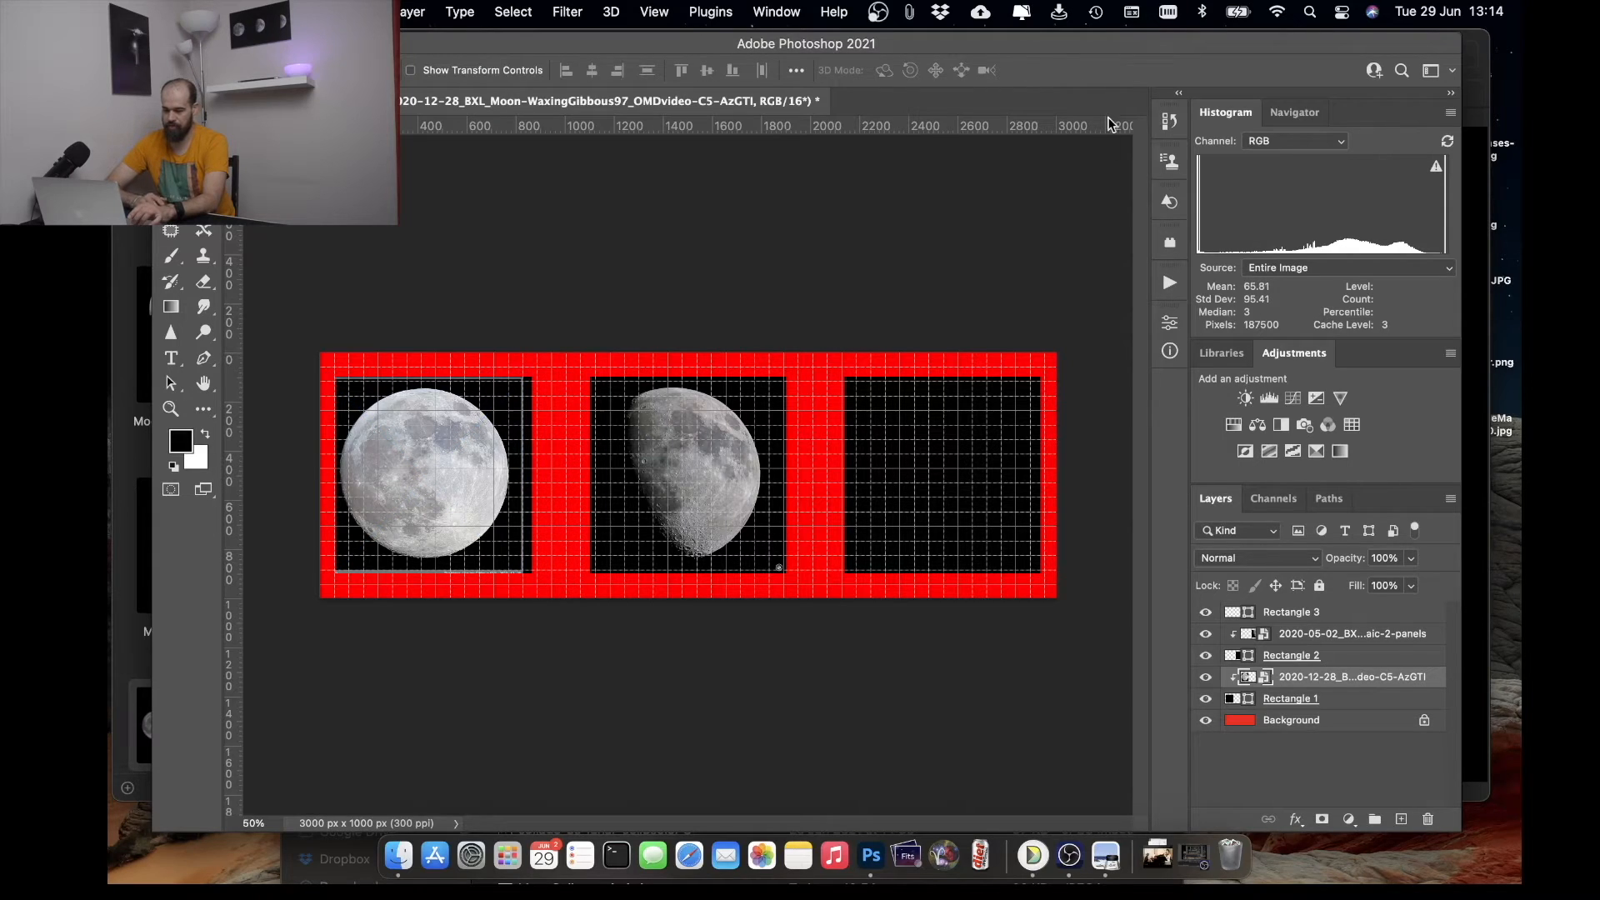
mouse_move(294, 335)
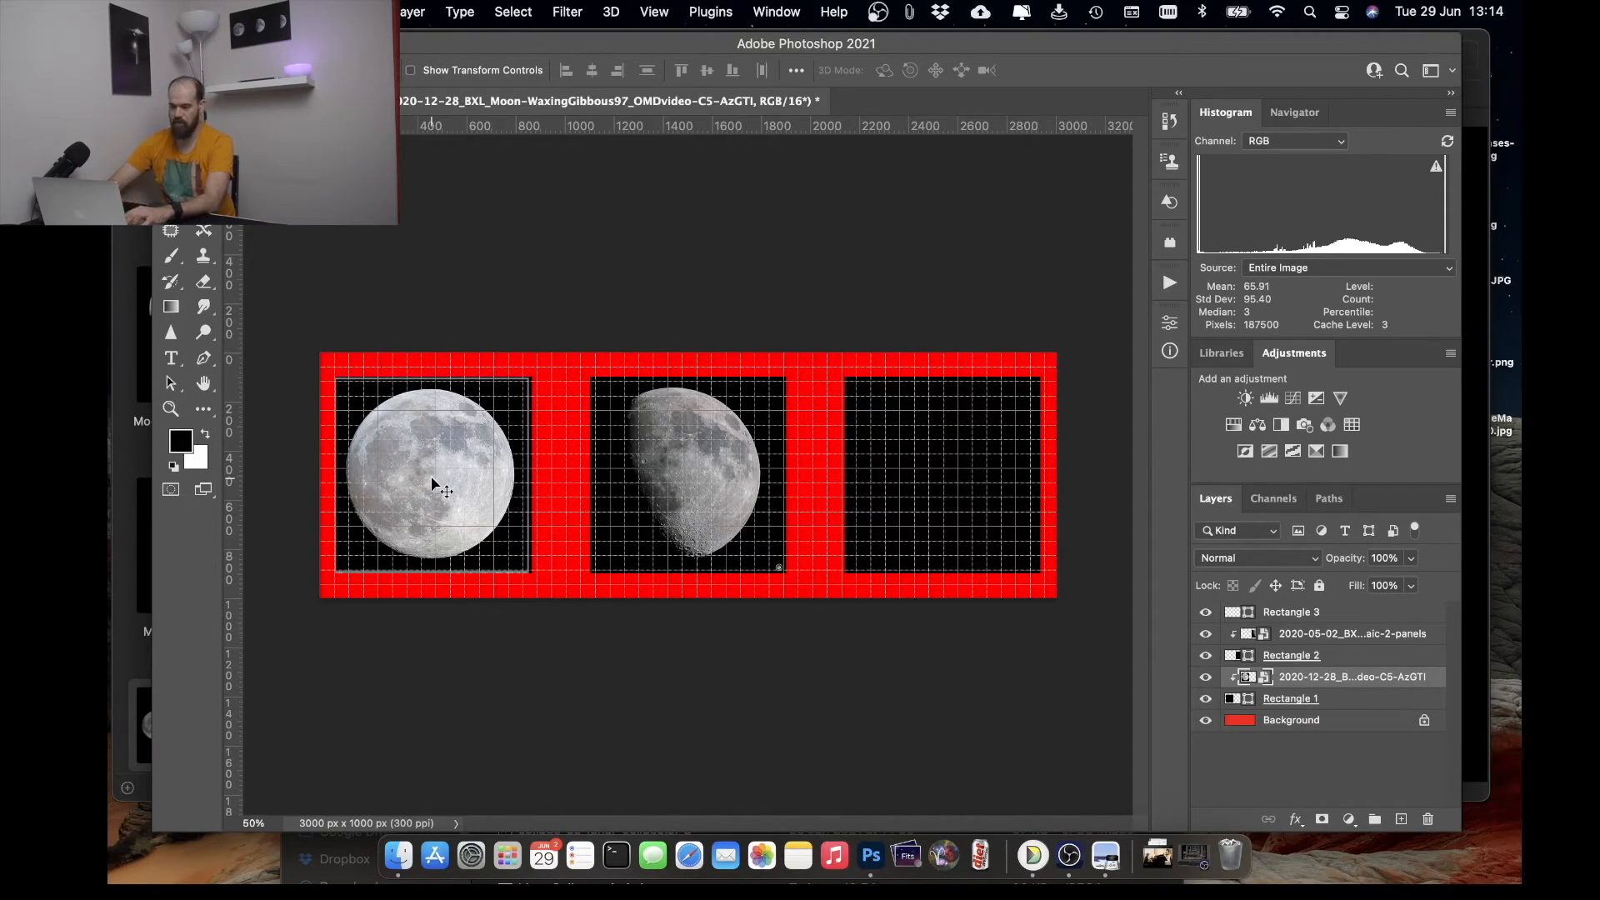
mouse_move(432, 840)
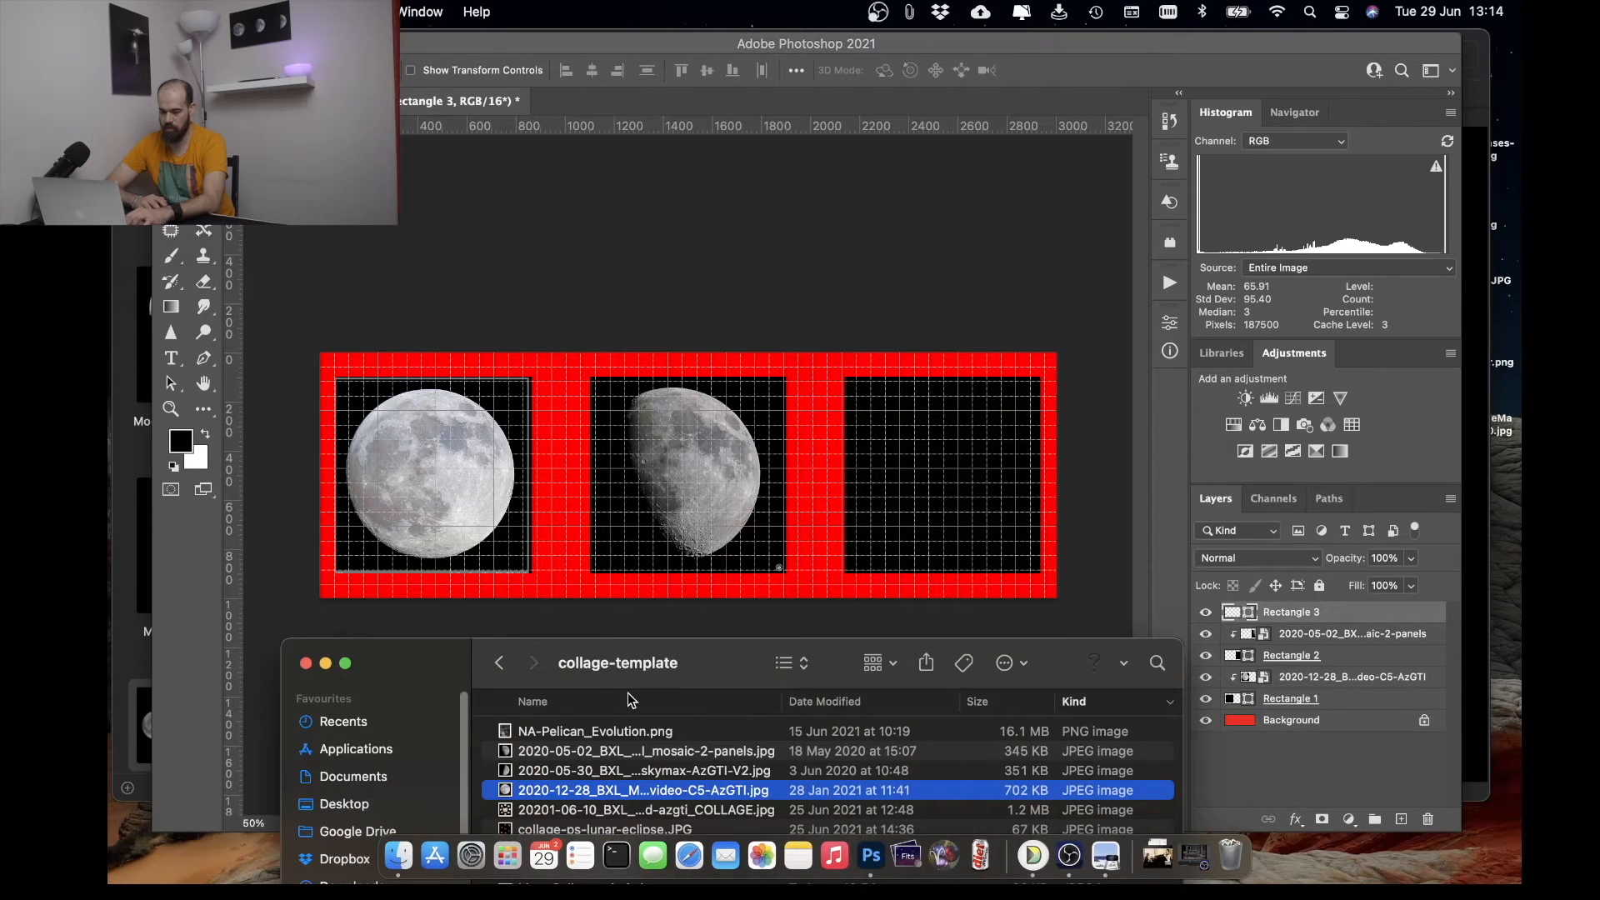
- Place the 2020-05-30 moon JPG into the right panel above Rectangle 3
click(644, 769)
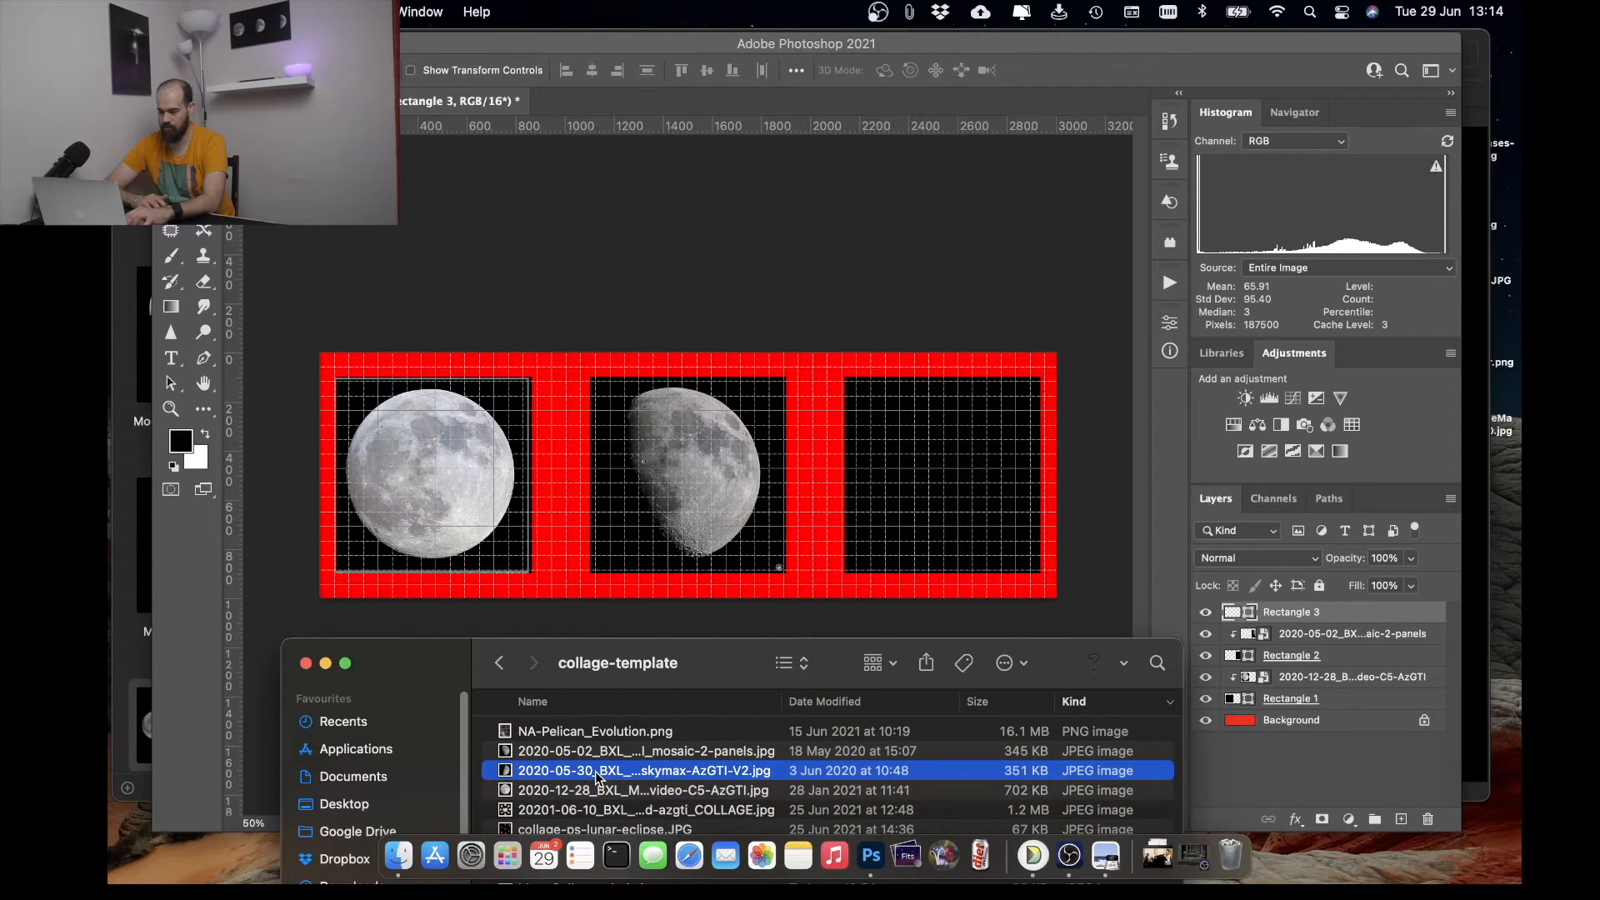
double_click(644, 770)
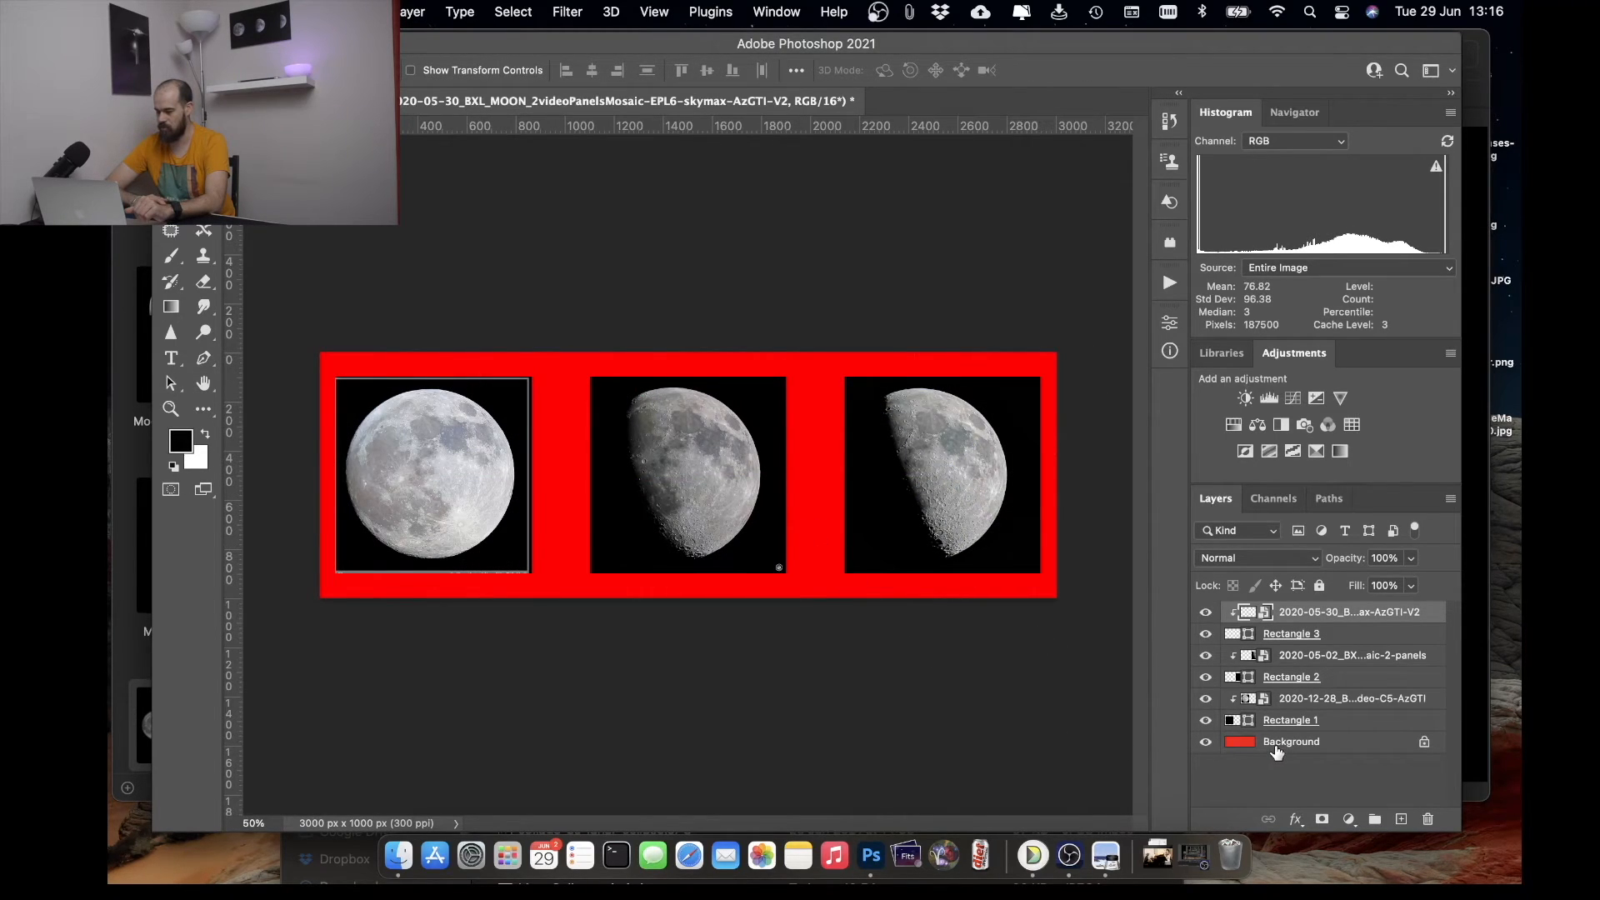
- Fill the Background layer black with the Paint Bucket, replacing the red behind the moons
click(1292, 741)
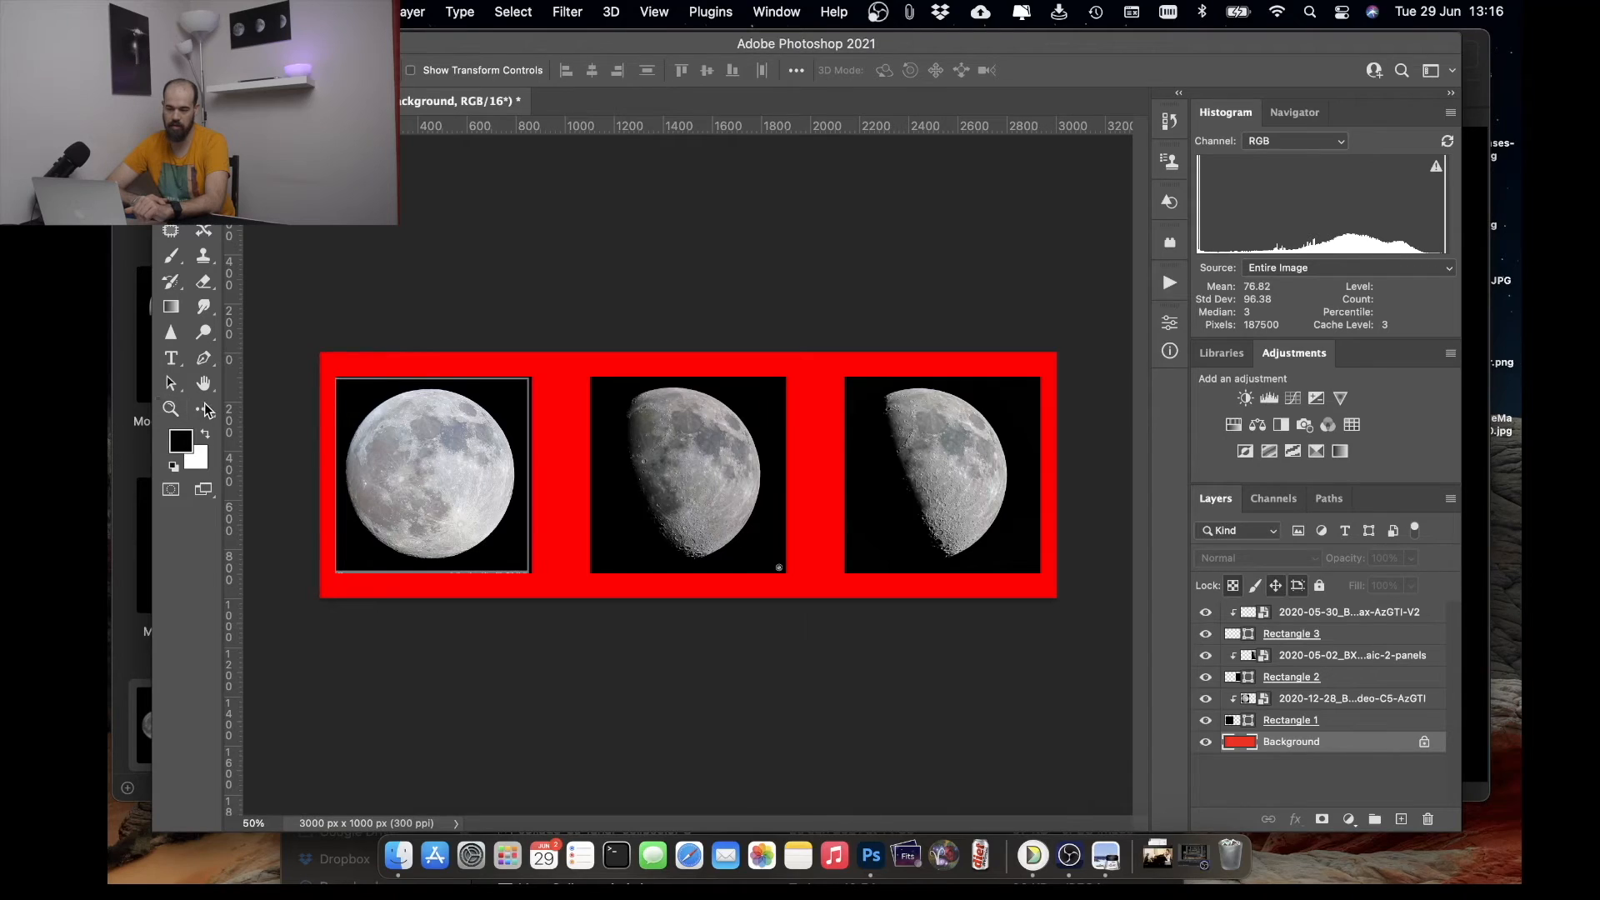
click(180, 441)
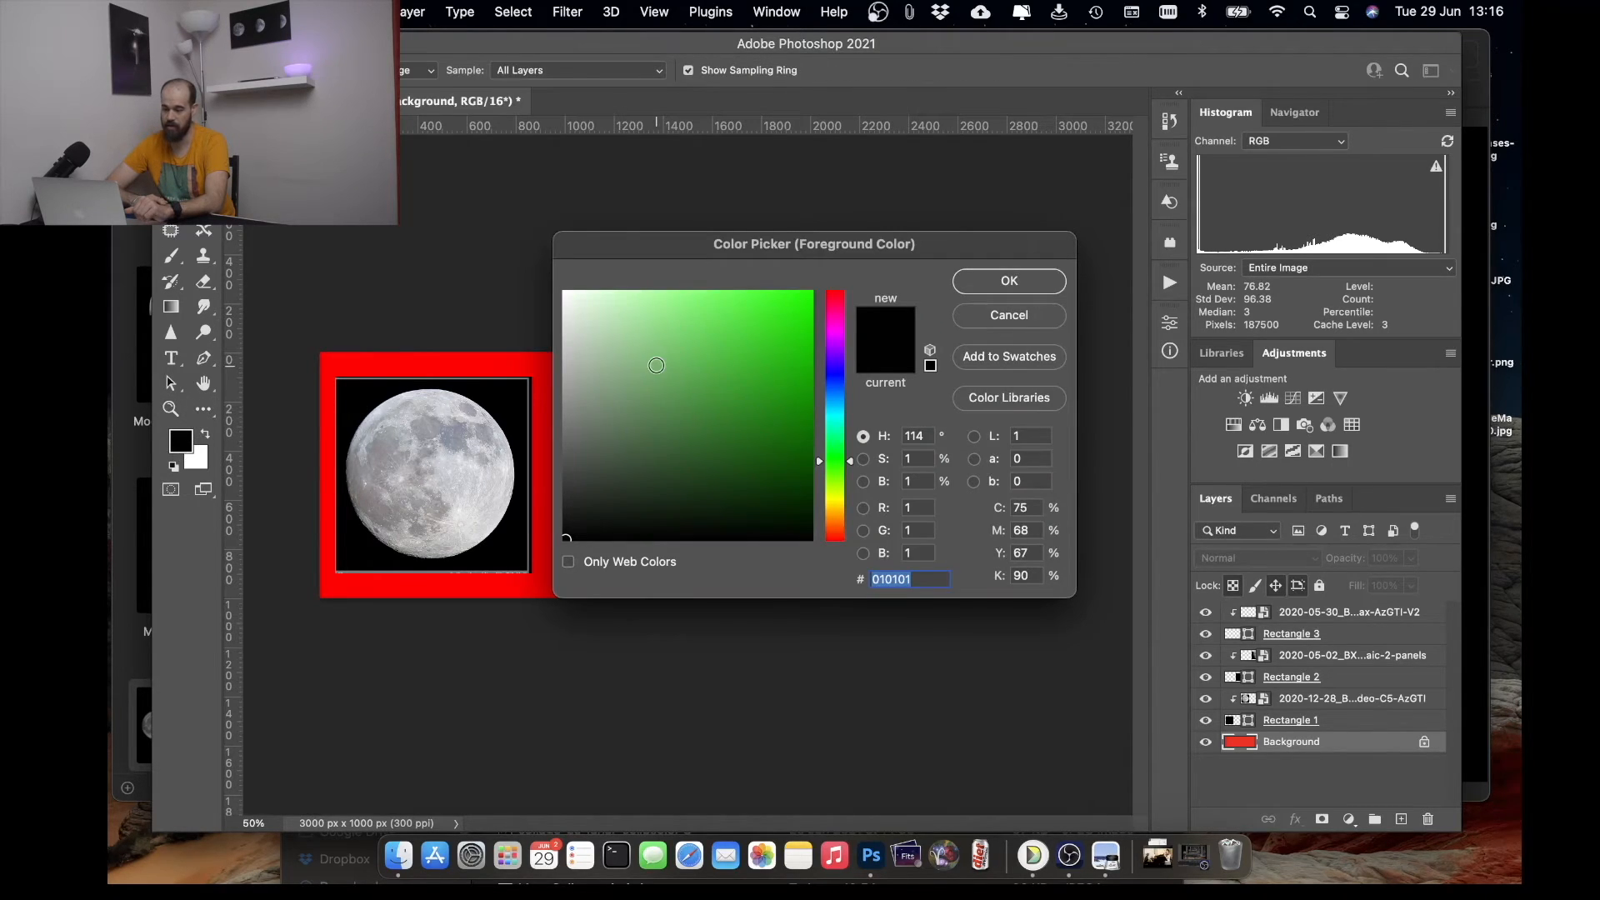
click(1007, 281)
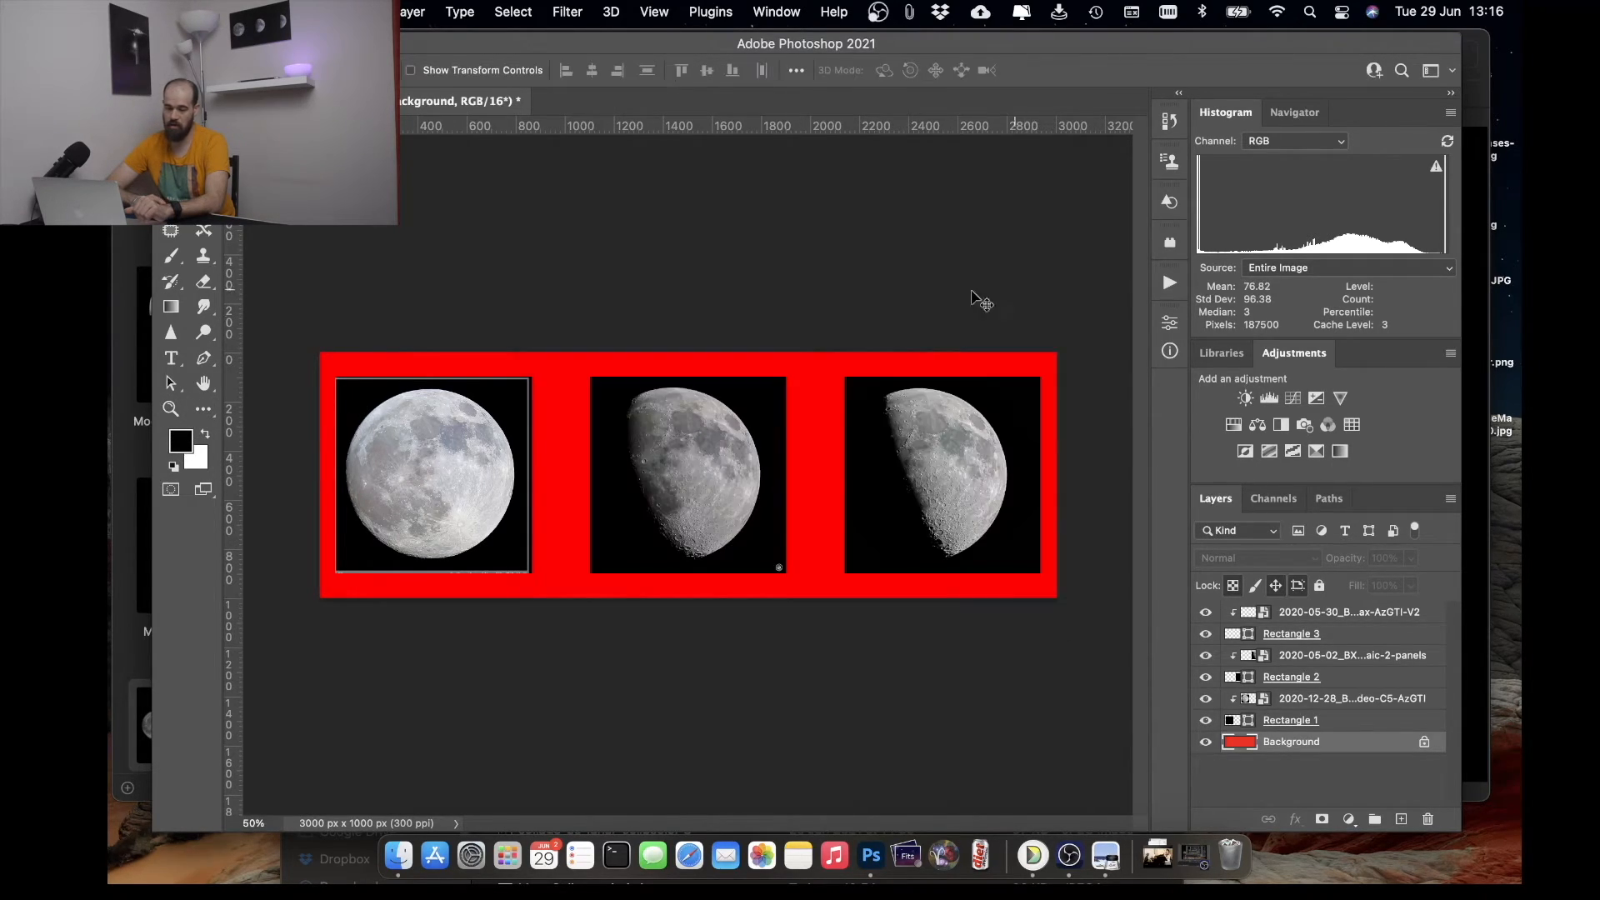
click(203, 410)
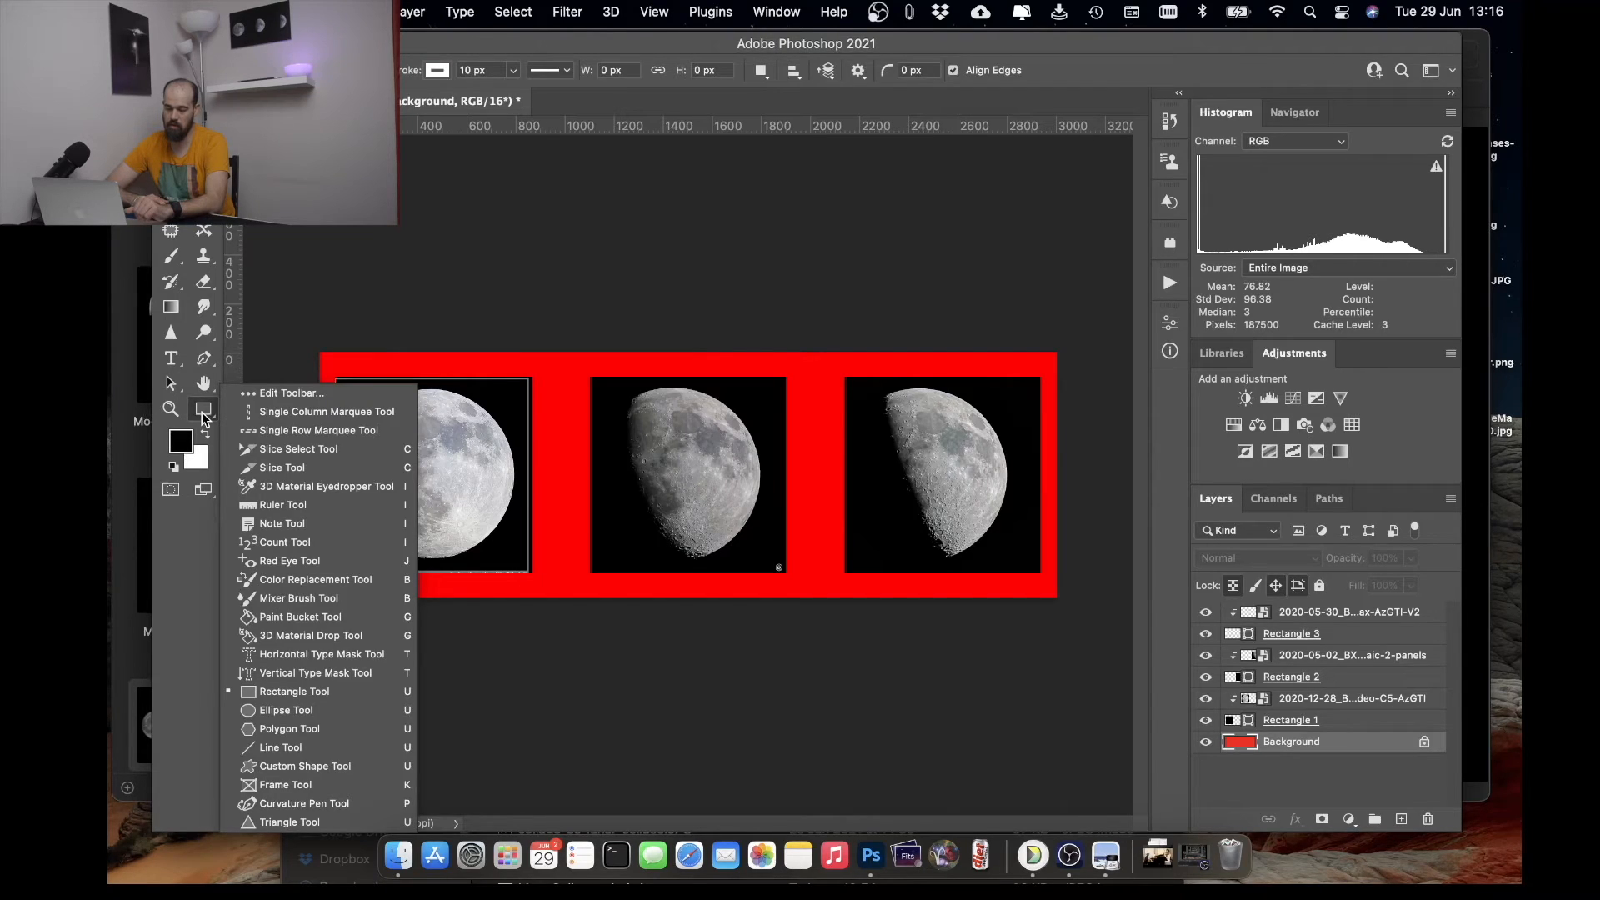
click(300, 616)
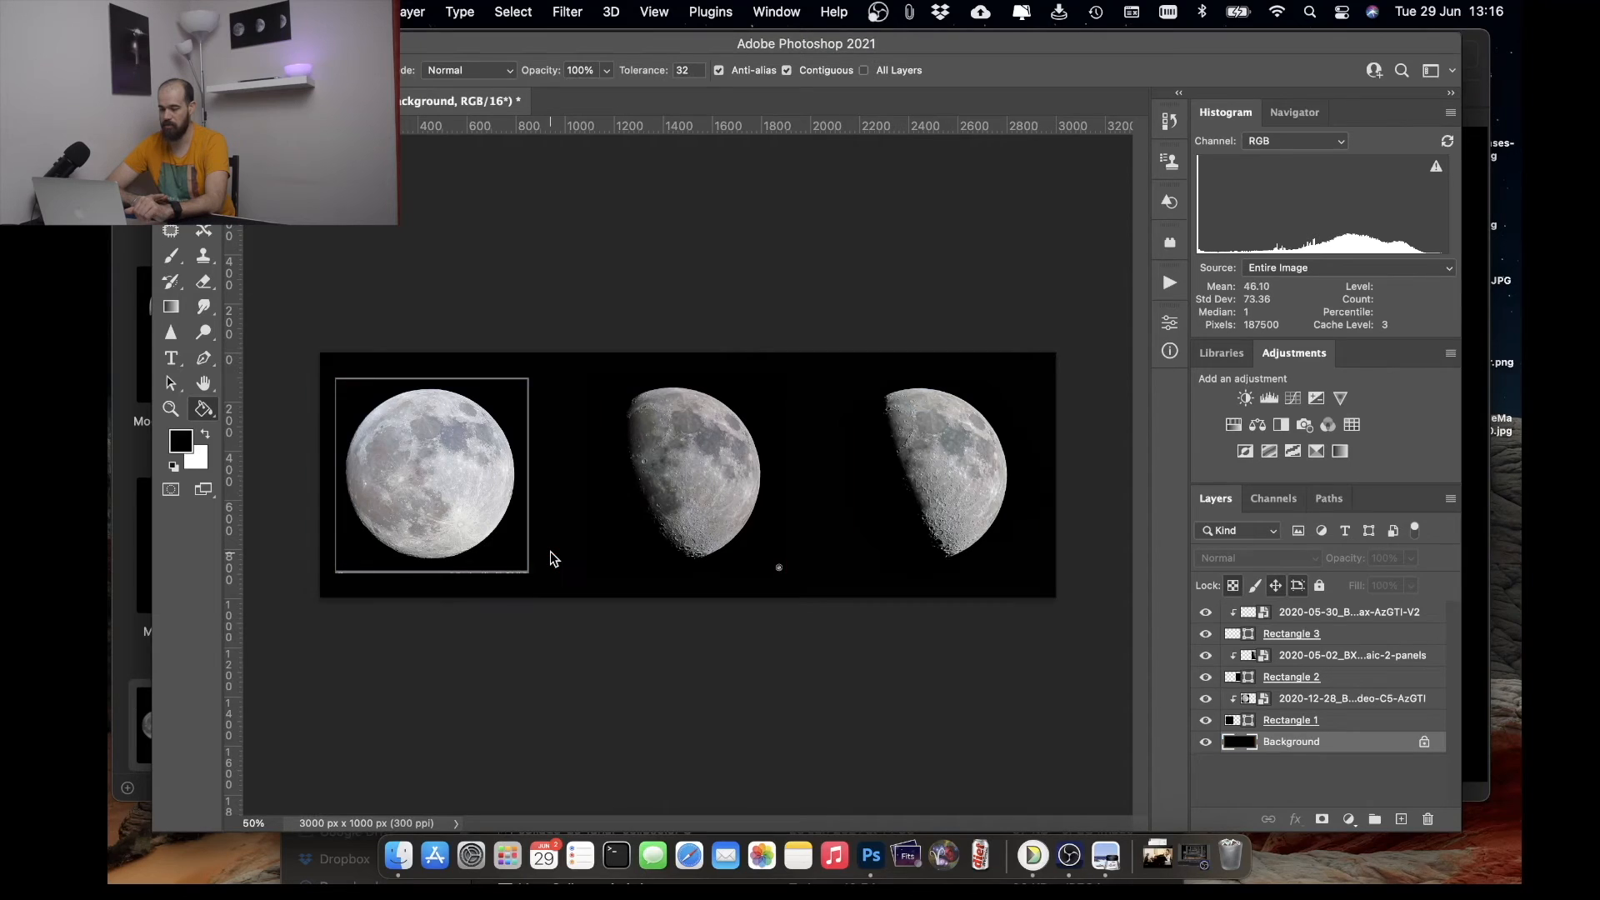
mouse_move(638, 770)
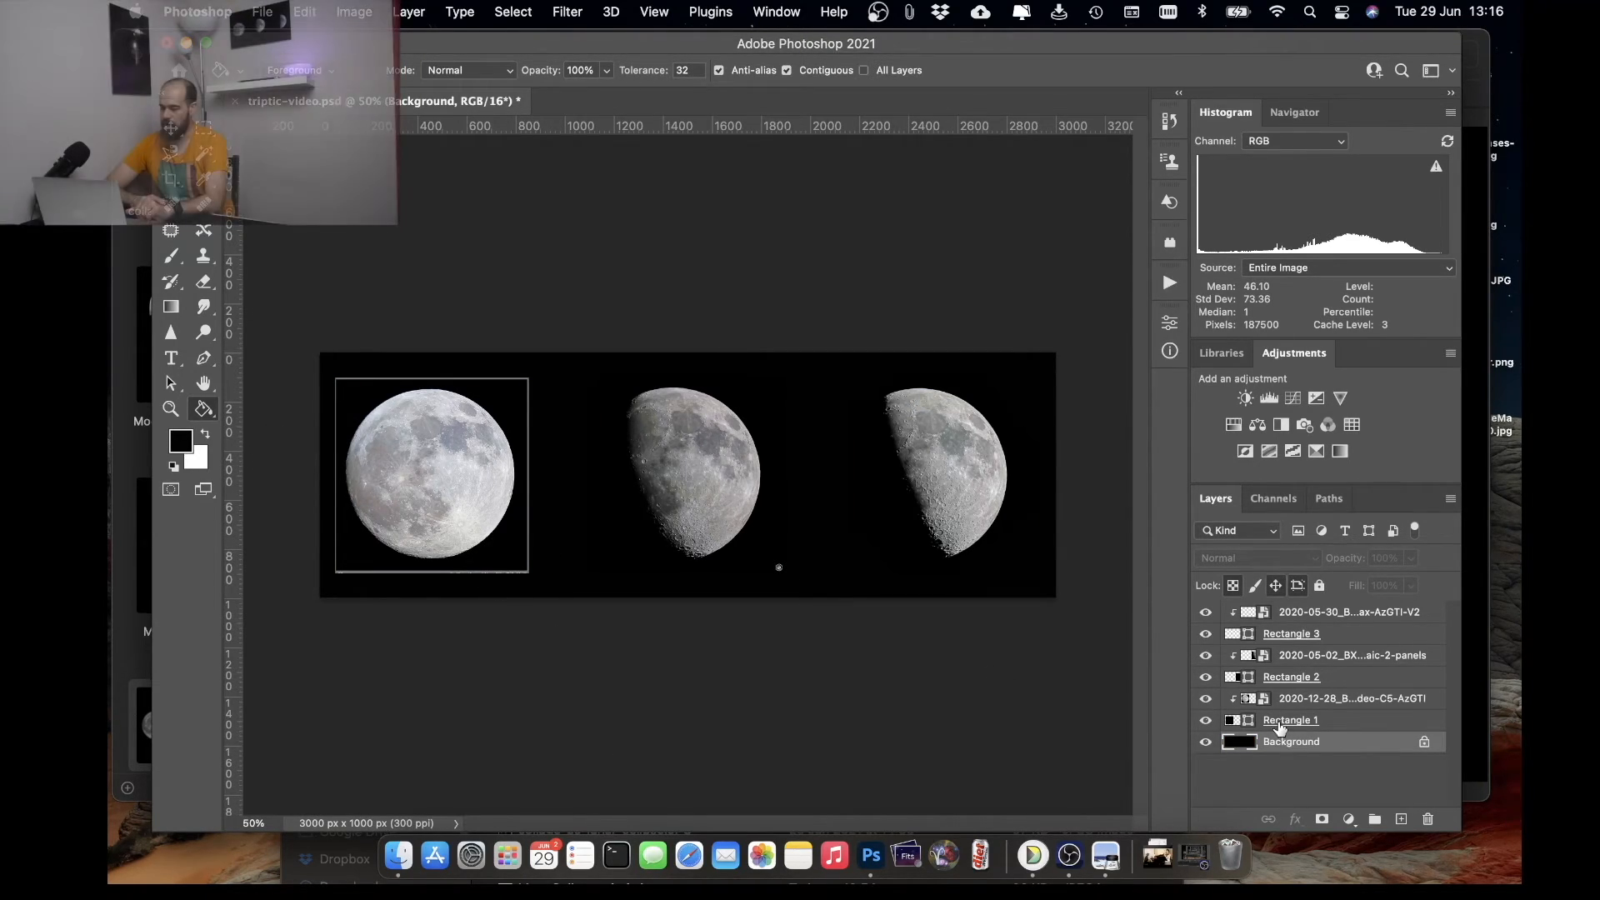
- Add a new empty Layer 1 at the top of the stack for brushing over the frame
click(1347, 611)
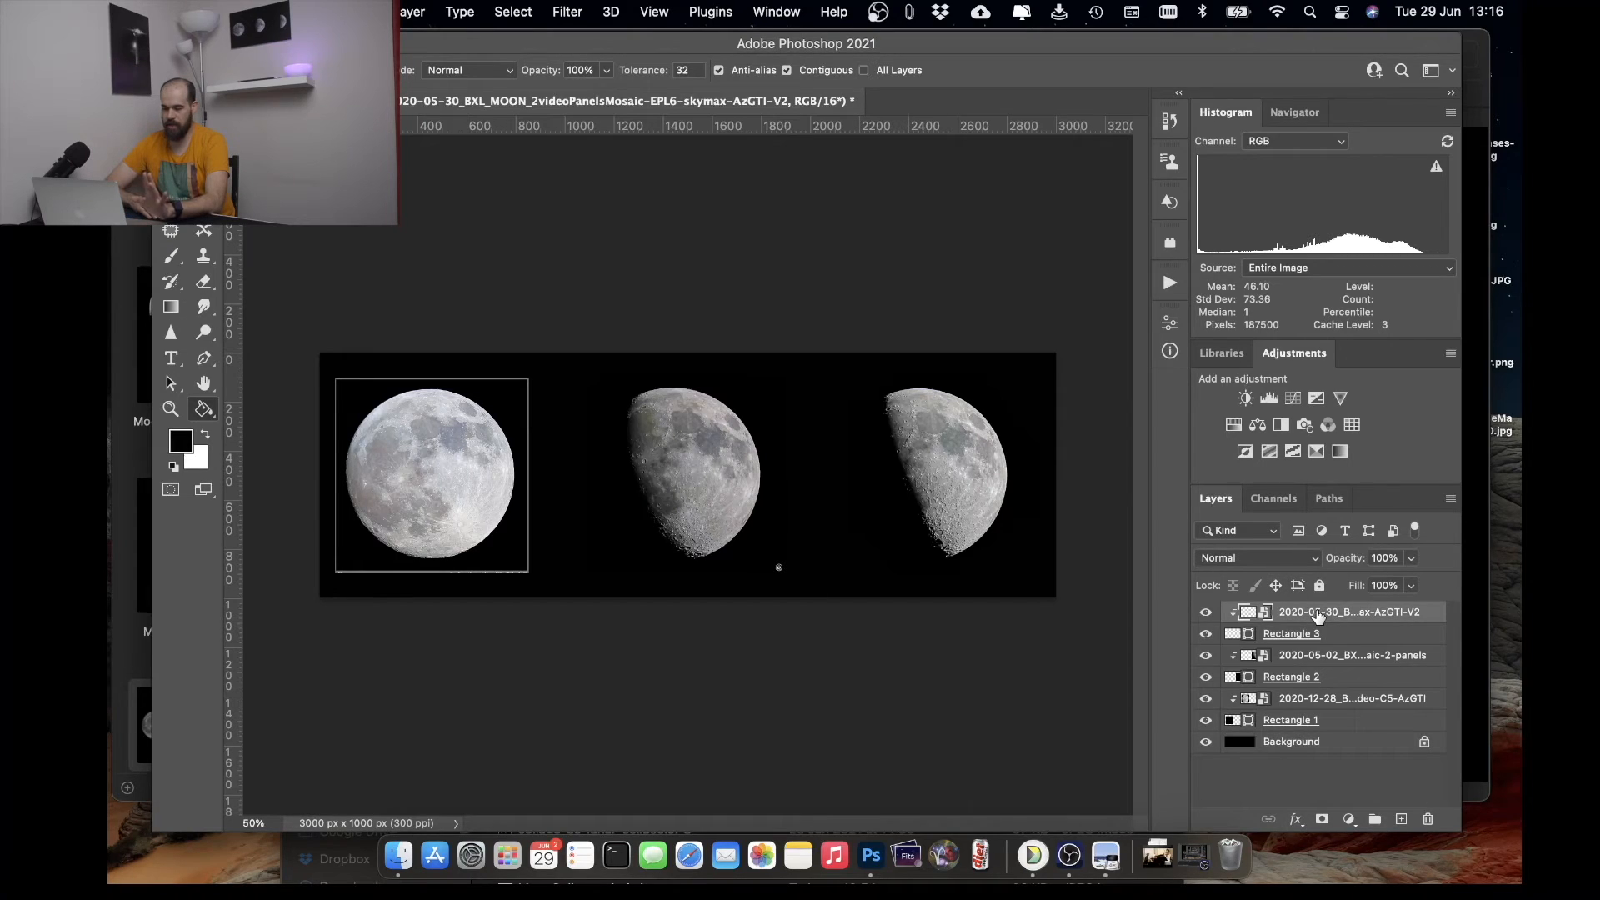
mouse_move(1321, 610)
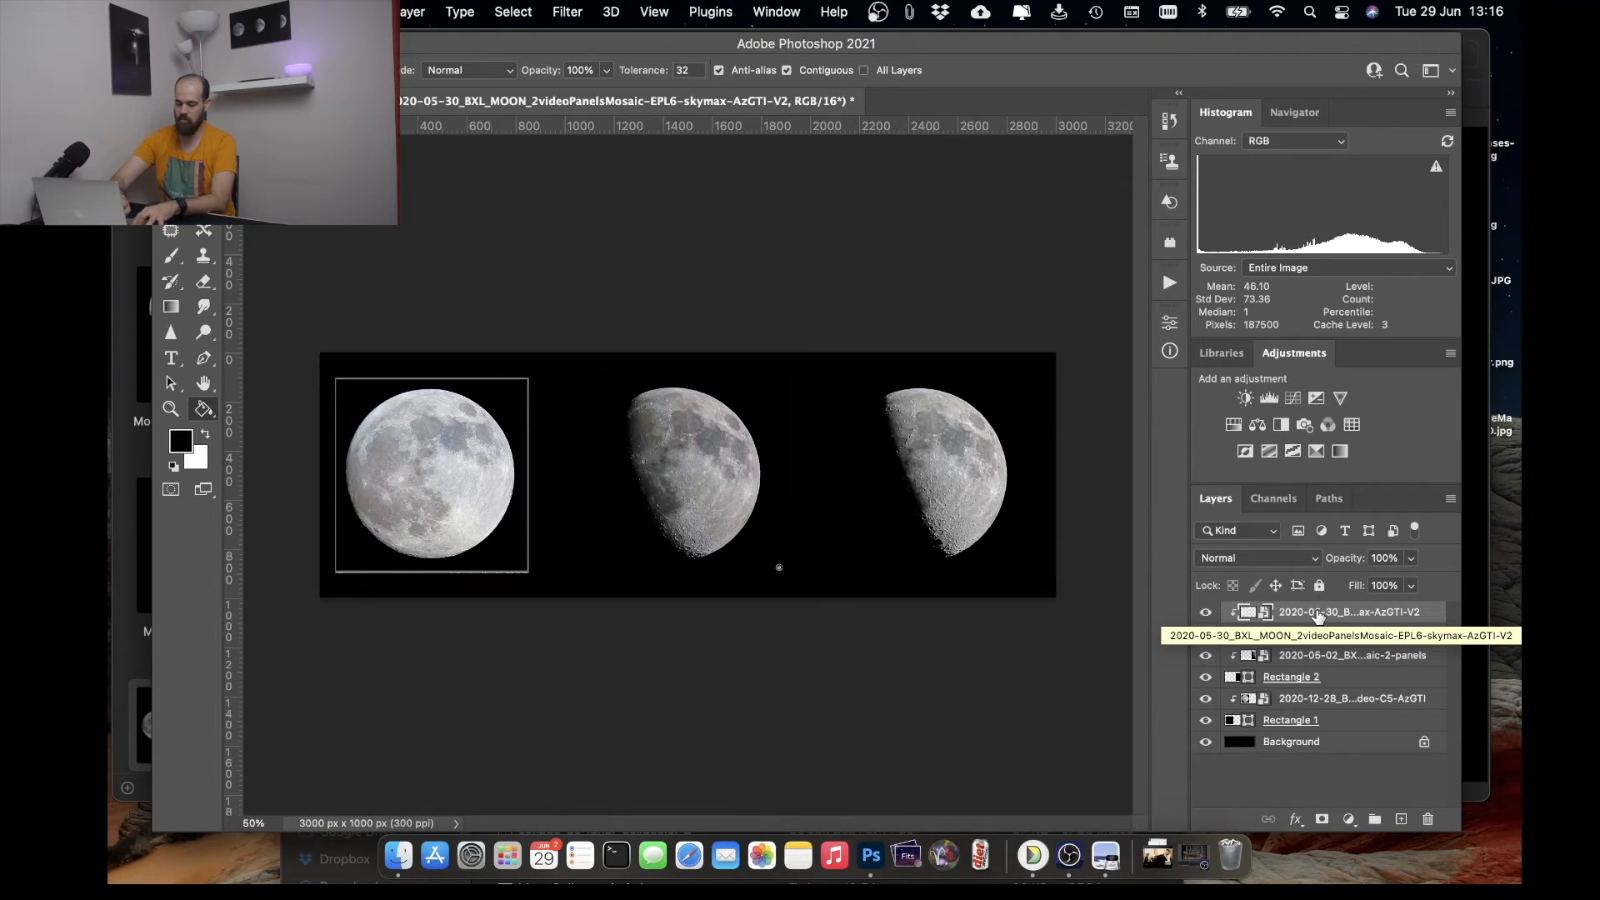
click(1400, 818)
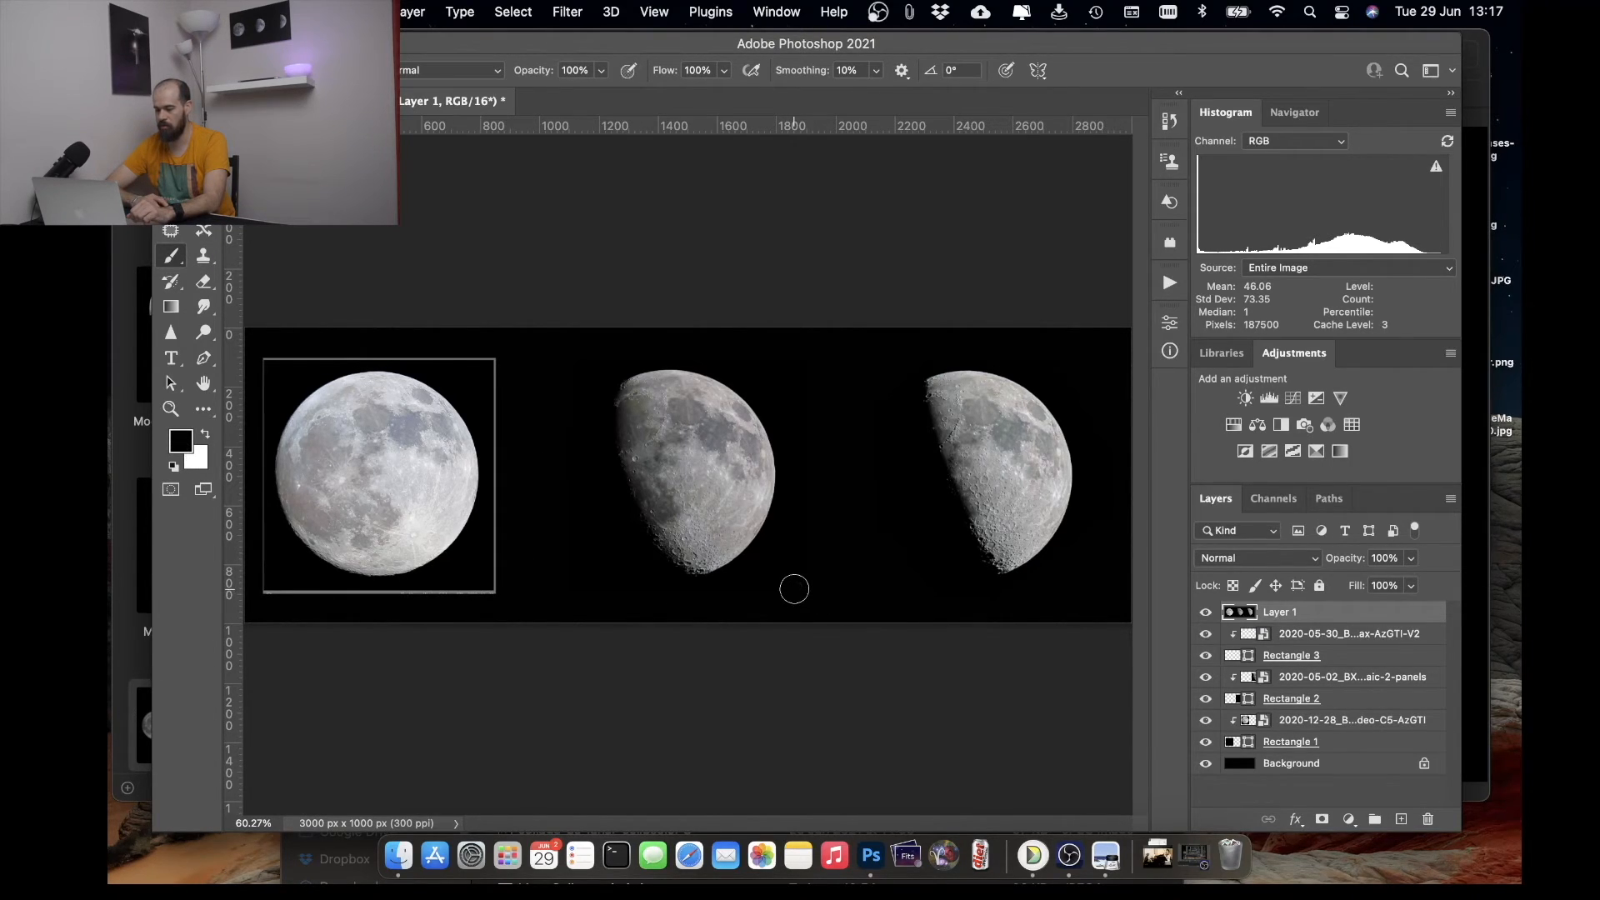
mouse_move(259, 594)
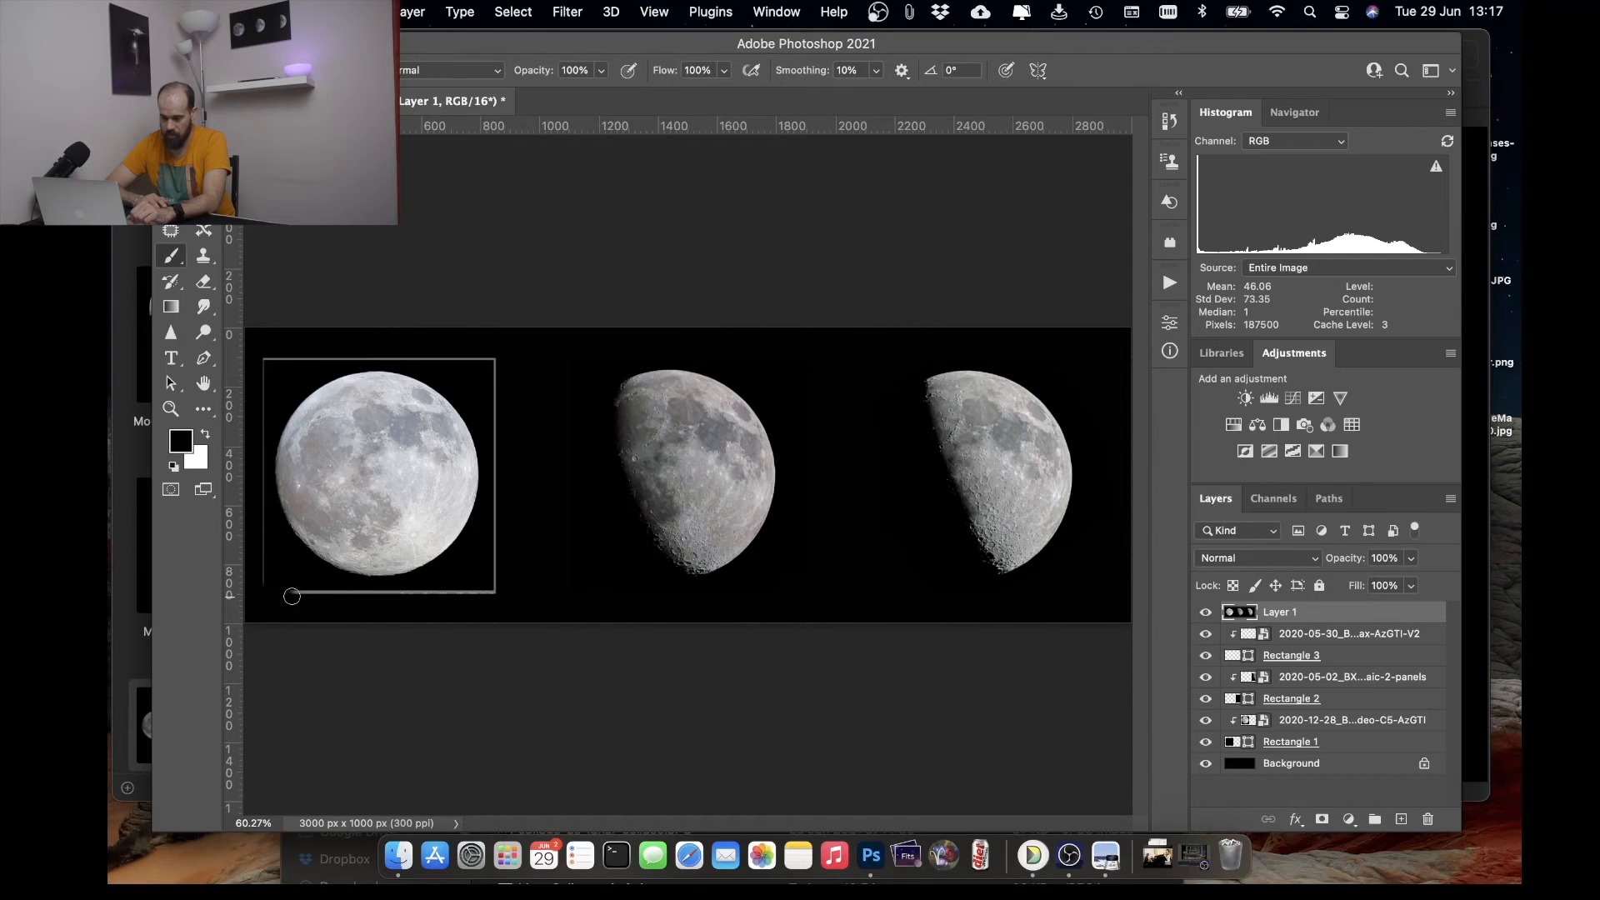
mouse_move(354, 596)
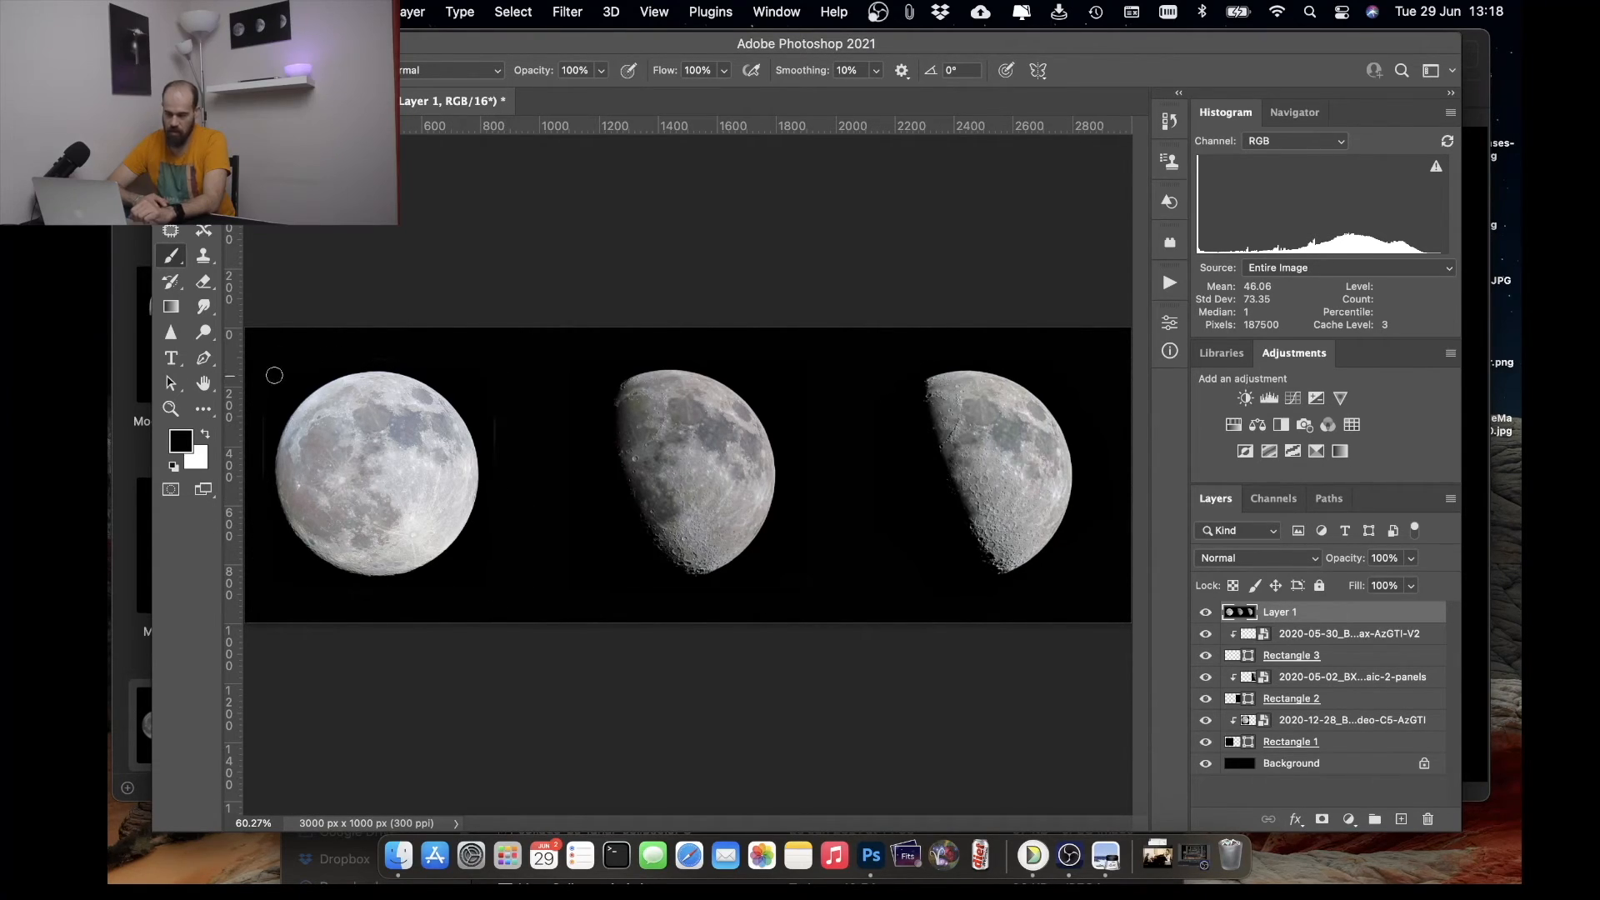
mouse_move(683, 617)
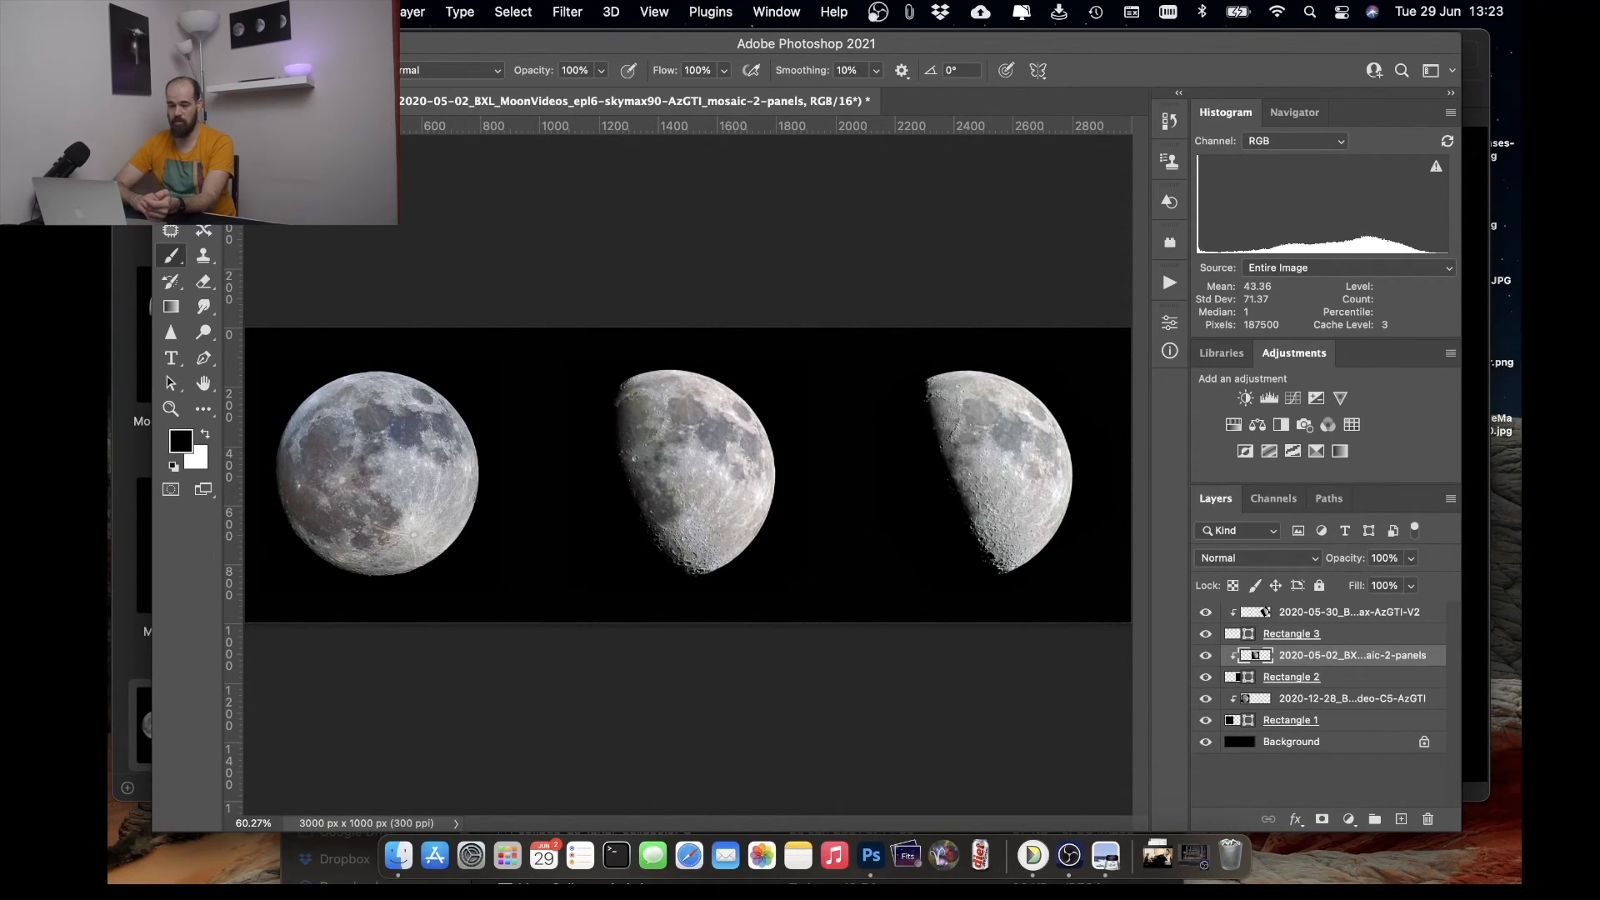
- Set Export As to JPG with Great quality for the 3000×1000 triptych
click(378, 12)
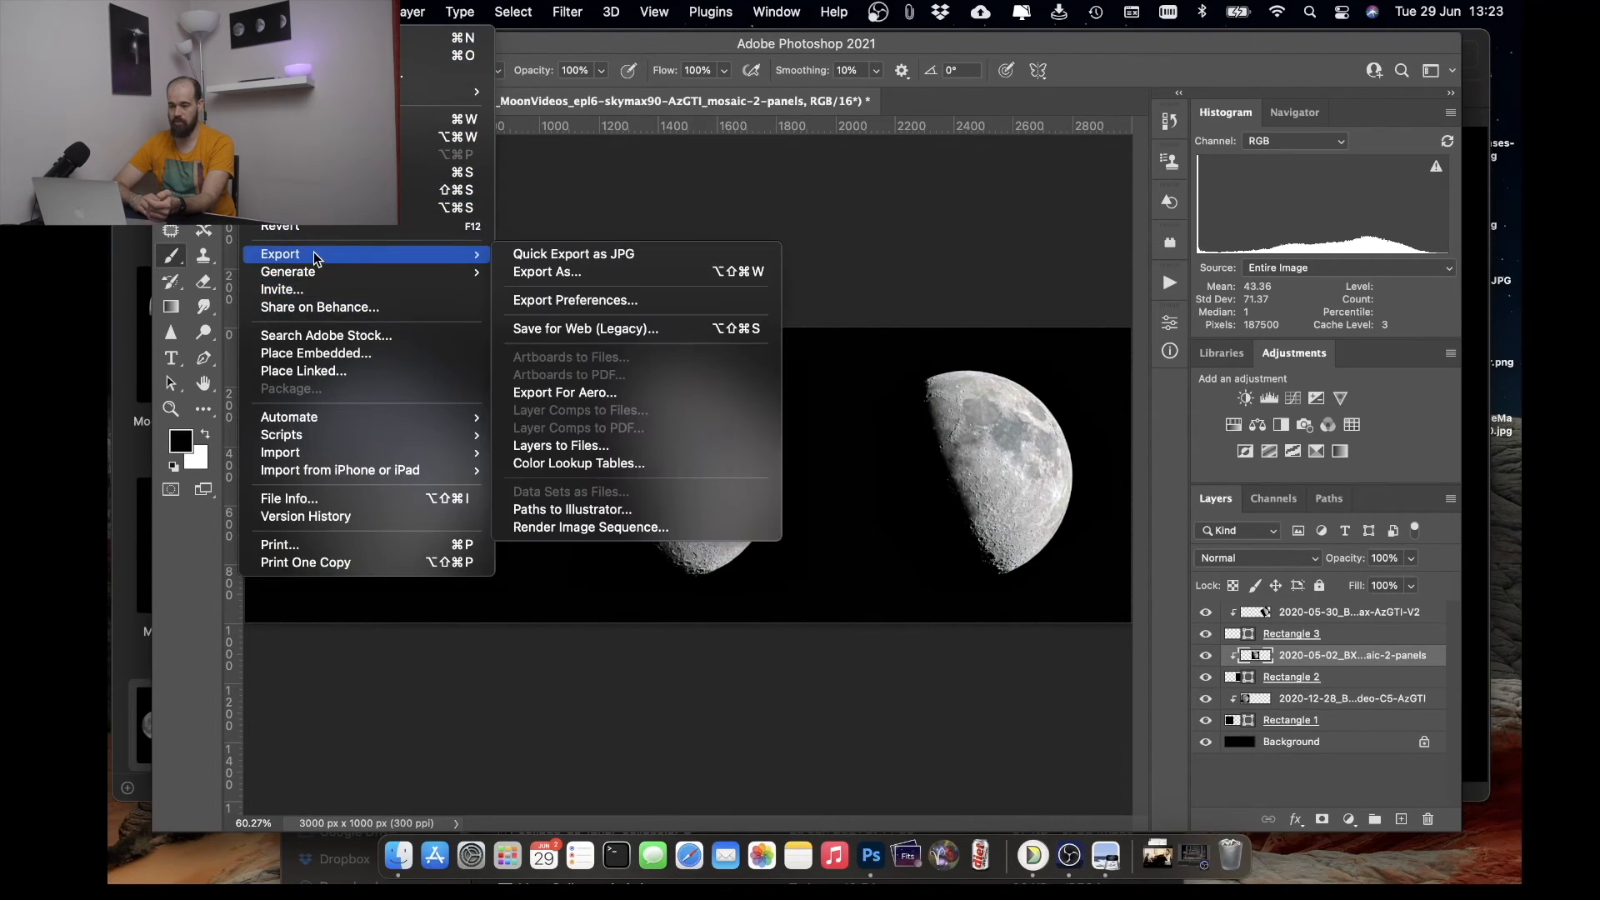
click(547, 272)
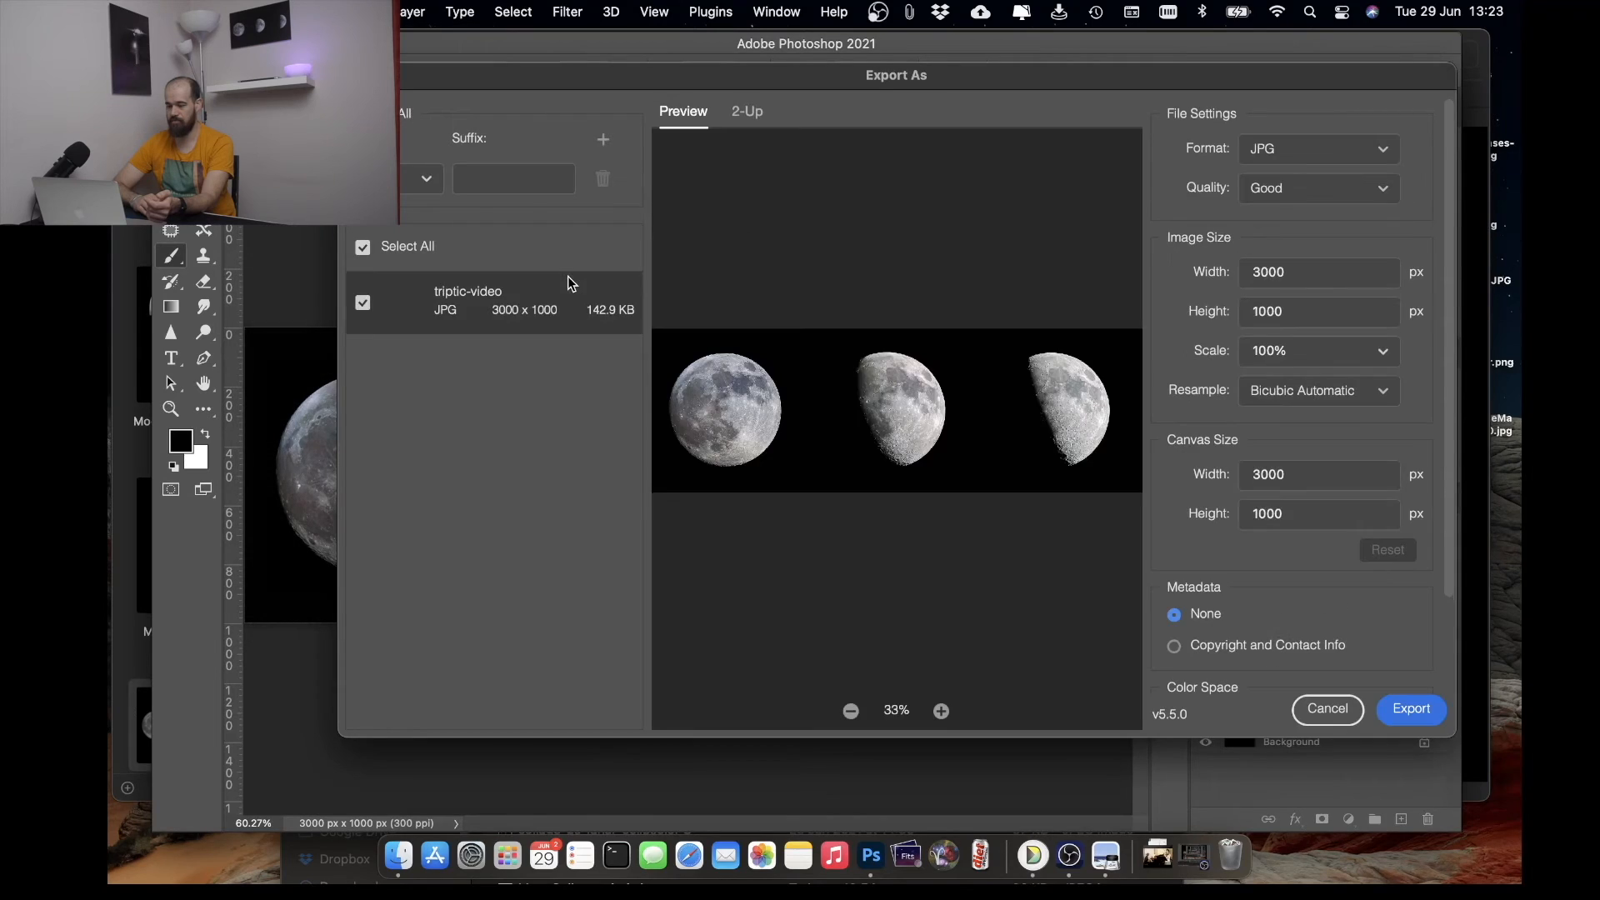
click(1317, 187)
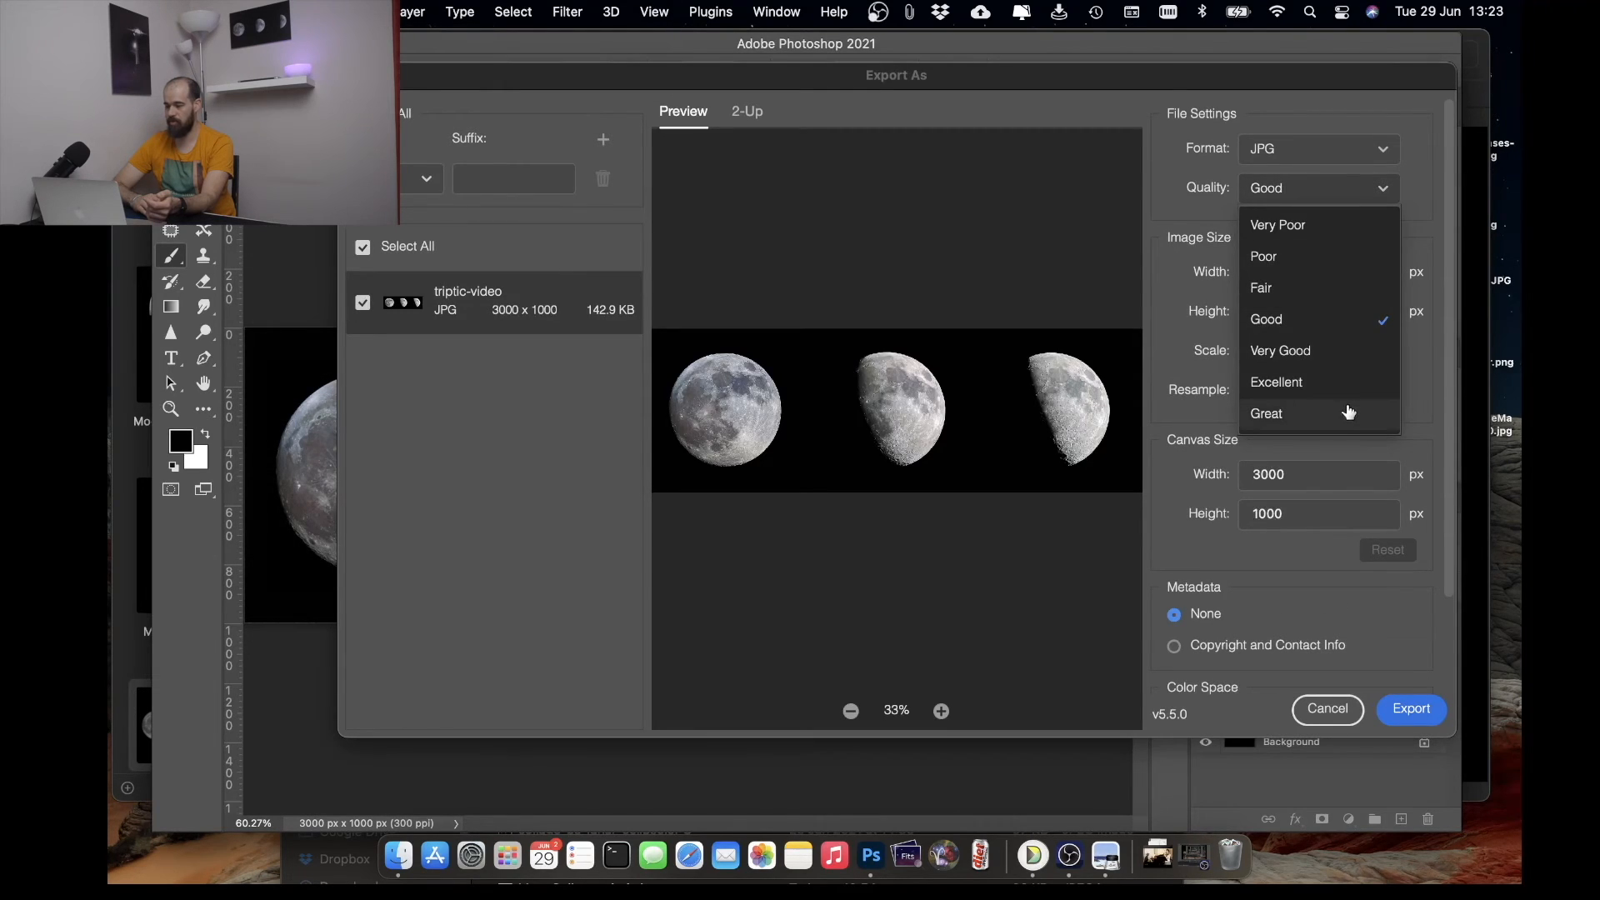
click(1264, 413)
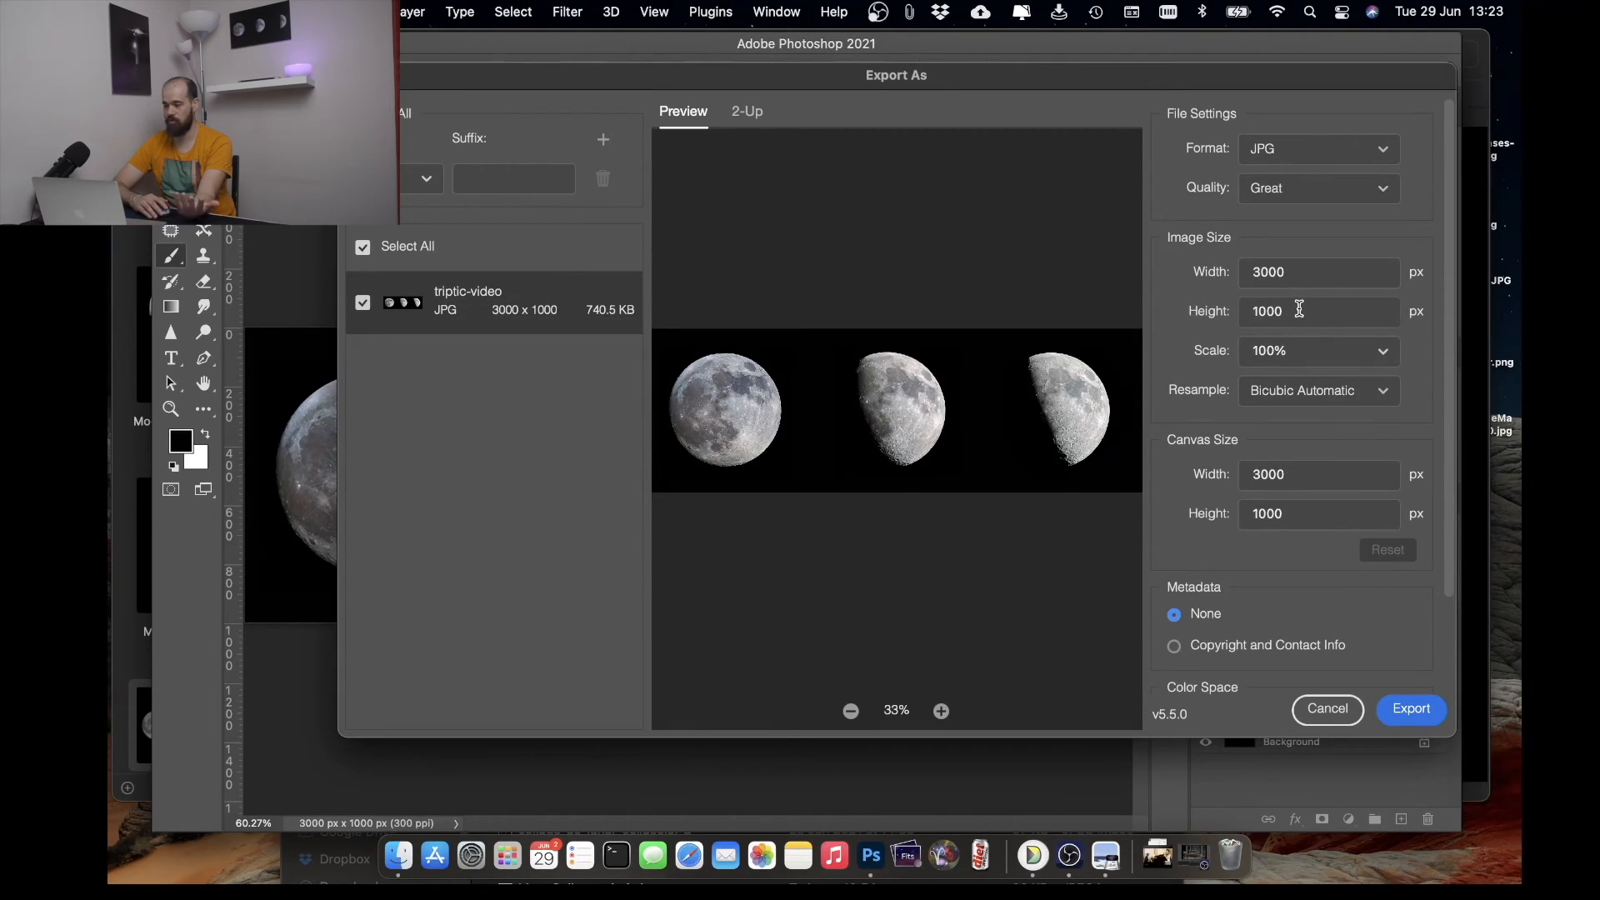
mouse_move(1372, 672)
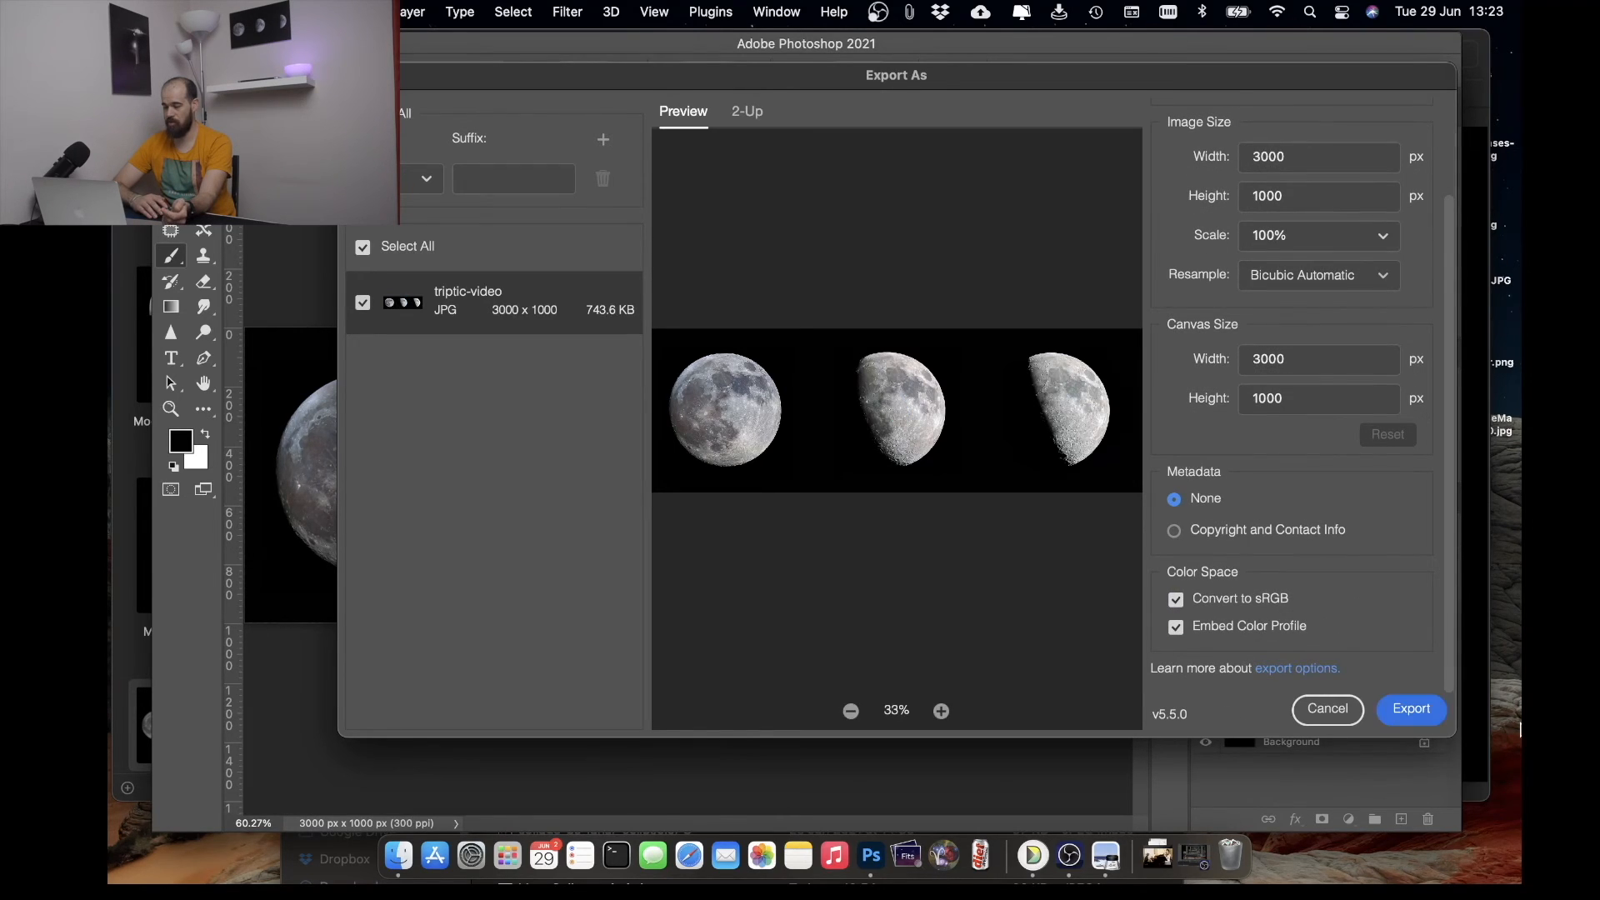
- Export and save it as triptic-video.jpg in the collage-template folder
click(1411, 709)
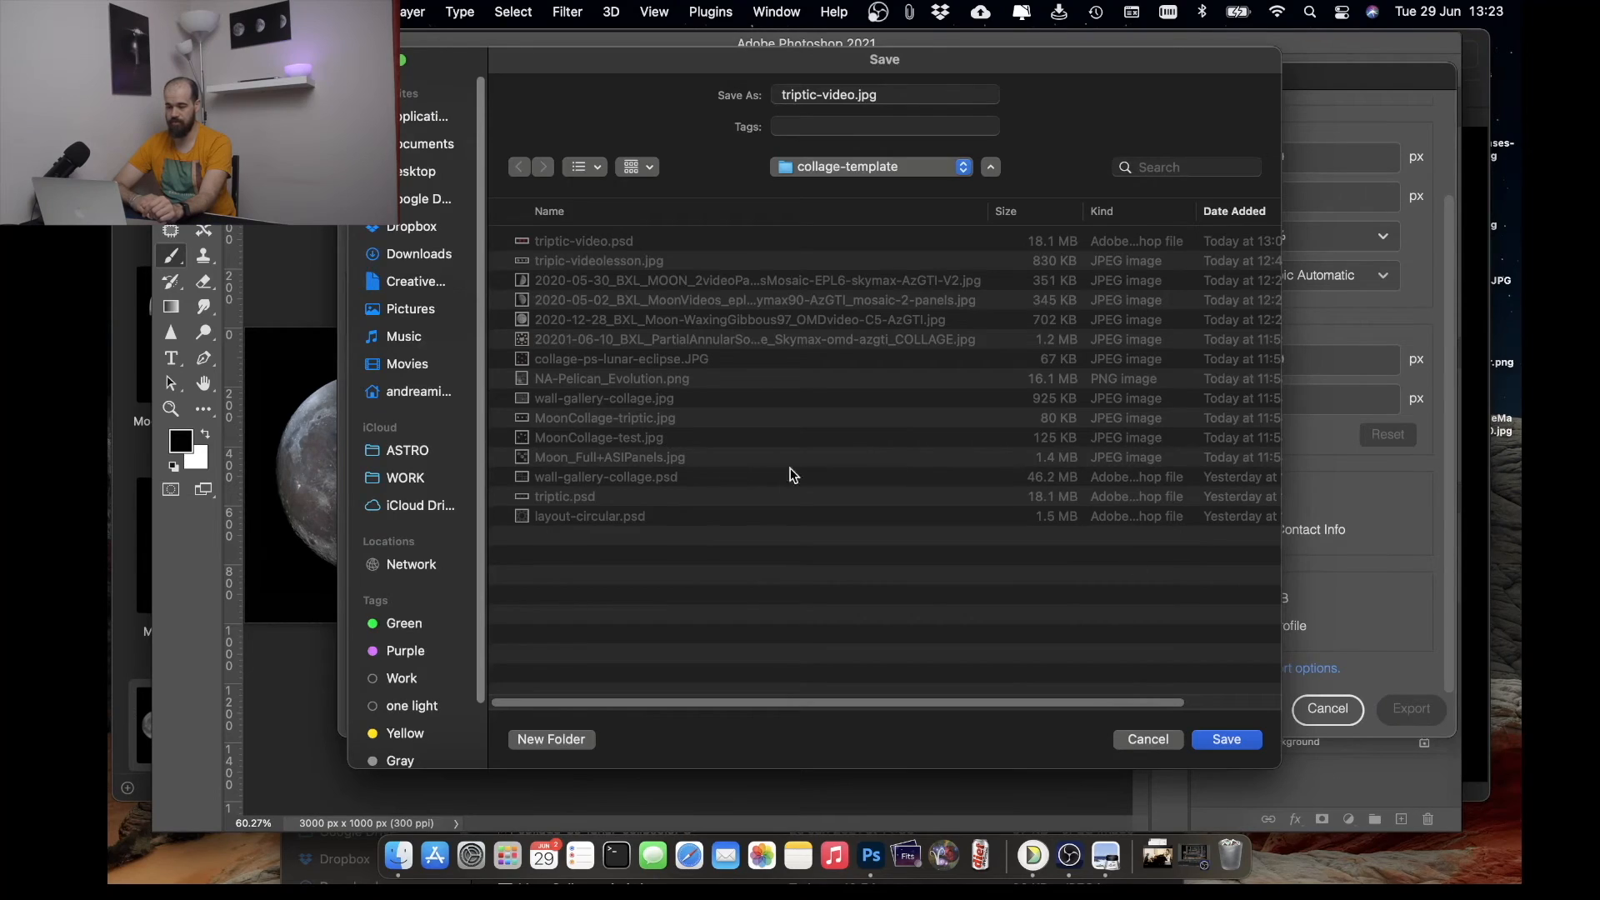
mouse_move(875, 110)
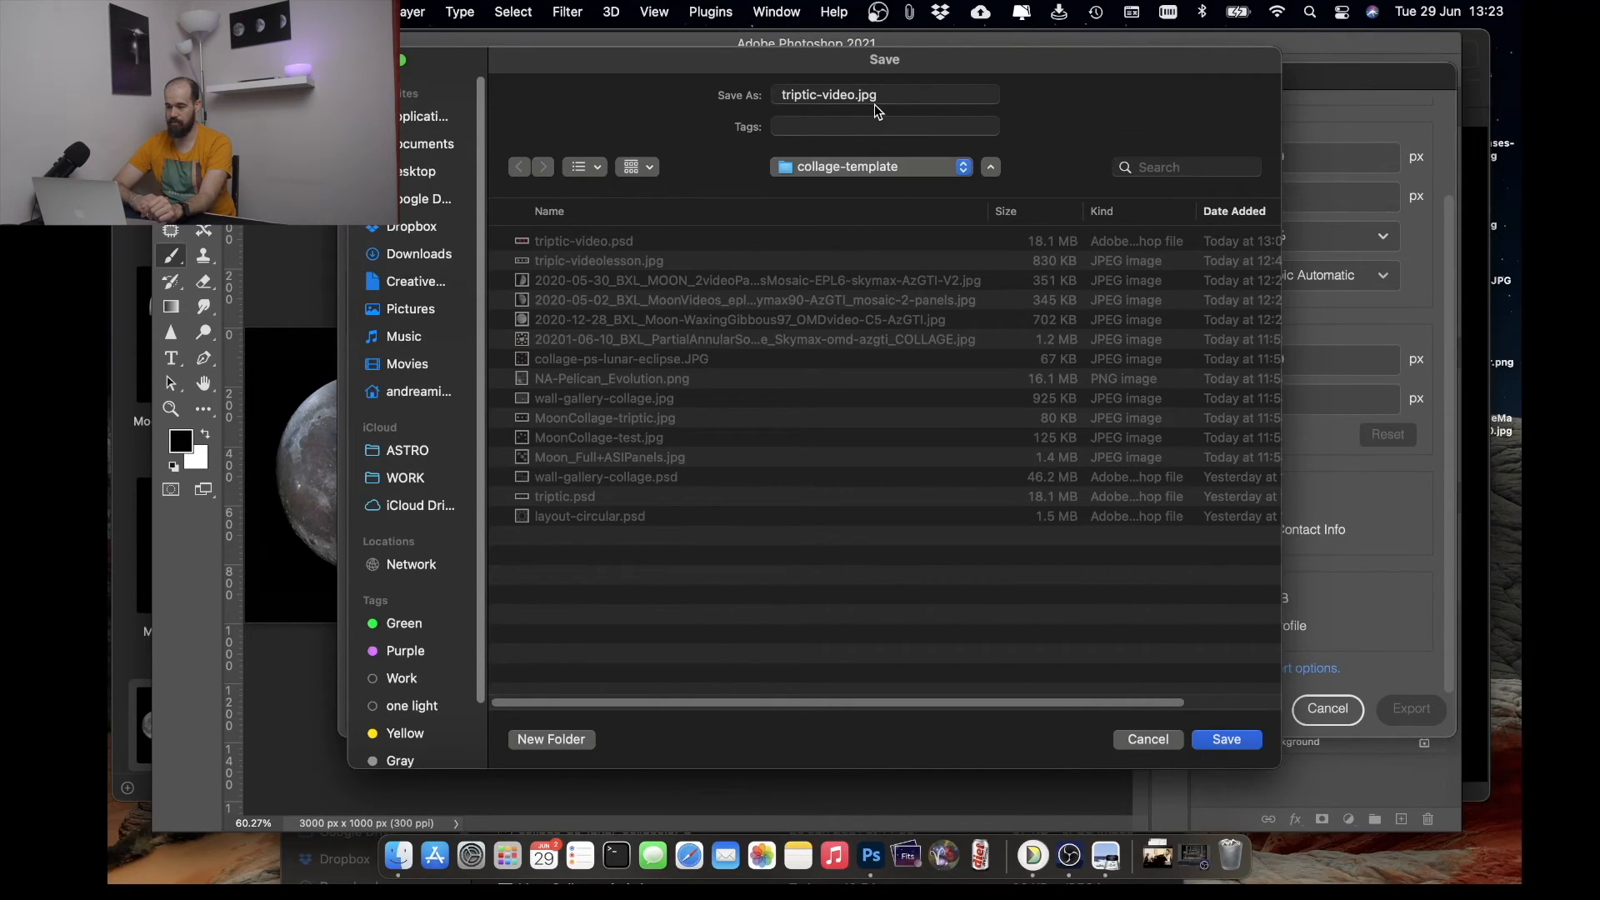
click(1225, 739)
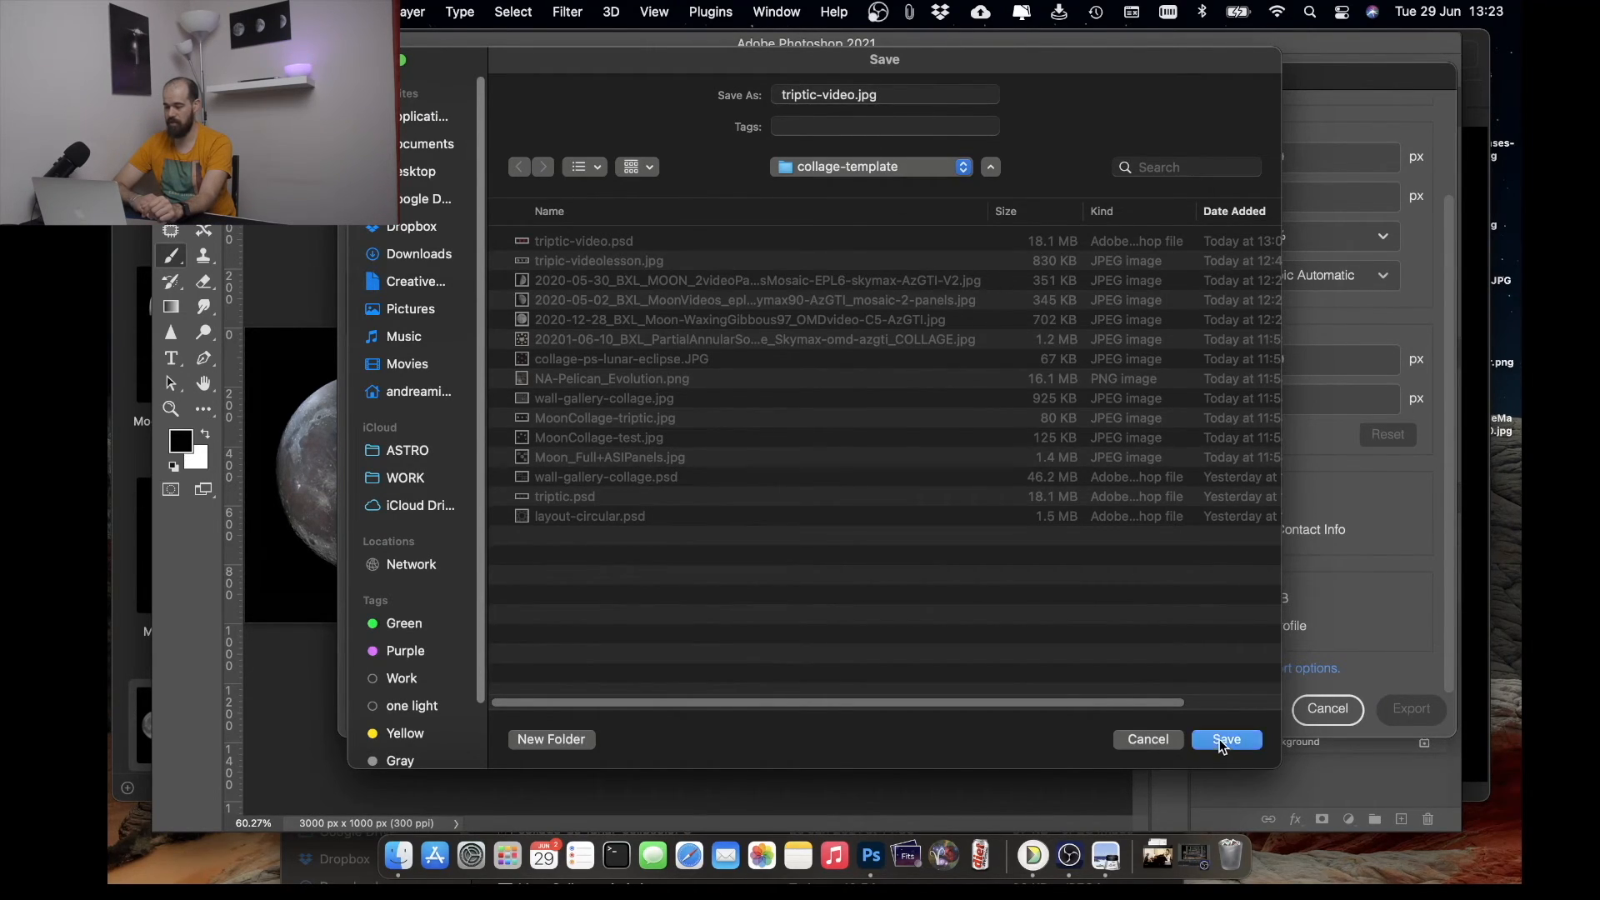
click(1226, 739)
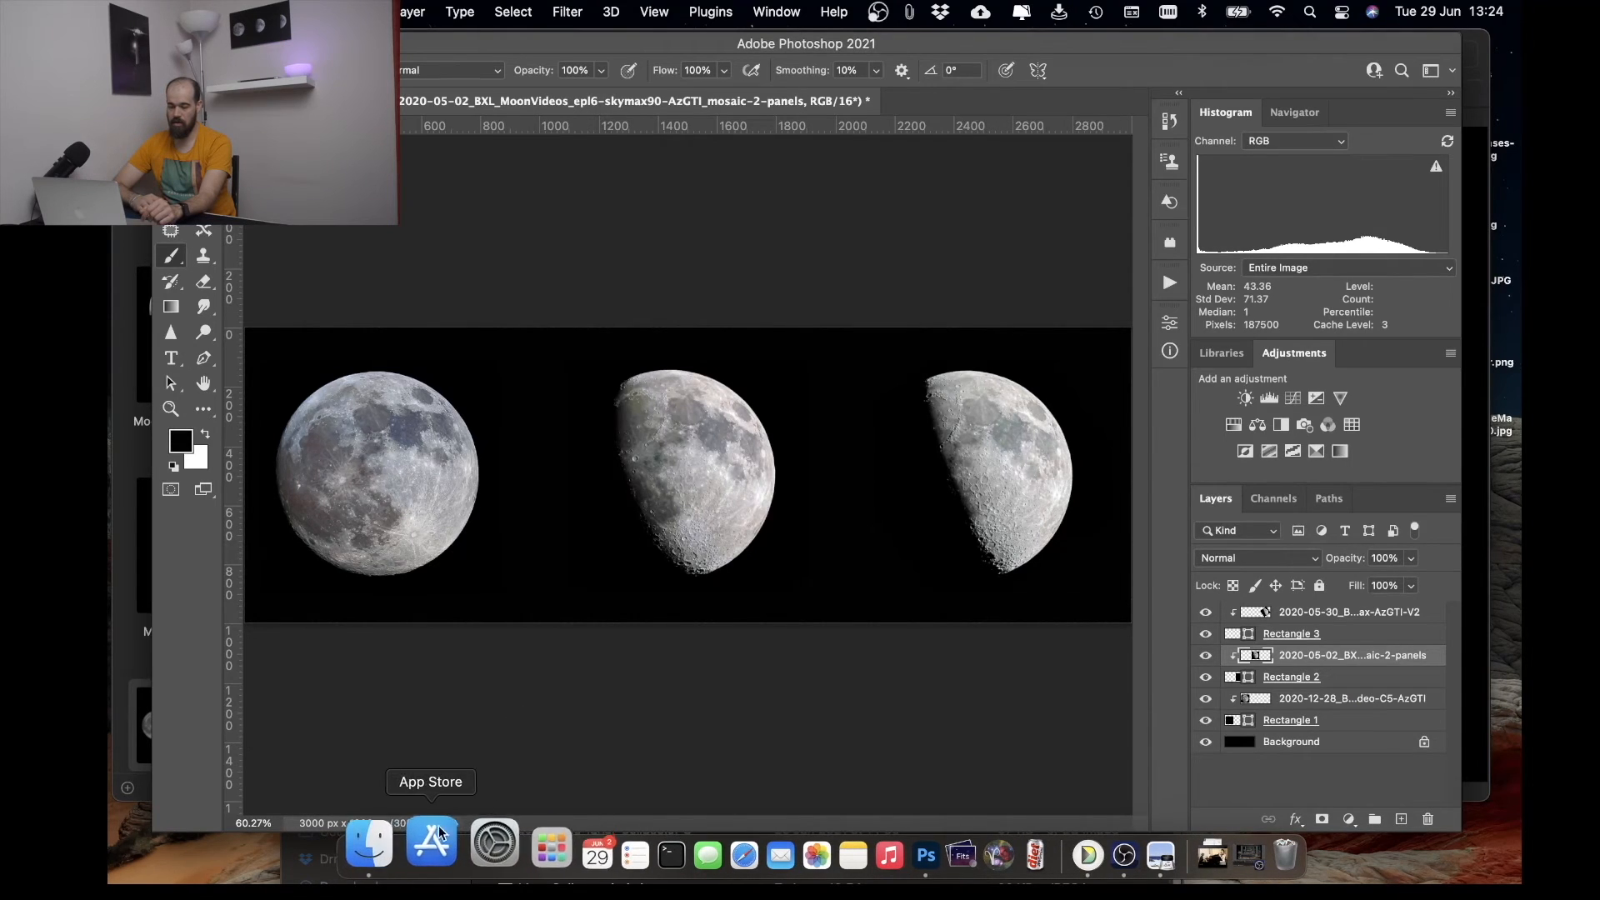
- Switch to Finder's collage-template folder and select layout-circular.psd after previewing the JPG
click(367, 853)
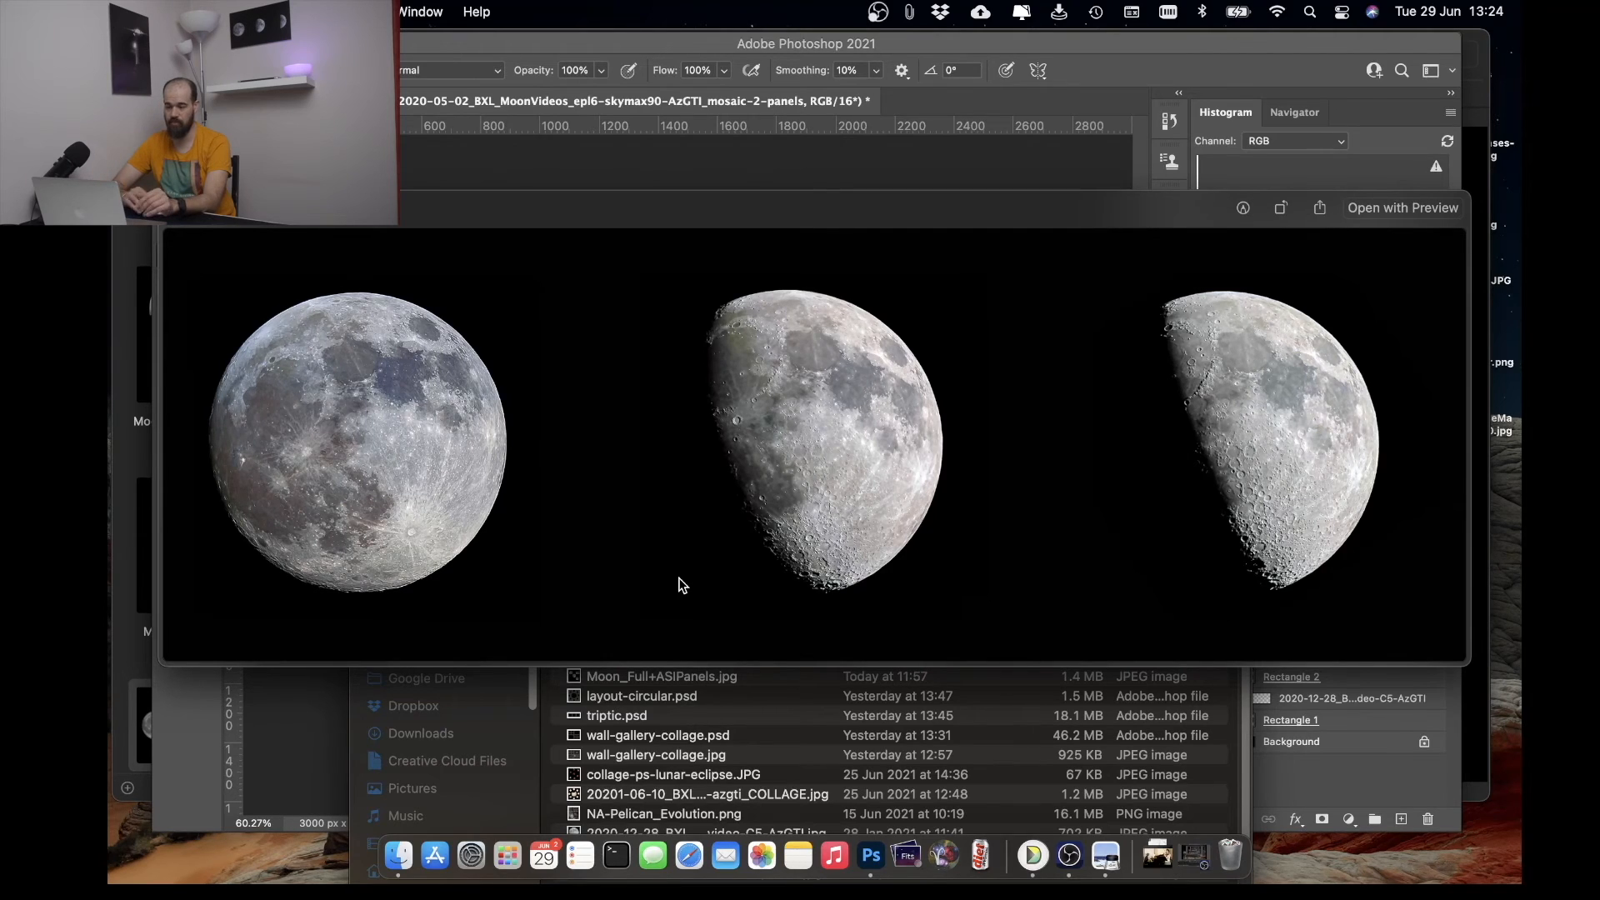
mouse_move(509, 295)
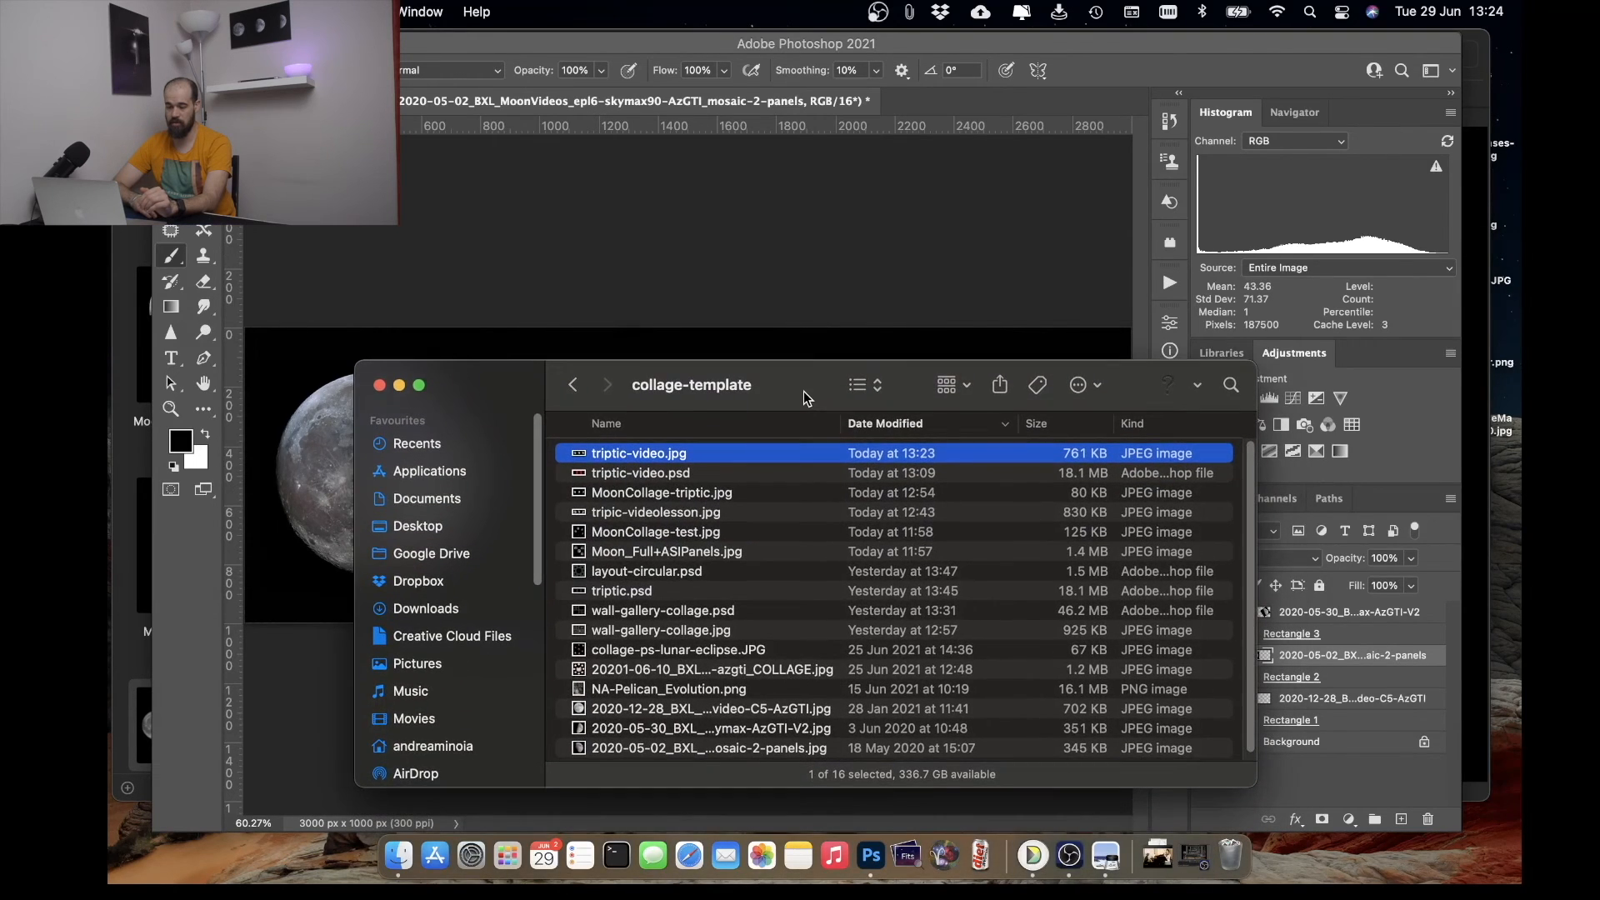
mouse_move(760, 650)
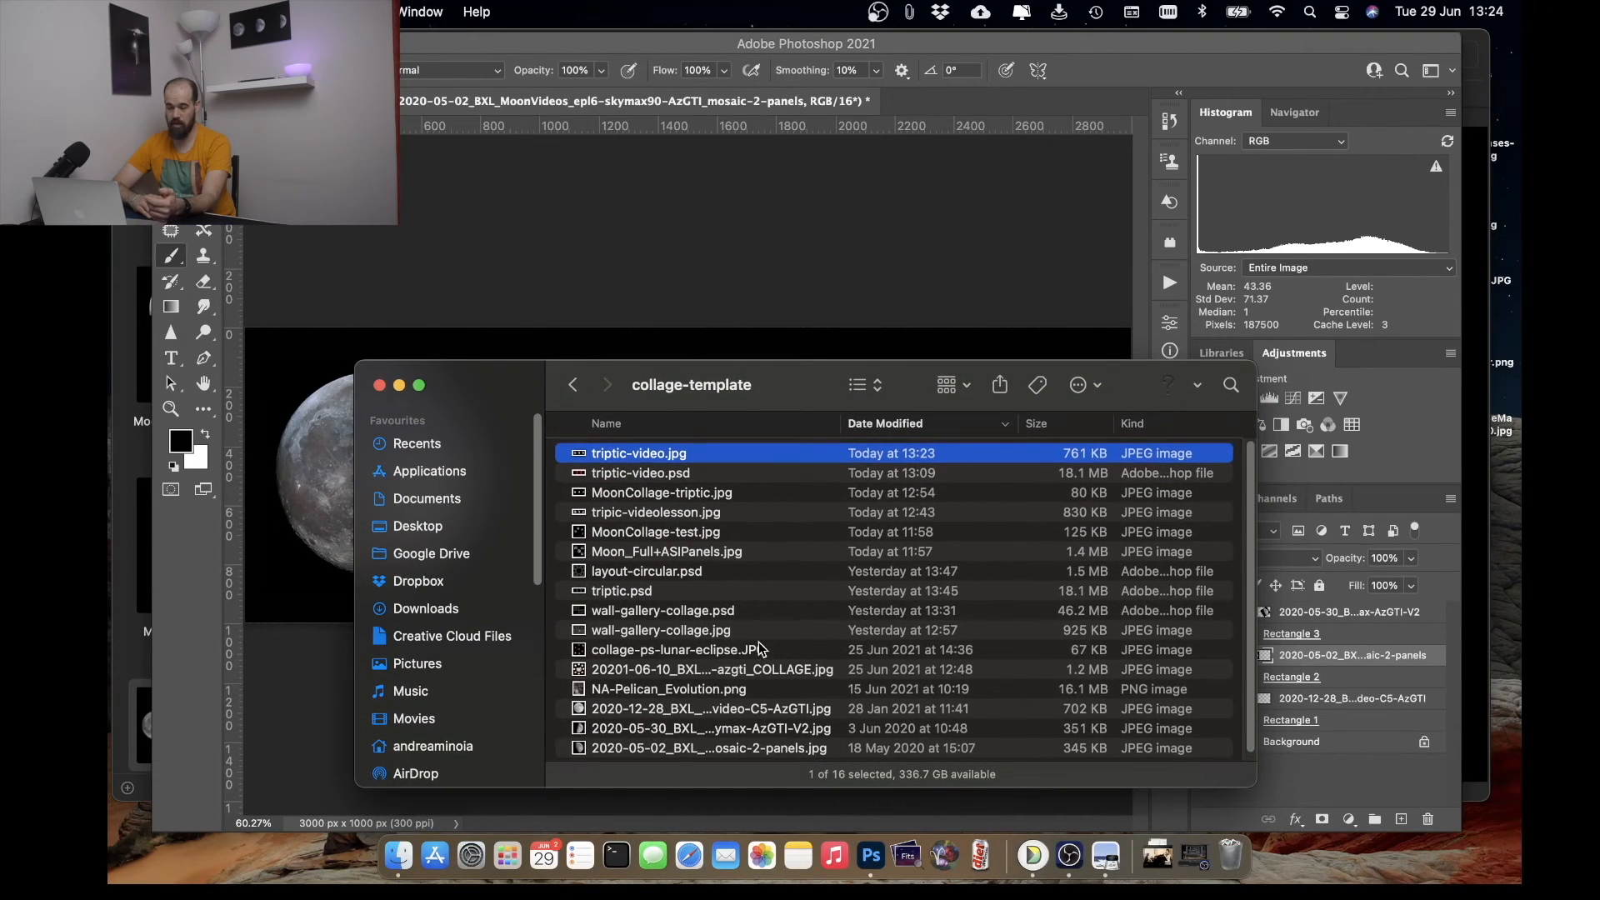
mouse_move(732, 686)
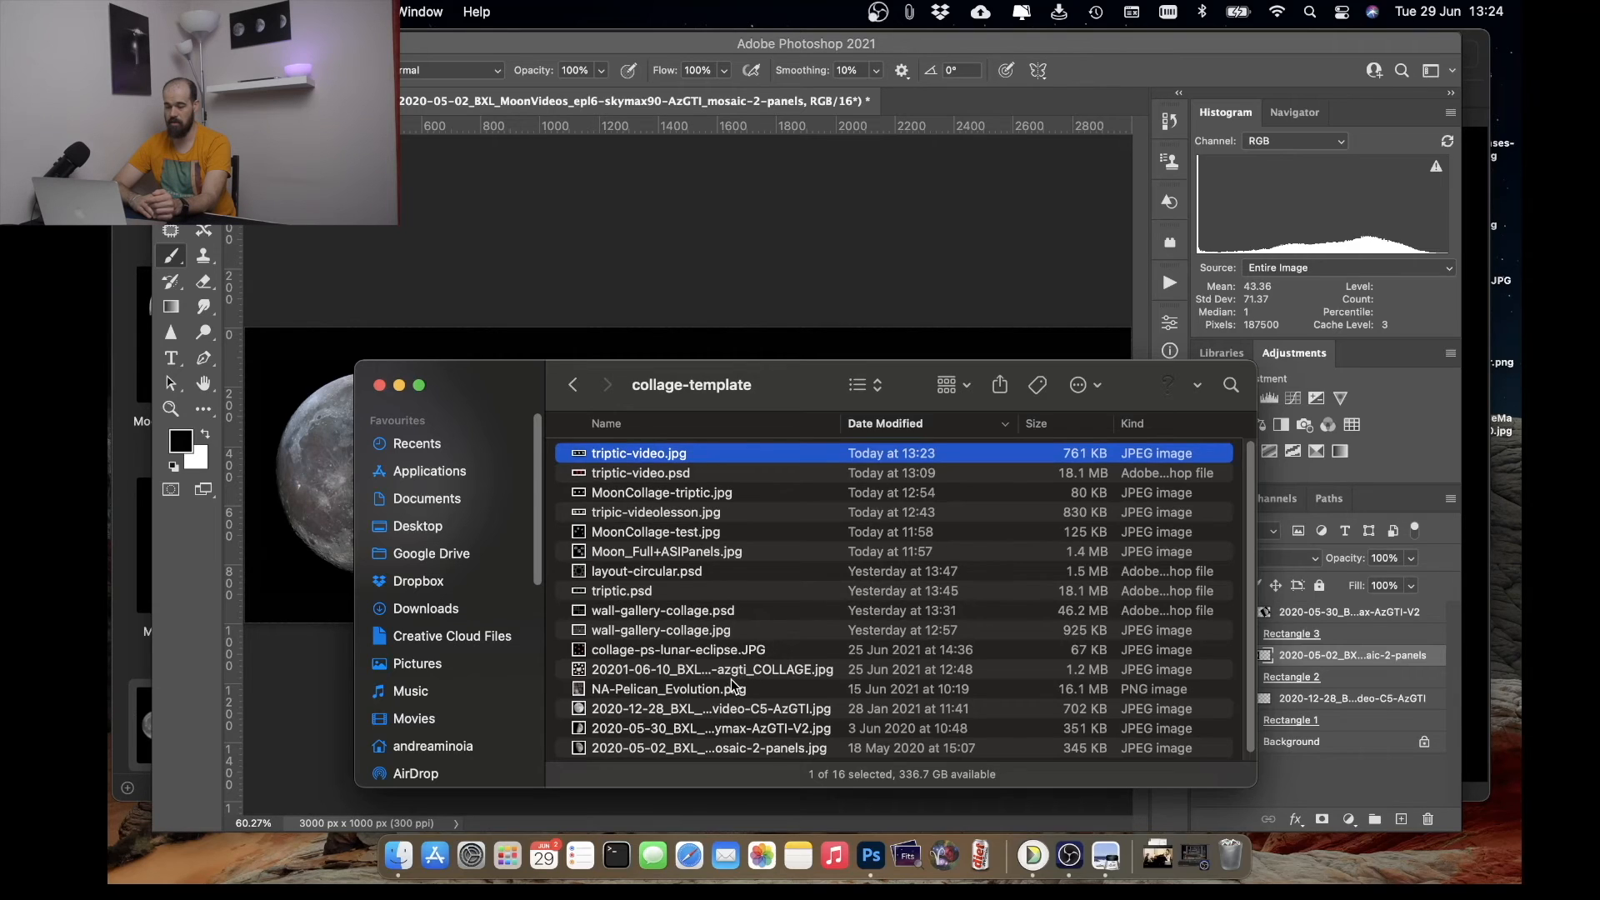
click(645, 569)
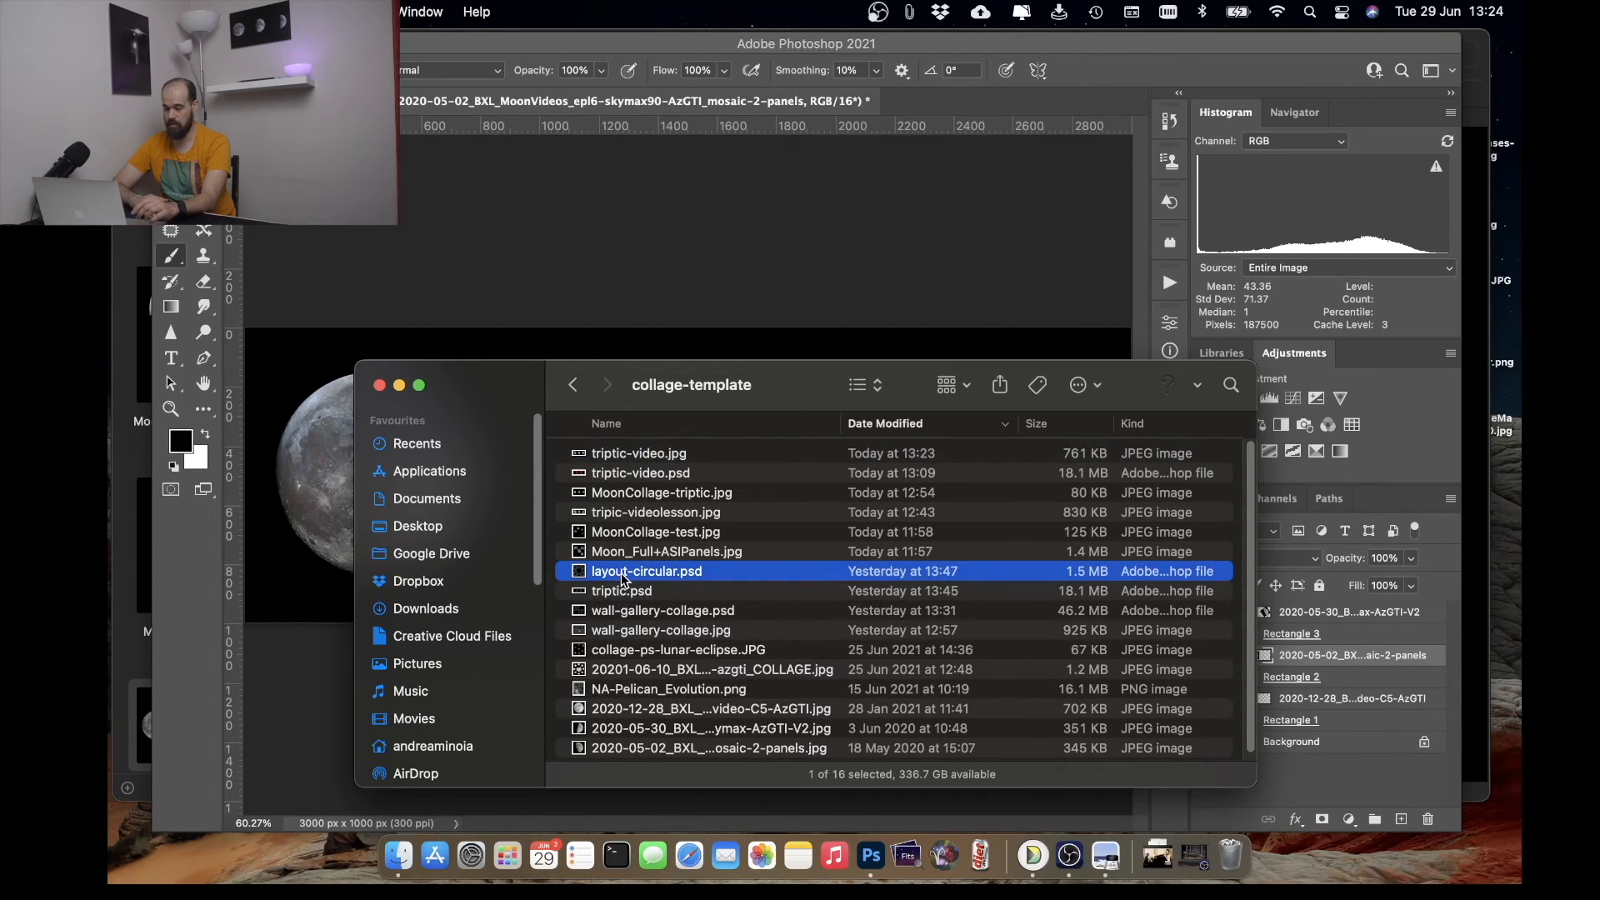
- Open layout-circular.psd in Photoshop, then select wall-gallery-collage.psd in Finder
double_click(645, 569)
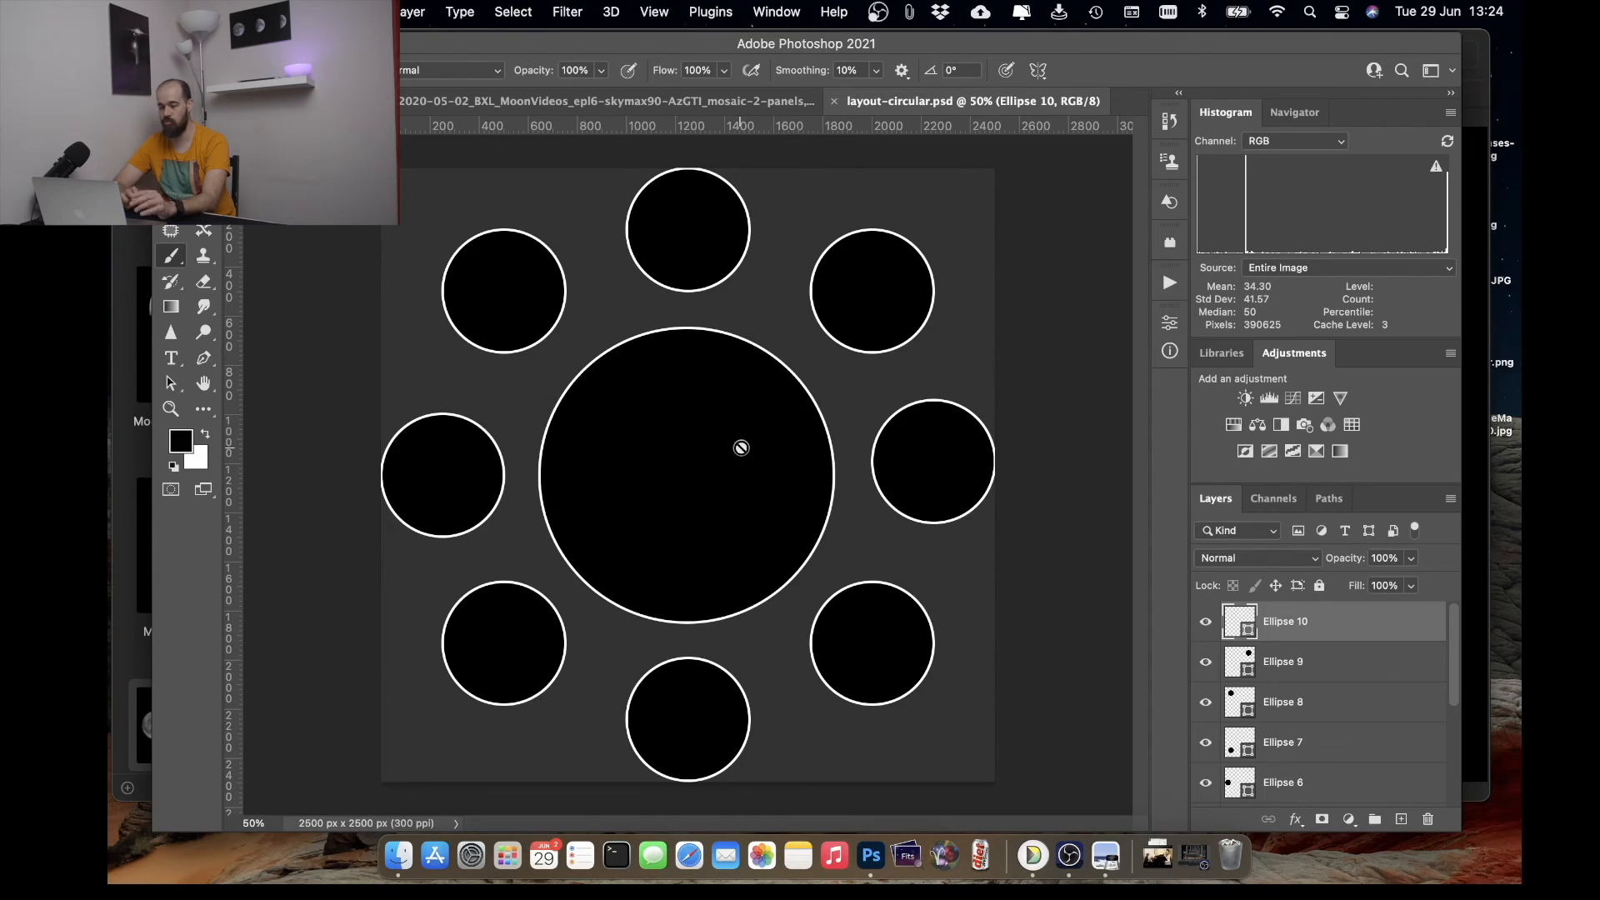
mouse_move(480, 846)
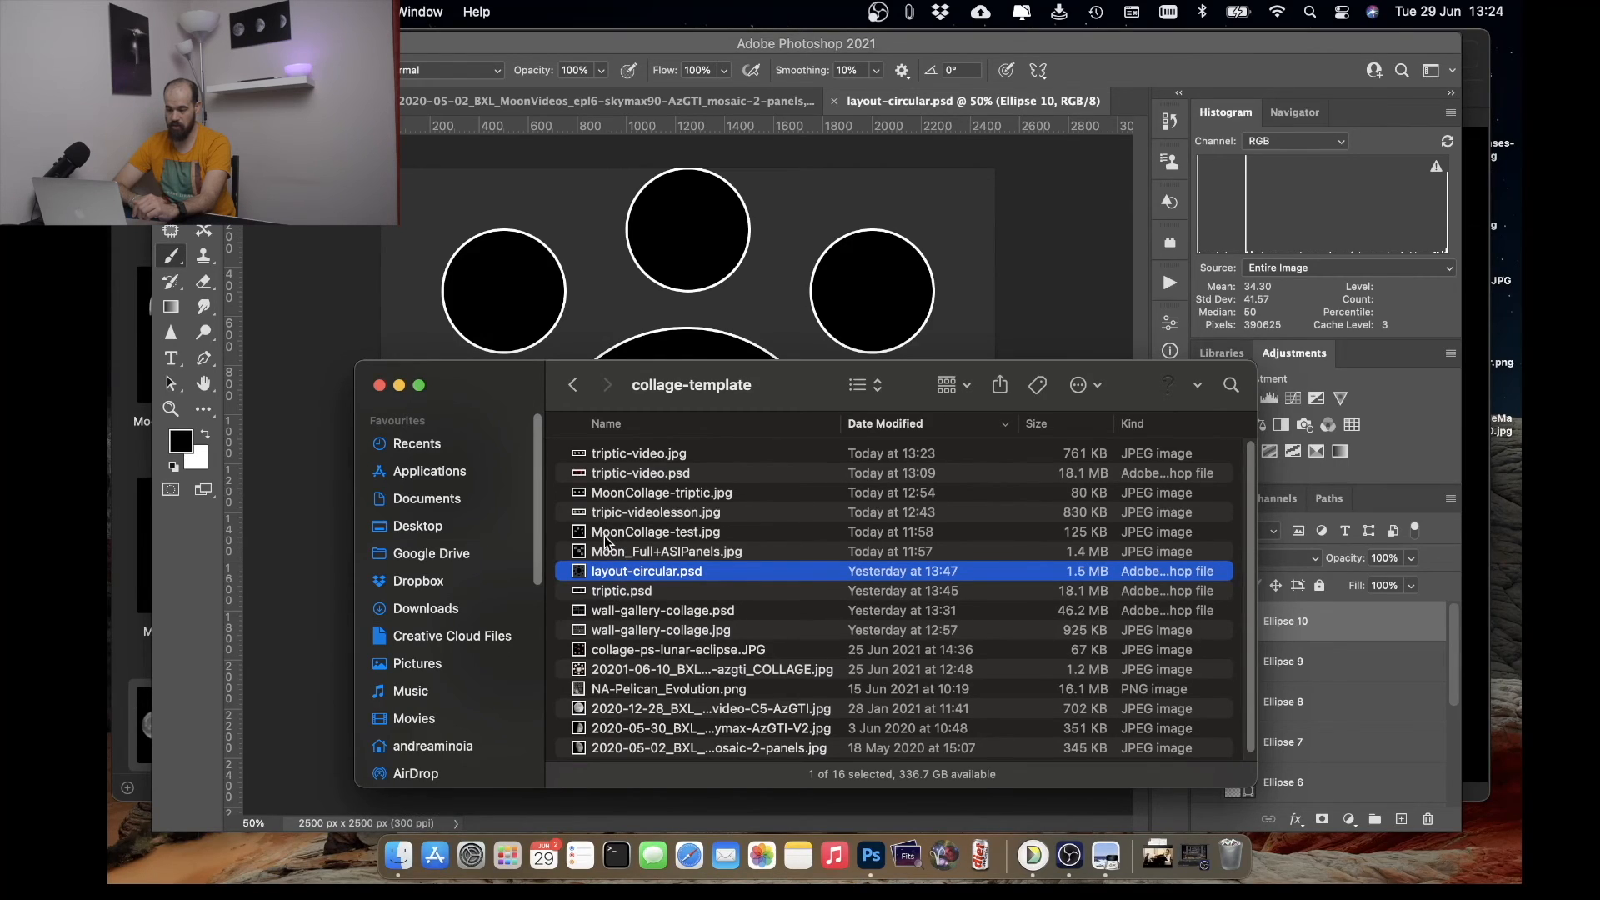
mouse_move(640, 640)
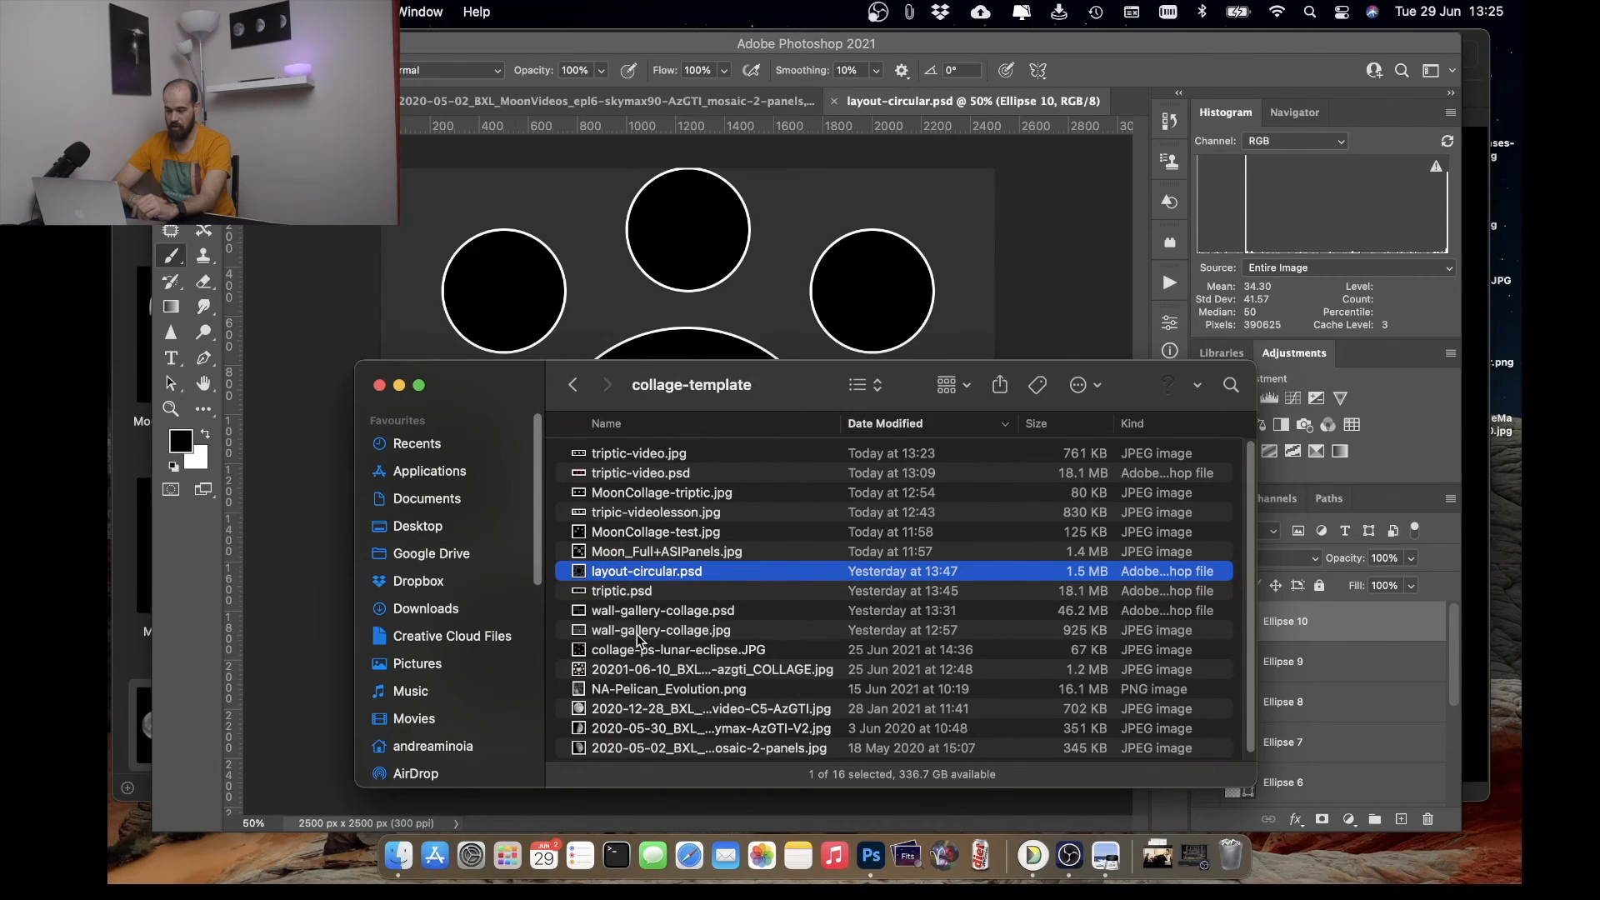
click(661, 610)
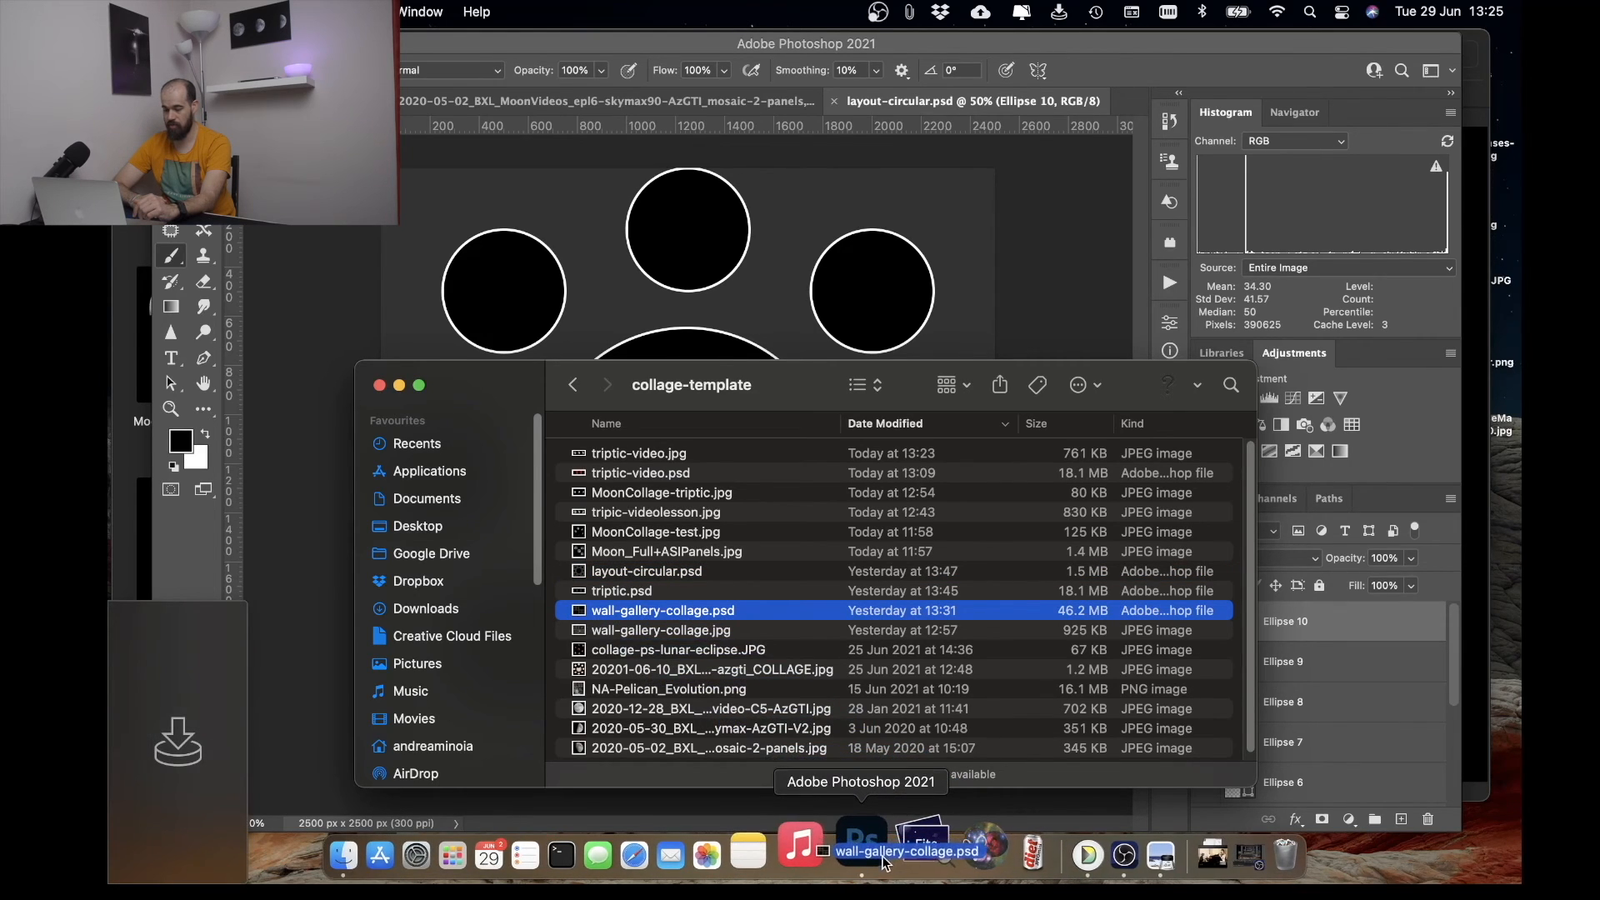
- Open the 3200×2400 wall-gallery-collage.psd template of black rectangles
double_click(662, 609)
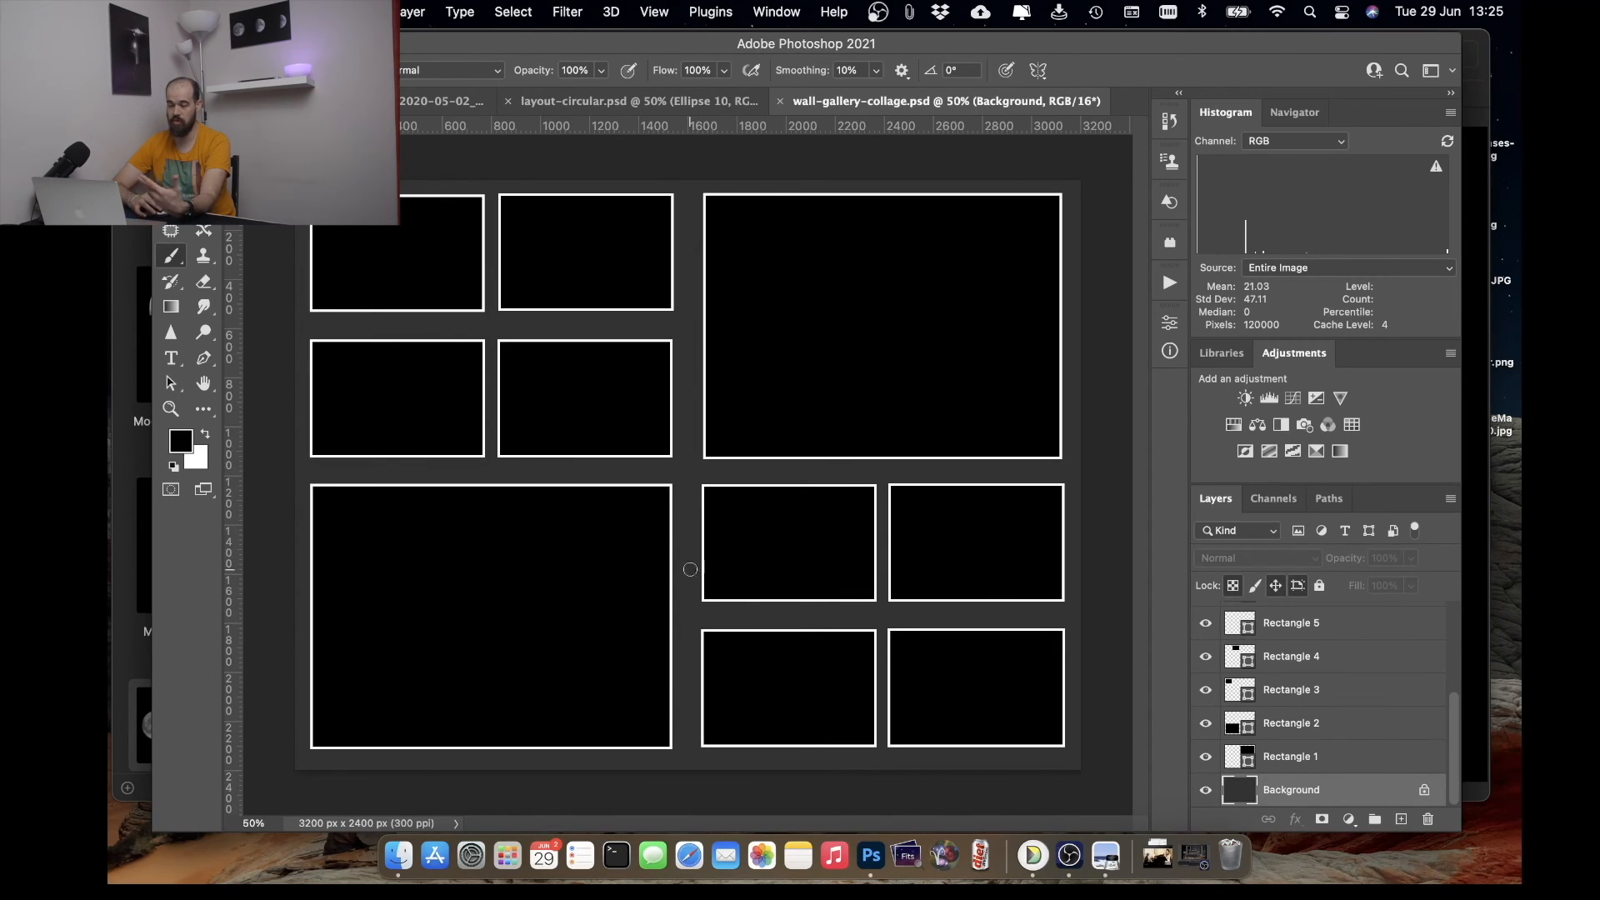
mouse_move(853, 459)
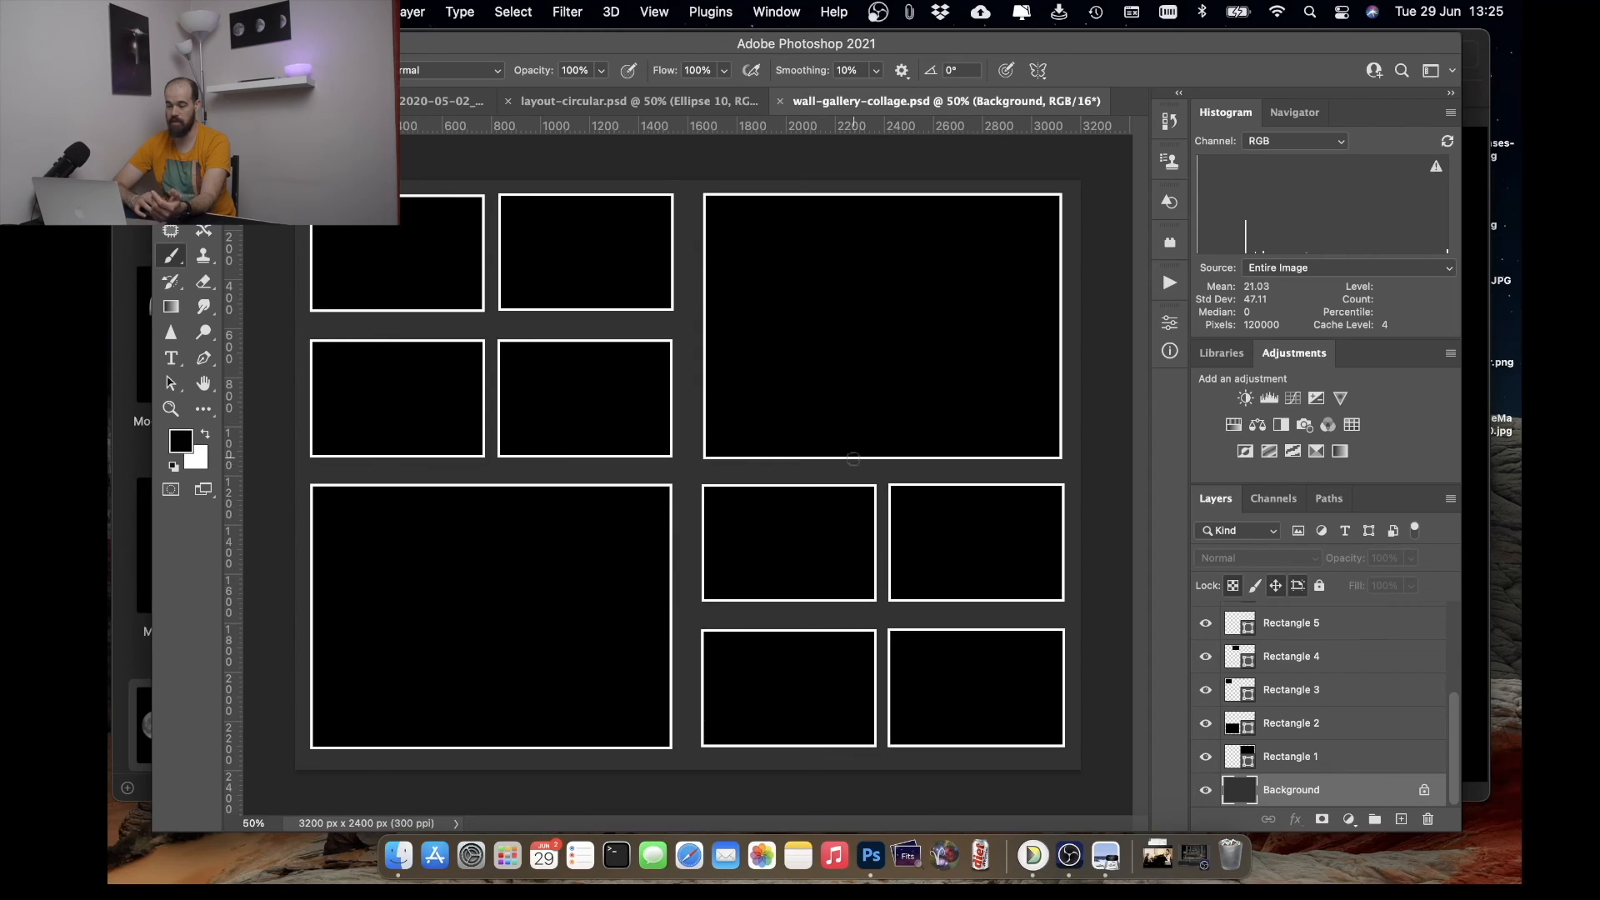
mouse_move(524, 522)
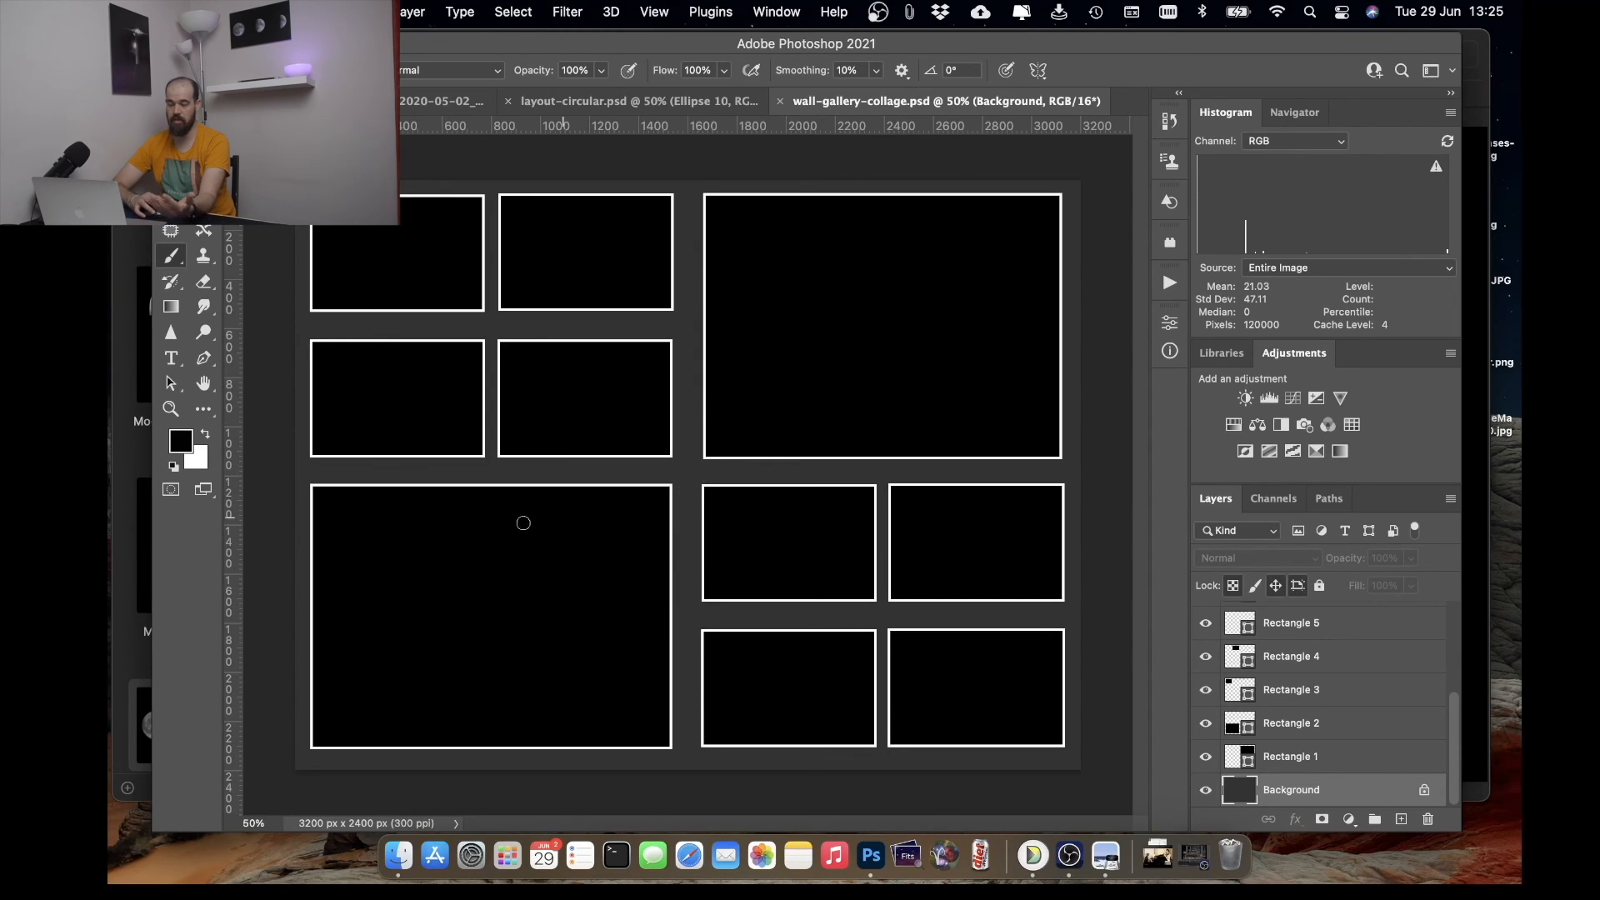